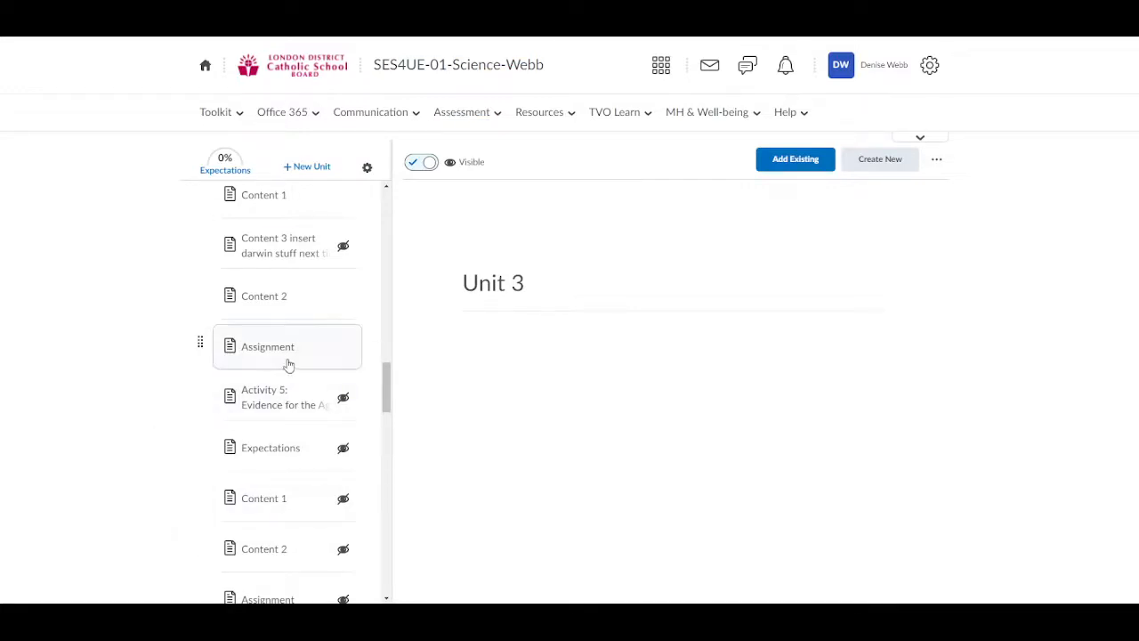
# Open Unit 3's Assignment 2 page describing the multi-day Evolution Lab work.
pyautogui.click(267, 345)
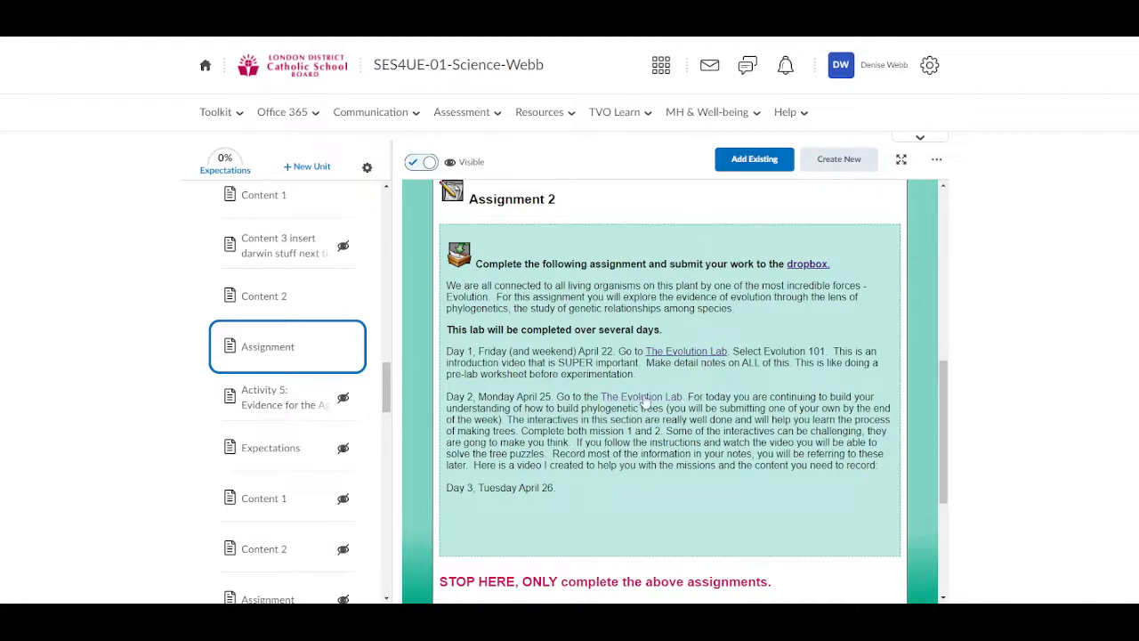
# Follow the assignment's Evolution Lab link to reach the lab's home page with its missions.
pyautogui.click(687, 351)
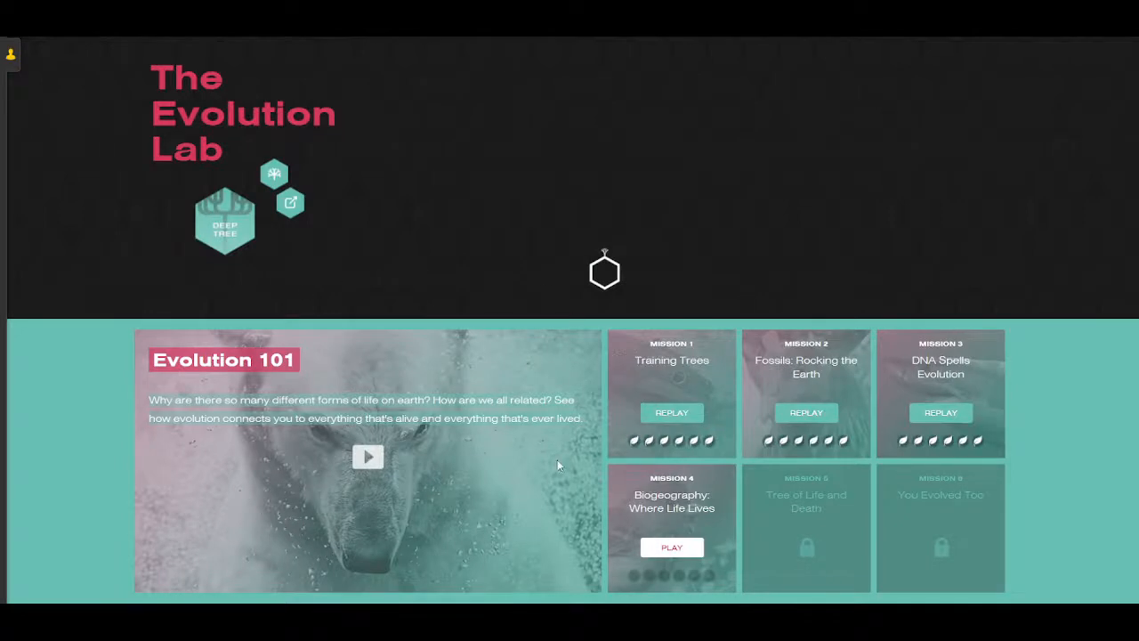
pyautogui.moveTo(552, 462)
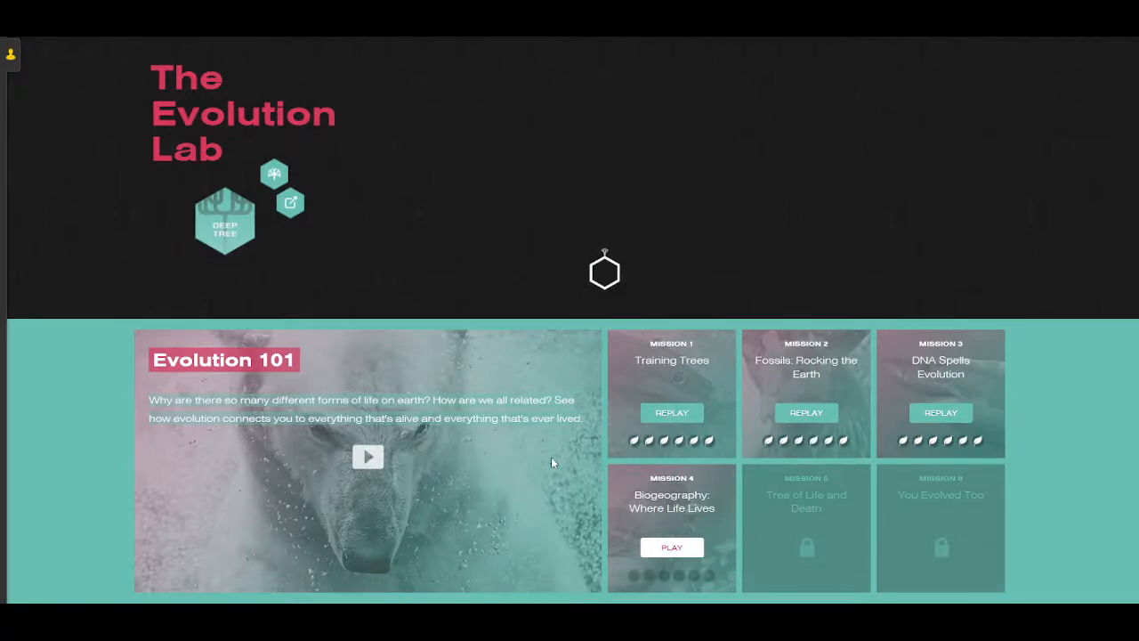
pyautogui.moveTo(189, 555)
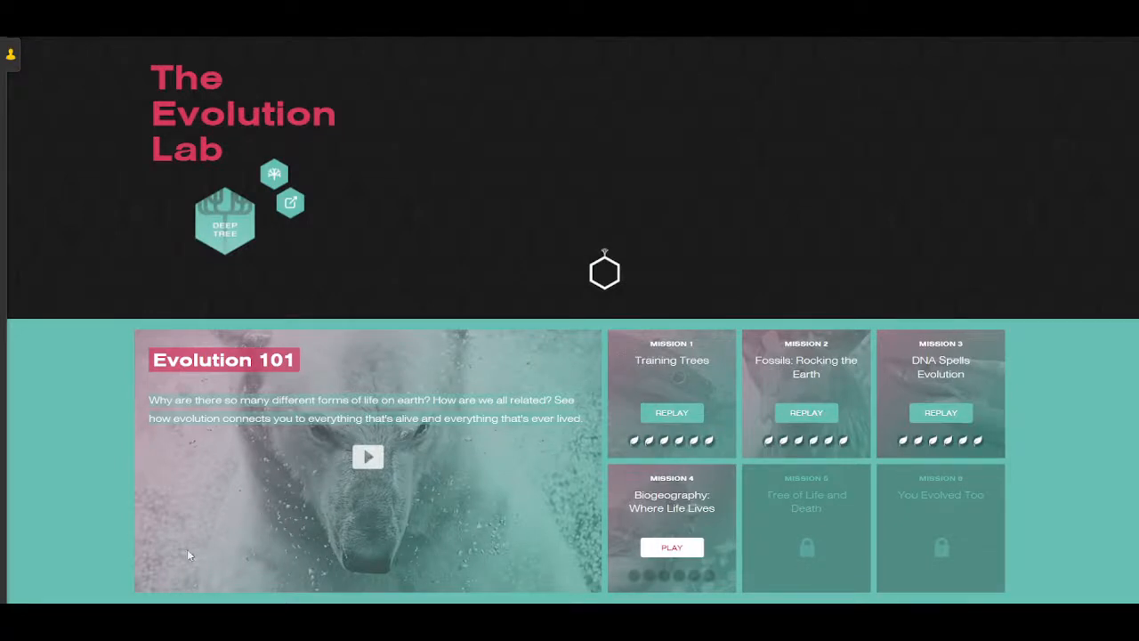
pyautogui.moveTo(166, 453)
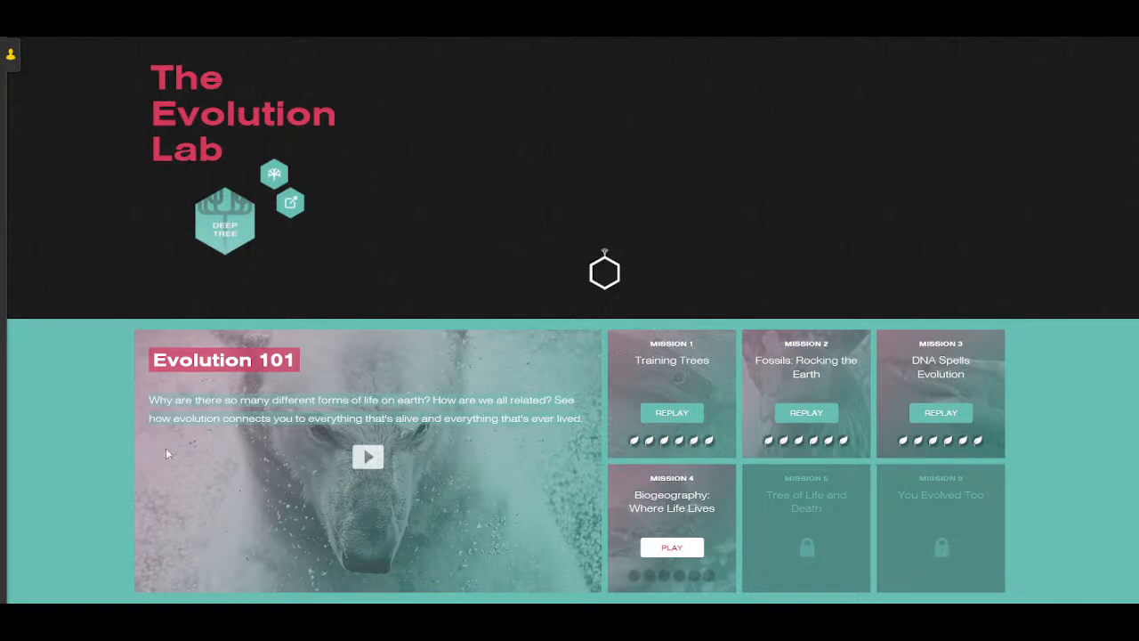
pyautogui.moveTo(339, 503)
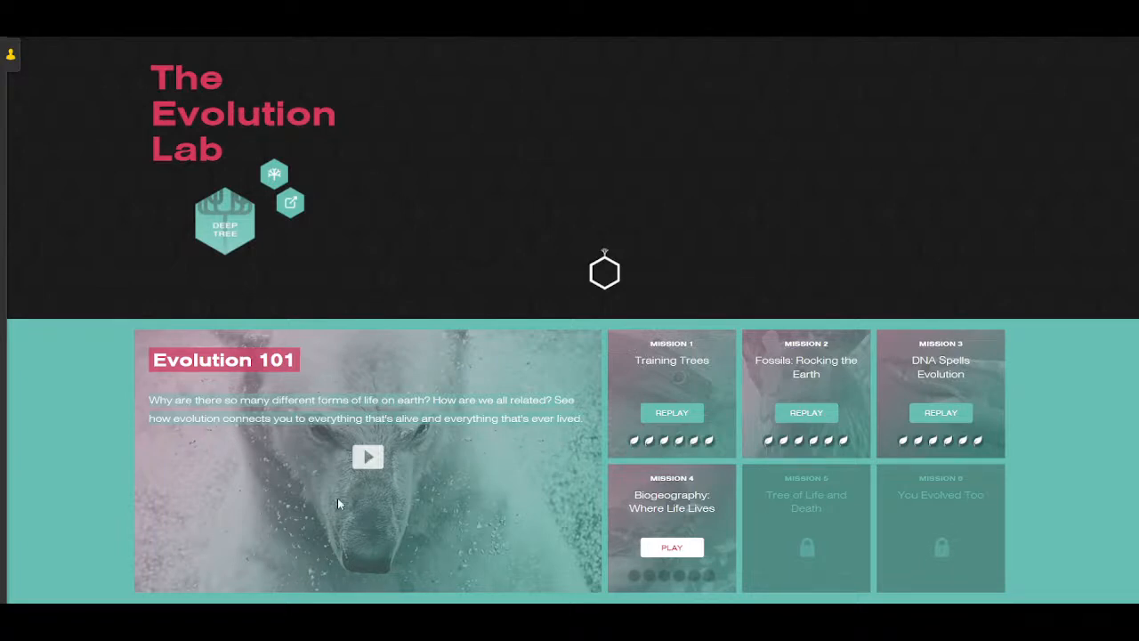
pyautogui.moveTo(329, 438)
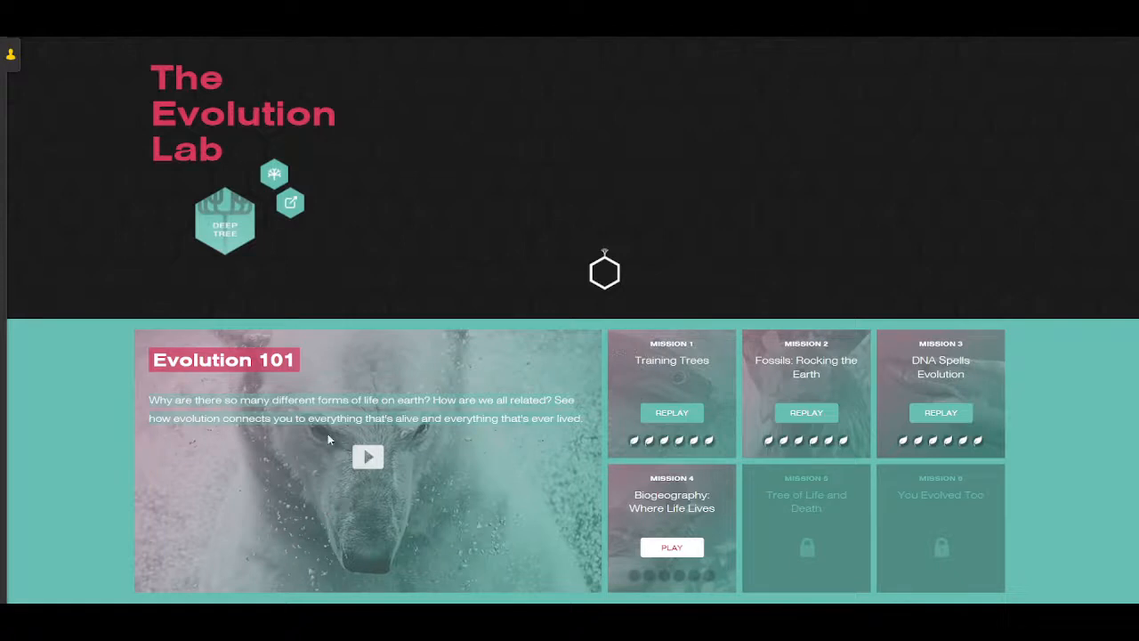
pyautogui.moveTo(474, 506)
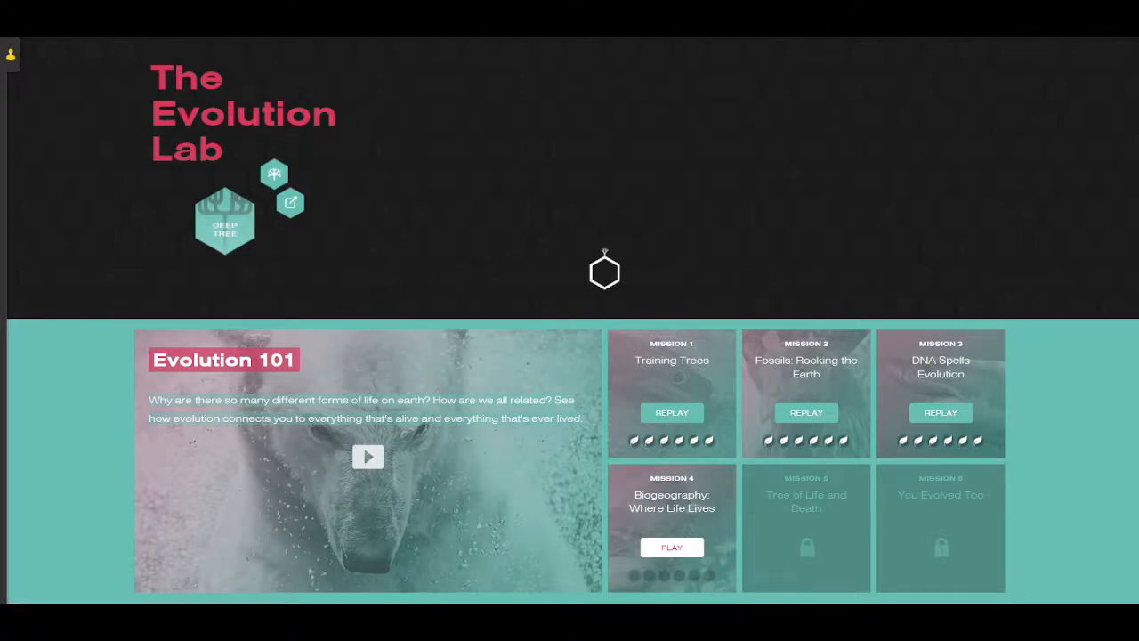
pyautogui.moveTo(281, 477)
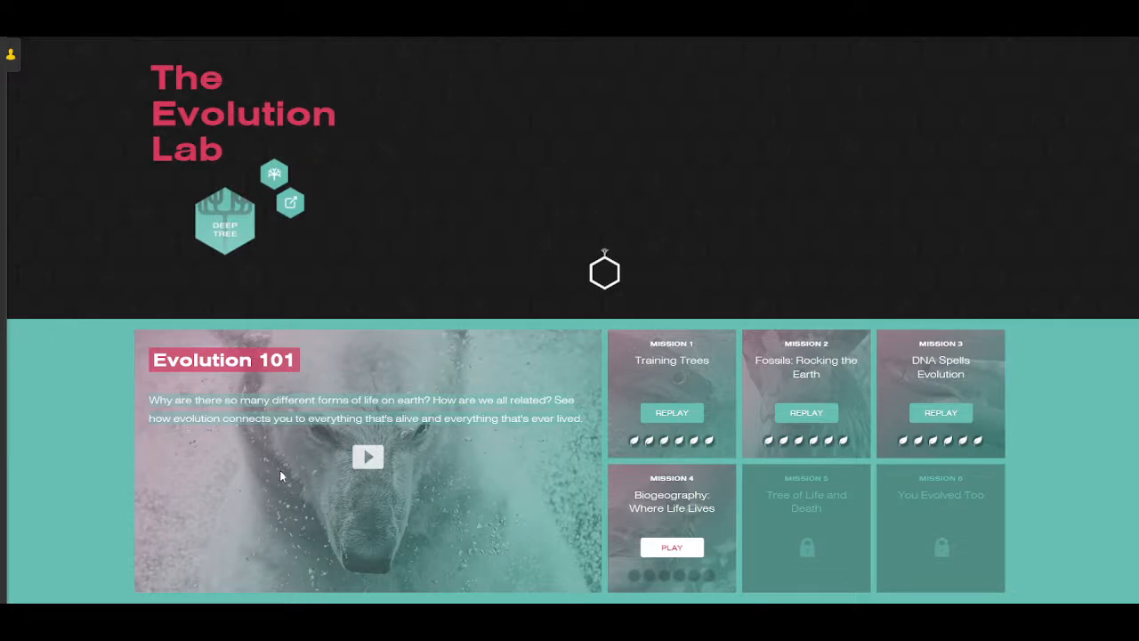
pyautogui.moveTo(697, 374)
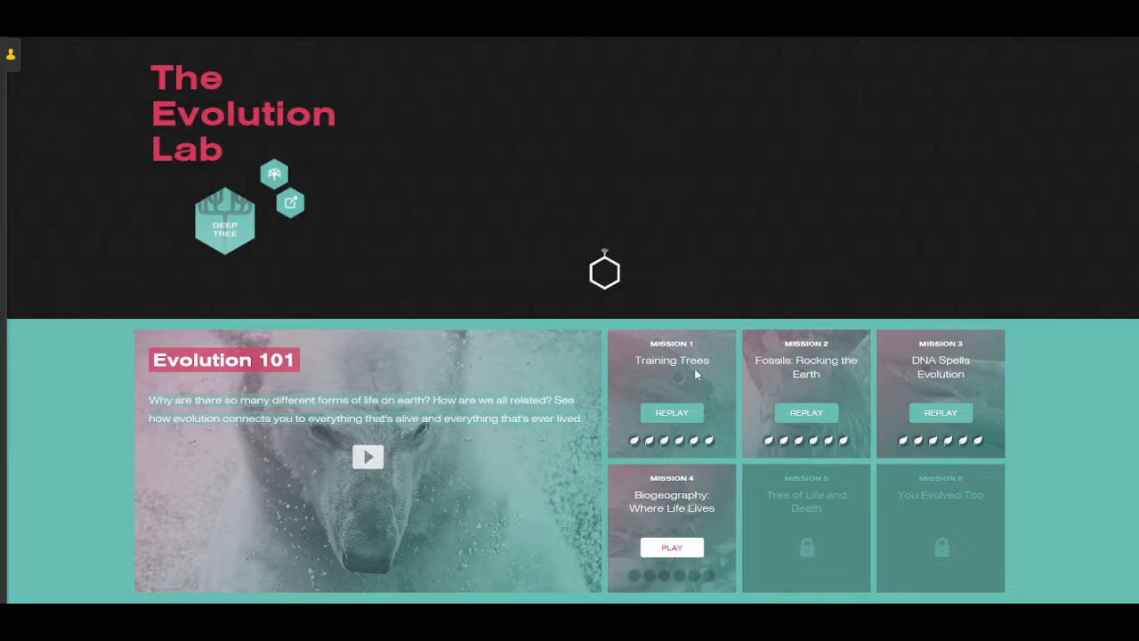
pyautogui.moveTo(659, 356)
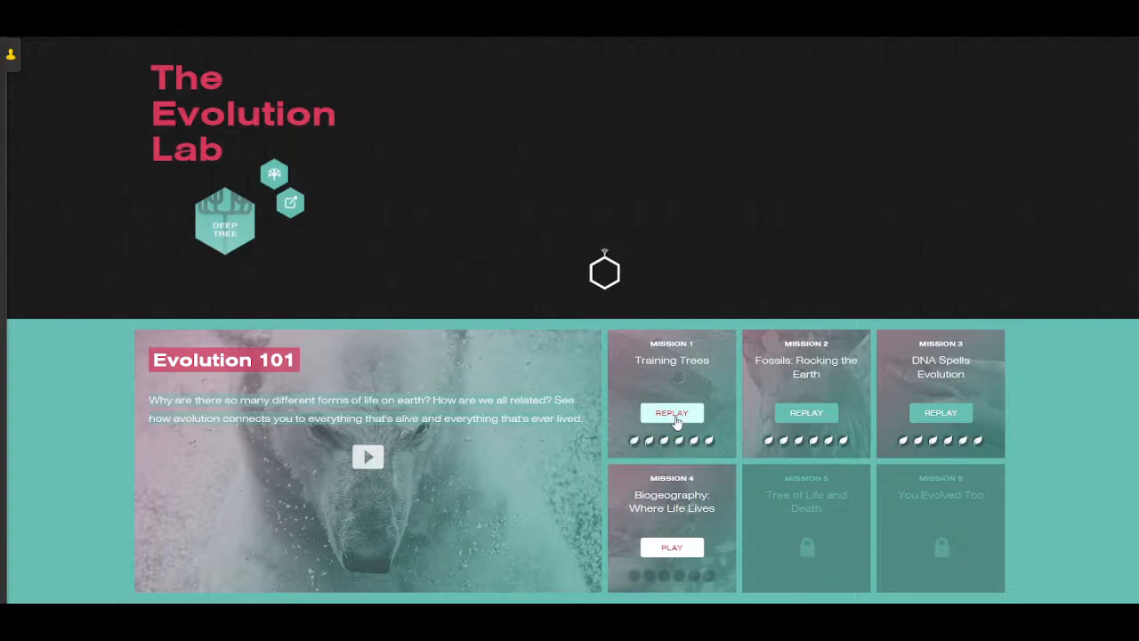
# Start Mission 1 'Training Trees' and play its intro video with adjusted volume.
pyautogui.click(671, 413)
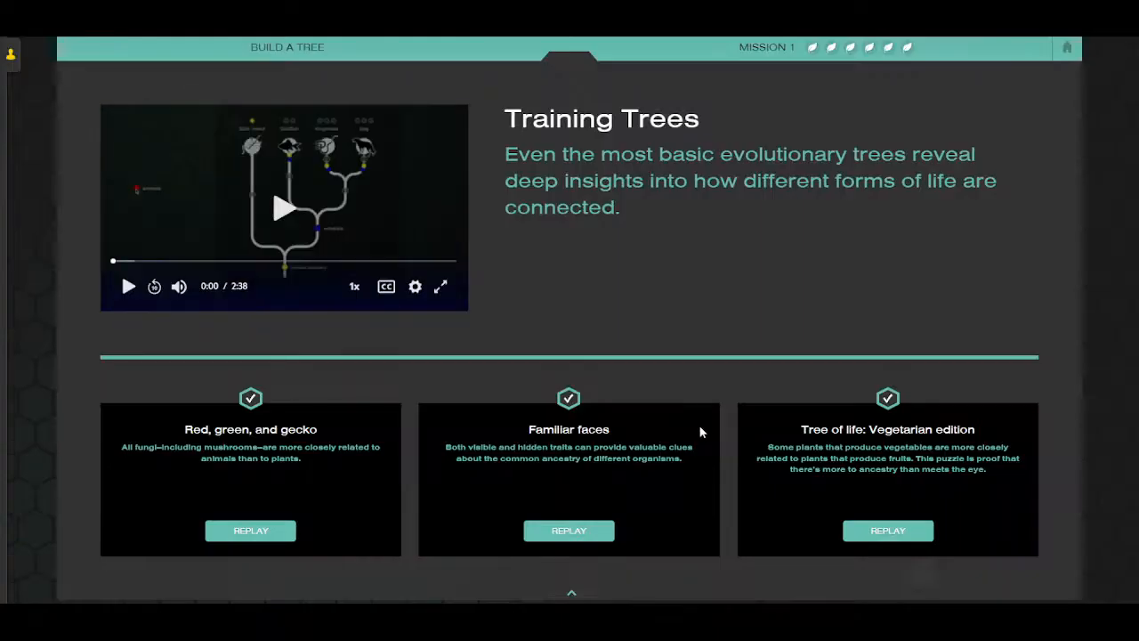
pyautogui.moveTo(697, 414)
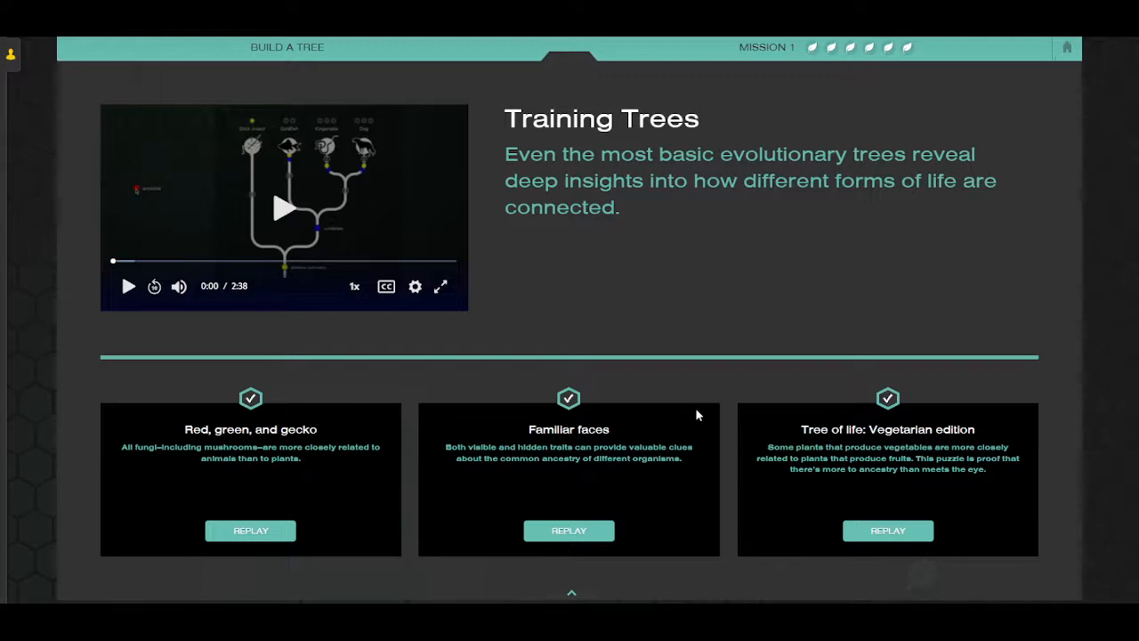
pyautogui.moveTo(302, 285)
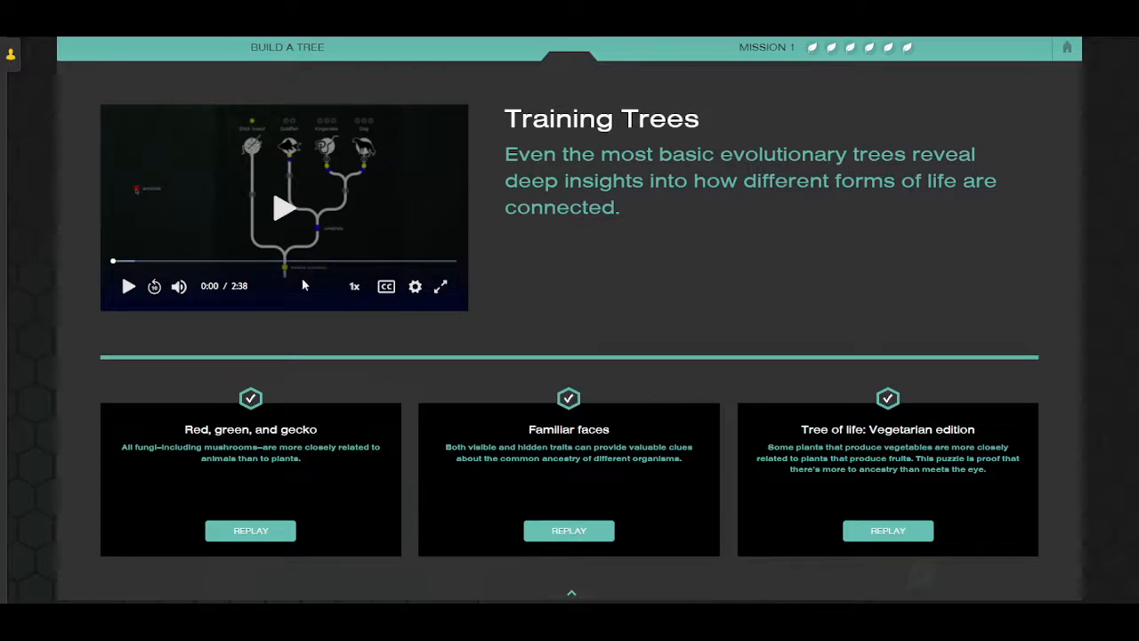
pyautogui.moveTo(285, 295)
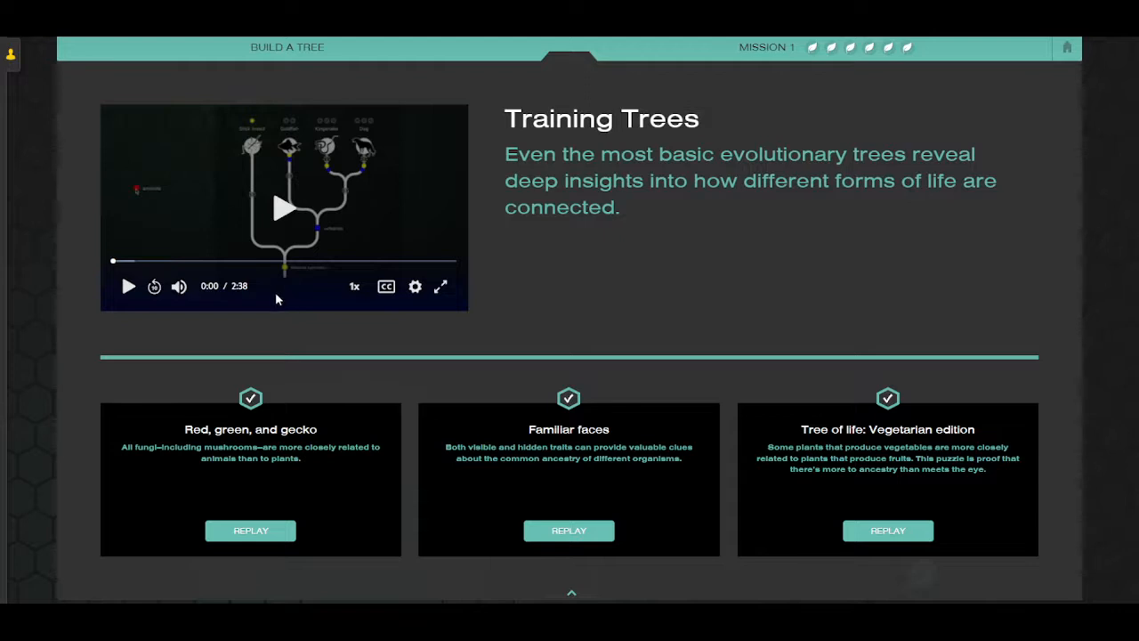
pyautogui.moveTo(283, 210)
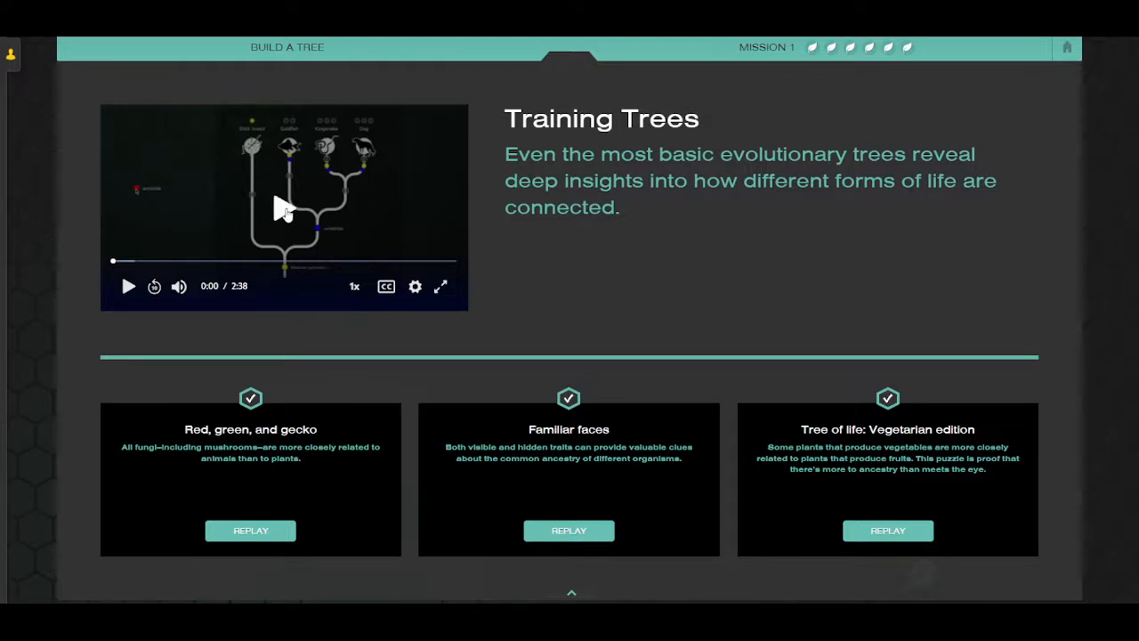
pyautogui.click(128, 284)
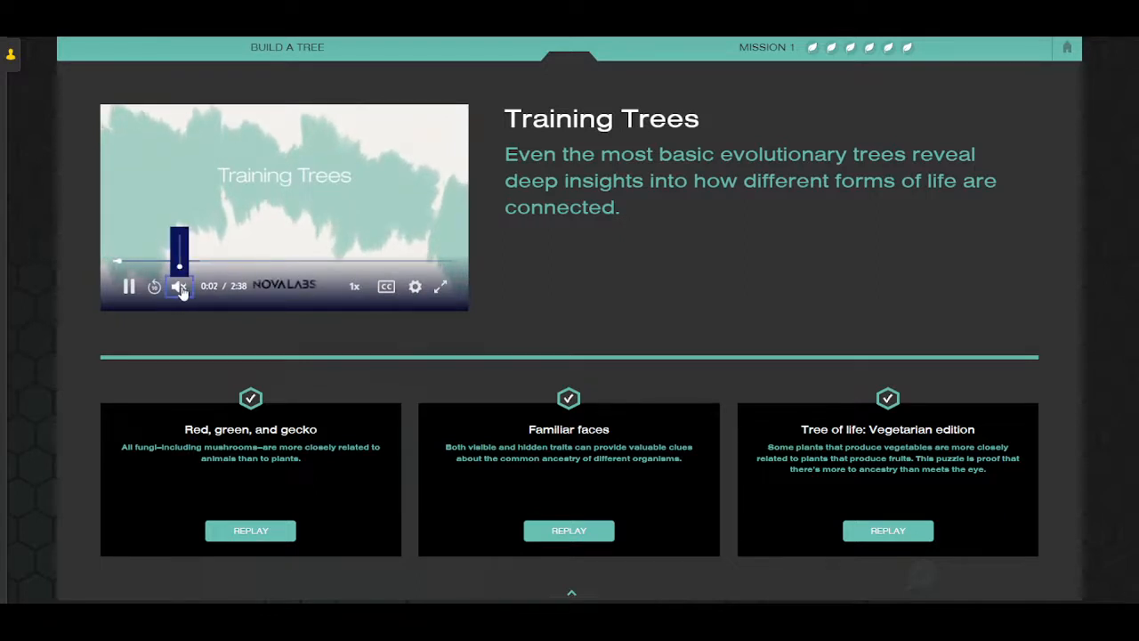
pyautogui.click(180, 285)
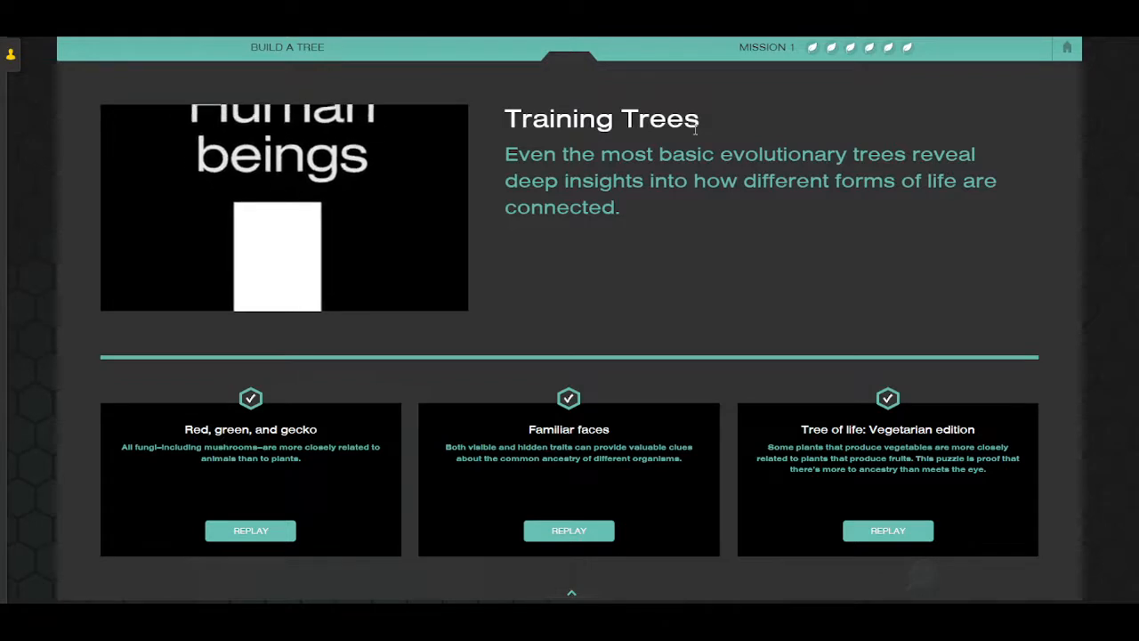
pyautogui.click(285, 207)
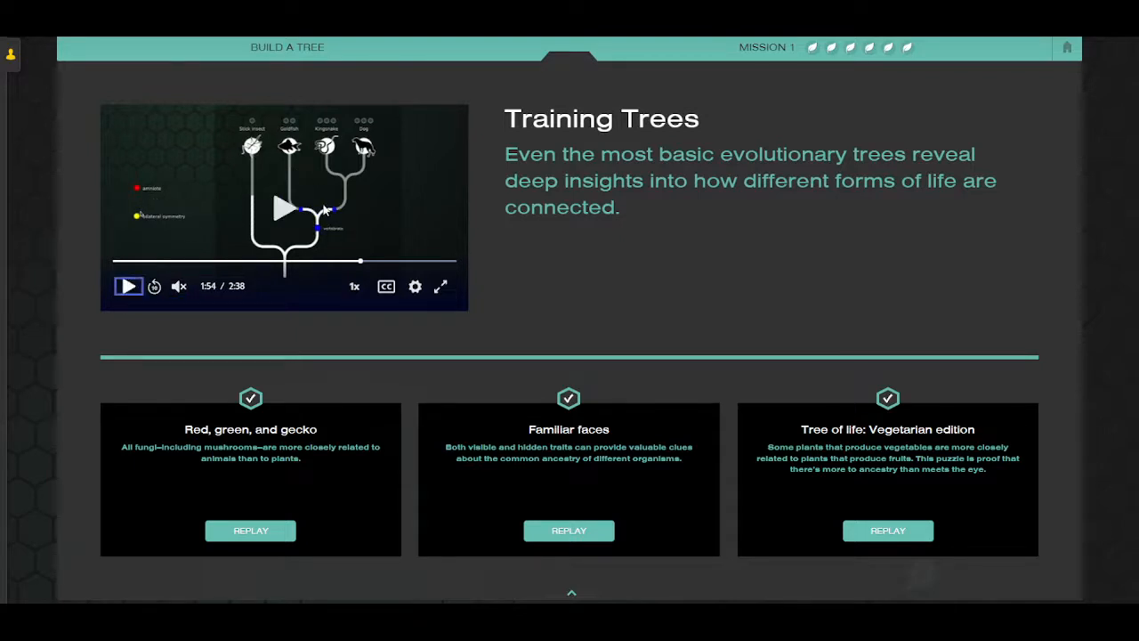
pyautogui.moveTo(388, 510)
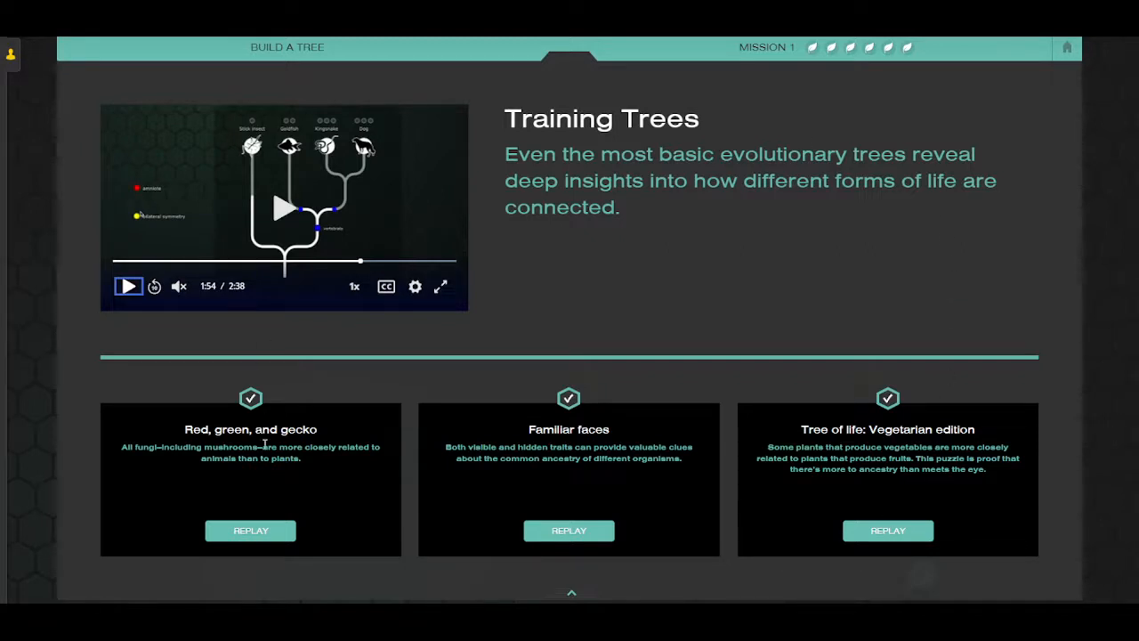
pyautogui.moveTo(961, 448)
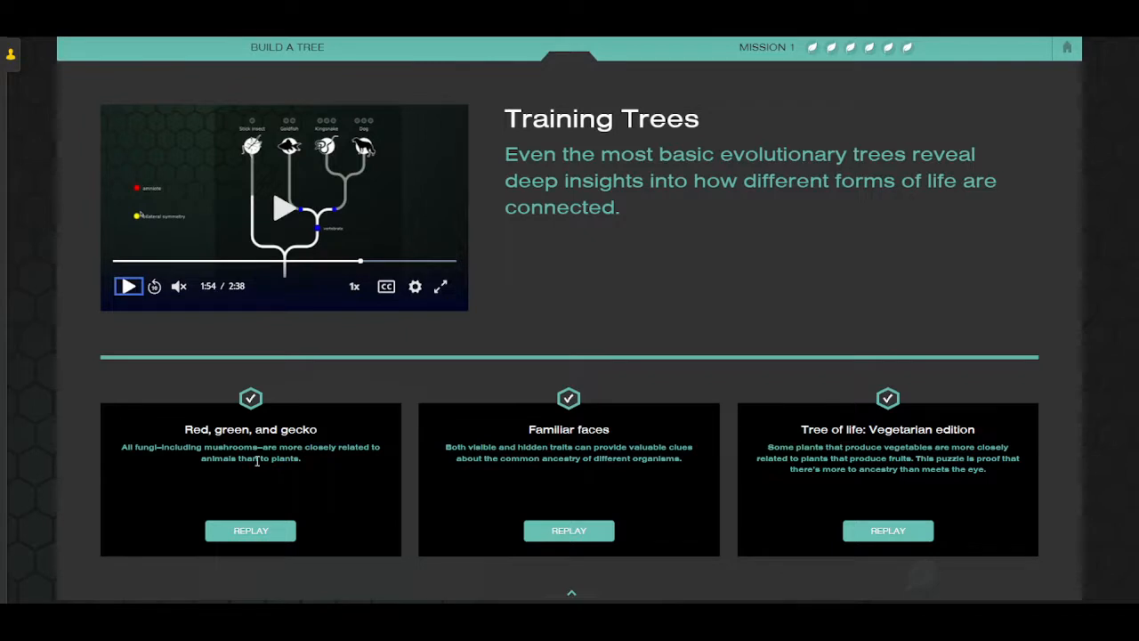
pyautogui.moveTo(250, 531)
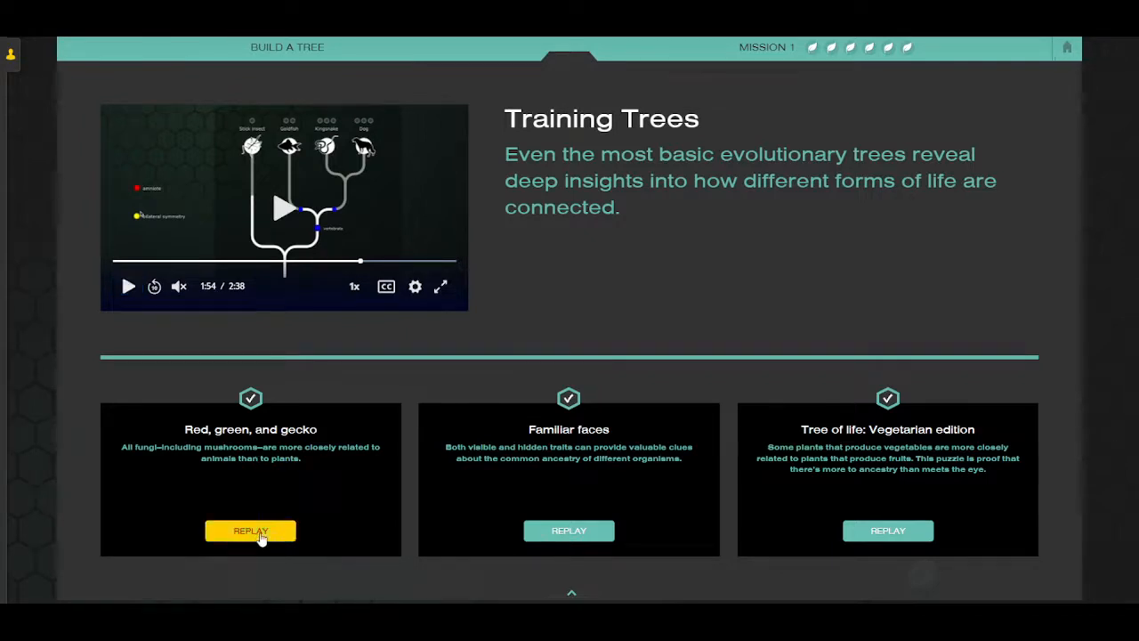
pyautogui.click(250, 530)
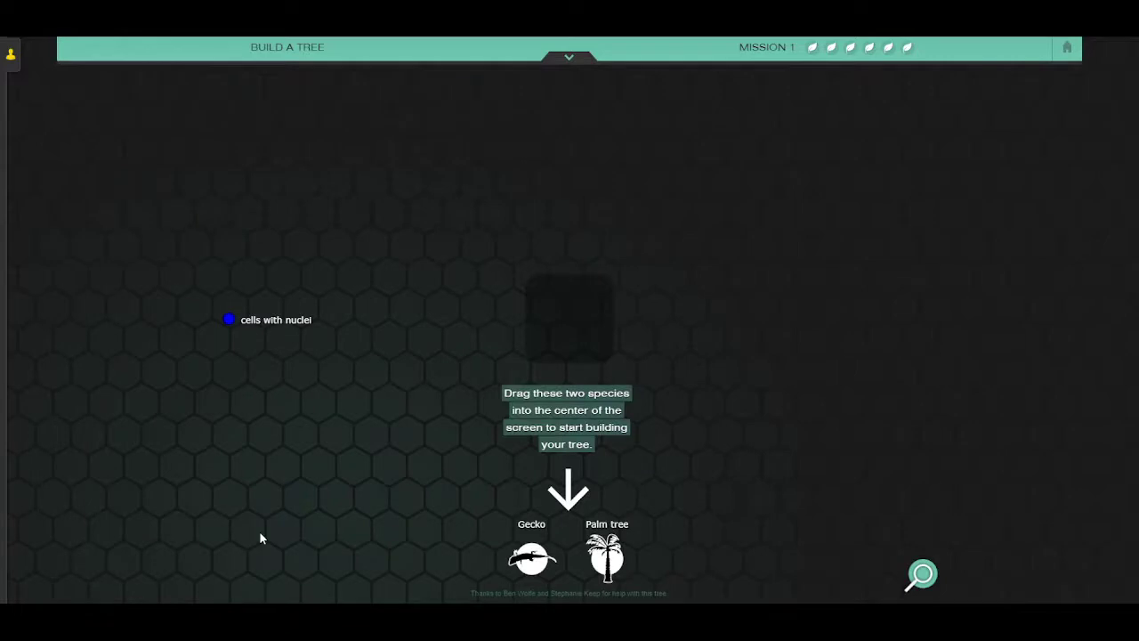
pyautogui.moveTo(551, 475)
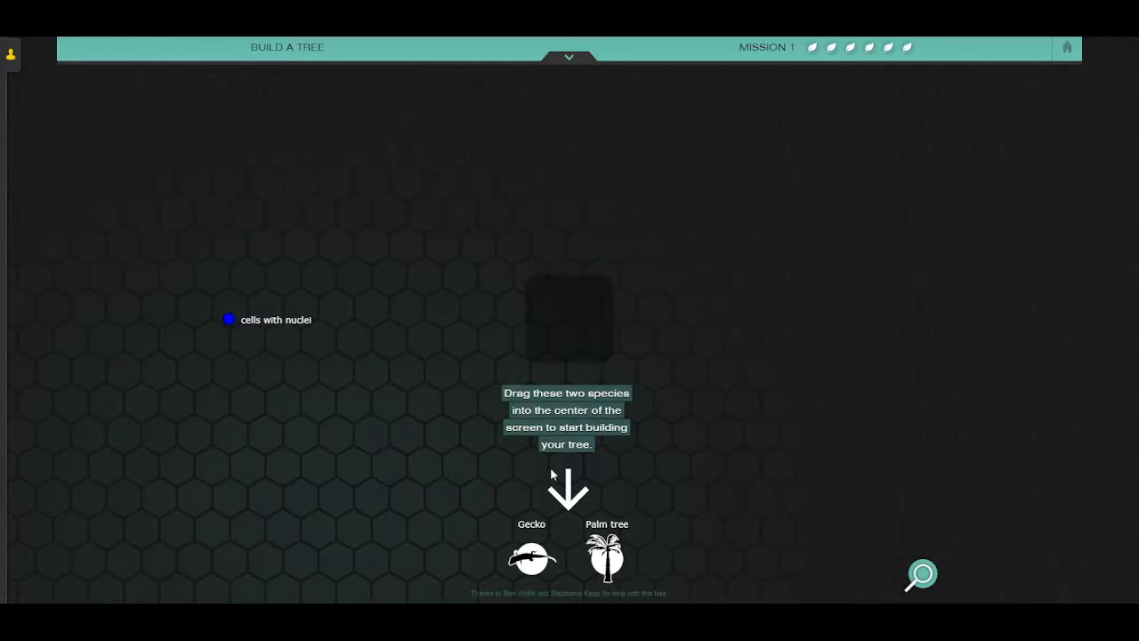
pyautogui.moveTo(564, 462)
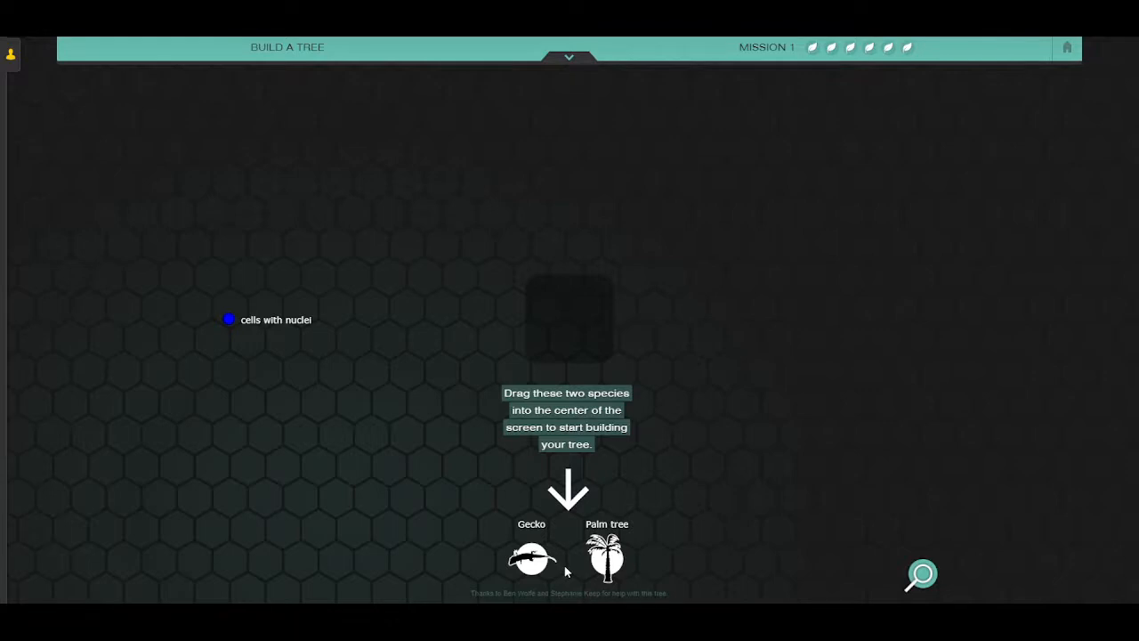
pyautogui.moveTo(633, 566)
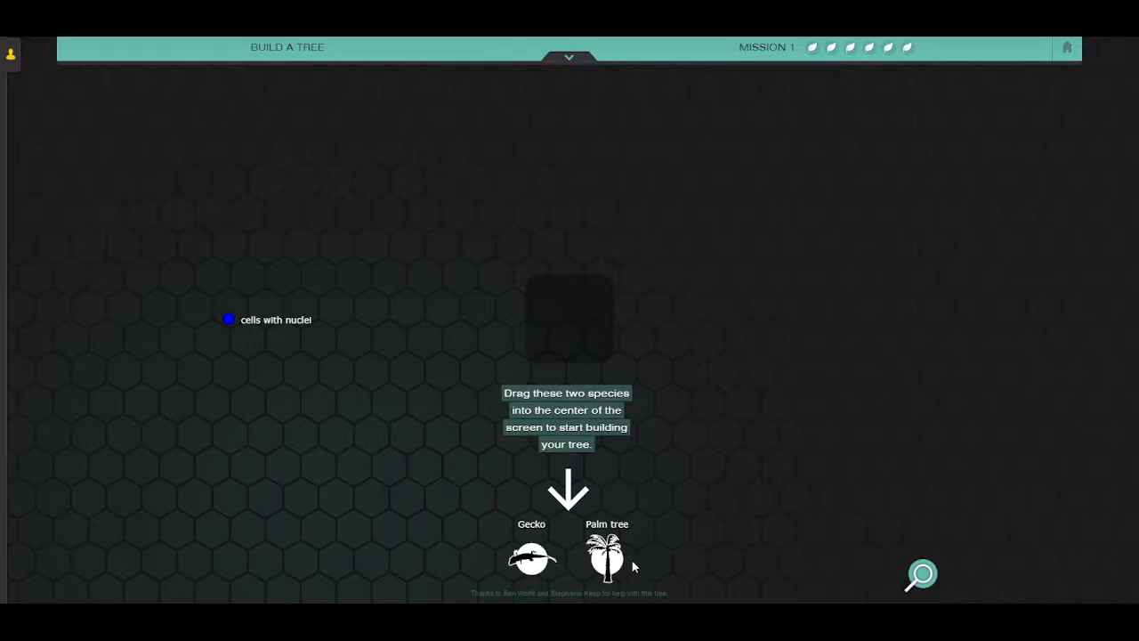
pyautogui.moveTo(569, 356)
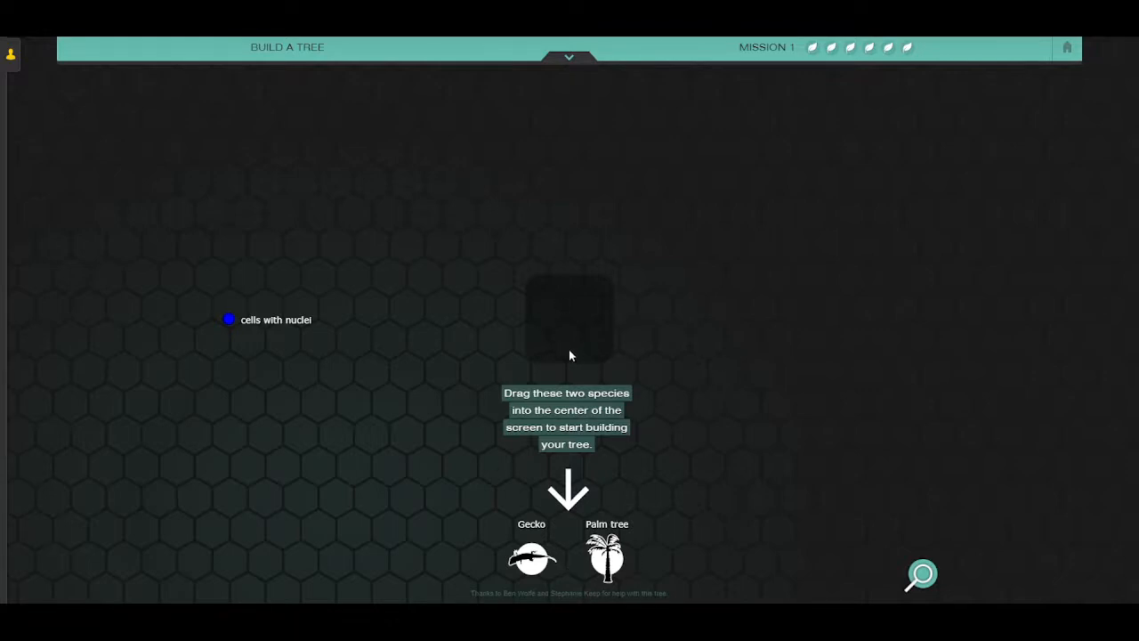
pyautogui.moveTo(504, 516)
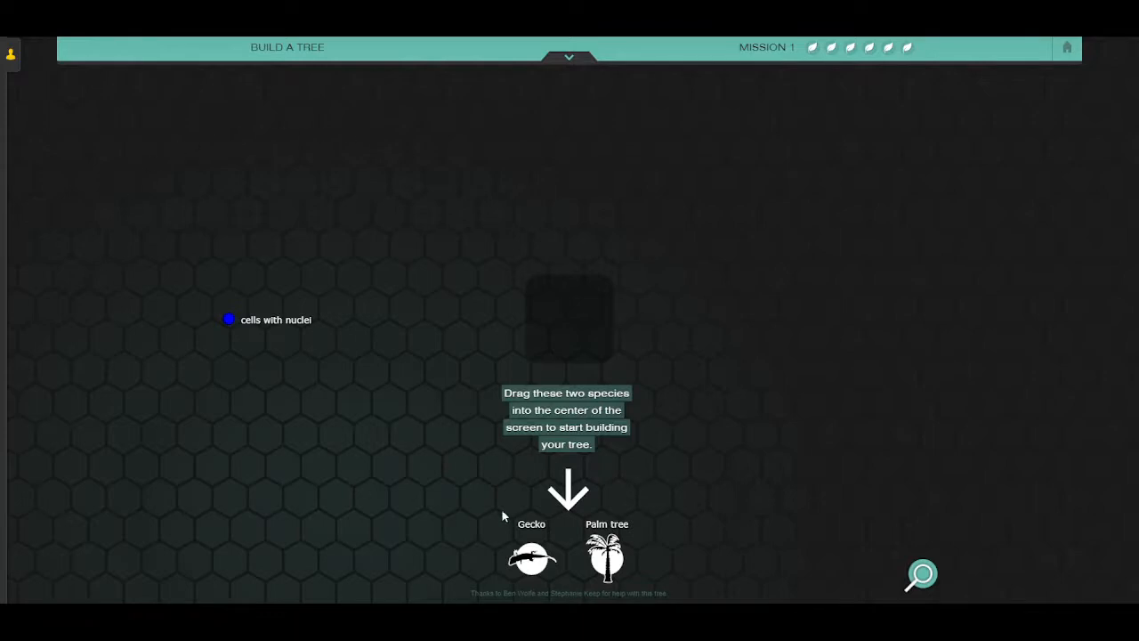
pyautogui.moveTo(529, 564)
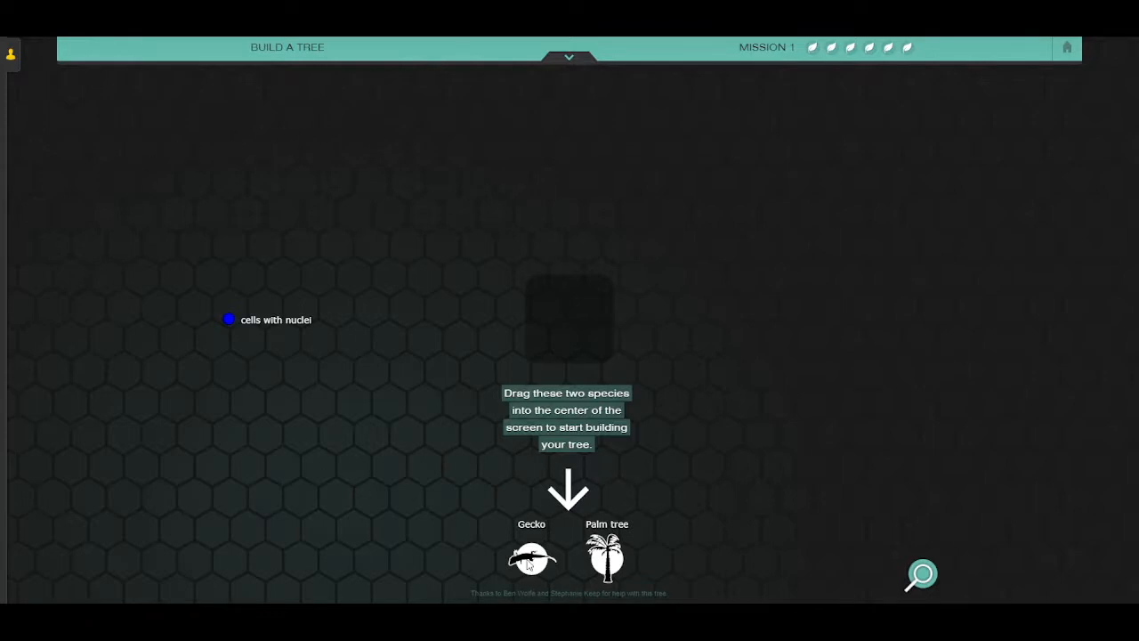
pyautogui.moveTo(531, 559); pyautogui.dragTo(525, 442)
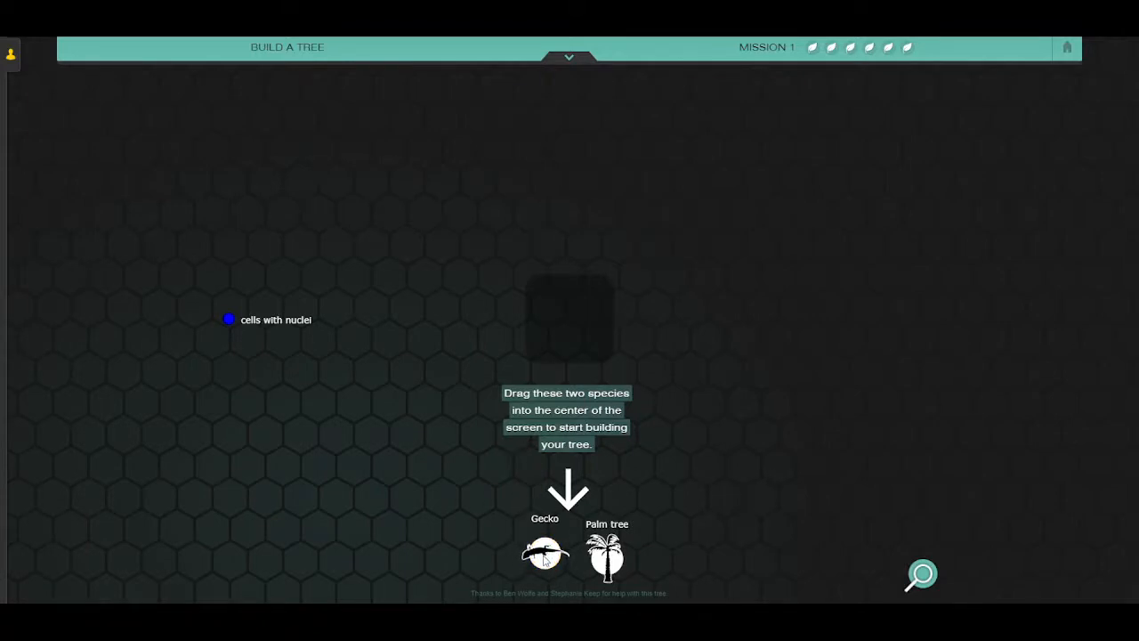
pyautogui.moveTo(570, 302)
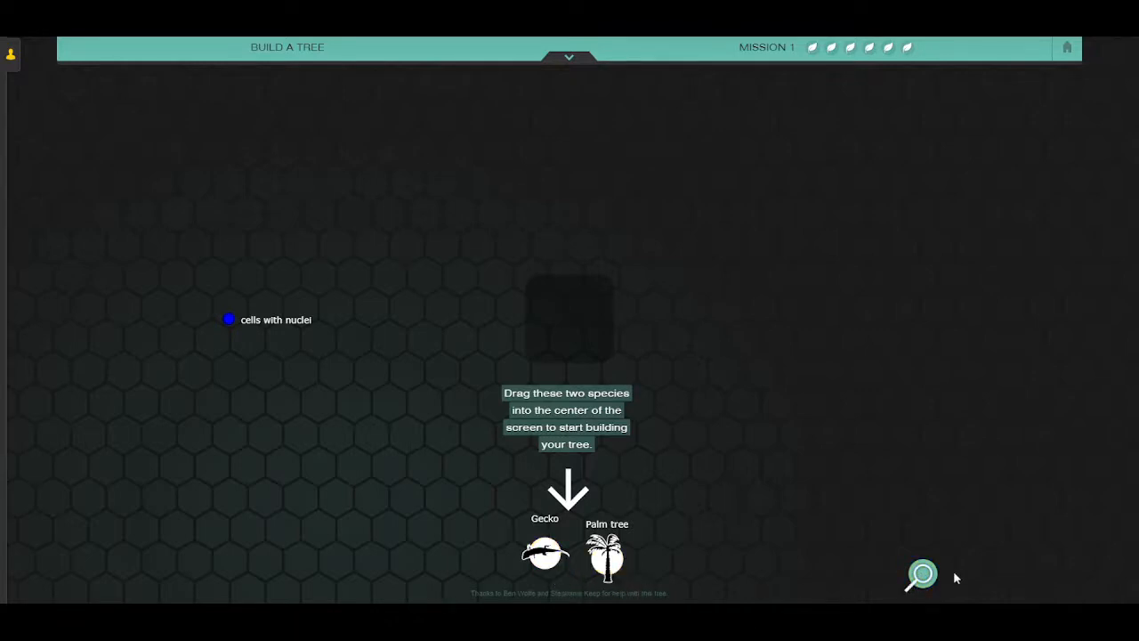
# View the Gold dust day gecko's info card and highlight its two trait lines while reading.
pyautogui.click(545, 555)
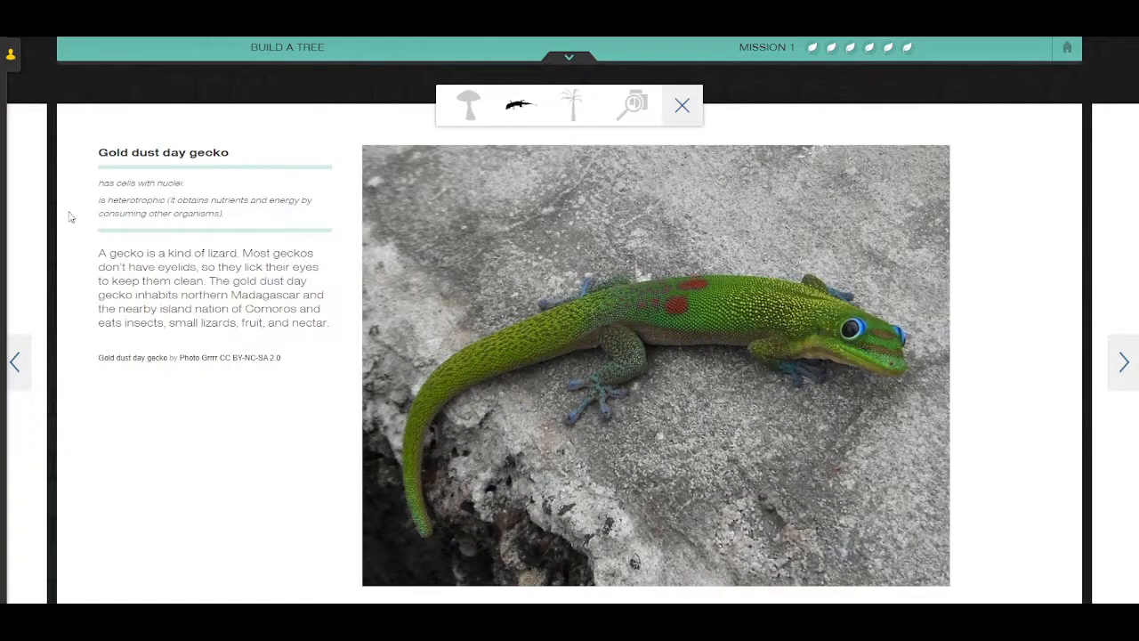
pyautogui.moveTo(98, 224)
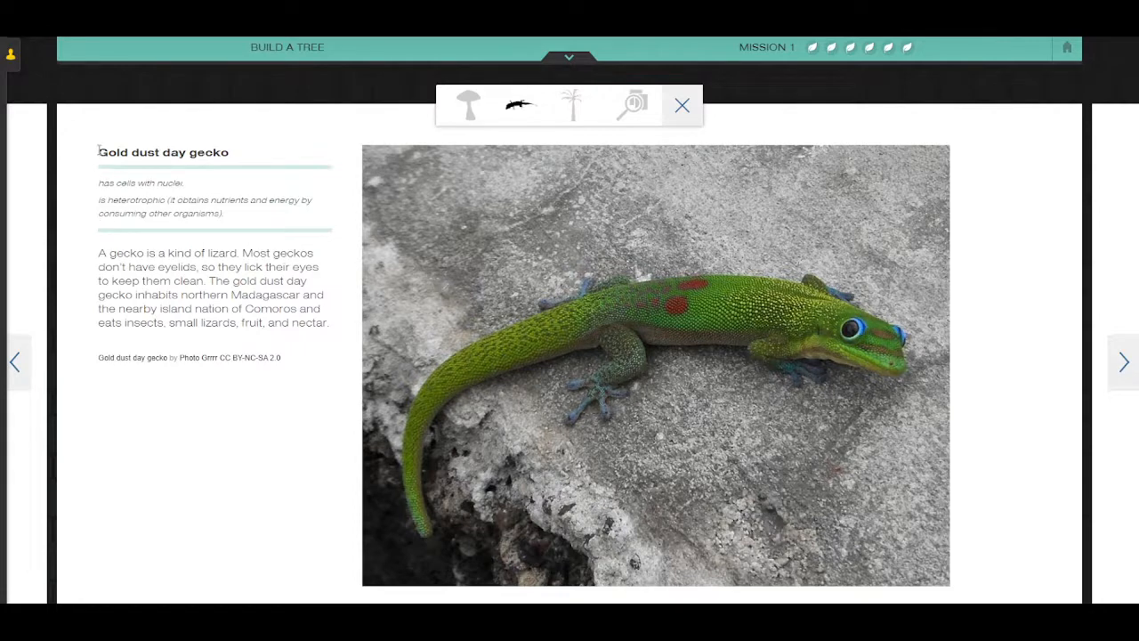
pyautogui.moveTo(726, 353)
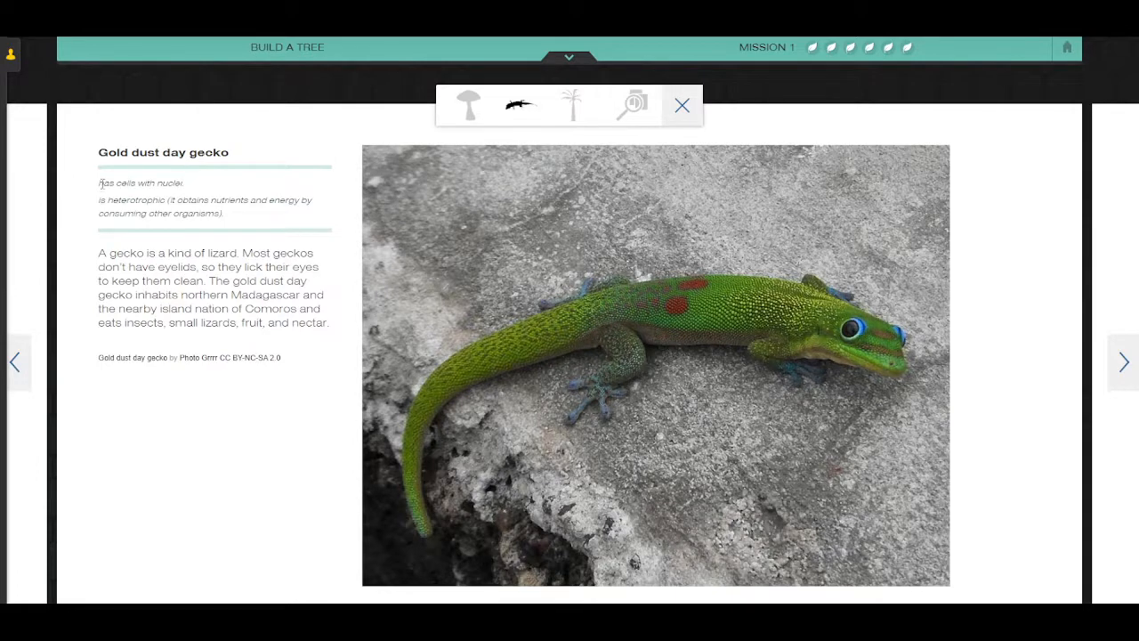
pyautogui.moveTo(104, 181); pyautogui.dragTo(222, 214)
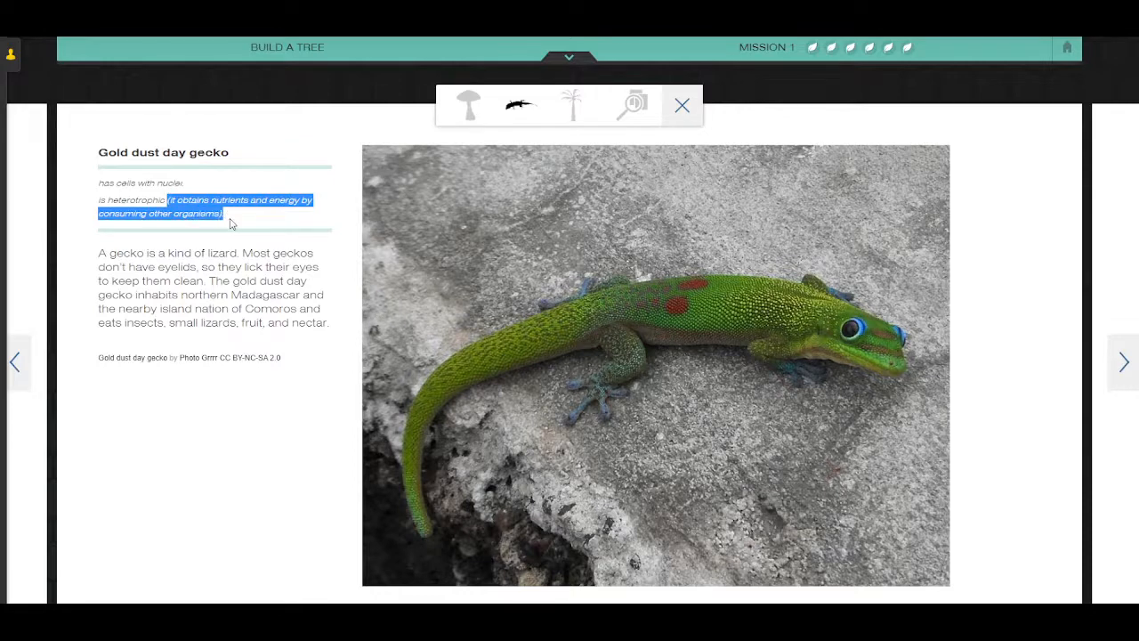
pyautogui.click(232, 221)
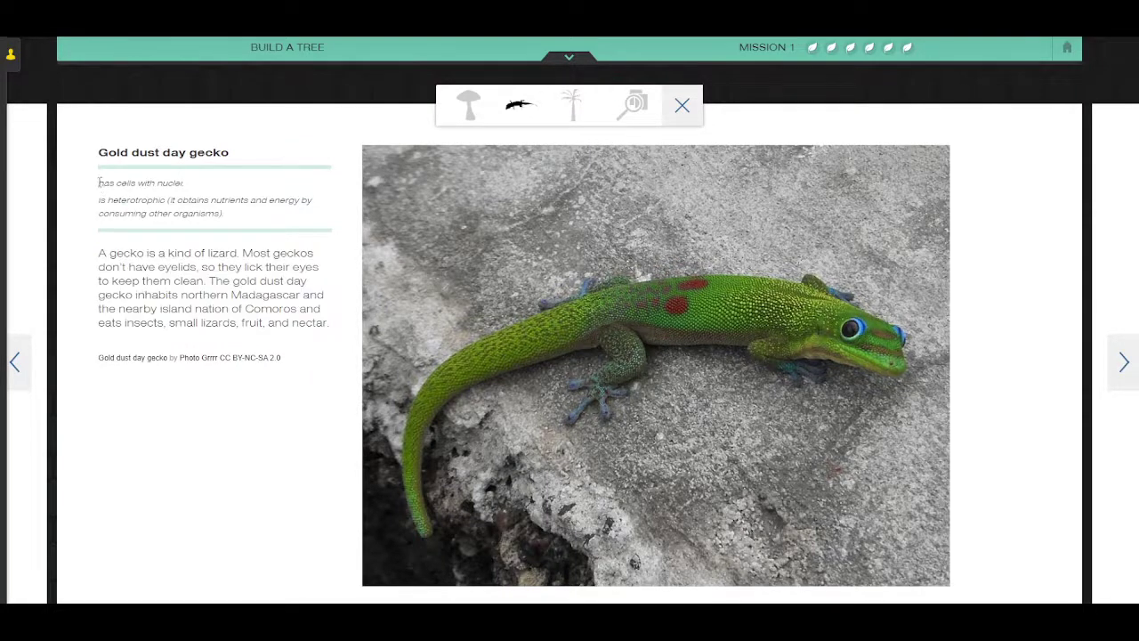
pyautogui.moveTo(98, 181); pyautogui.dragTo(222, 214)
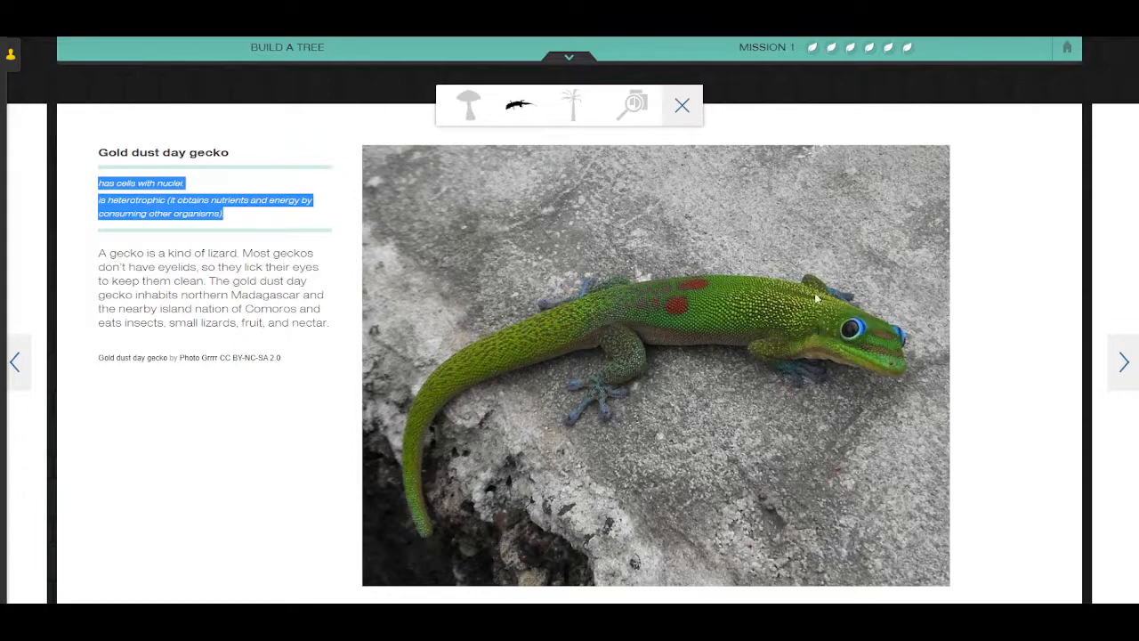
pyautogui.moveTo(488, 406)
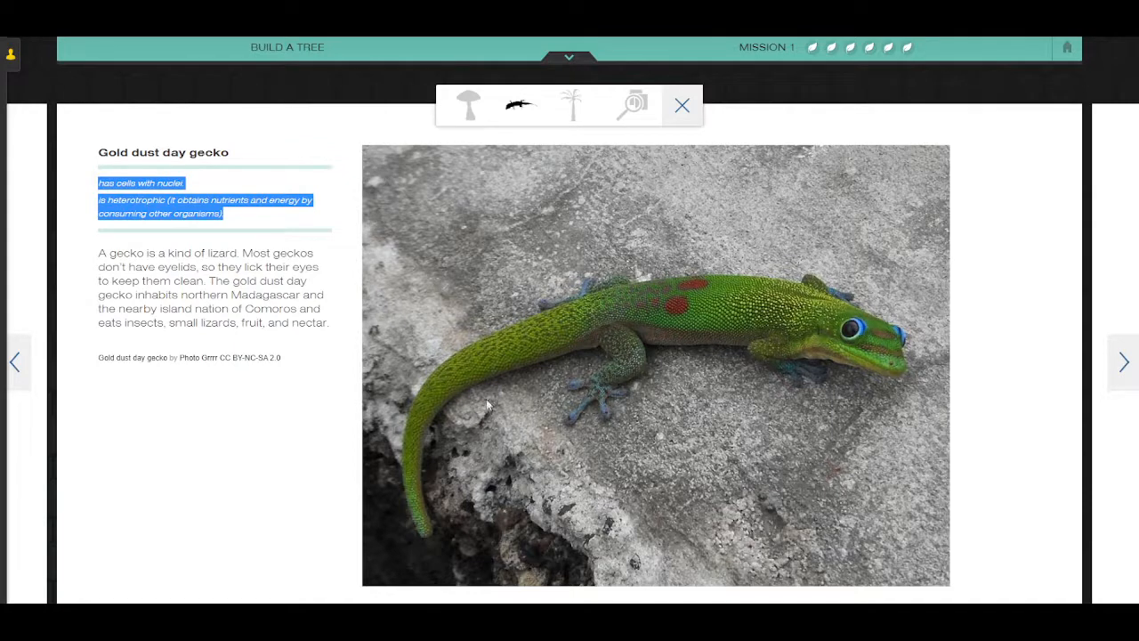
pyautogui.moveTo(234, 217)
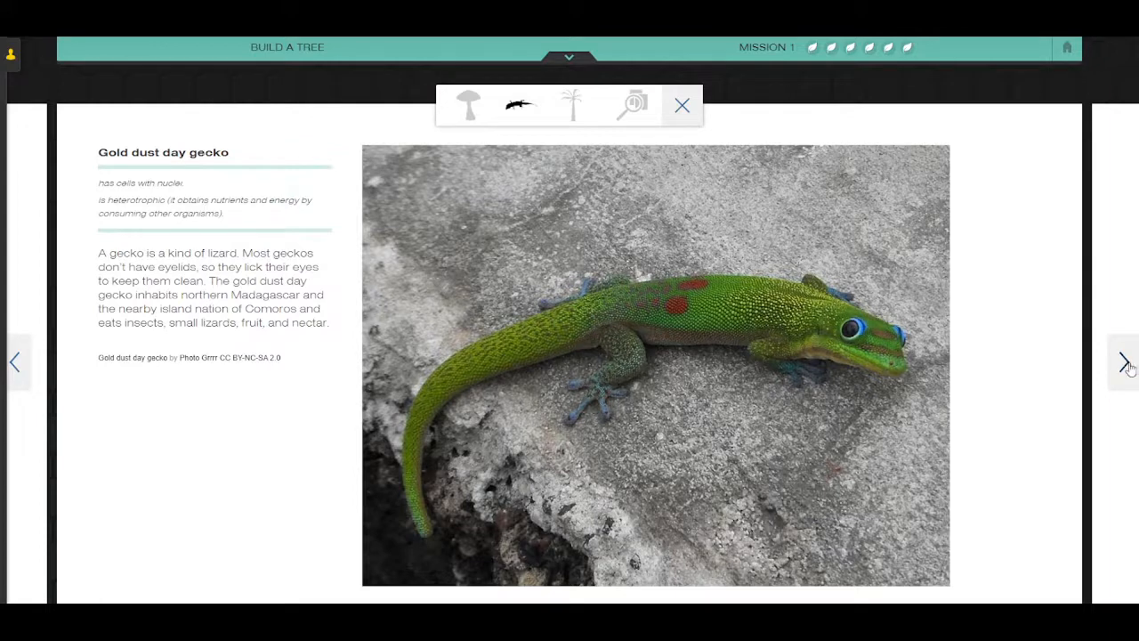
# Page through Palm tree (highlighting its traits) and the nuclei Species Comparison to Fly agaric mushroom.
pyautogui.click(571, 103)
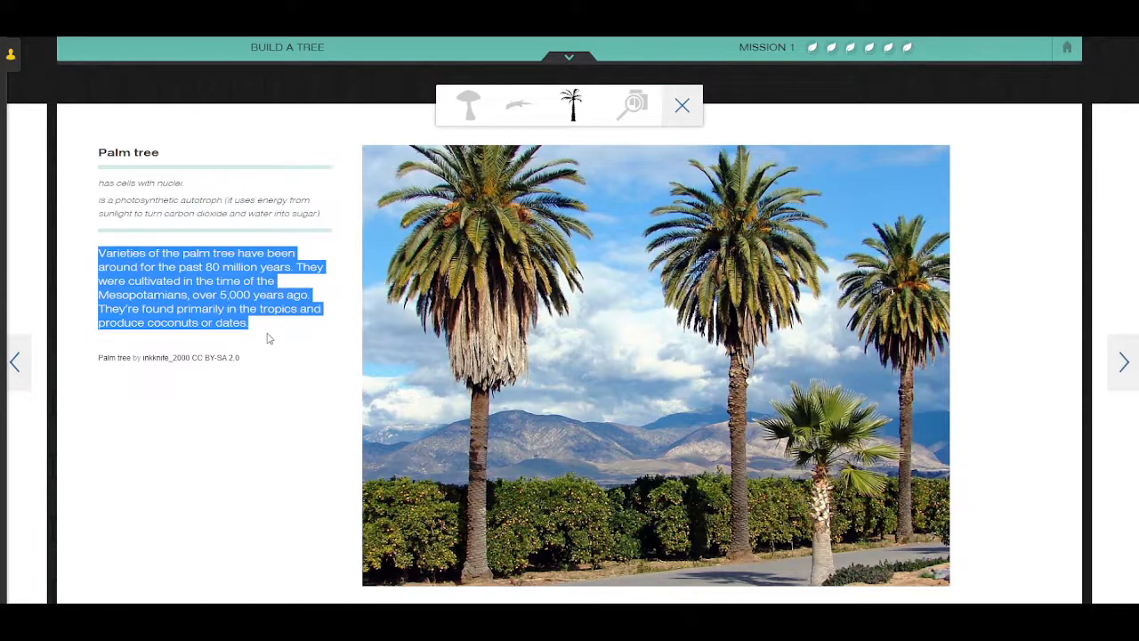
pyautogui.moveTo(92, 257)
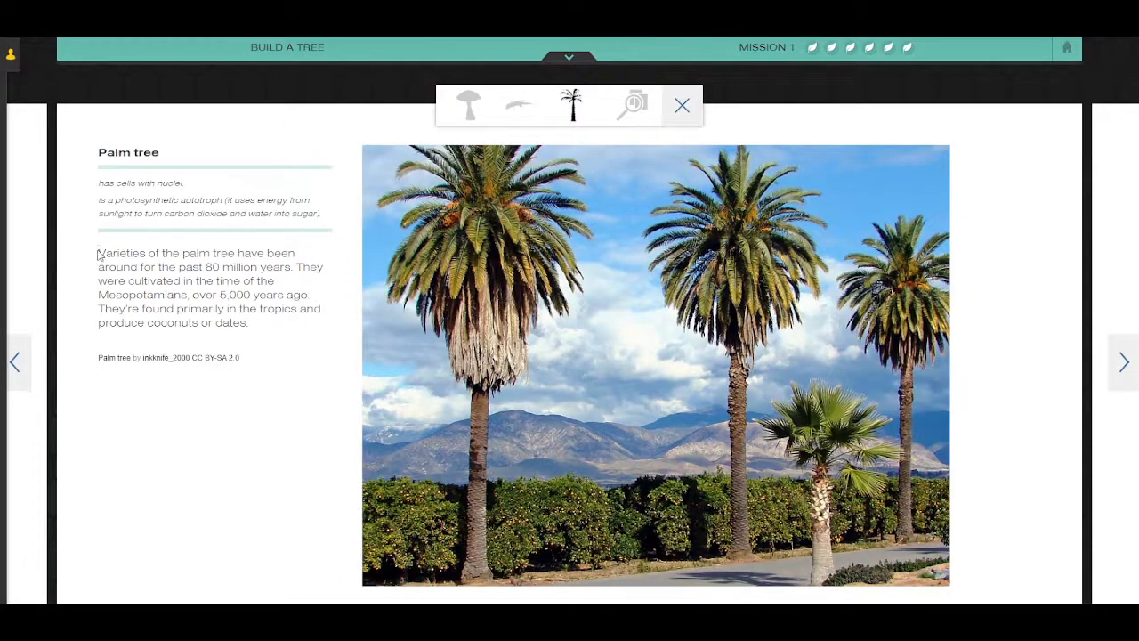
pyautogui.moveTo(512, 220)
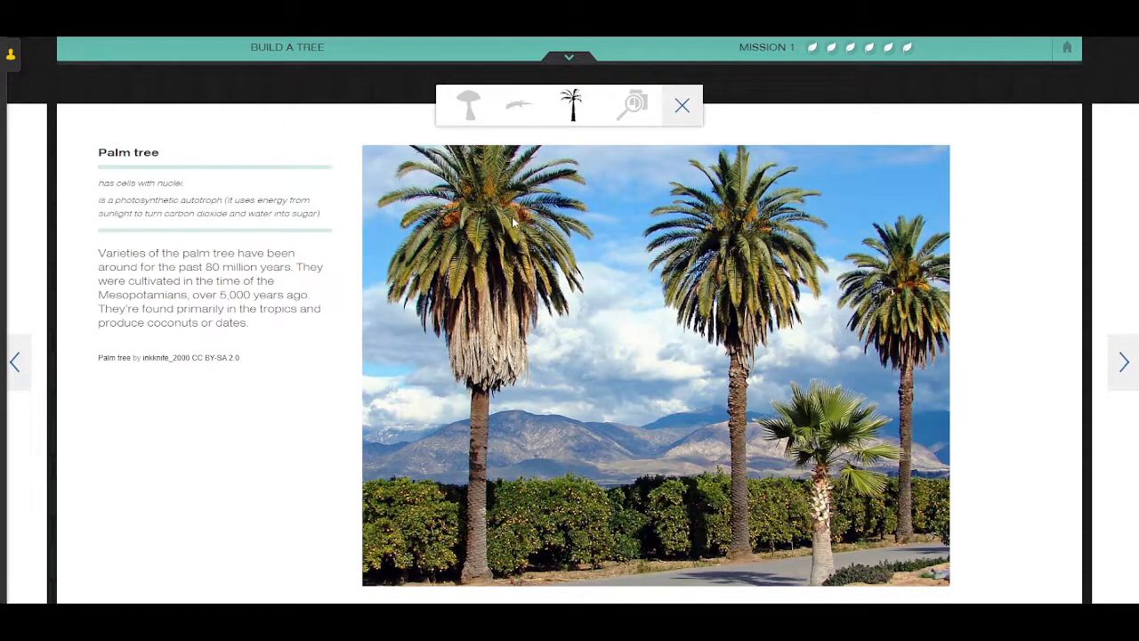
pyautogui.moveTo(100, 253); pyautogui.dragTo(130, 281)
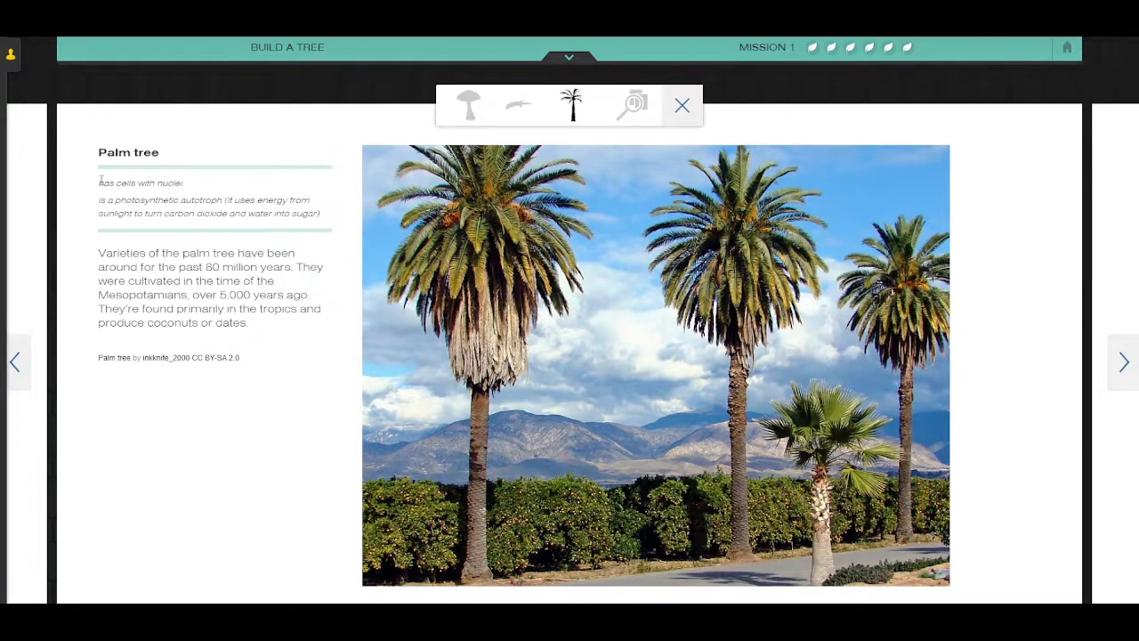
pyautogui.moveTo(99, 182); pyautogui.dragTo(324, 214)
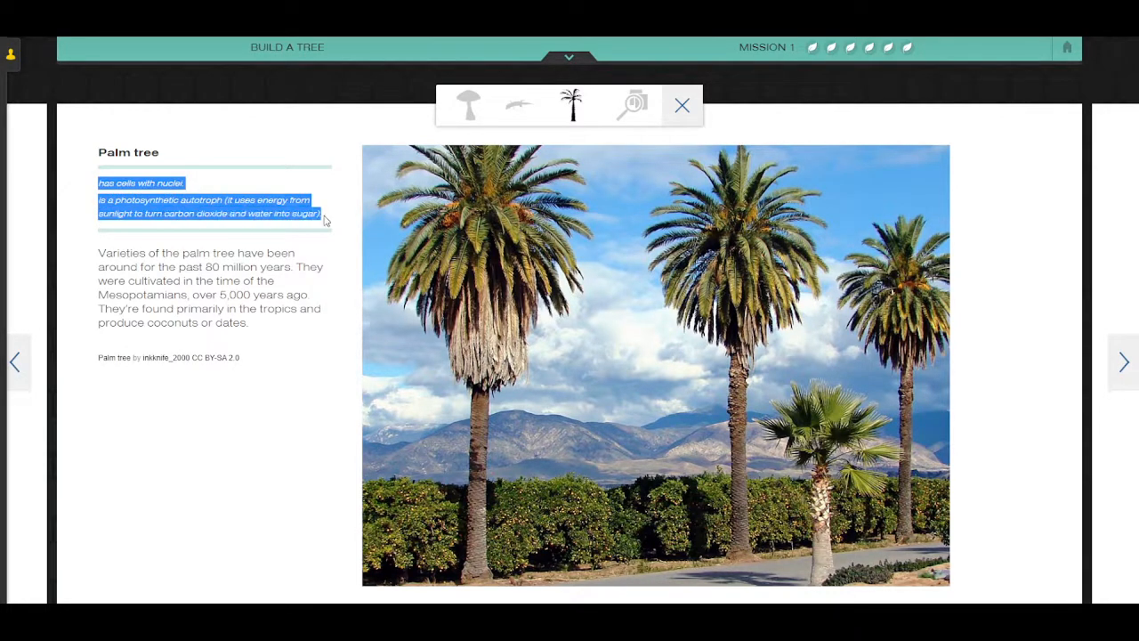
pyautogui.click(630, 104)
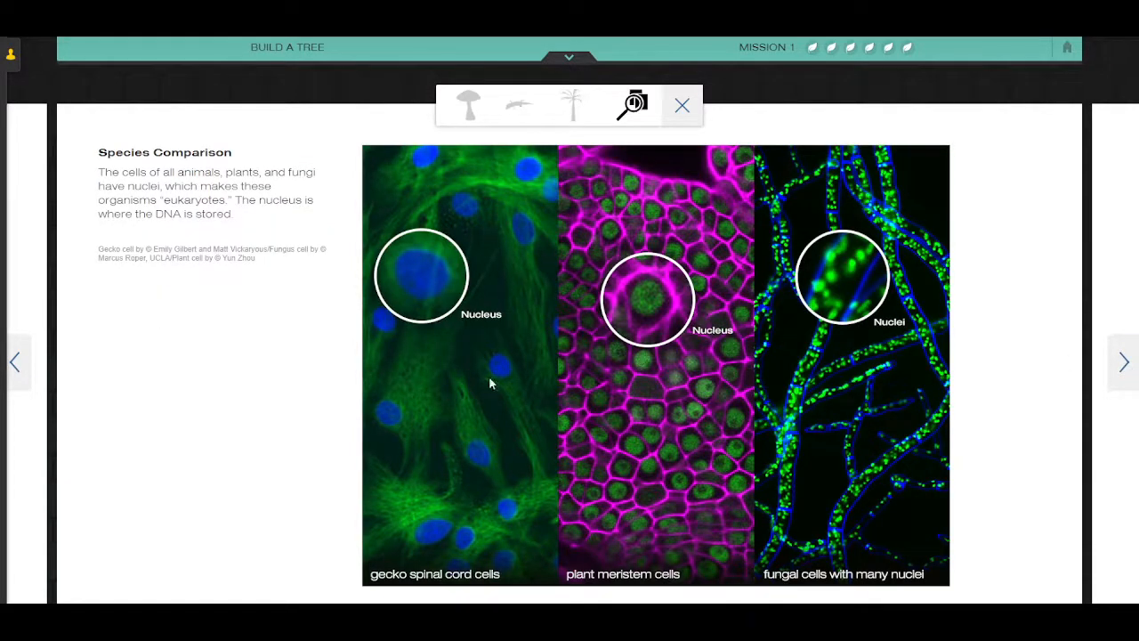
pyautogui.moveTo(879, 324)
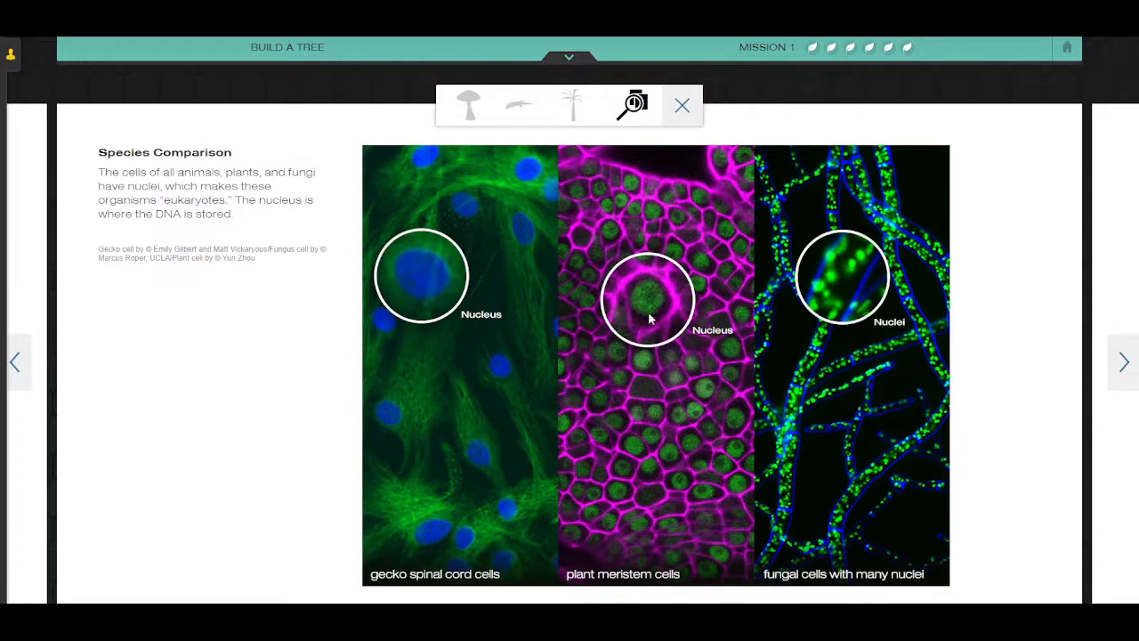
pyautogui.moveTo(264, 220)
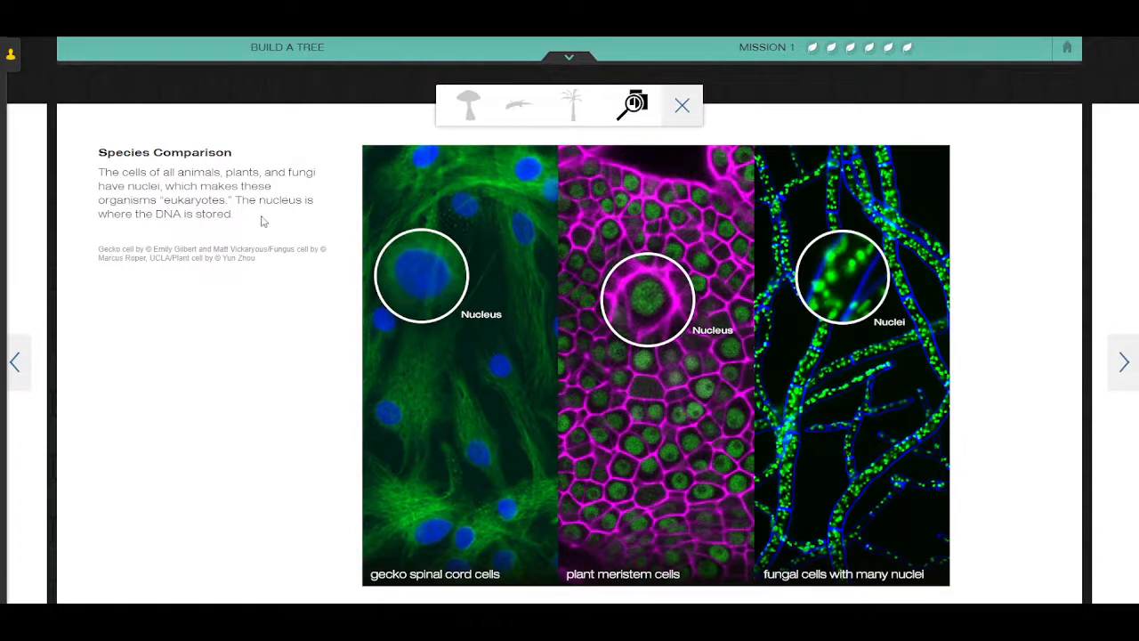
pyautogui.moveTo(484, 338)
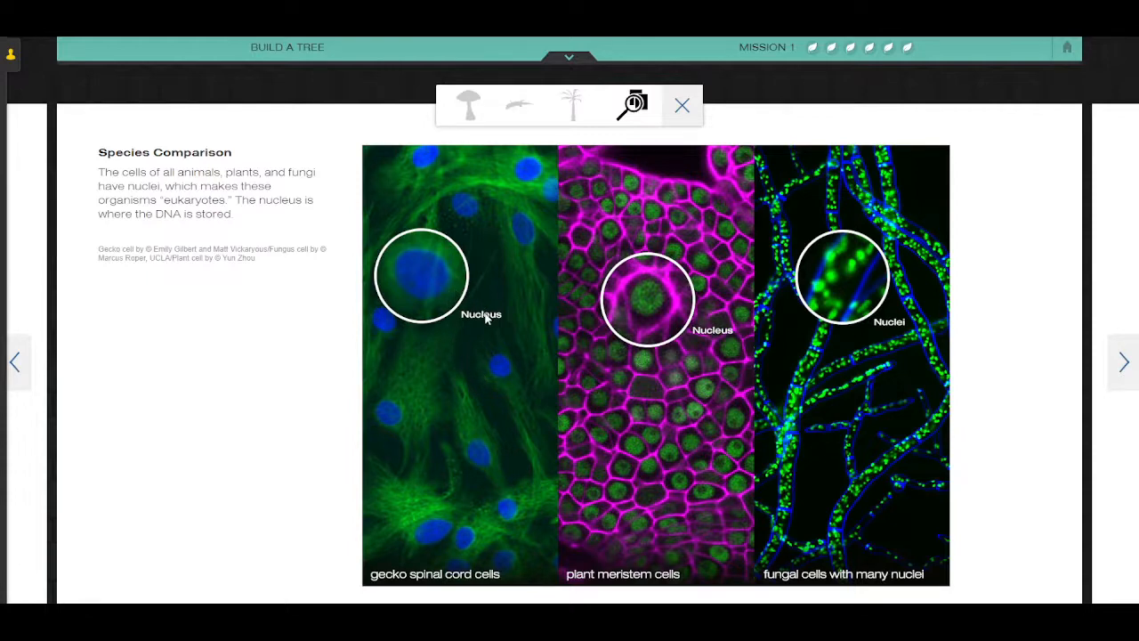
pyautogui.moveTo(722, 324)
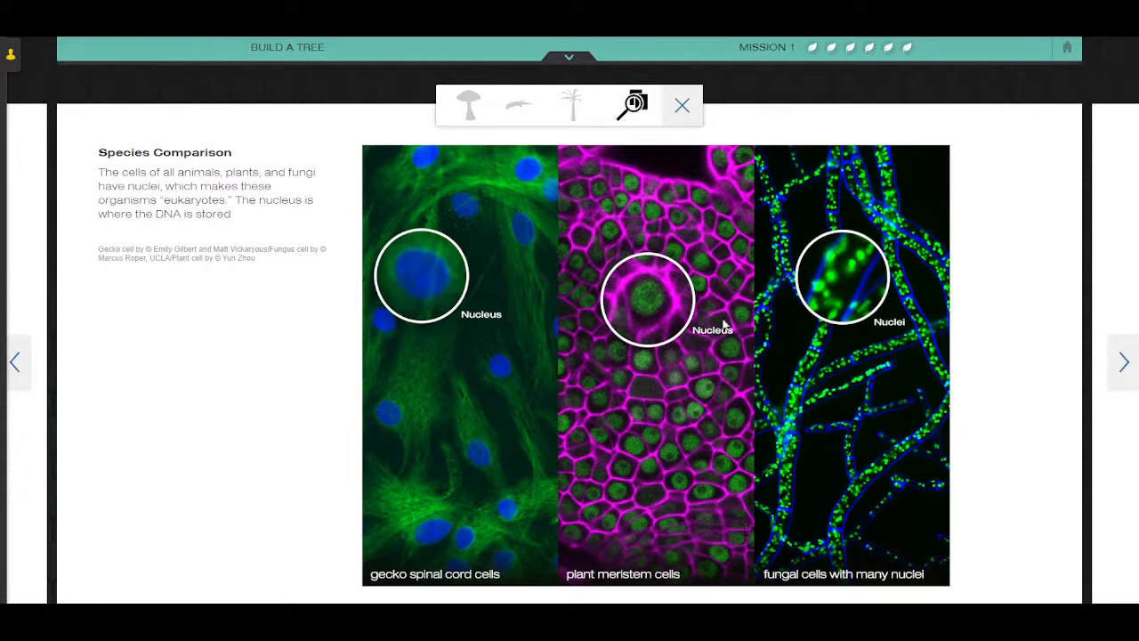
pyautogui.moveTo(765, 292)
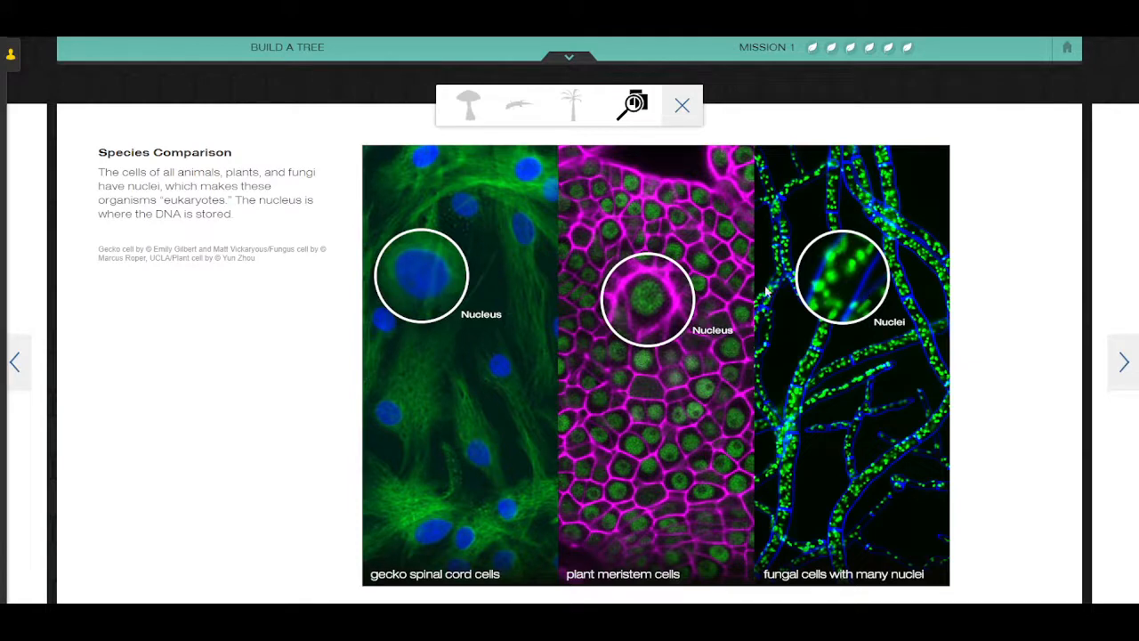
pyautogui.moveTo(794, 523)
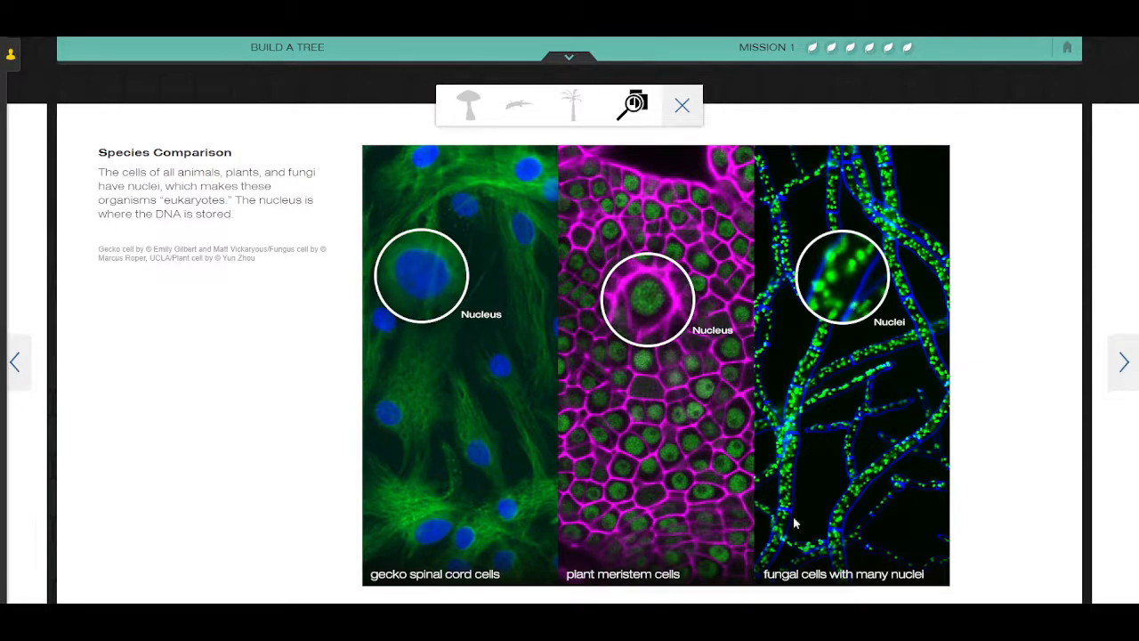
pyautogui.click(466, 103)
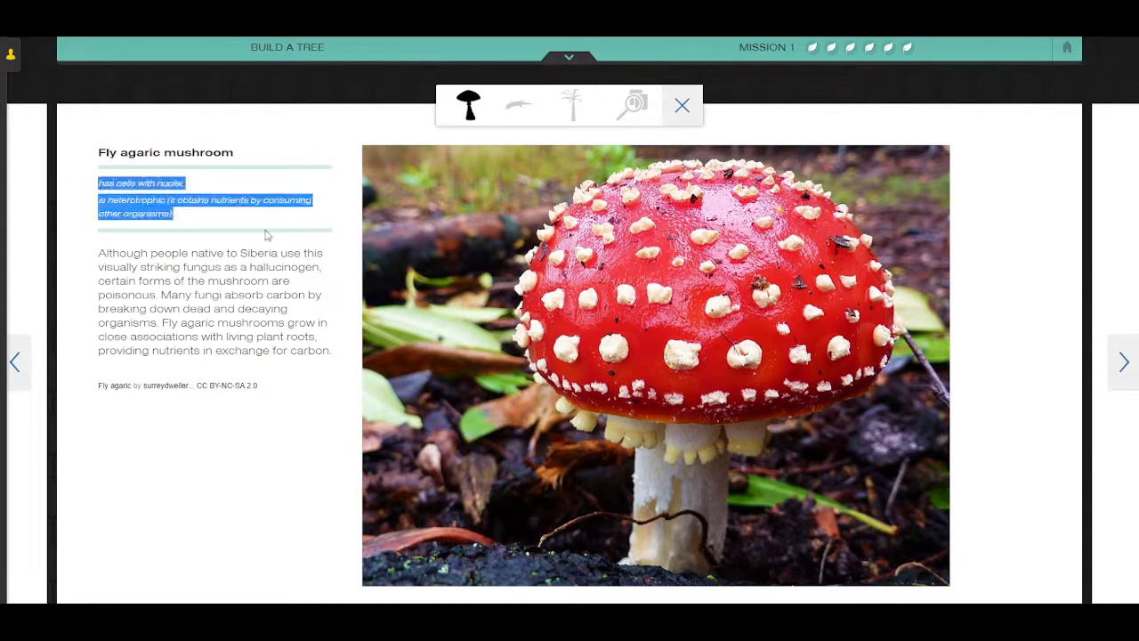
pyautogui.moveTo(384, 274)
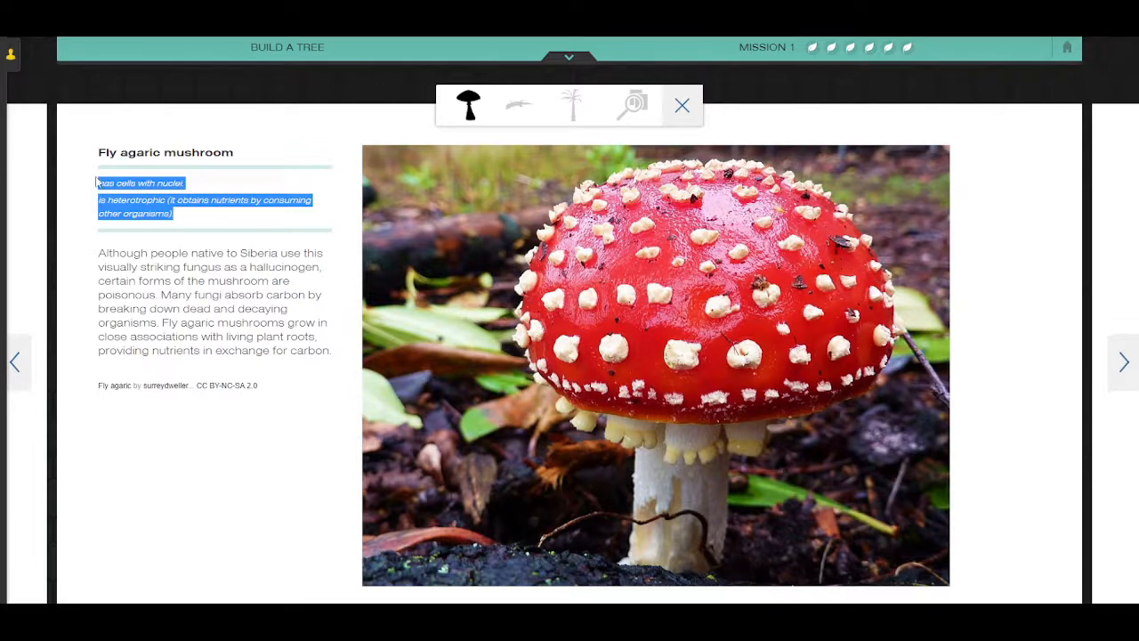
pyautogui.click(681, 103)
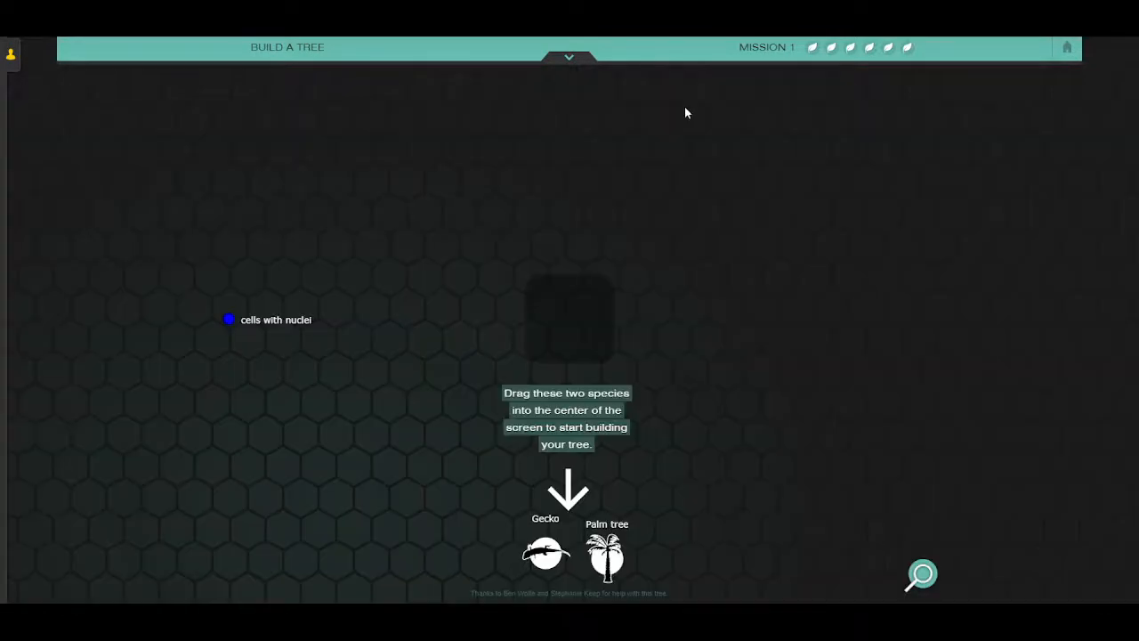
pyautogui.moveTo(627, 319)
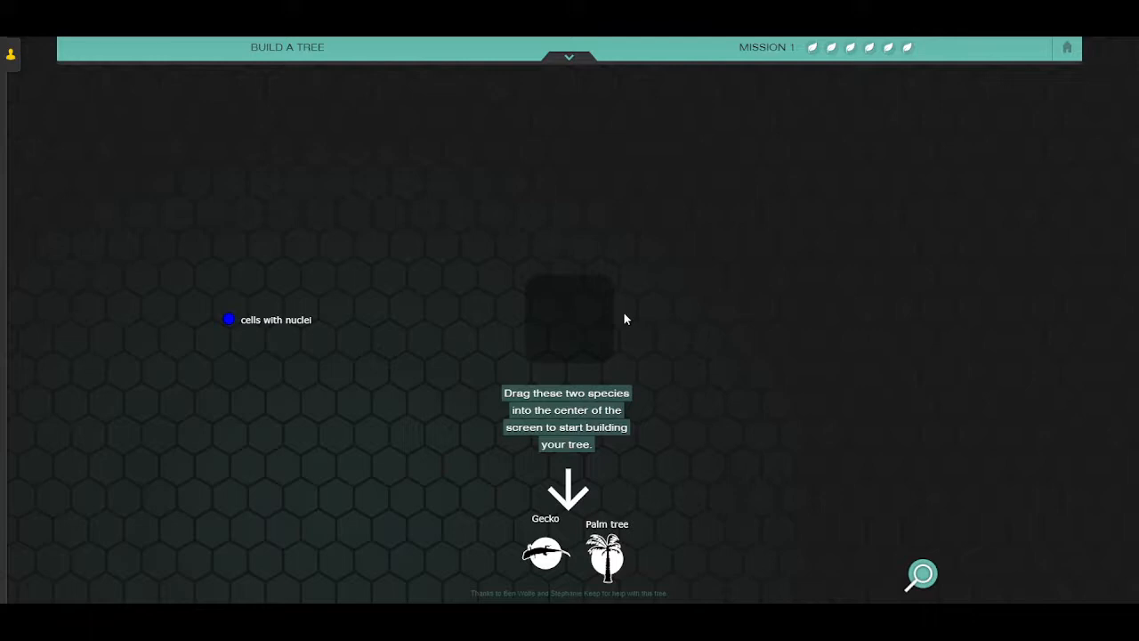
pyautogui.moveTo(541, 308)
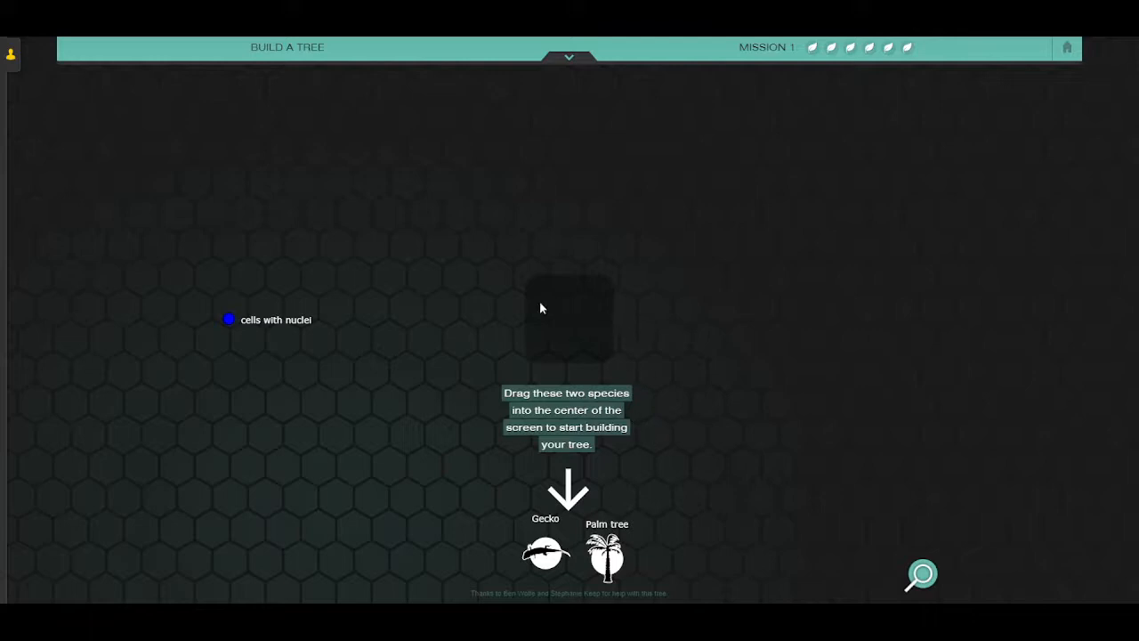
pyautogui.moveTo(424, 463)
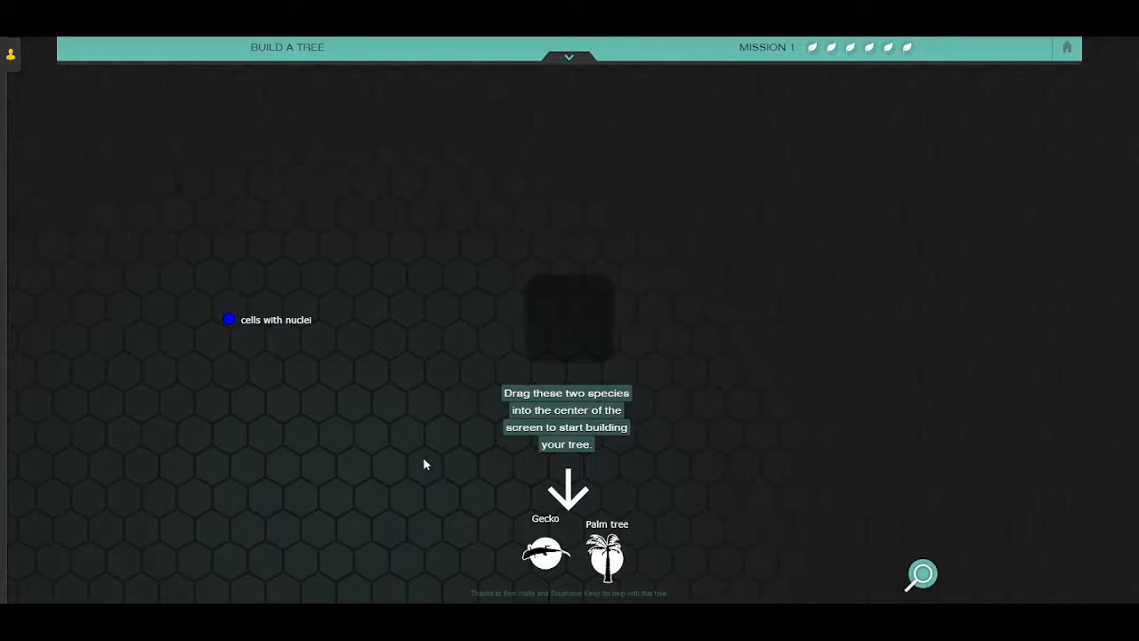
pyautogui.moveTo(492, 477)
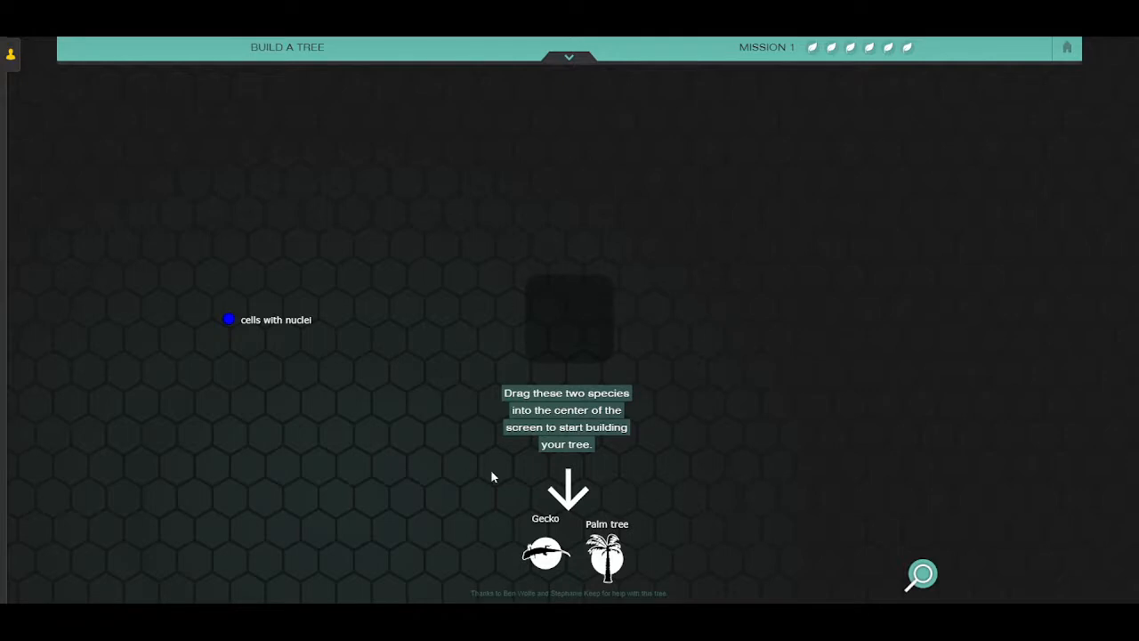
pyautogui.moveTo(567, 532)
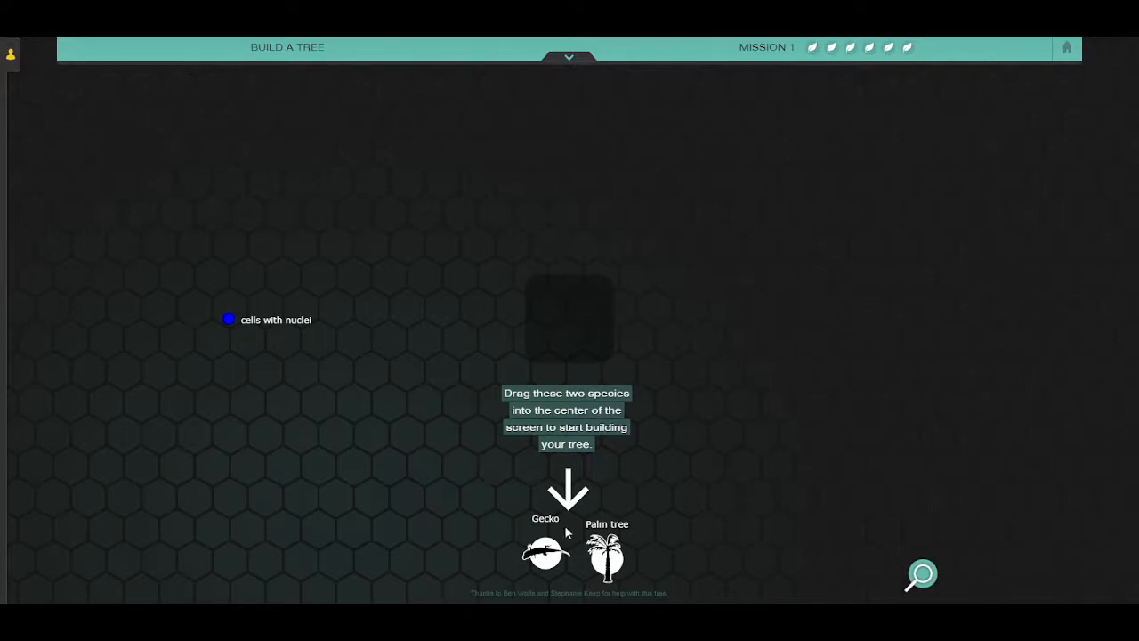
pyautogui.moveTo(545, 559)
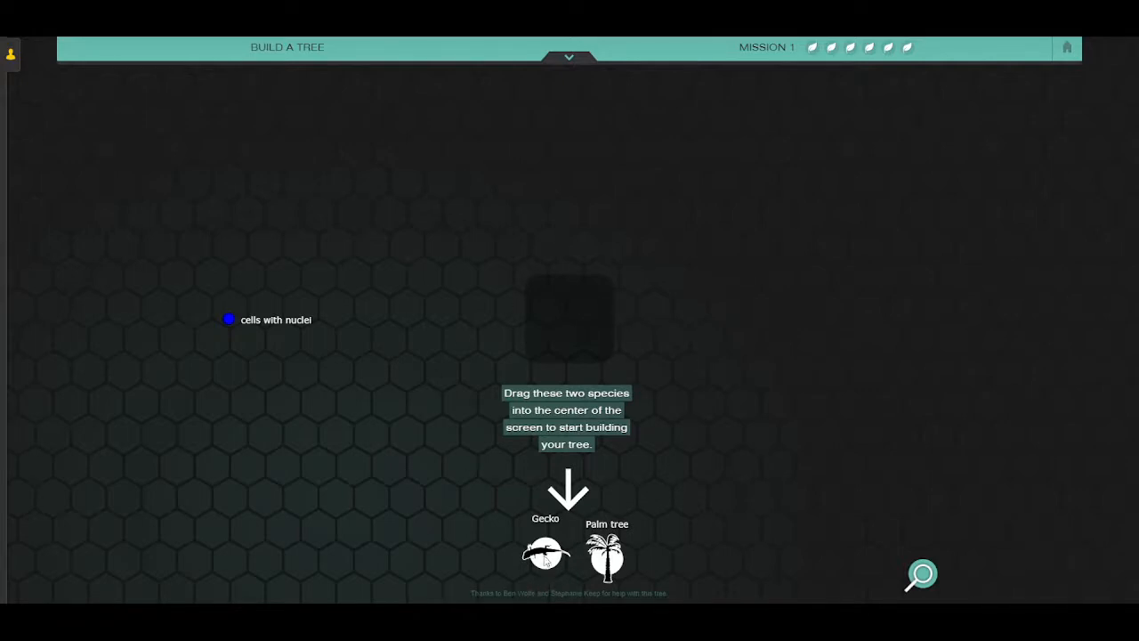
# Join Gecko and Palm tree on one tree and attach the 'cells with nuclei' trait at its root.
pyautogui.moveTo(545, 555); pyautogui.dragTo(570, 320)
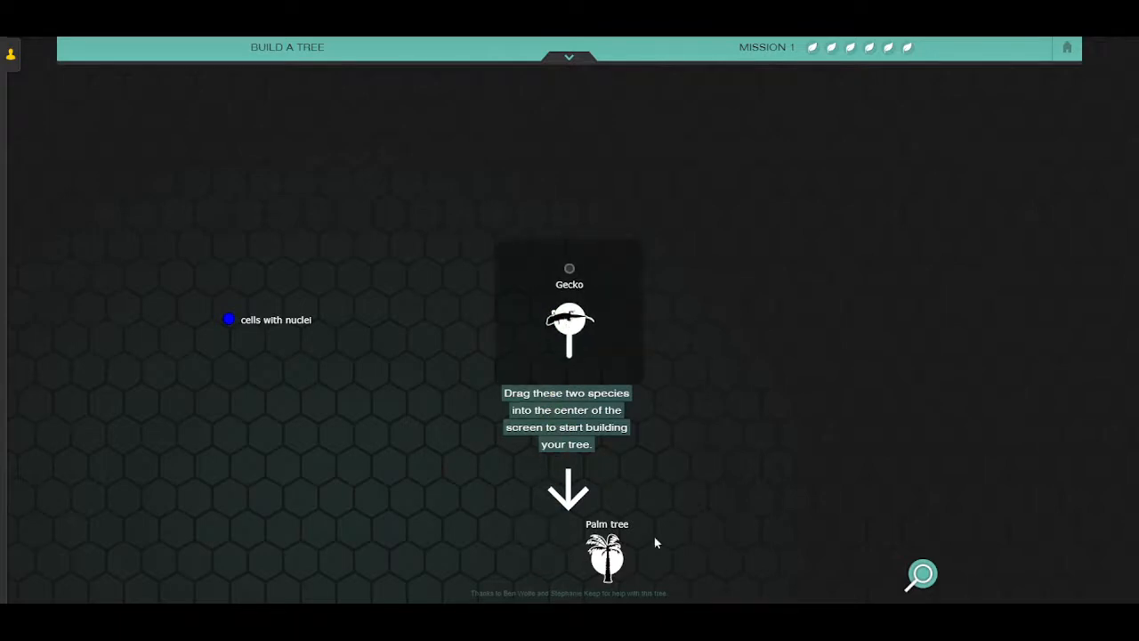
pyautogui.moveTo(605, 559); pyautogui.dragTo(591, 317)
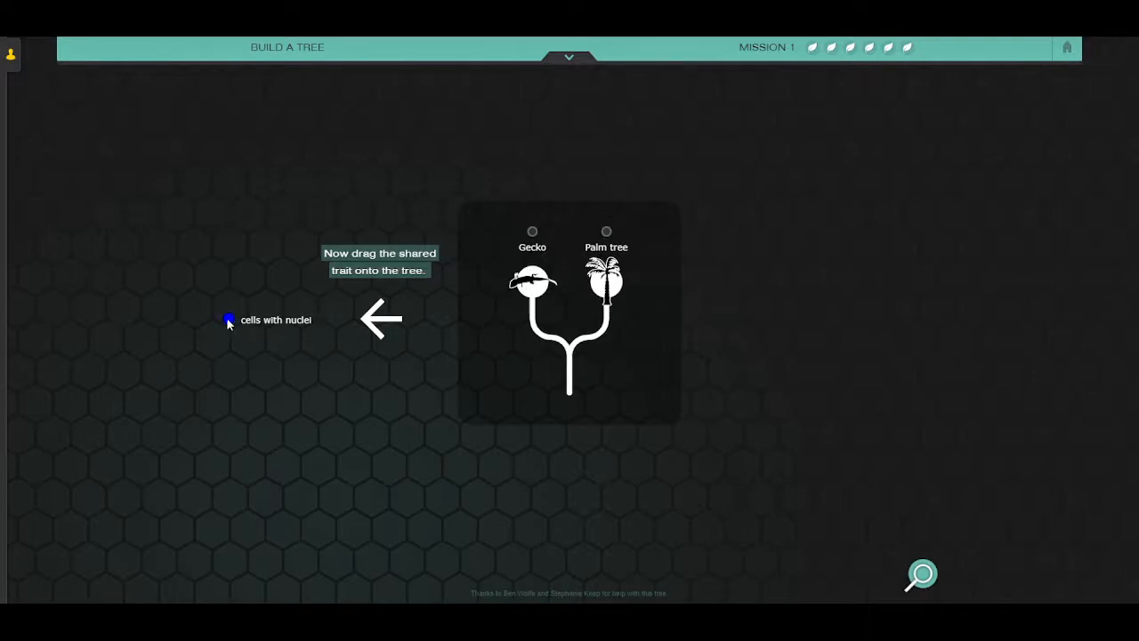
pyautogui.moveTo(228, 321); pyautogui.dragTo(570, 373)
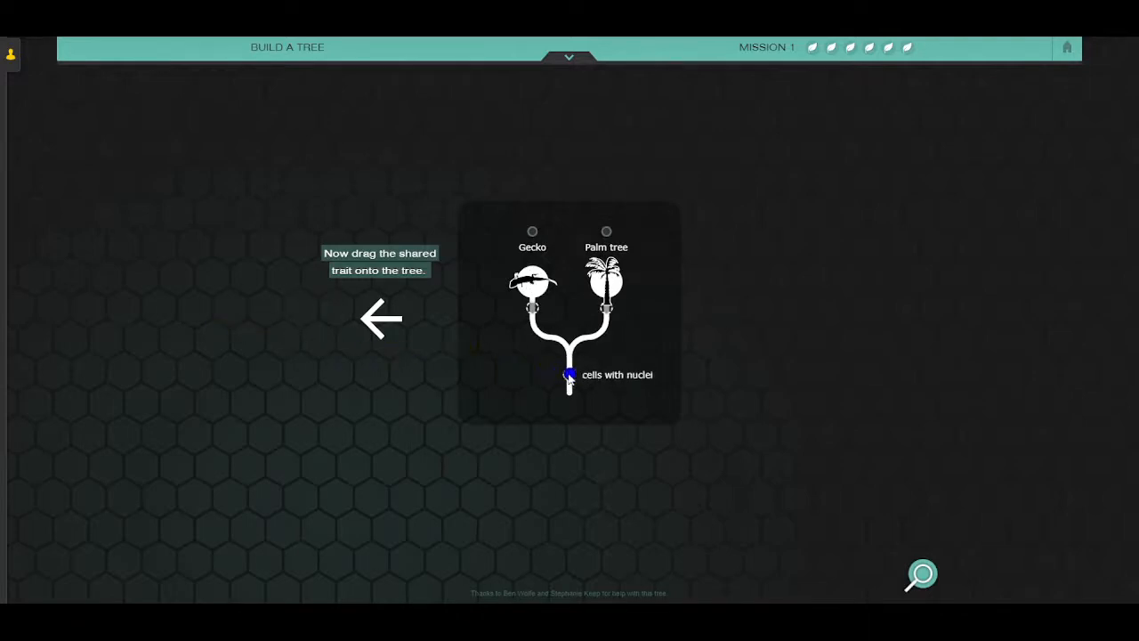
pyautogui.moveTo(569, 374); pyautogui.dragTo(569, 338)
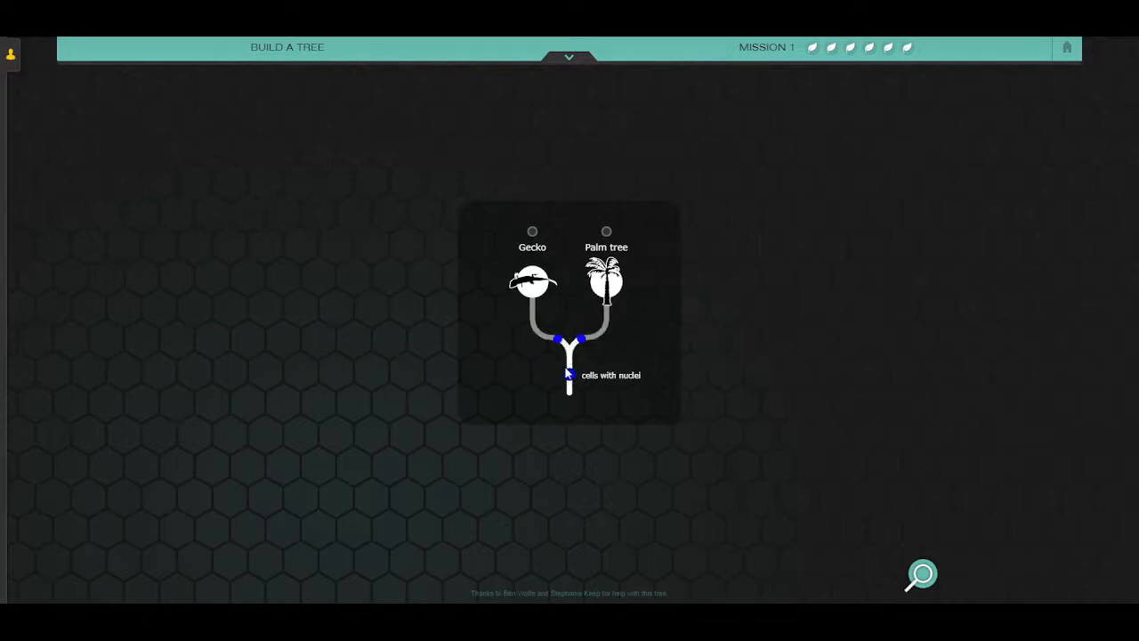
pyautogui.click(570, 374)
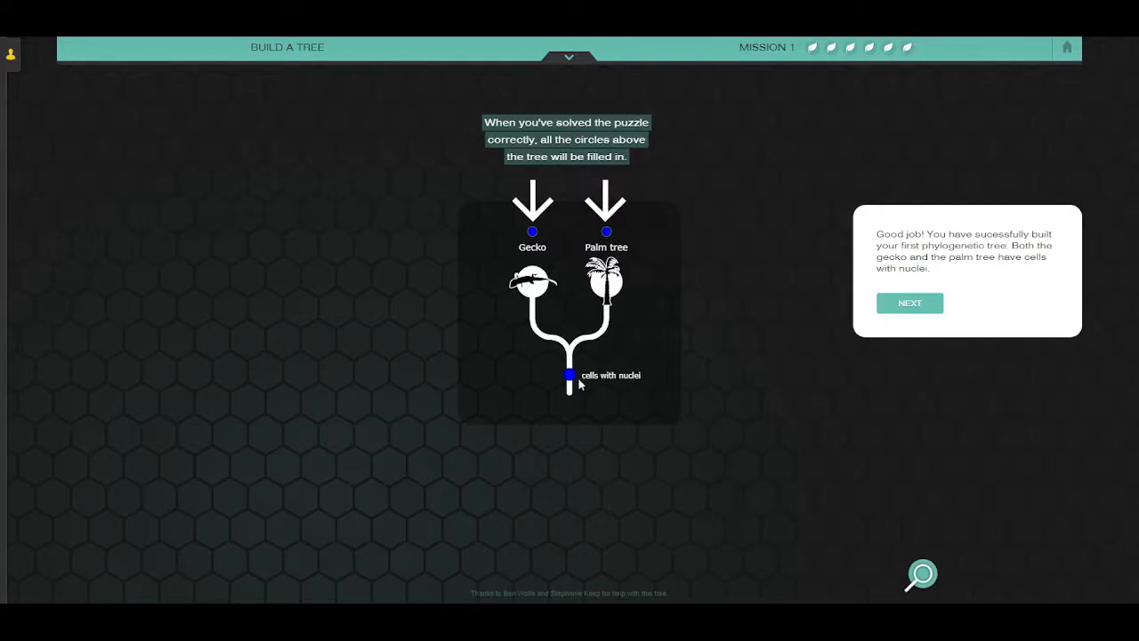
pyautogui.moveTo(591, 339)
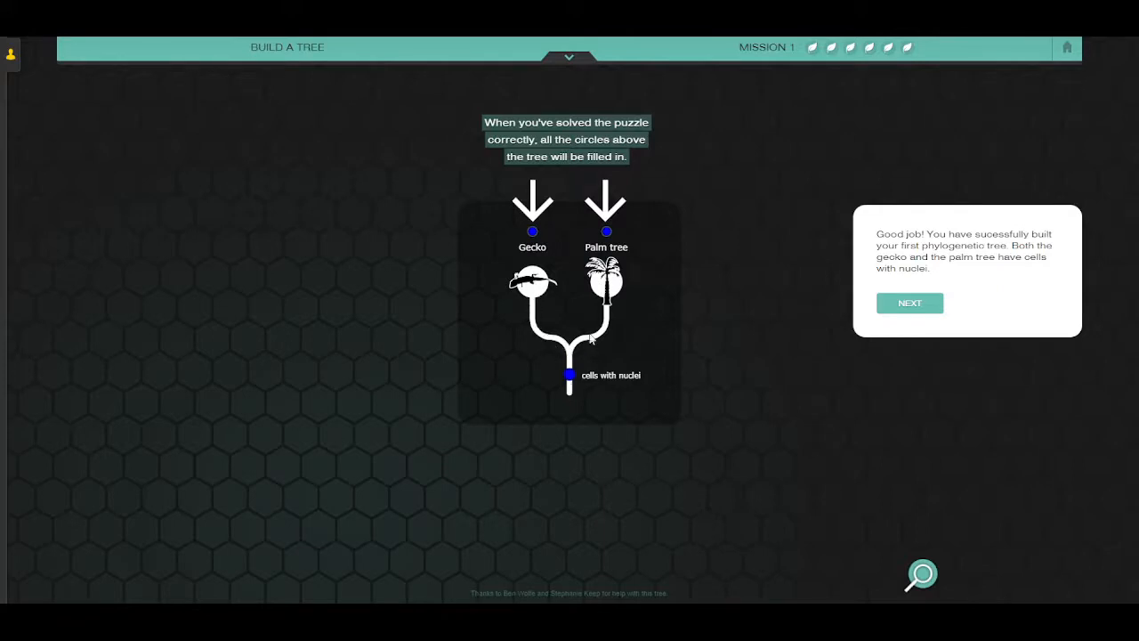
pyautogui.moveTo(552, 316)
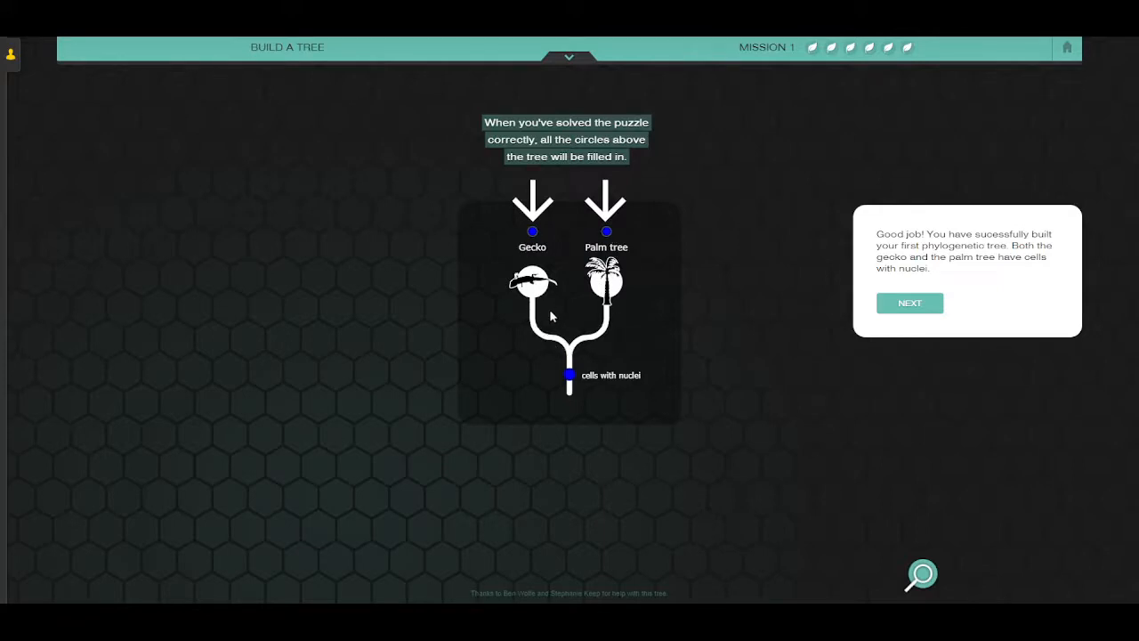
pyautogui.moveTo(856, 161)
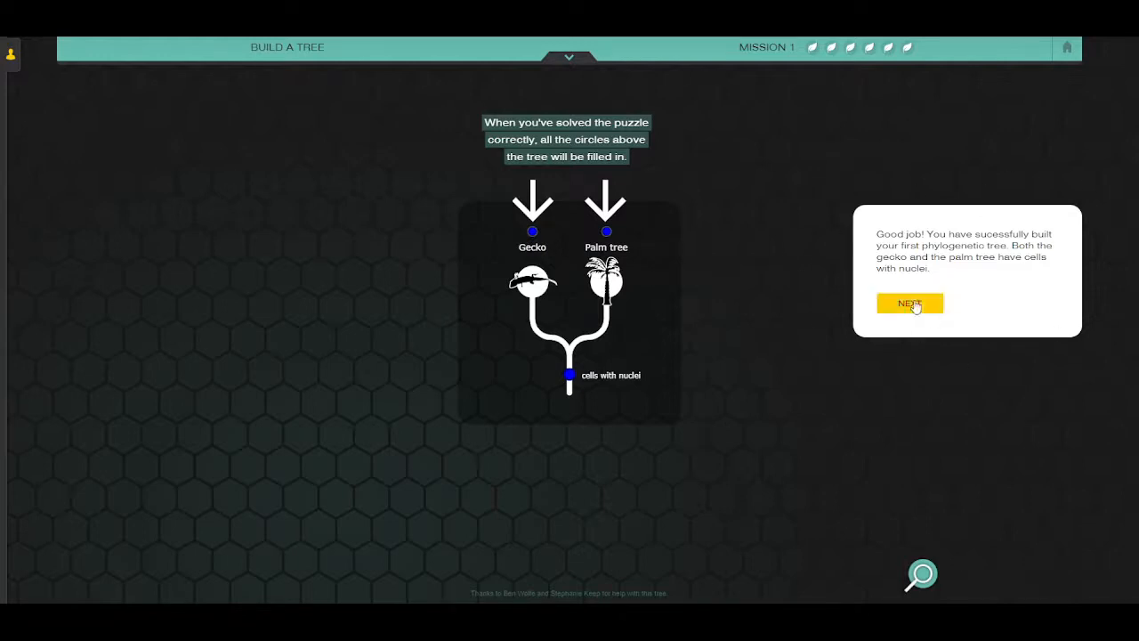
# Advance to the Fly agaric step and inspect its info card, highlighting its listed traits.
pyautogui.click(910, 303)
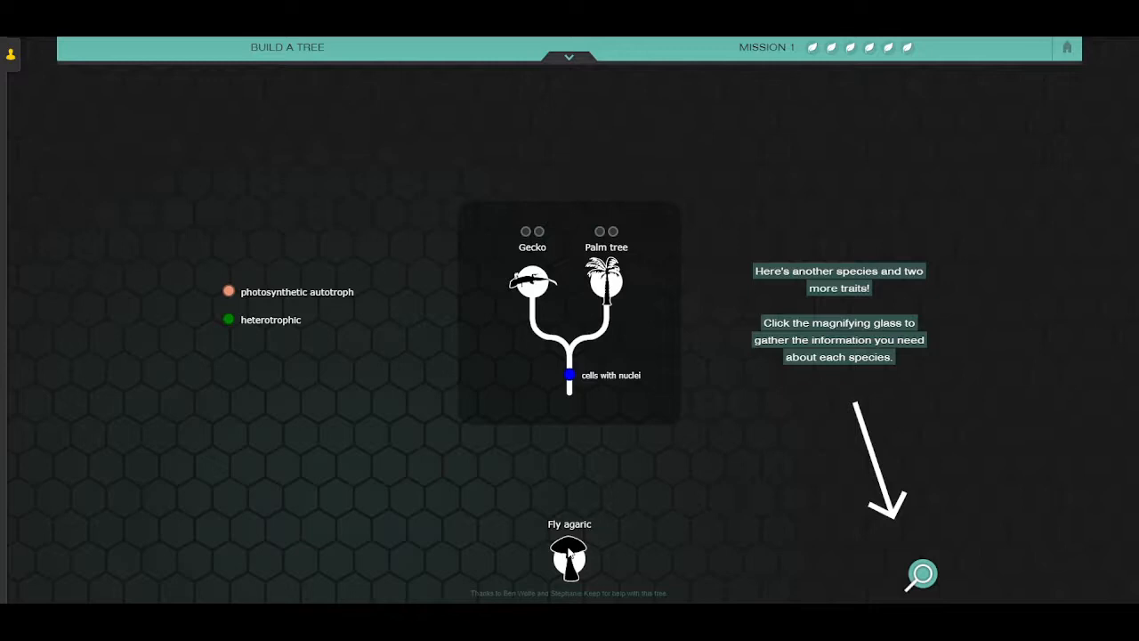
pyautogui.moveTo(256, 323)
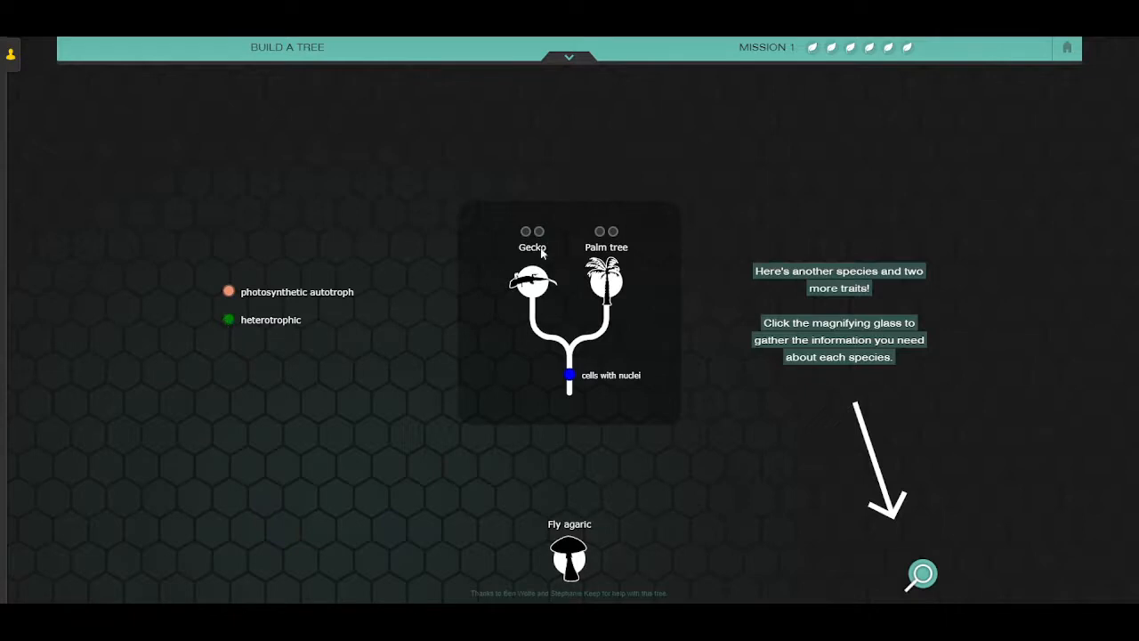
pyautogui.moveTo(637, 252)
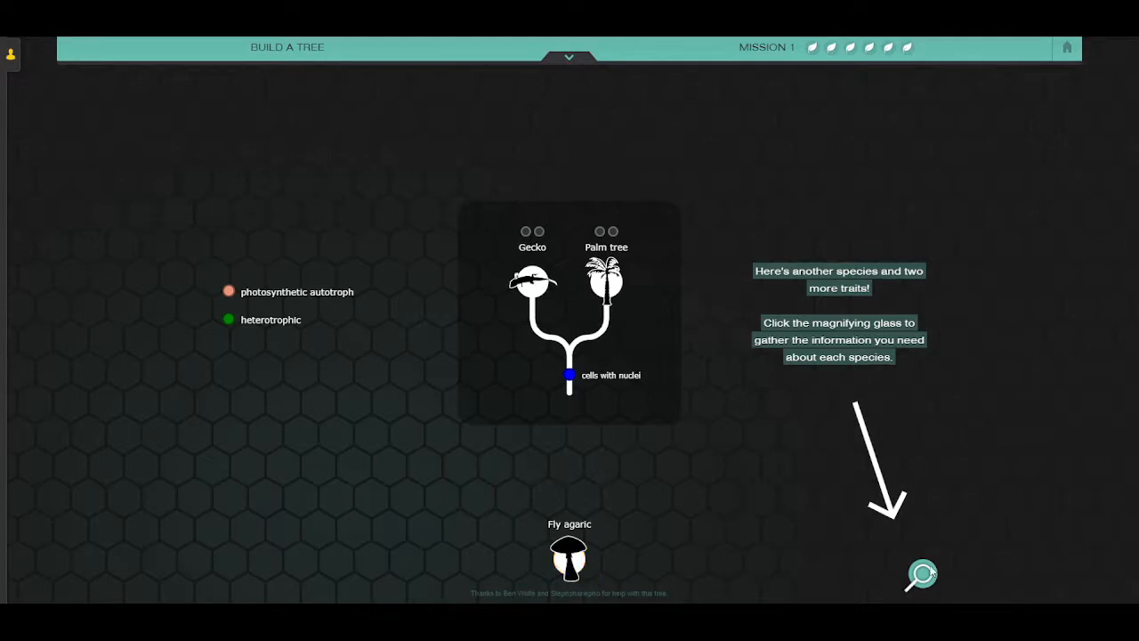
pyautogui.click(922, 573)
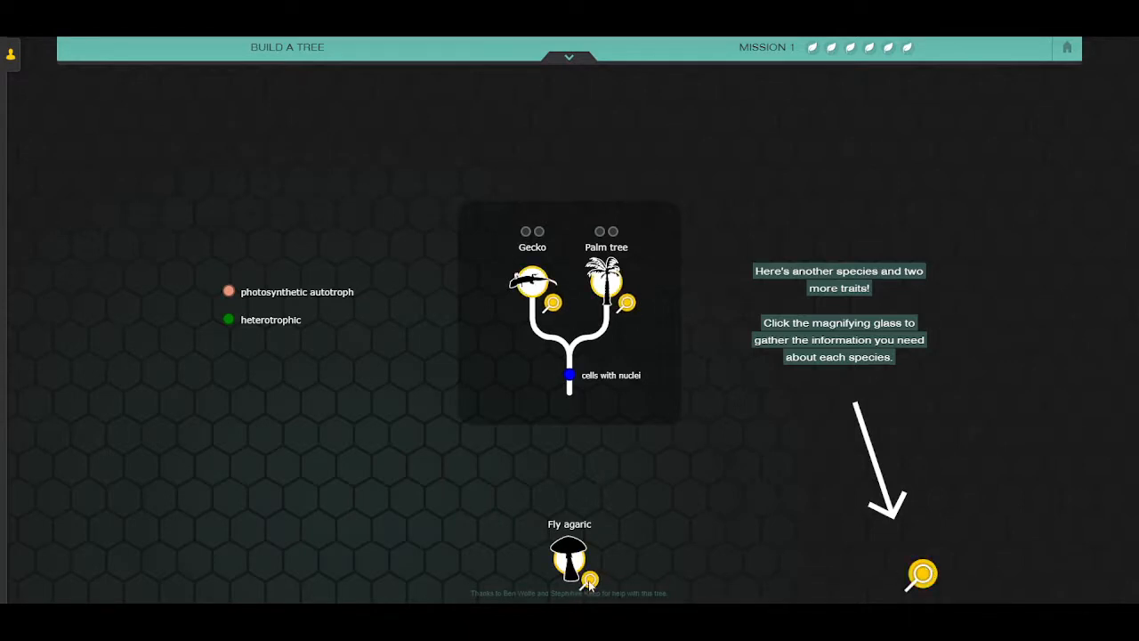
pyautogui.click(922, 575)
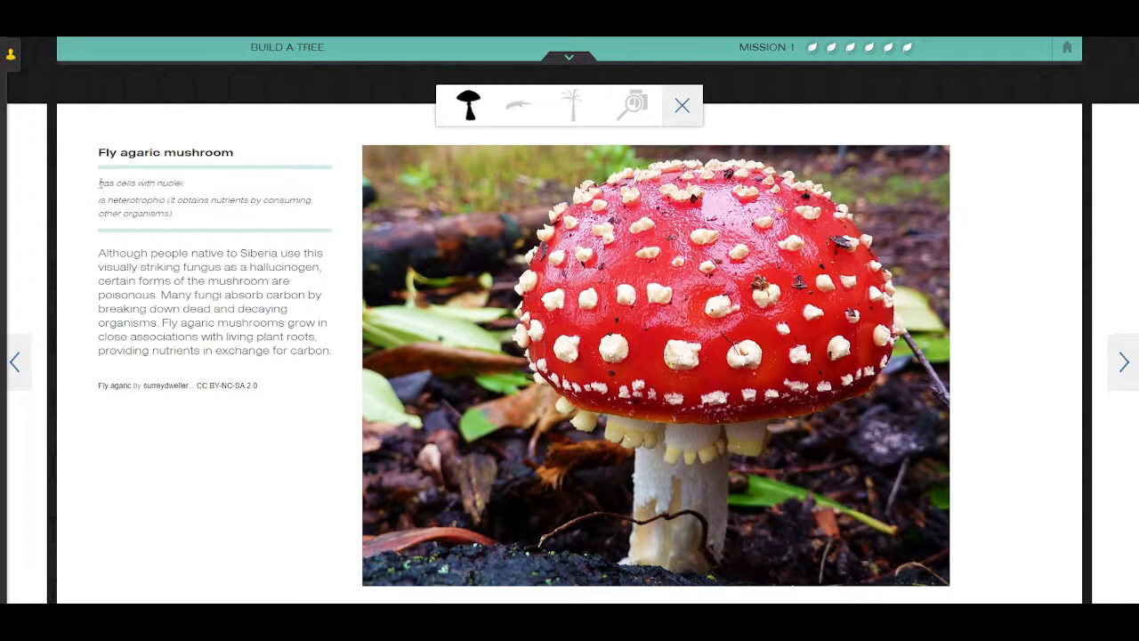
pyautogui.moveTo(100, 181); pyautogui.dragTo(175, 213)
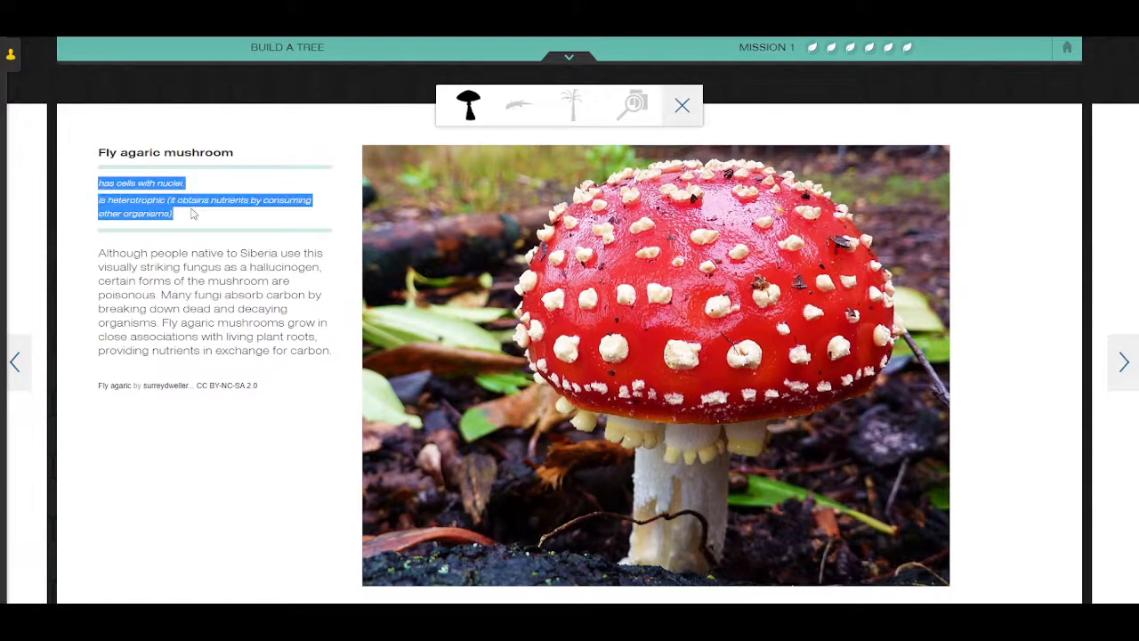
pyautogui.moveTo(681, 105)
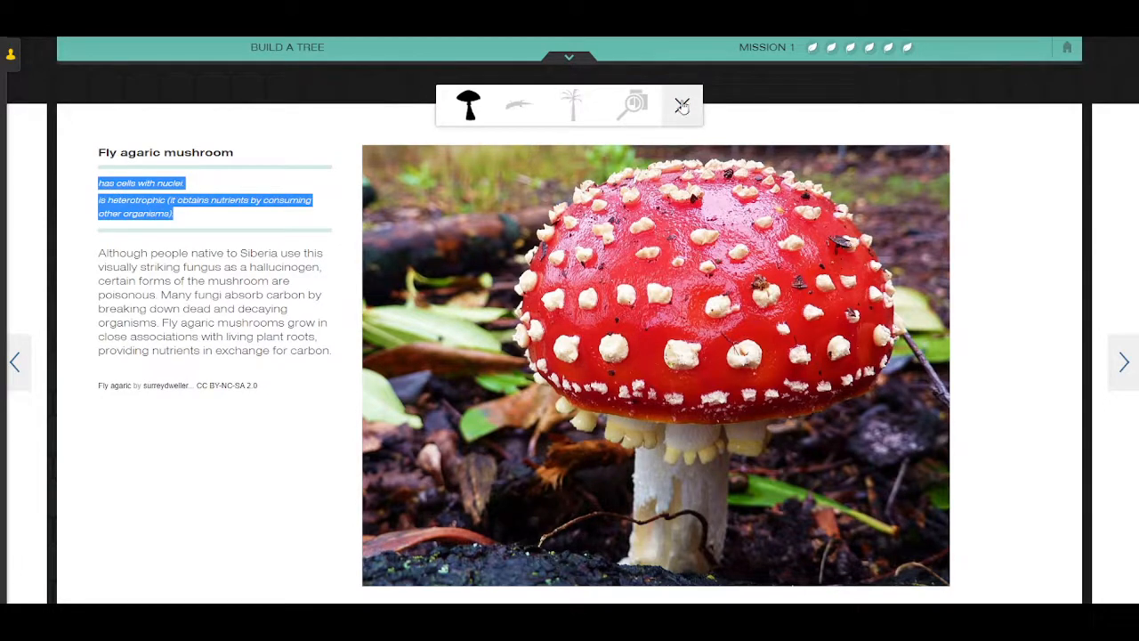
pyautogui.click(681, 105)
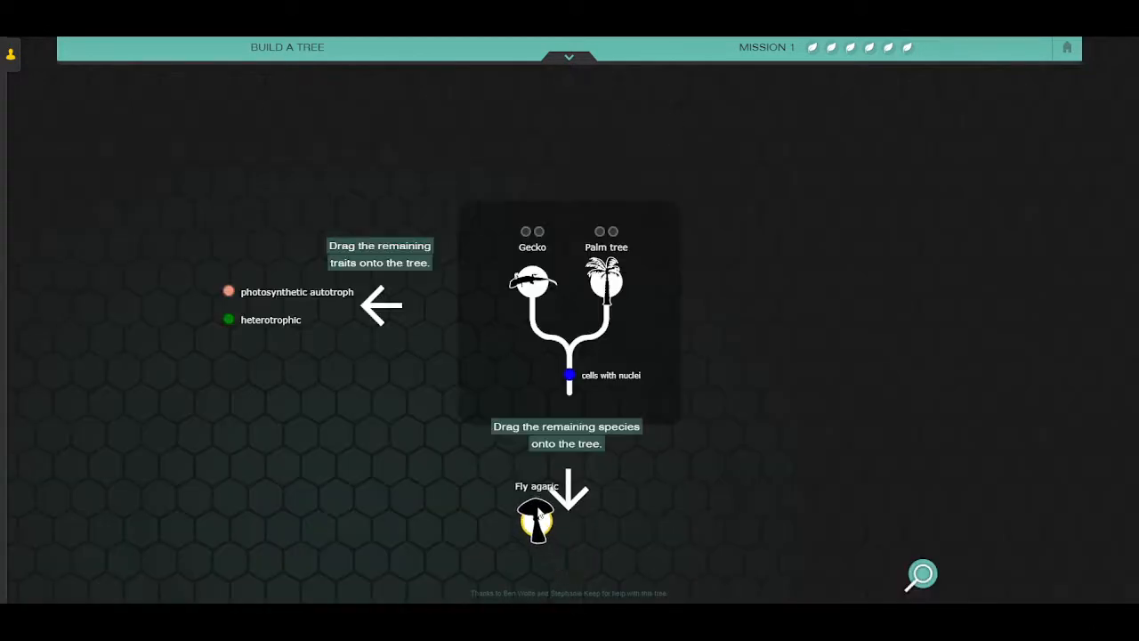
pyautogui.moveTo(536, 513); pyautogui.dragTo(498, 294)
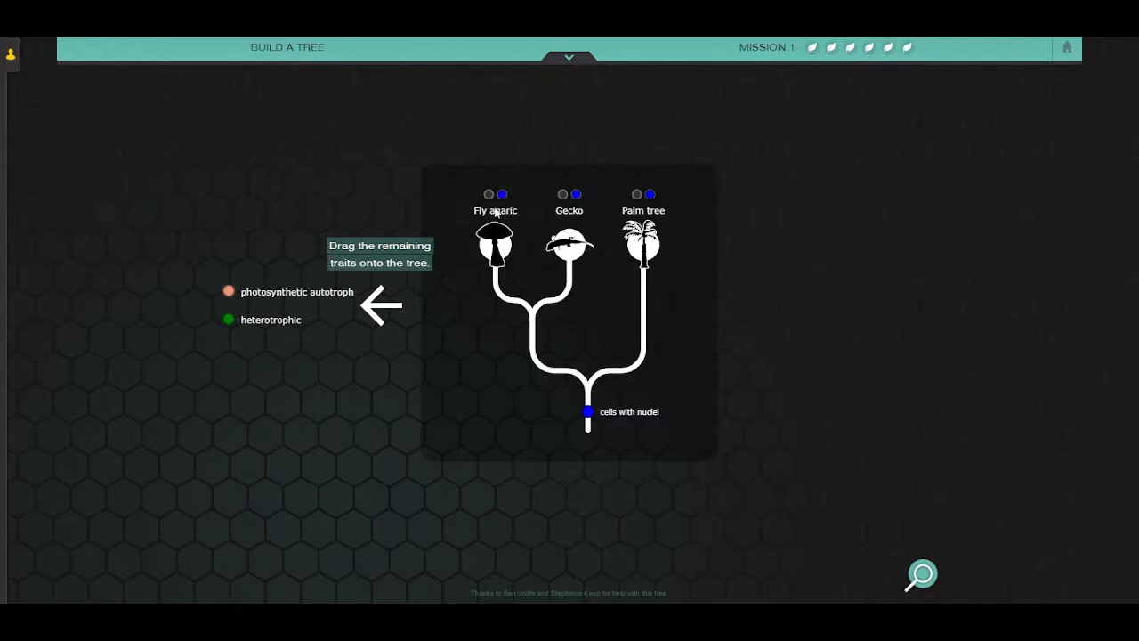
pyautogui.moveTo(505, 266)
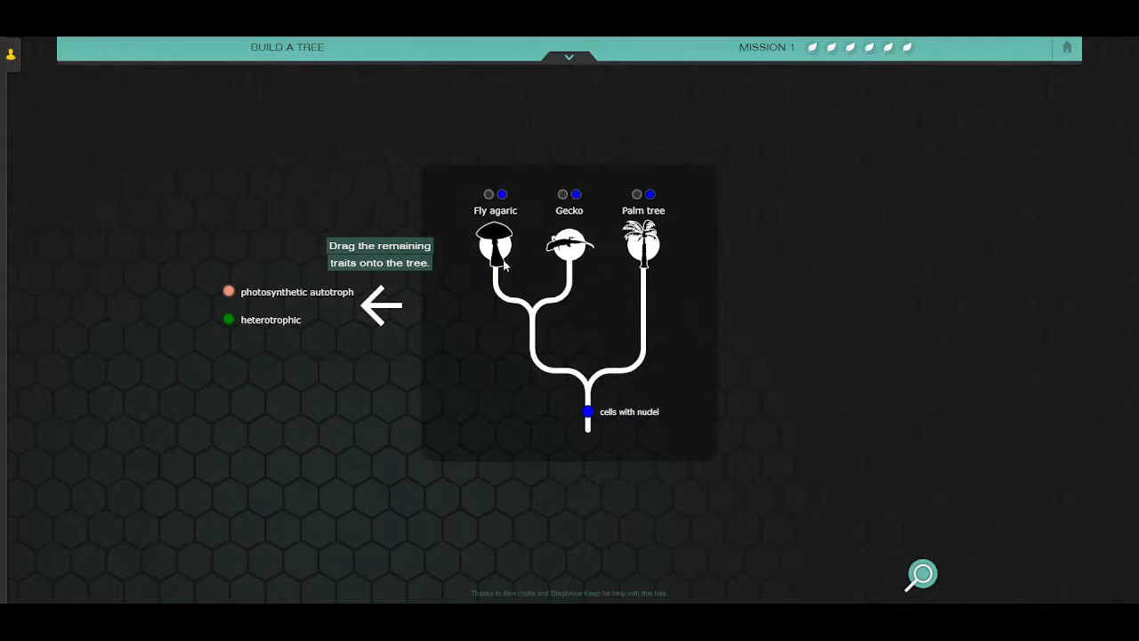
pyautogui.moveTo(674, 235)
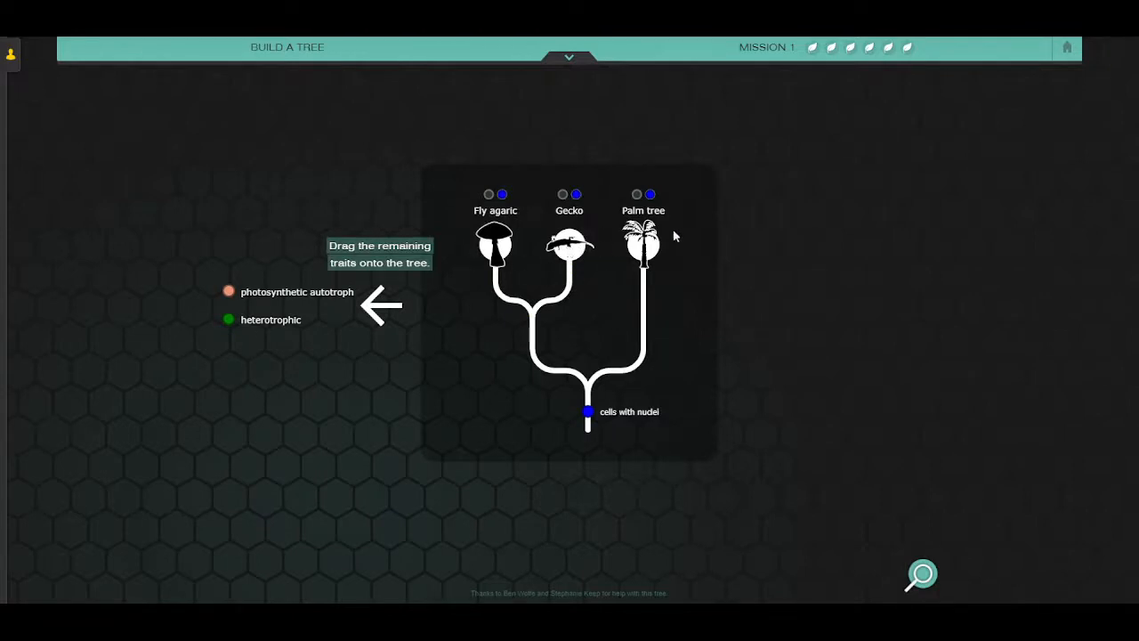
pyautogui.moveTo(676, 251)
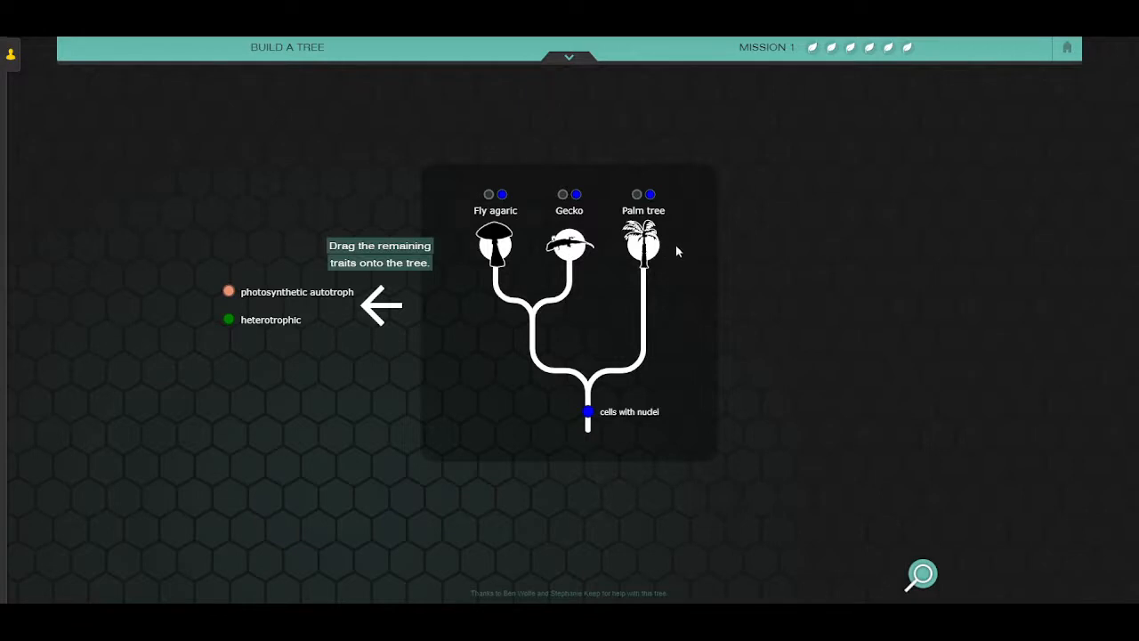
pyautogui.moveTo(227, 322)
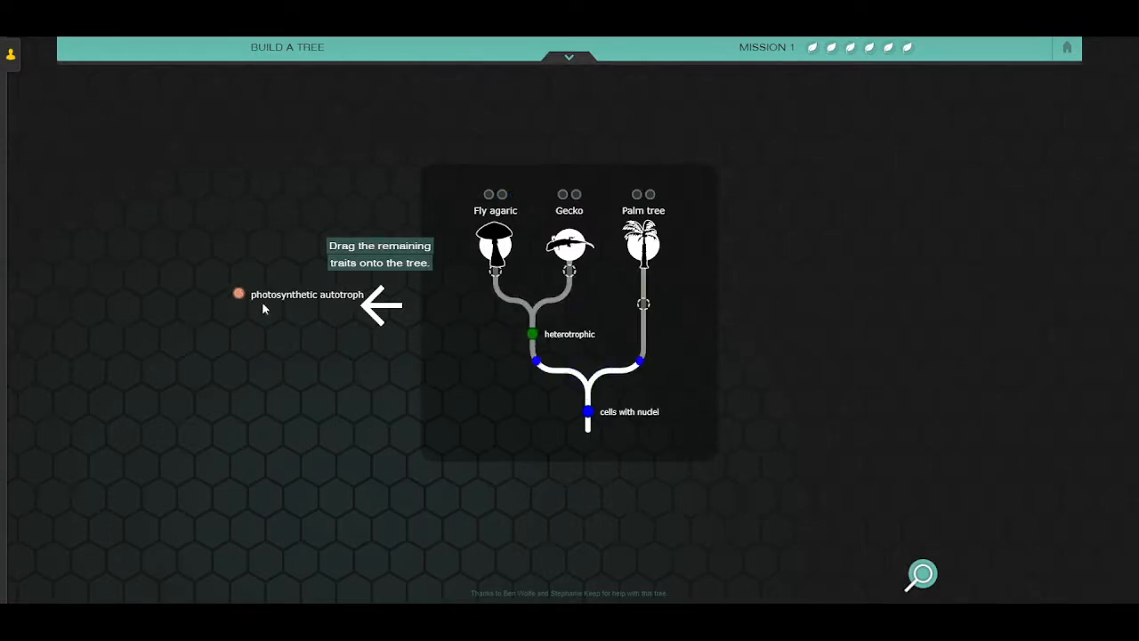
pyautogui.moveTo(239, 293); pyautogui.dragTo(644, 303)
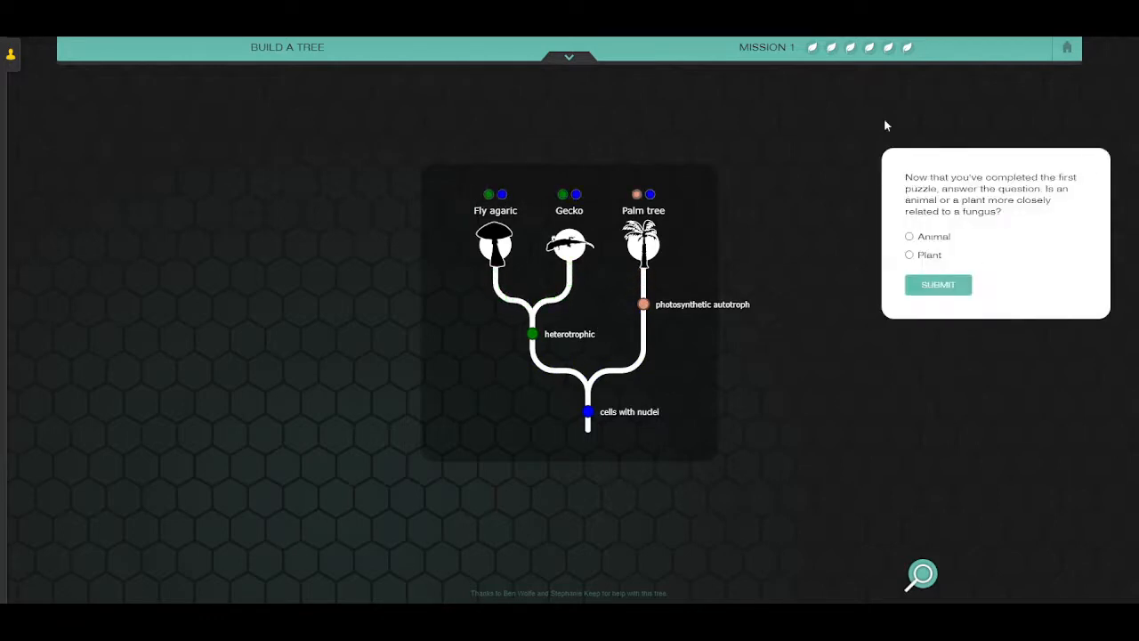
pyautogui.moveTo(1059, 210)
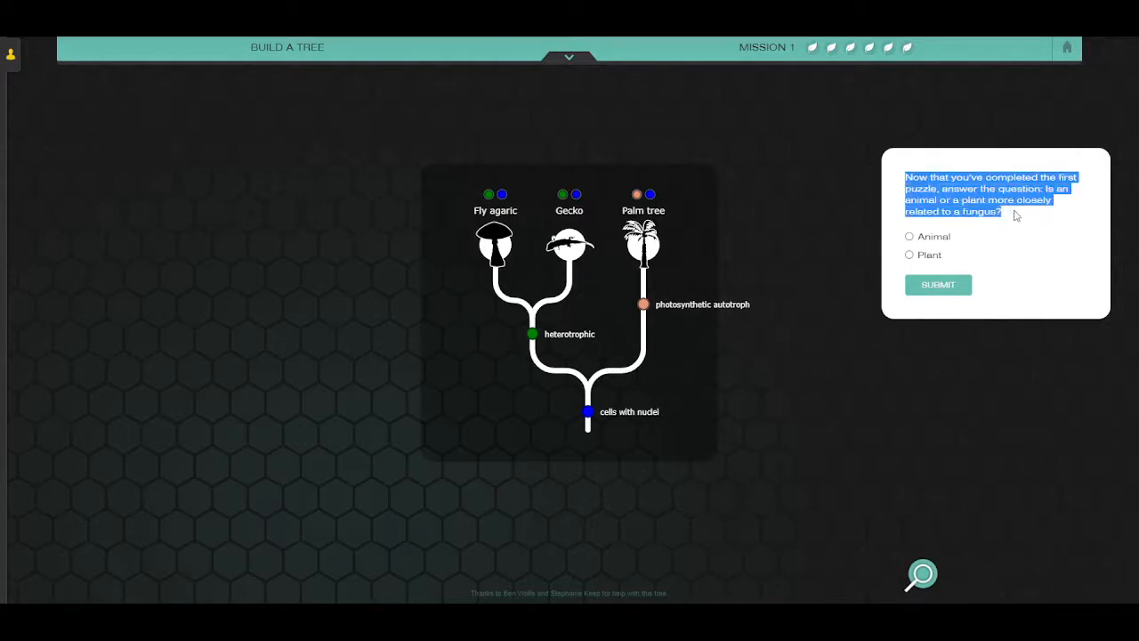
pyautogui.moveTo(1011, 257)
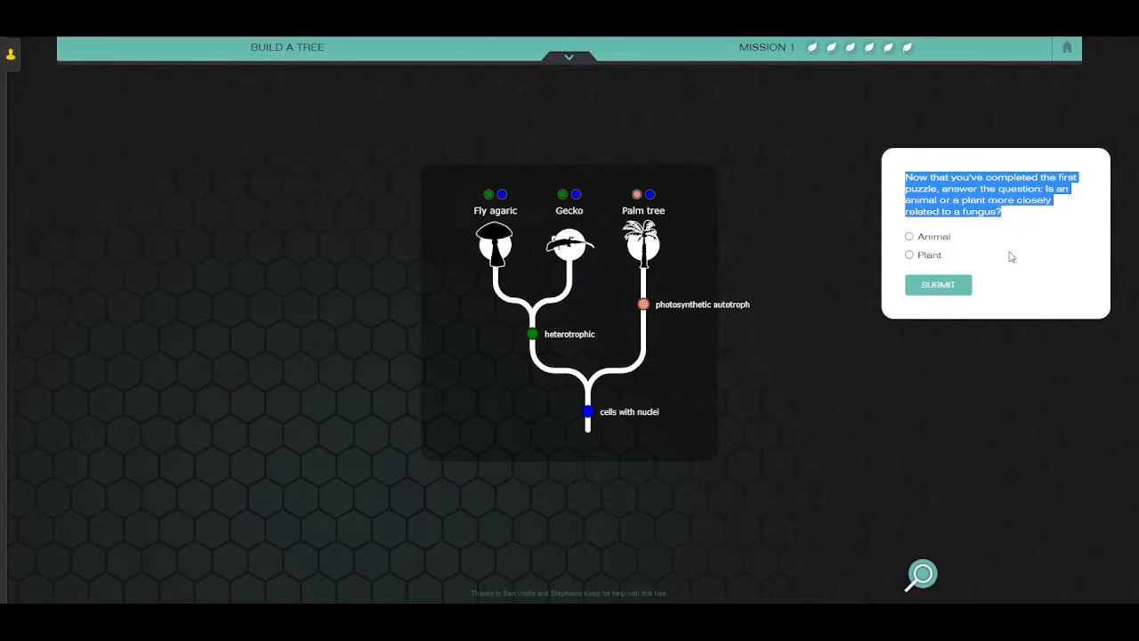
pyautogui.moveTo(753, 342)
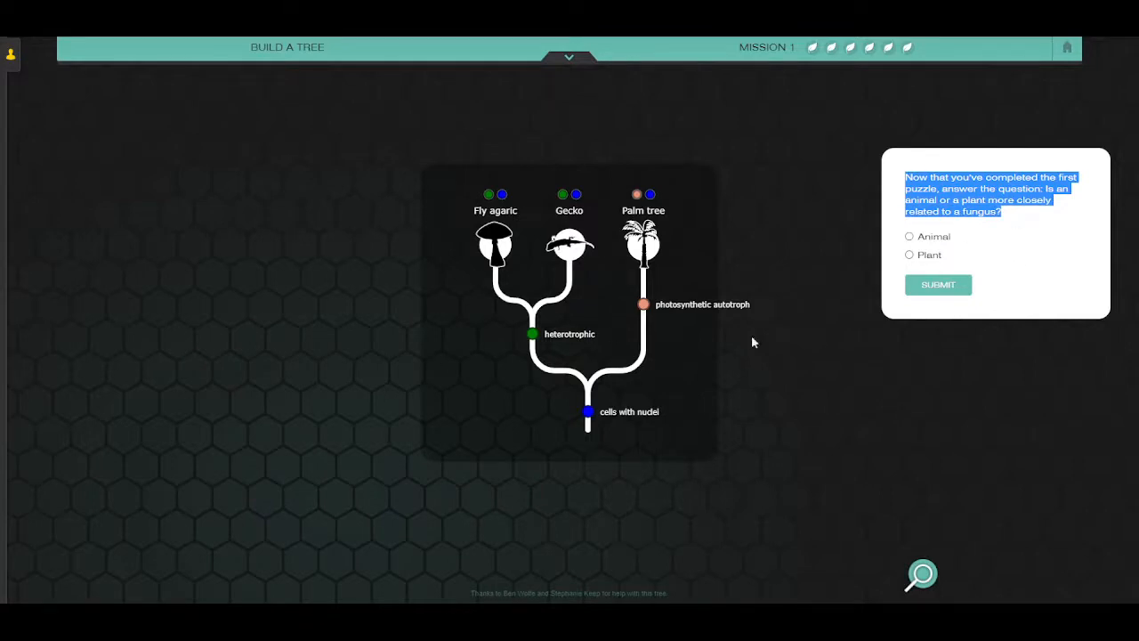
pyautogui.moveTo(451, 238)
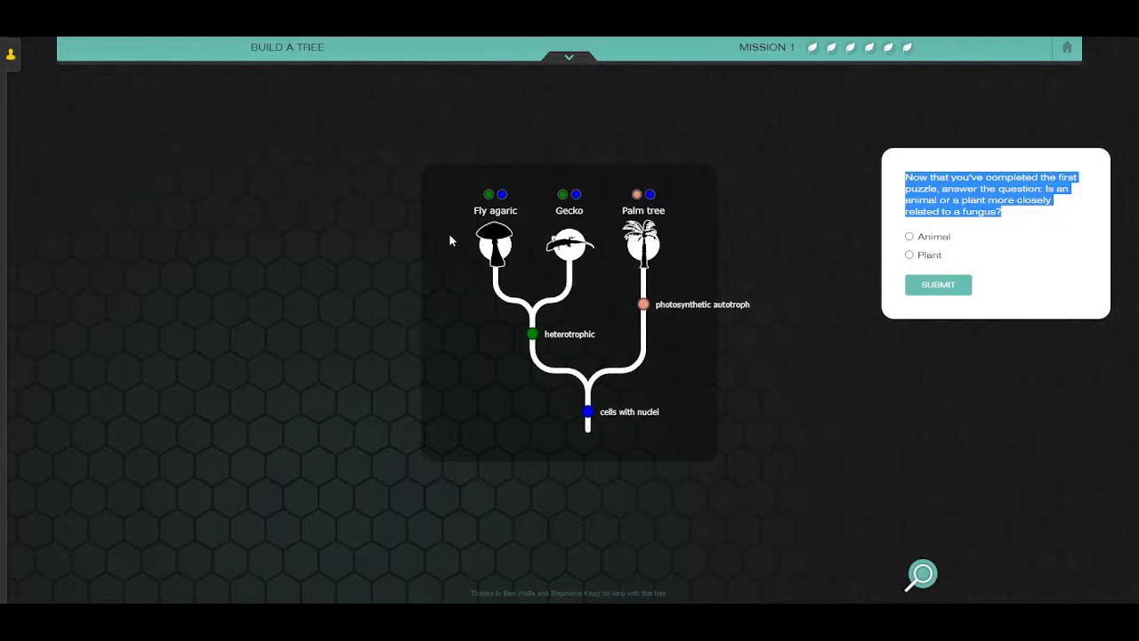
pyautogui.moveTo(1014, 238)
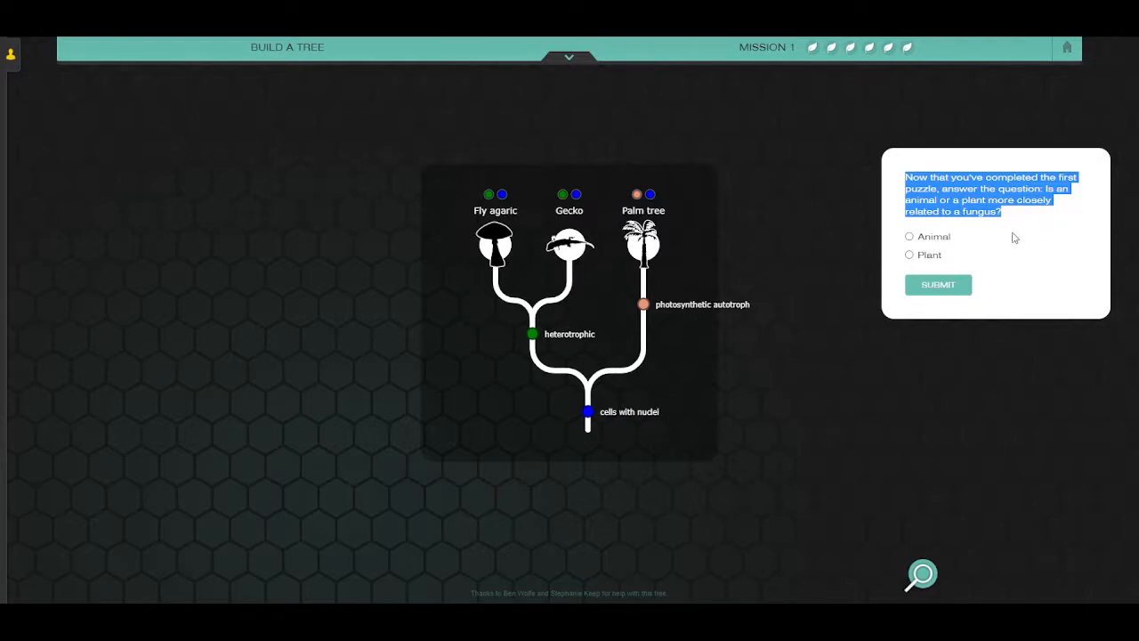
pyautogui.moveTo(1000, 245)
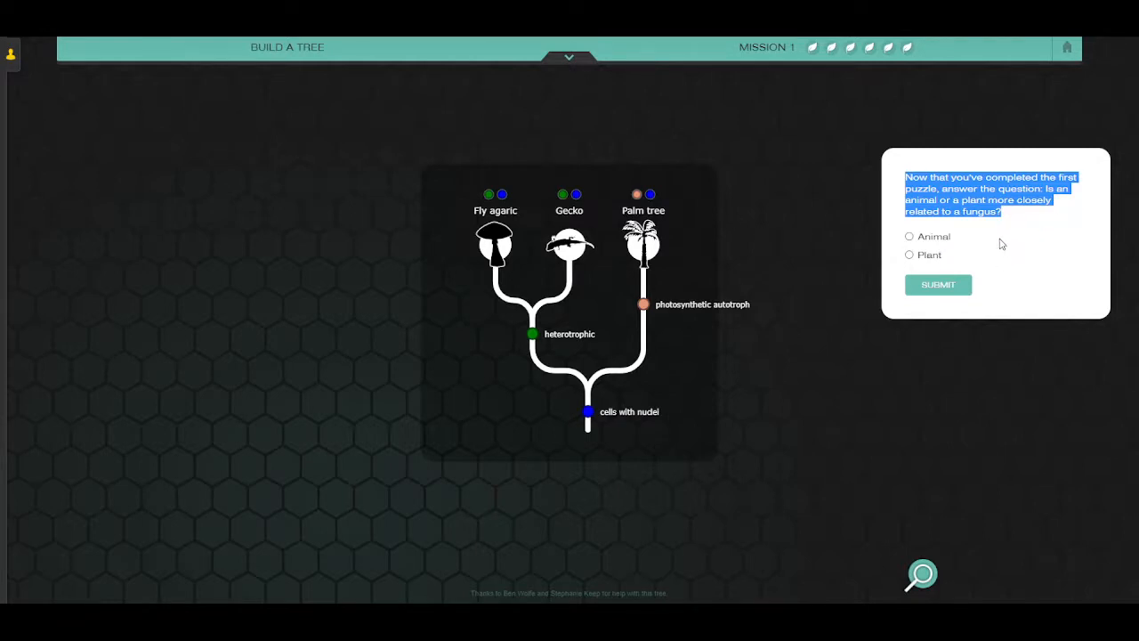
pyautogui.moveTo(563, 146)
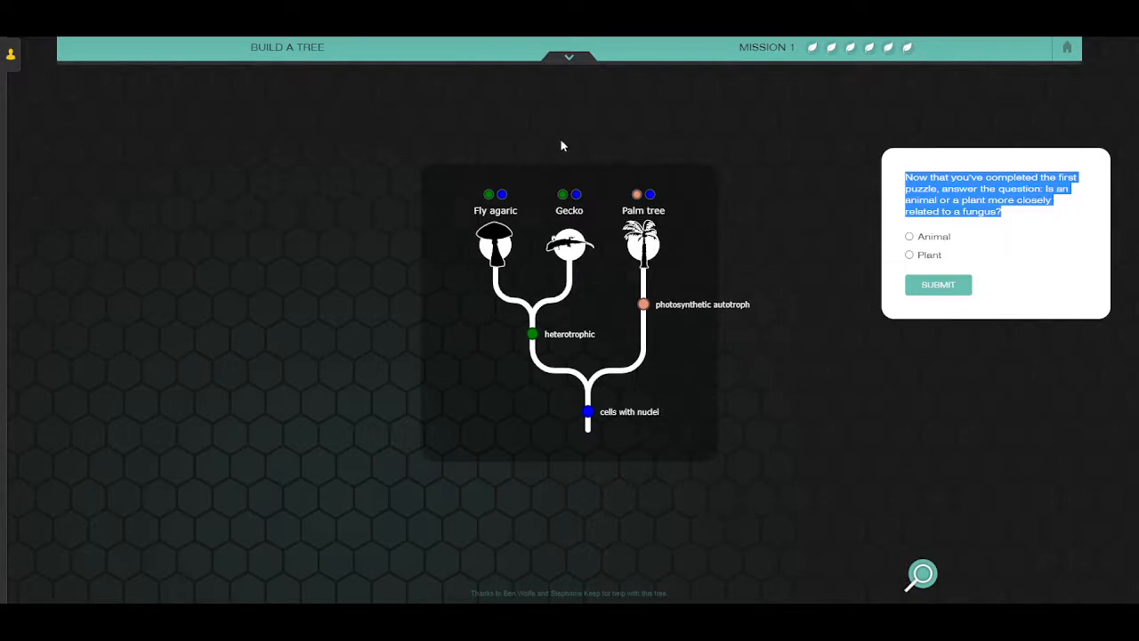
pyautogui.moveTo(445, 427)
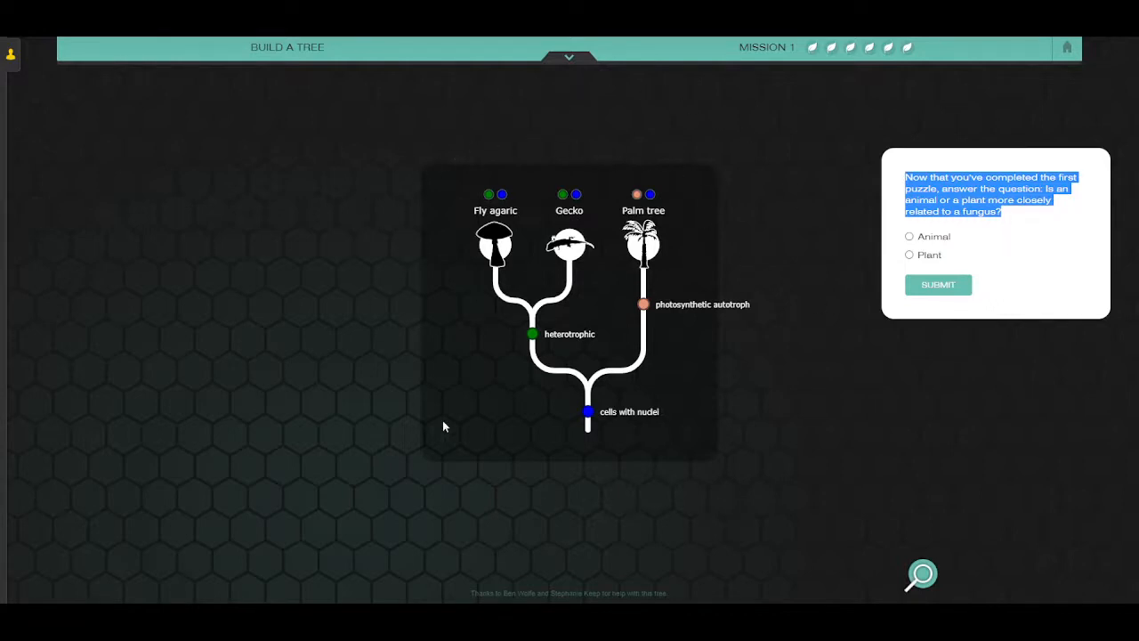
pyautogui.moveTo(389, 210)
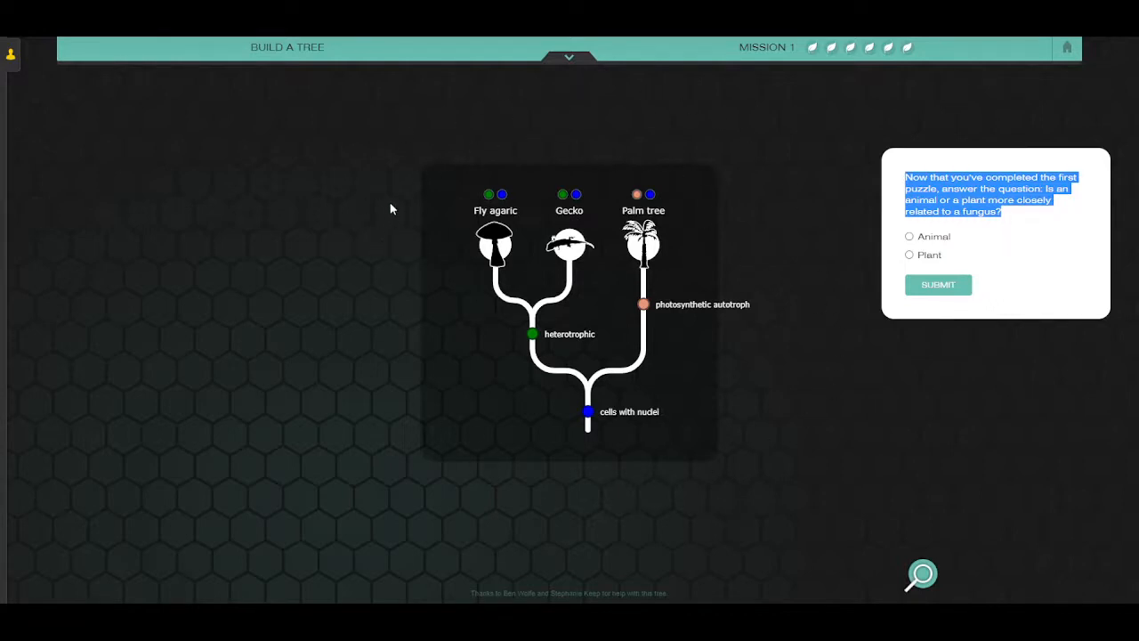
pyautogui.moveTo(413, 172)
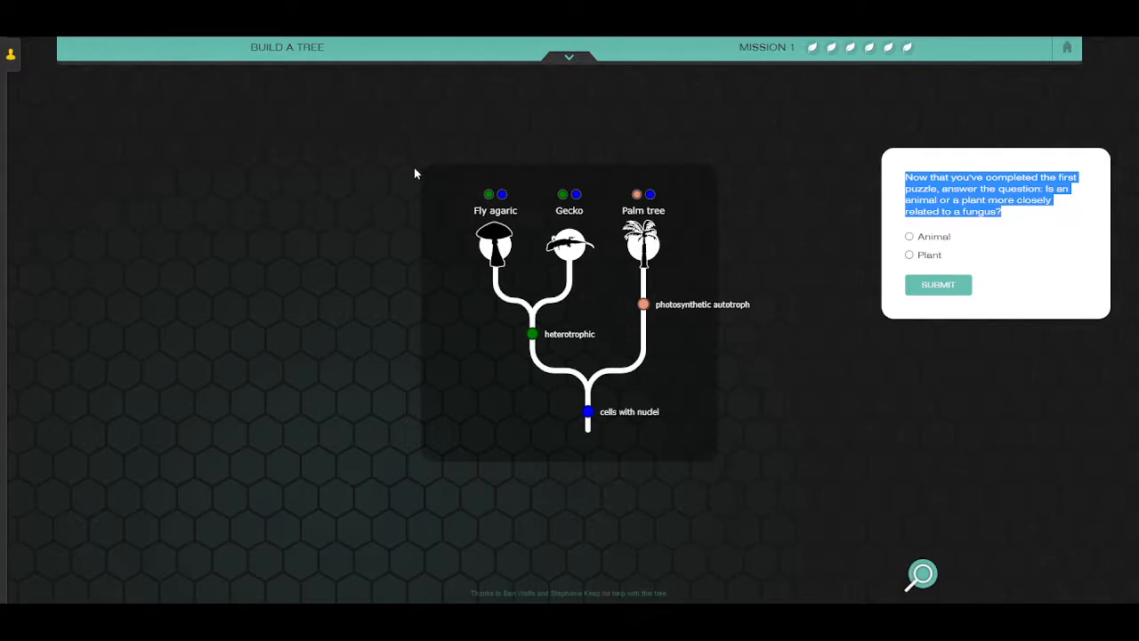
pyautogui.moveTo(424, 242)
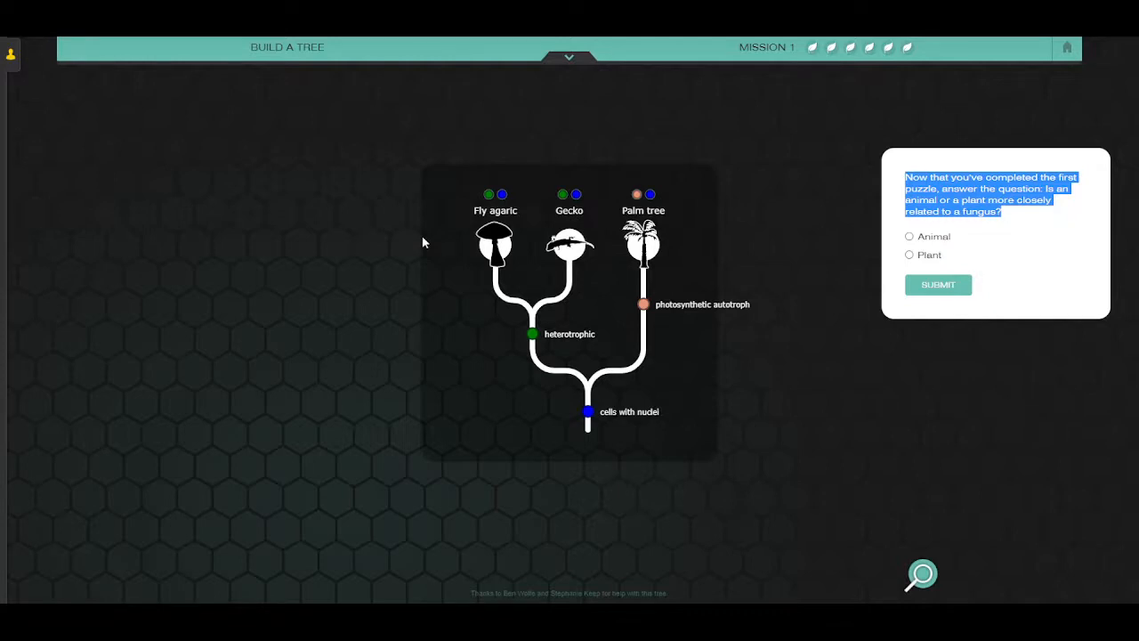
pyautogui.moveTo(535, 199)
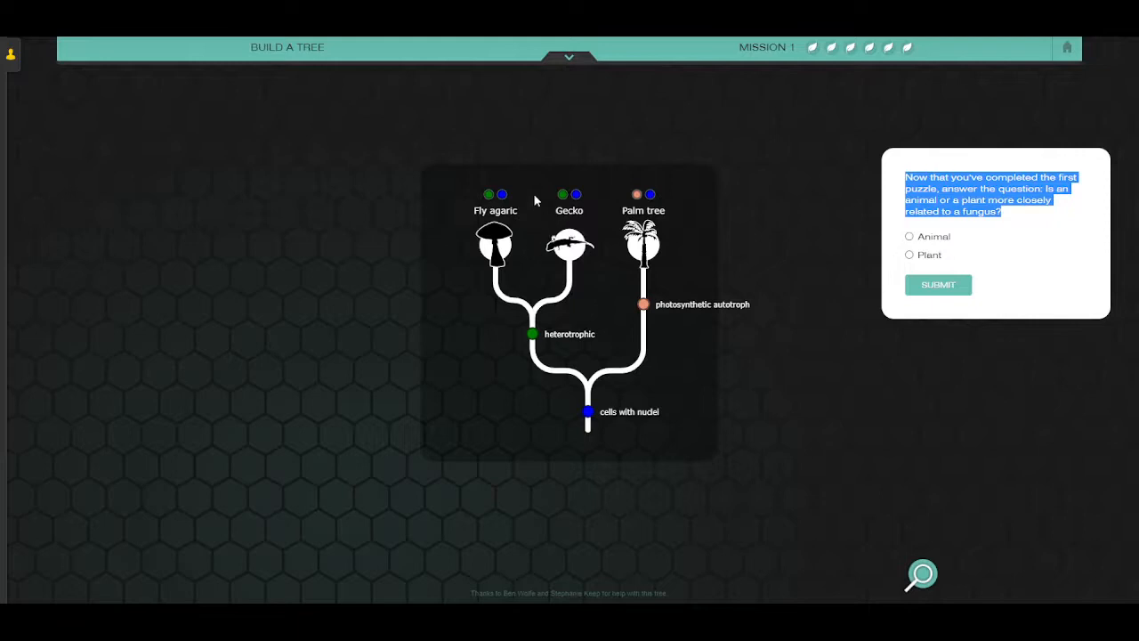
pyautogui.moveTo(461, 459)
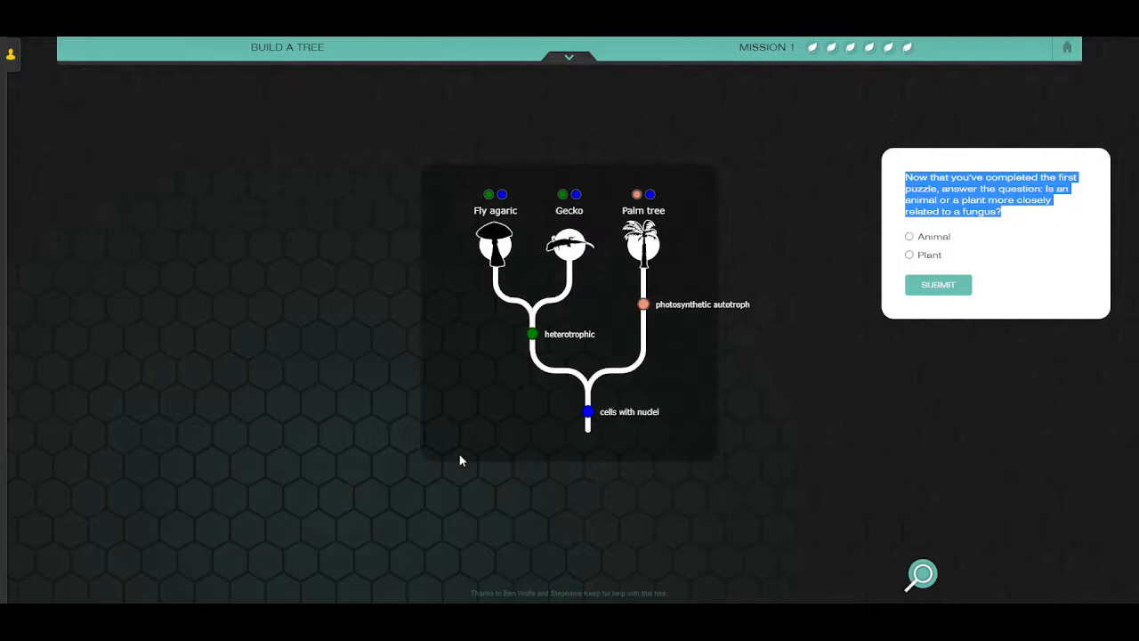
pyautogui.moveTo(384, 235)
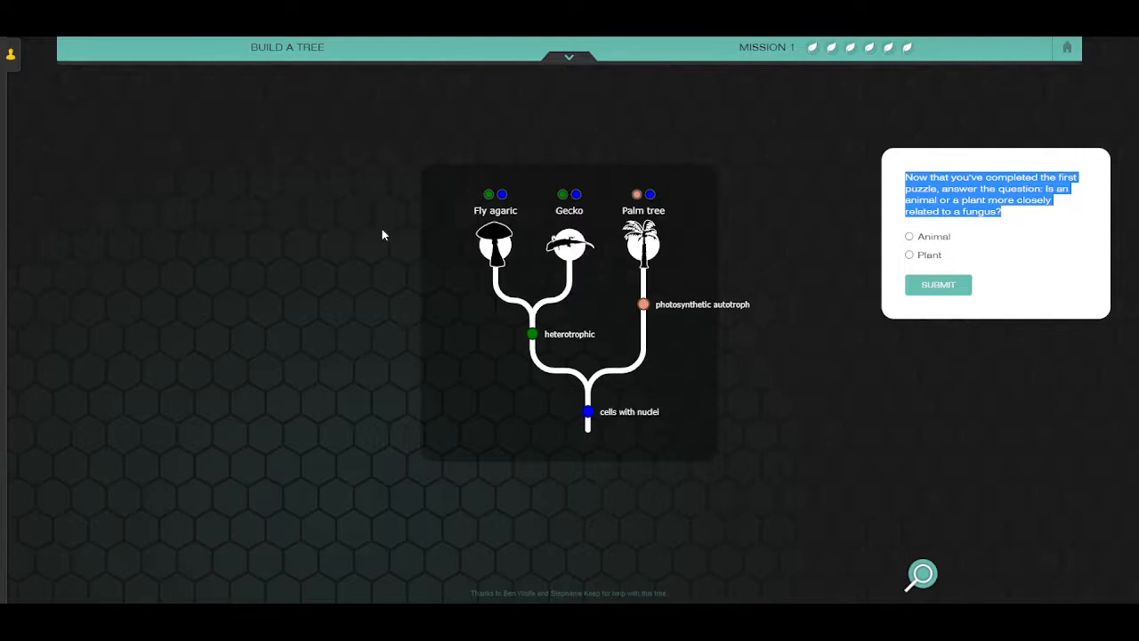
pyautogui.moveTo(623, 330)
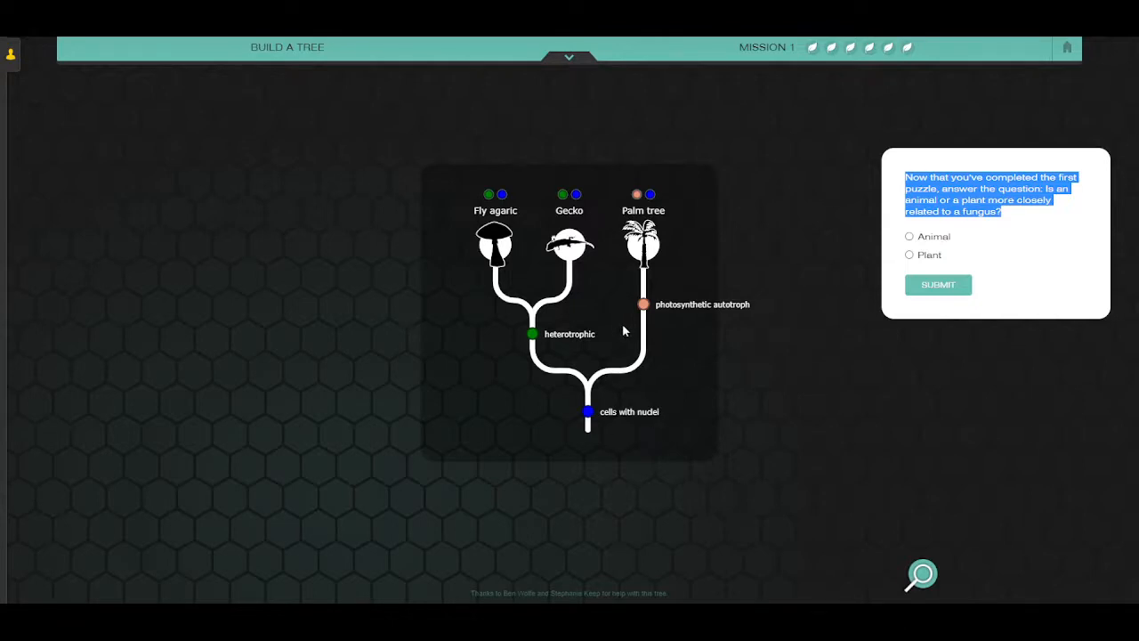
pyautogui.moveTo(534, 459)
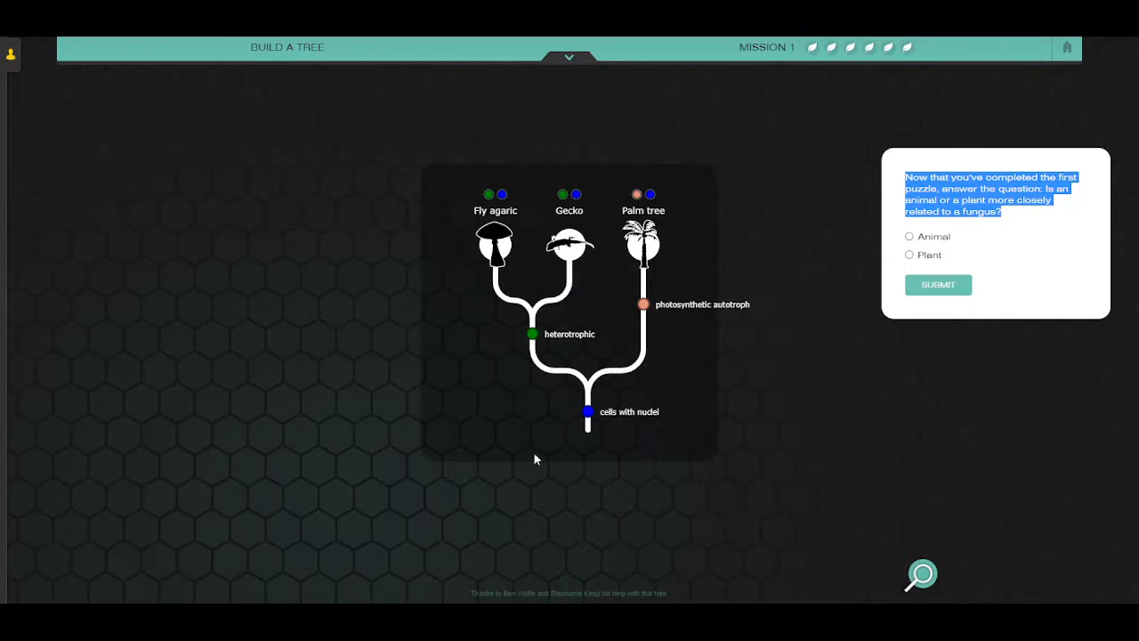
pyautogui.moveTo(598, 455)
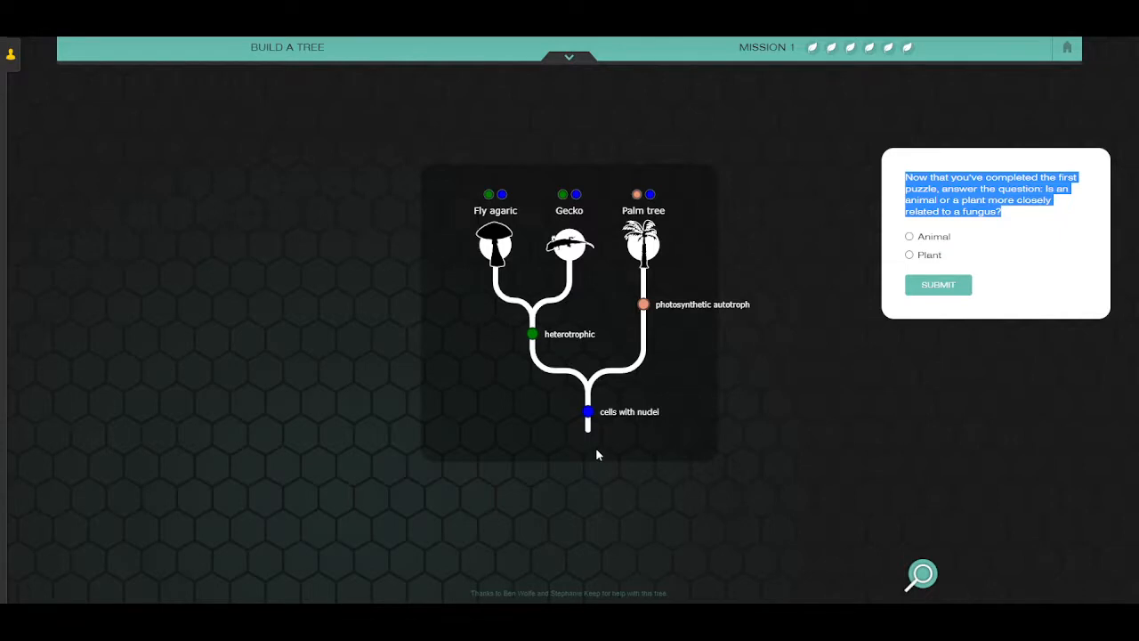
pyautogui.moveTo(660, 347)
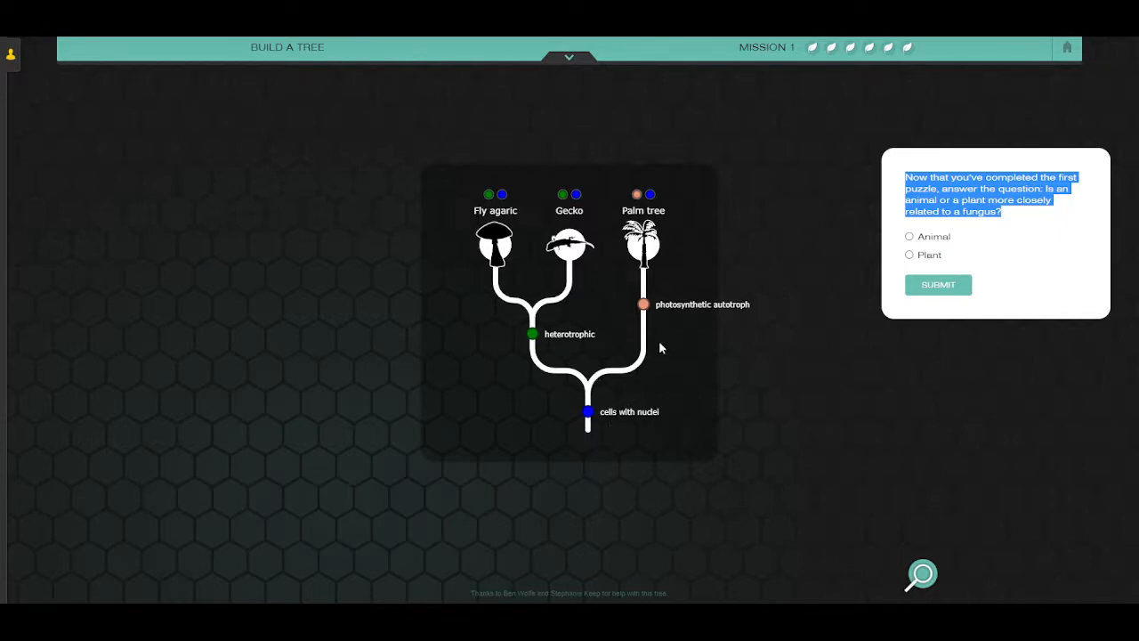
pyautogui.moveTo(681, 324)
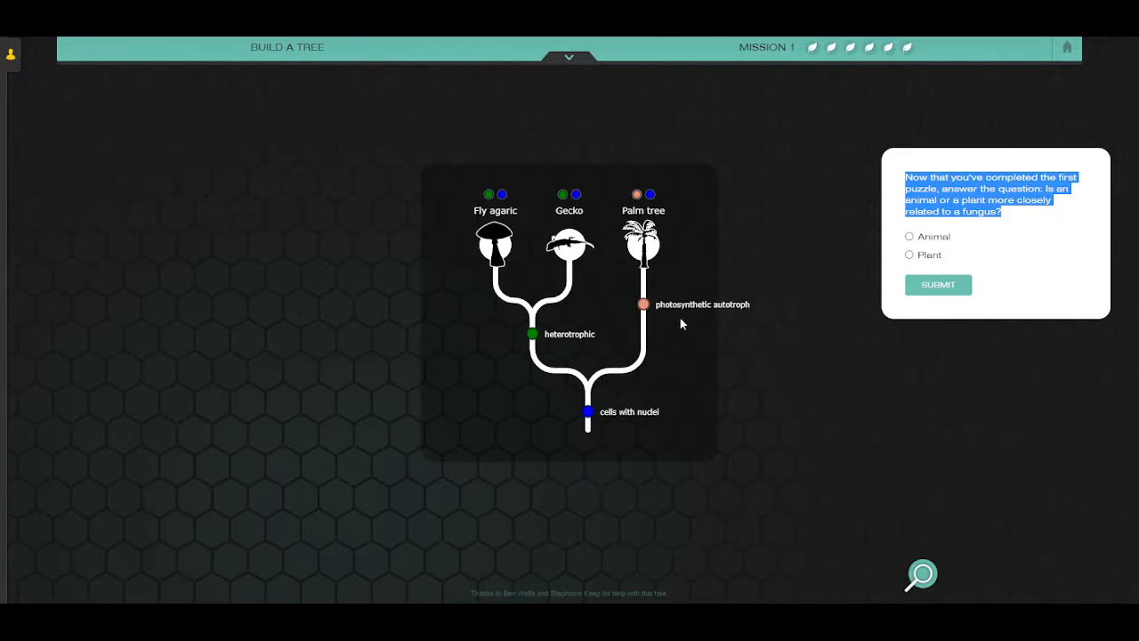
pyautogui.moveTo(867, 342)
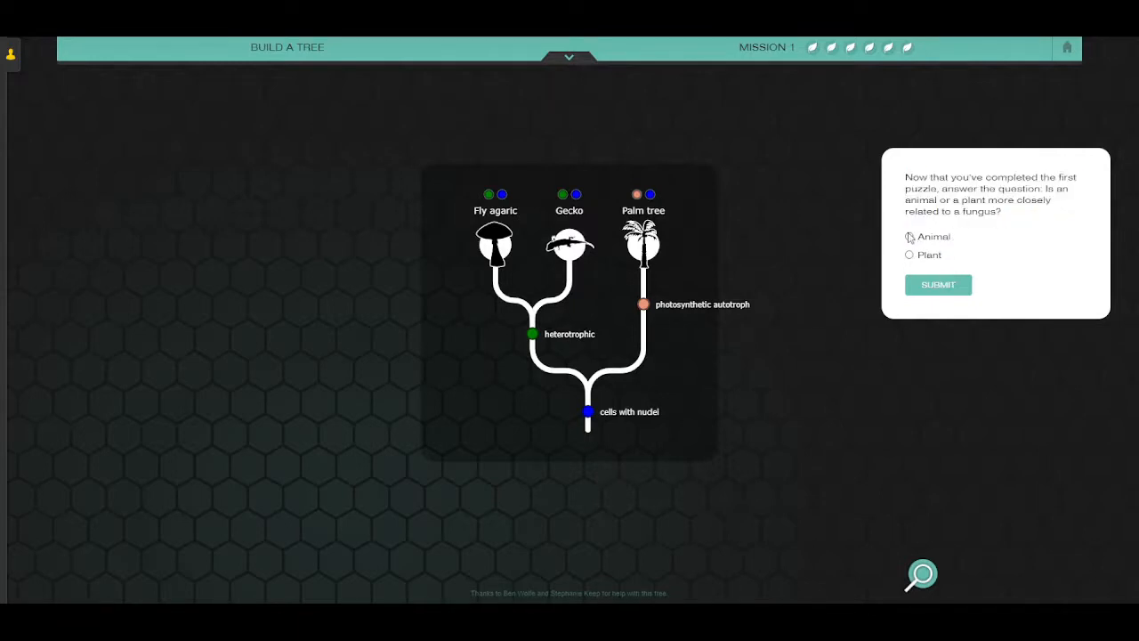
# Submit 'Animal' as closer to a fungus and continue to the Training Trees puzzle list.
pyautogui.click(908, 236)
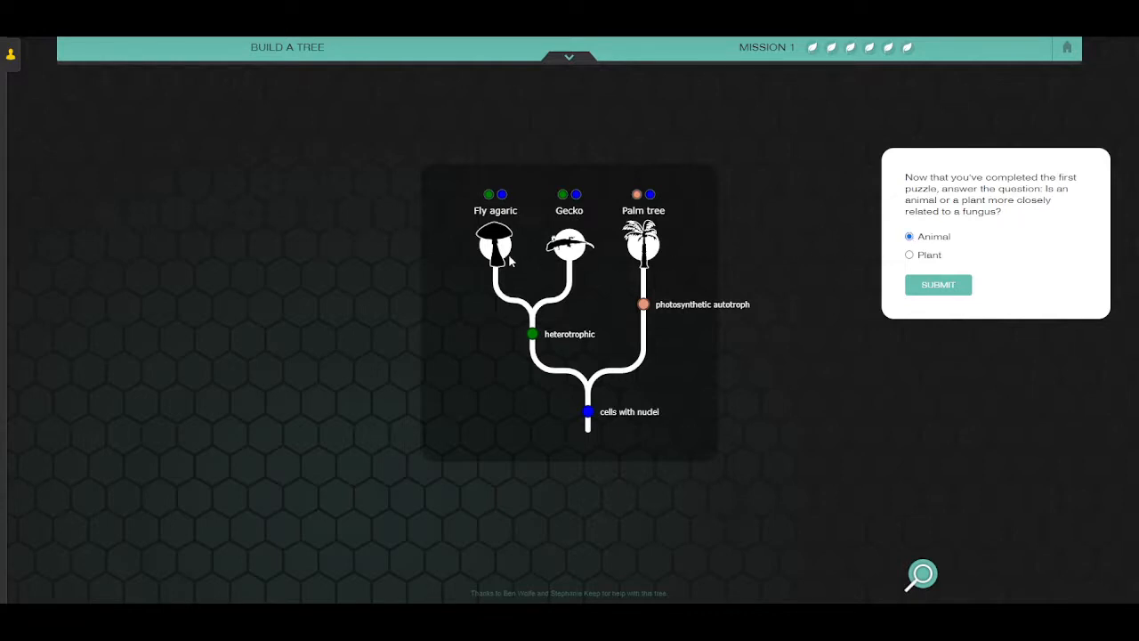
pyautogui.moveTo(524, 253)
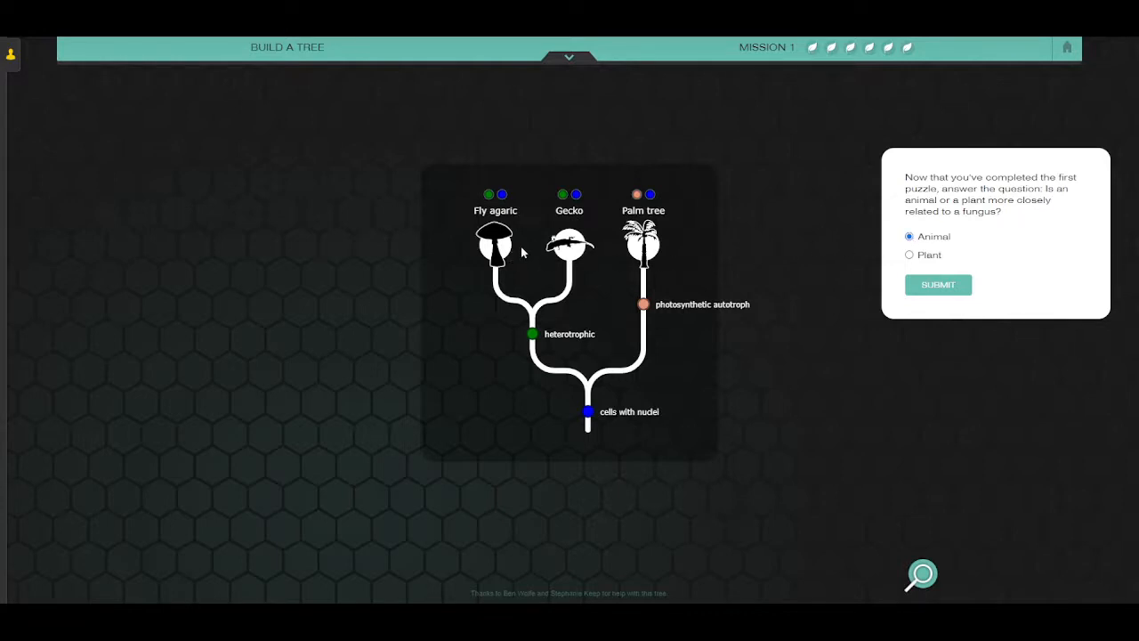
pyautogui.moveTo(552, 295)
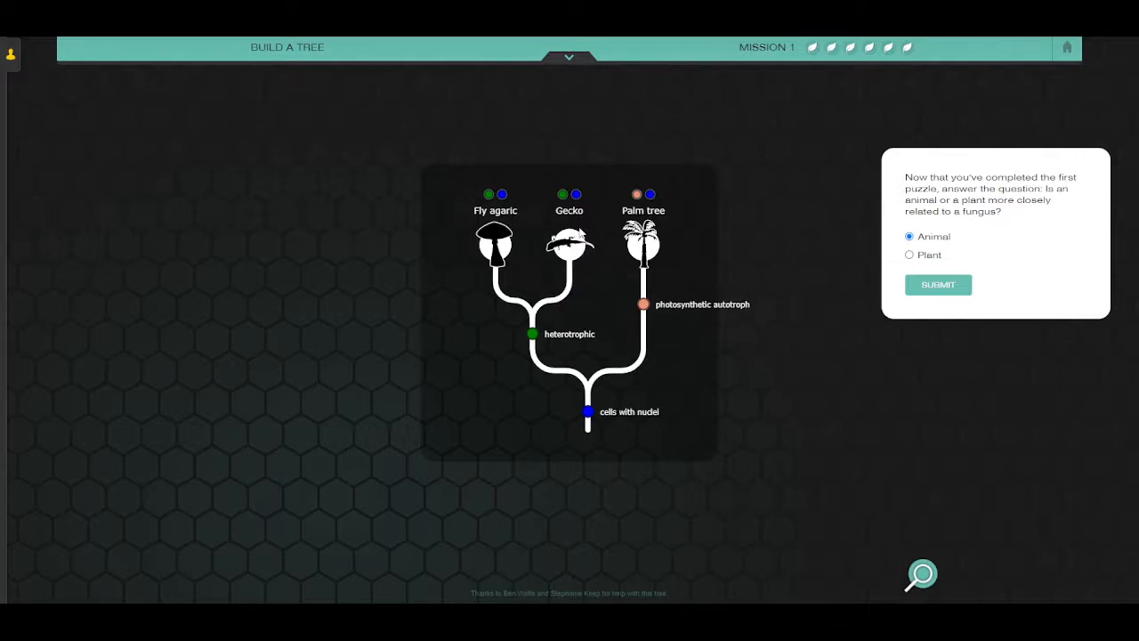
pyautogui.moveTo(580, 220)
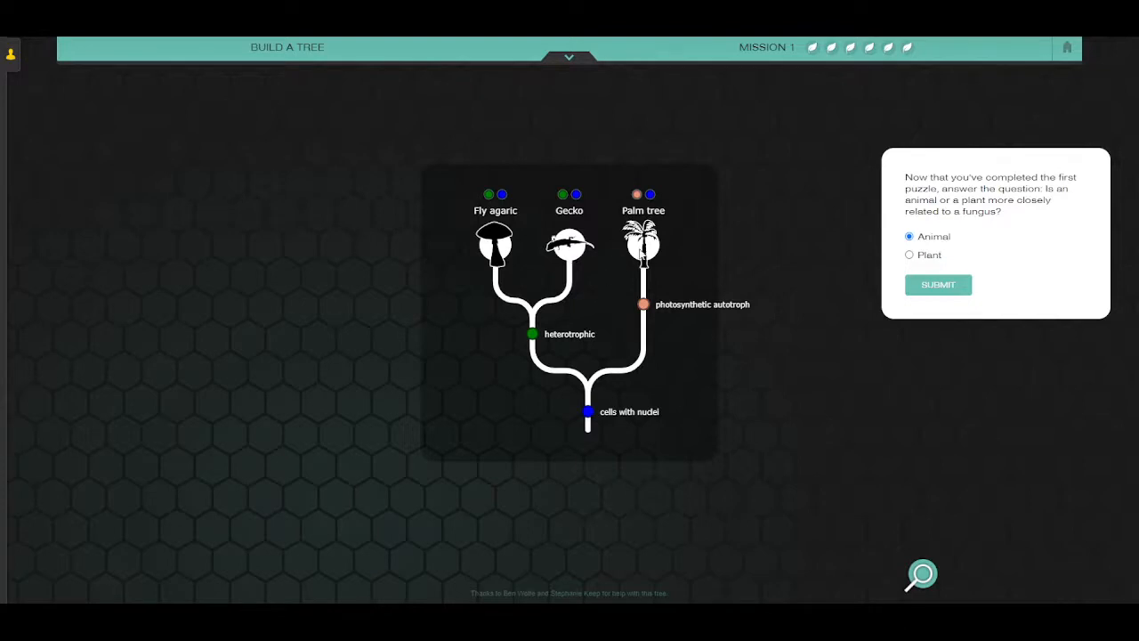
pyautogui.moveTo(585, 309)
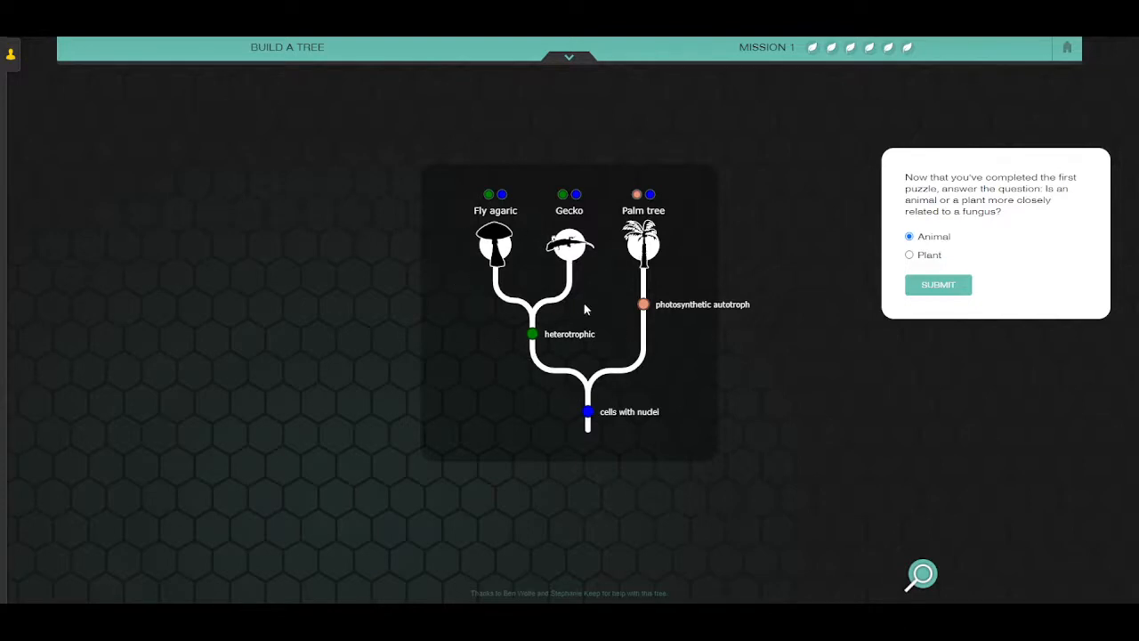
pyautogui.moveTo(687, 461)
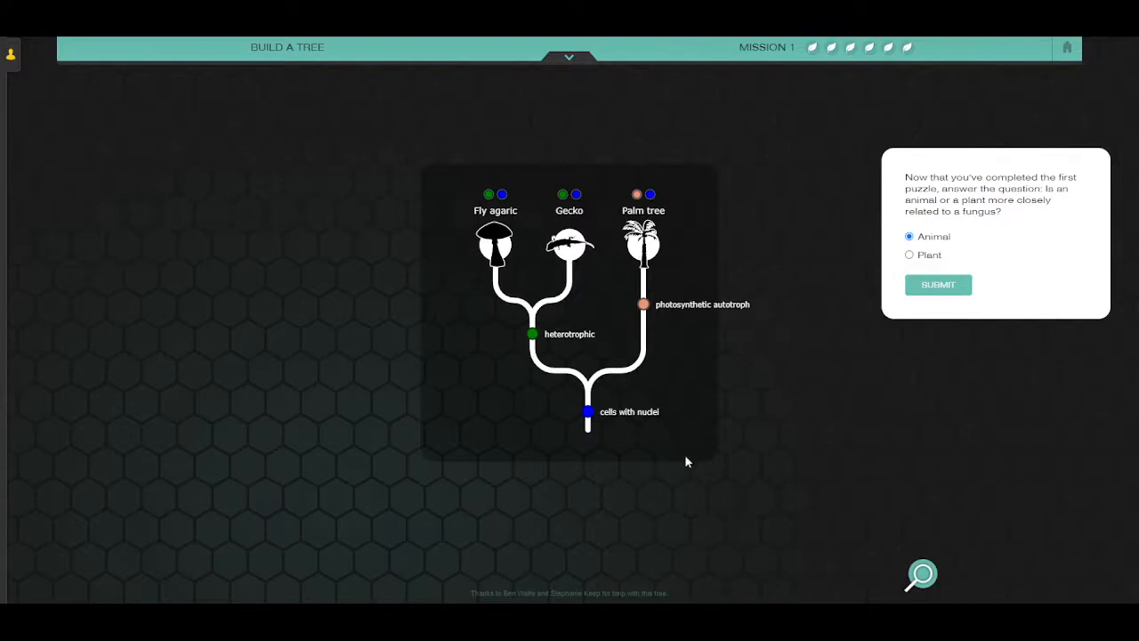
pyautogui.click(937, 285)
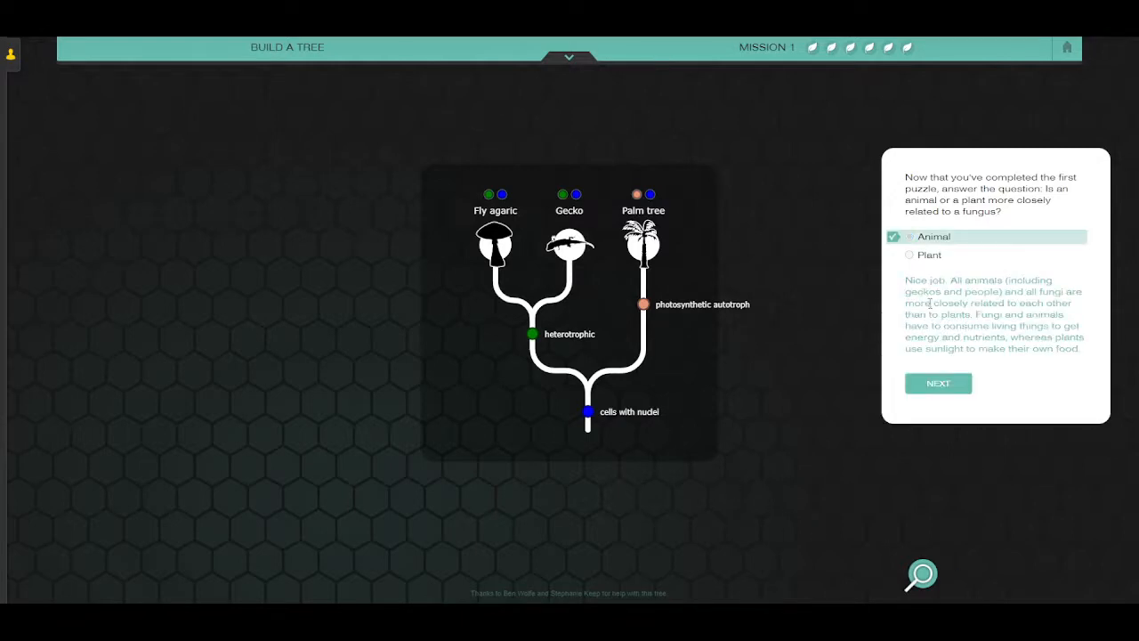
pyautogui.click(938, 383)
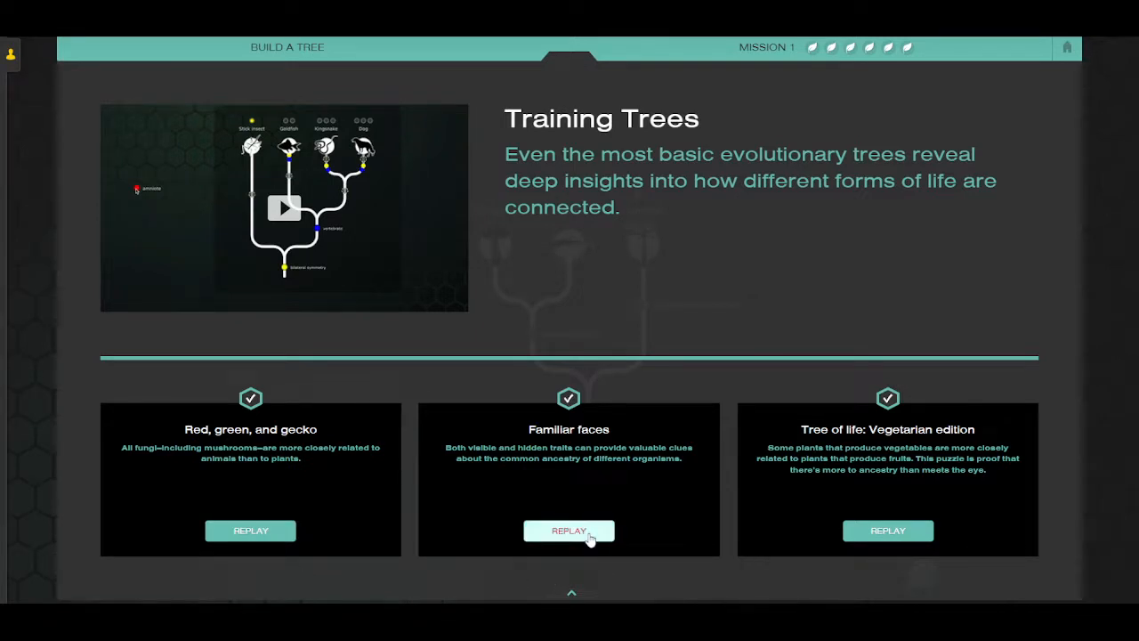
# Launch the 'Familiar faces' puzzle with Dog, Goldfish, Kingsnake and Stick insect.
pyautogui.click(569, 531)
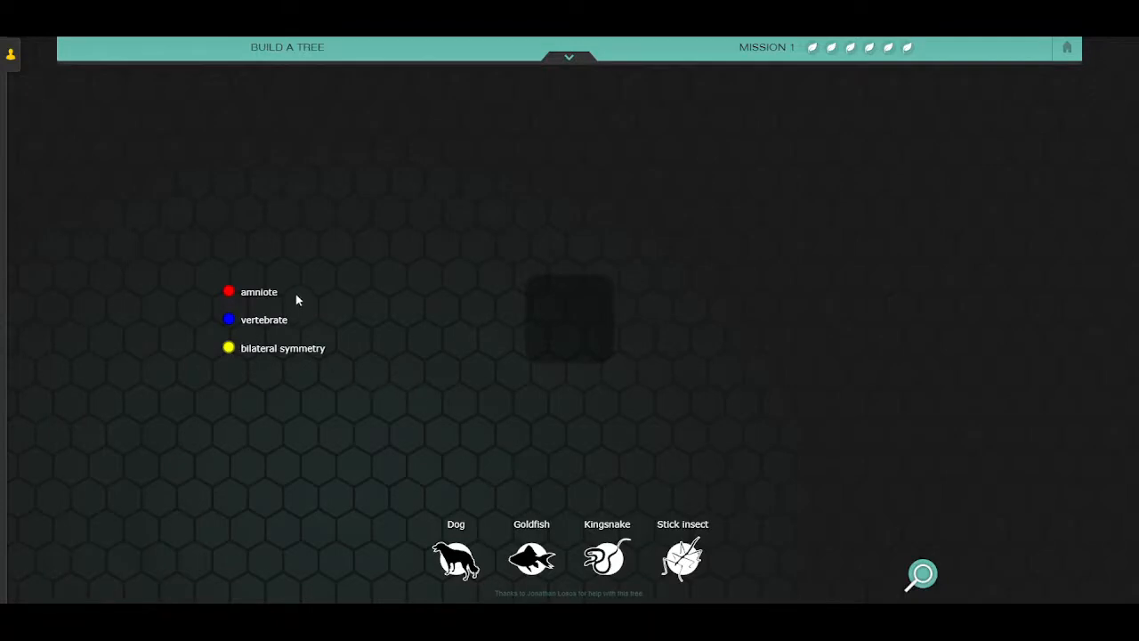
pyautogui.moveTo(587, 178)
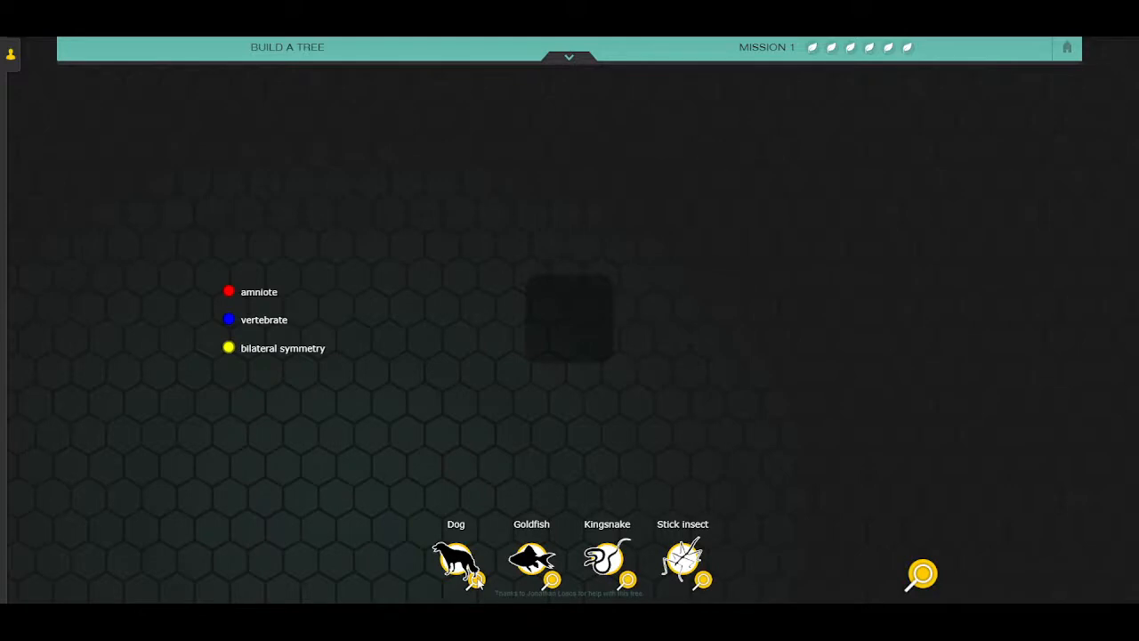
pyautogui.click(456, 562)
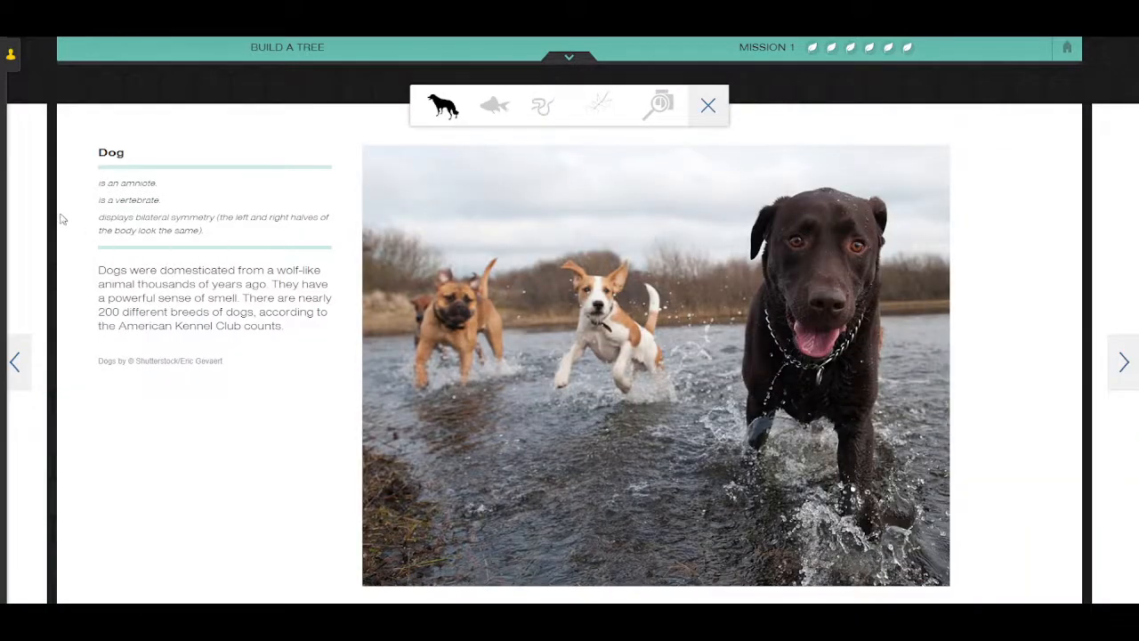
pyautogui.moveTo(99, 187)
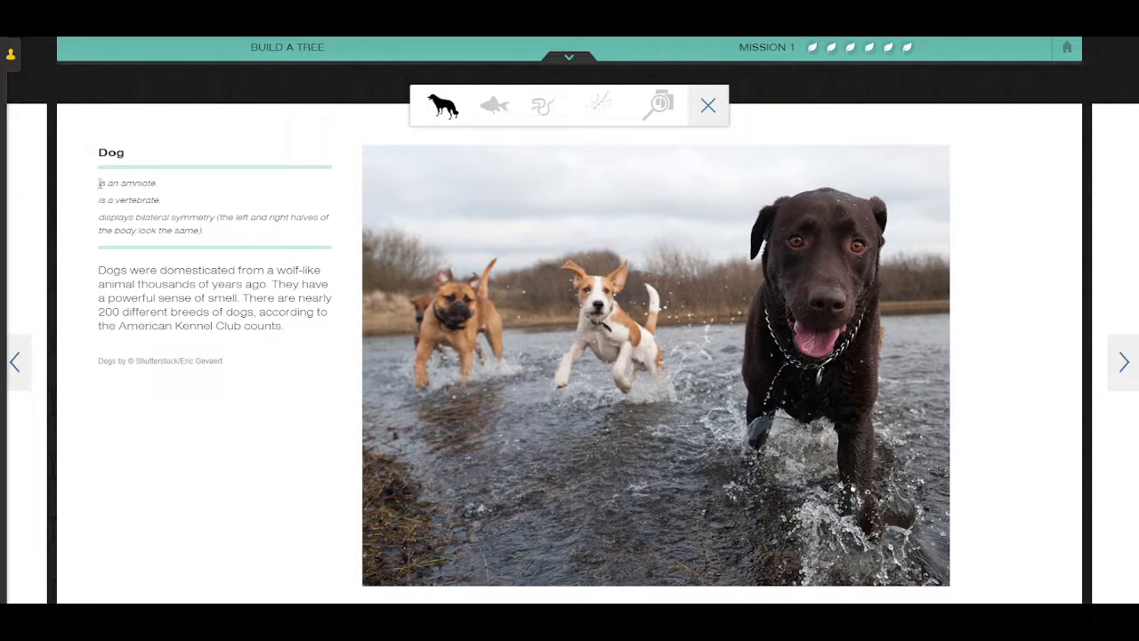
pyautogui.moveTo(100, 183); pyautogui.dragTo(200, 233)
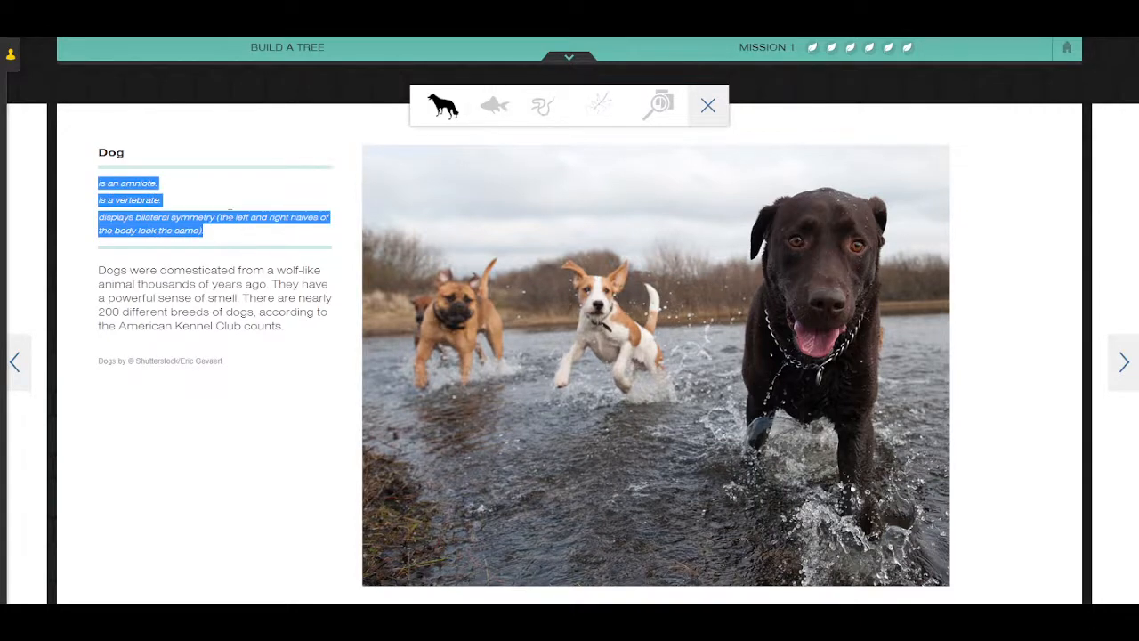
pyautogui.moveTo(210, 187)
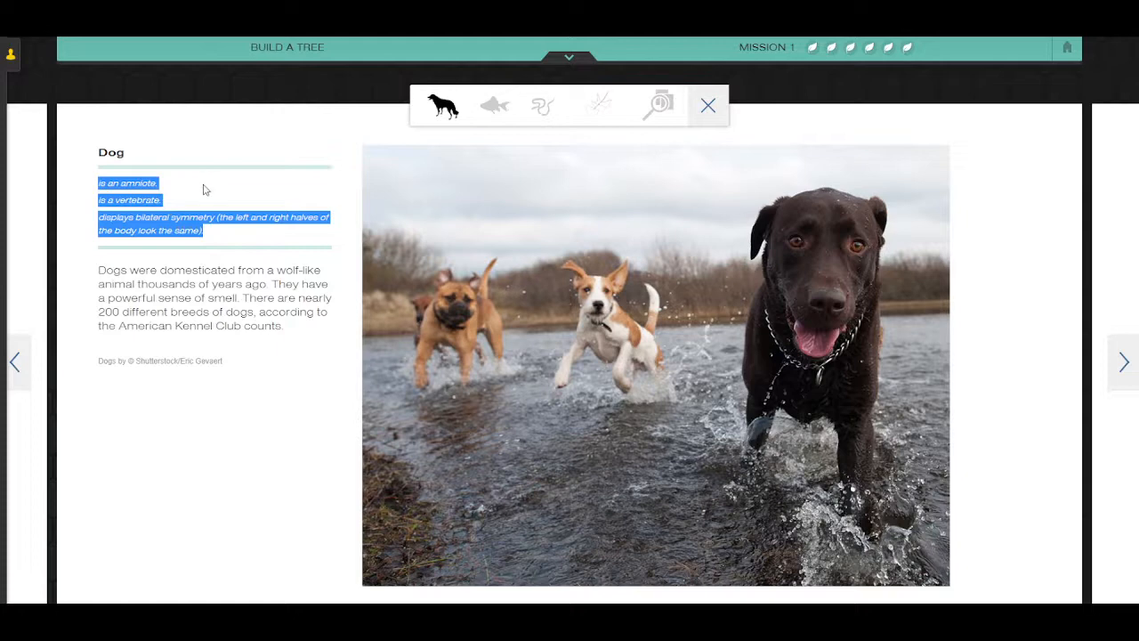
pyautogui.moveTo(188, 194)
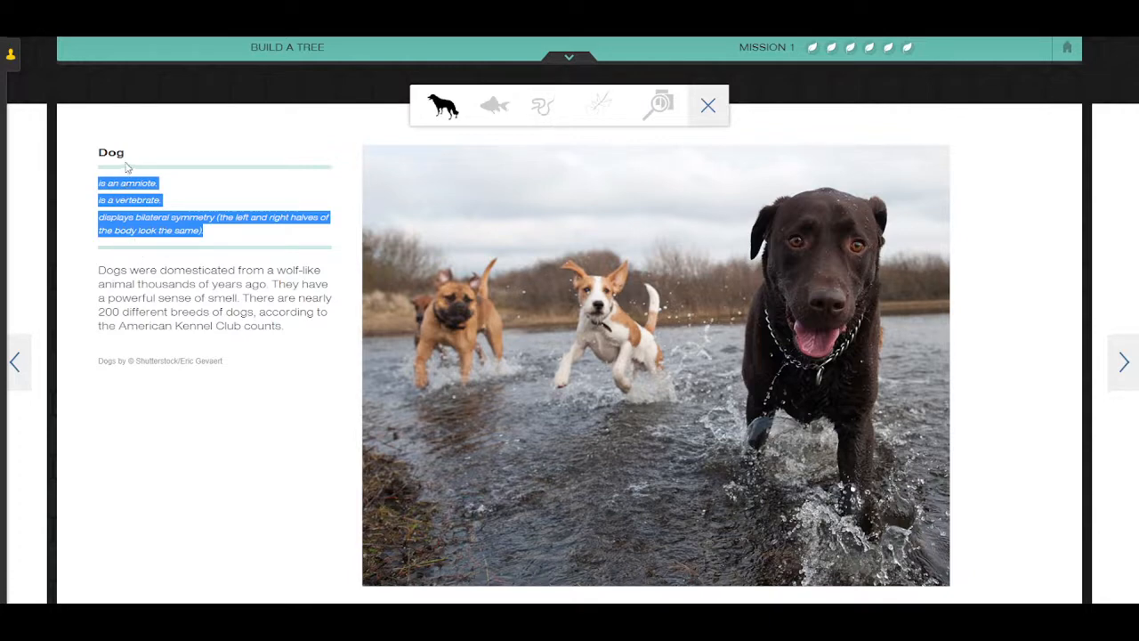
pyautogui.moveTo(602, 105)
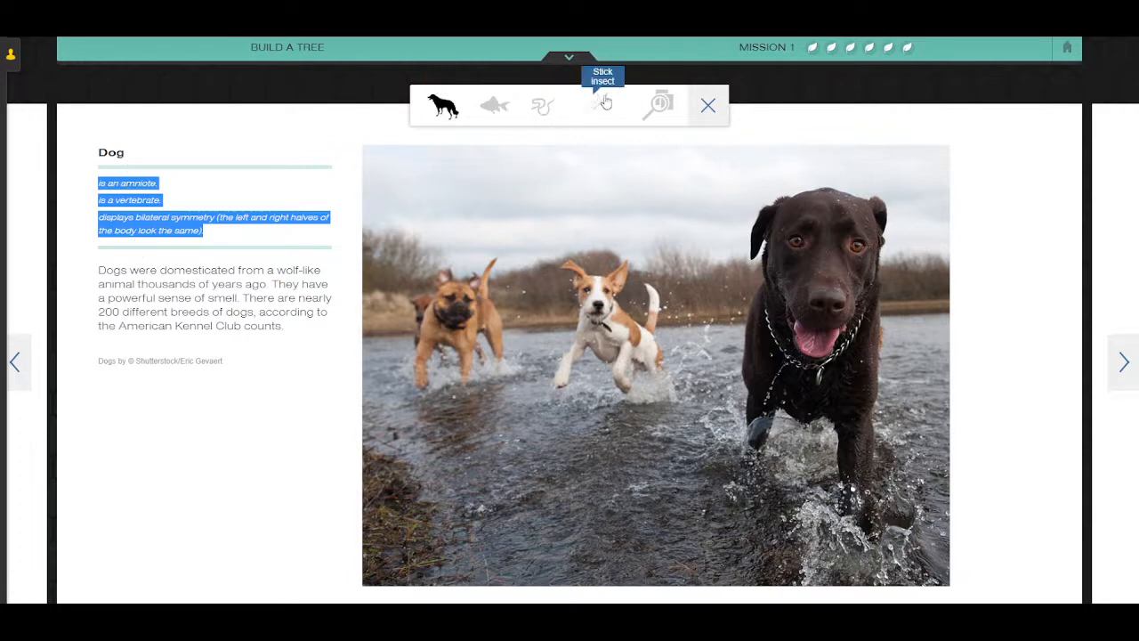
pyautogui.moveTo(488, 107)
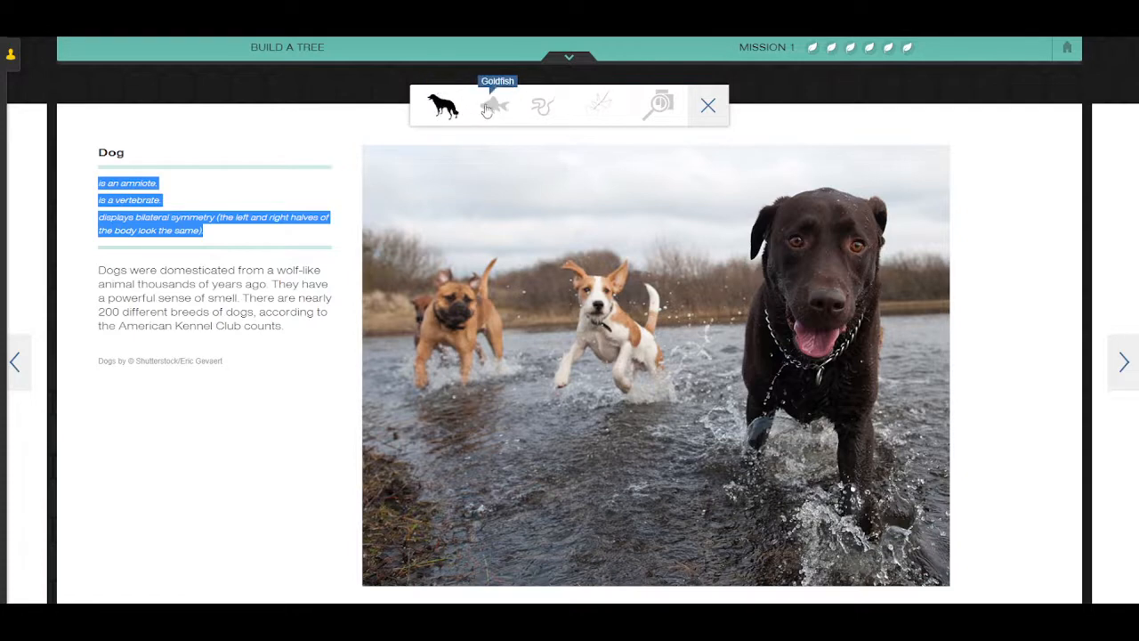
pyautogui.moveTo(595, 107)
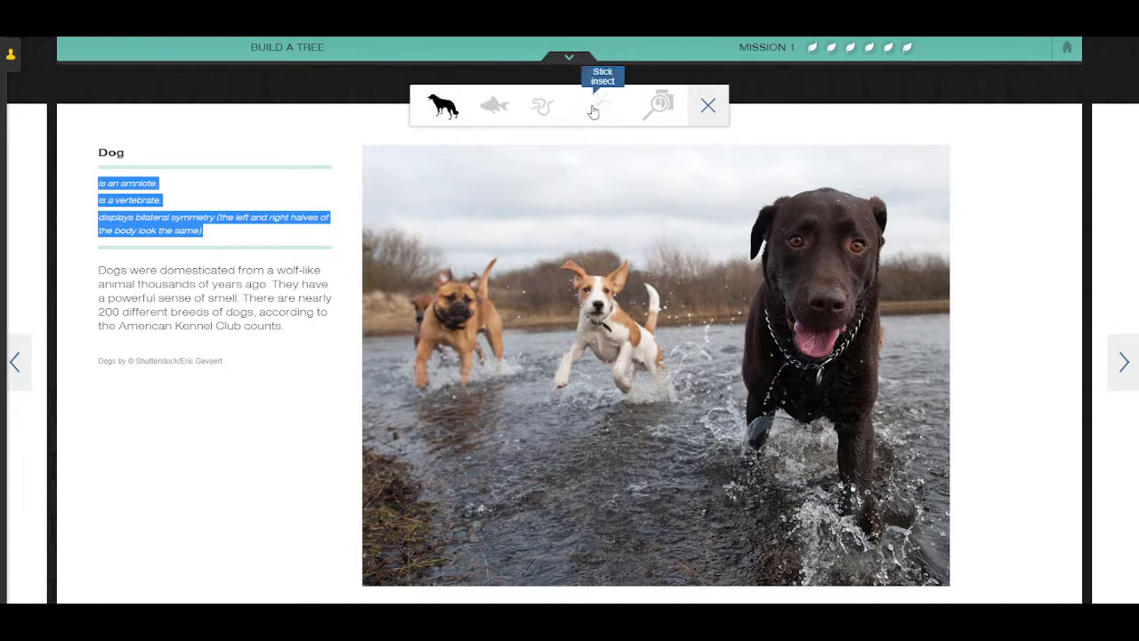
pyautogui.moveTo(1125, 363)
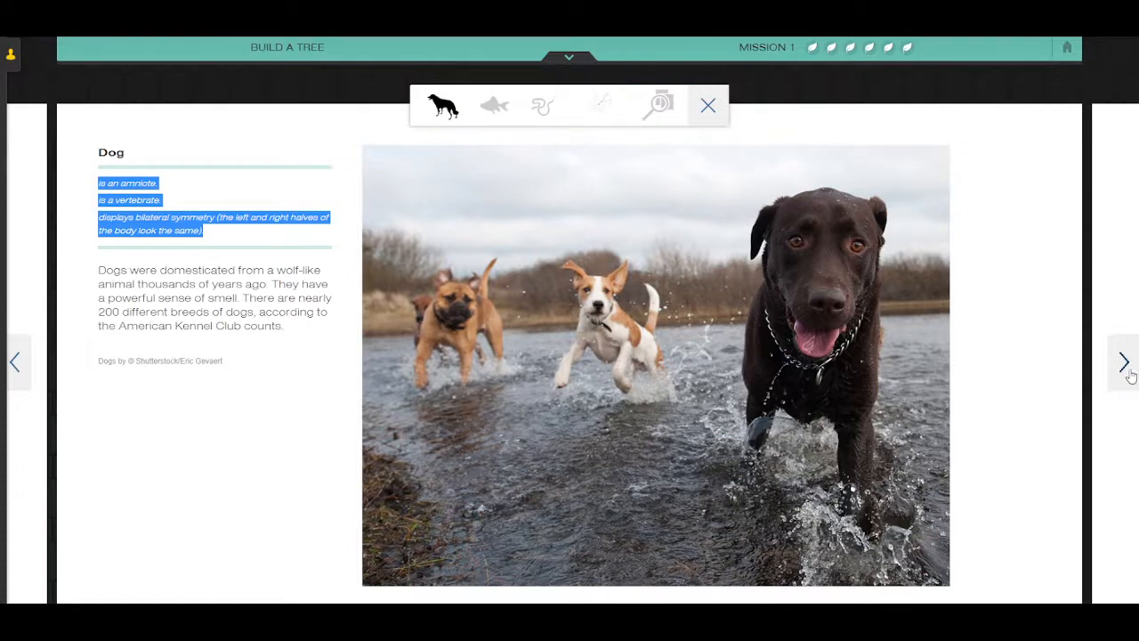
pyautogui.click(495, 105)
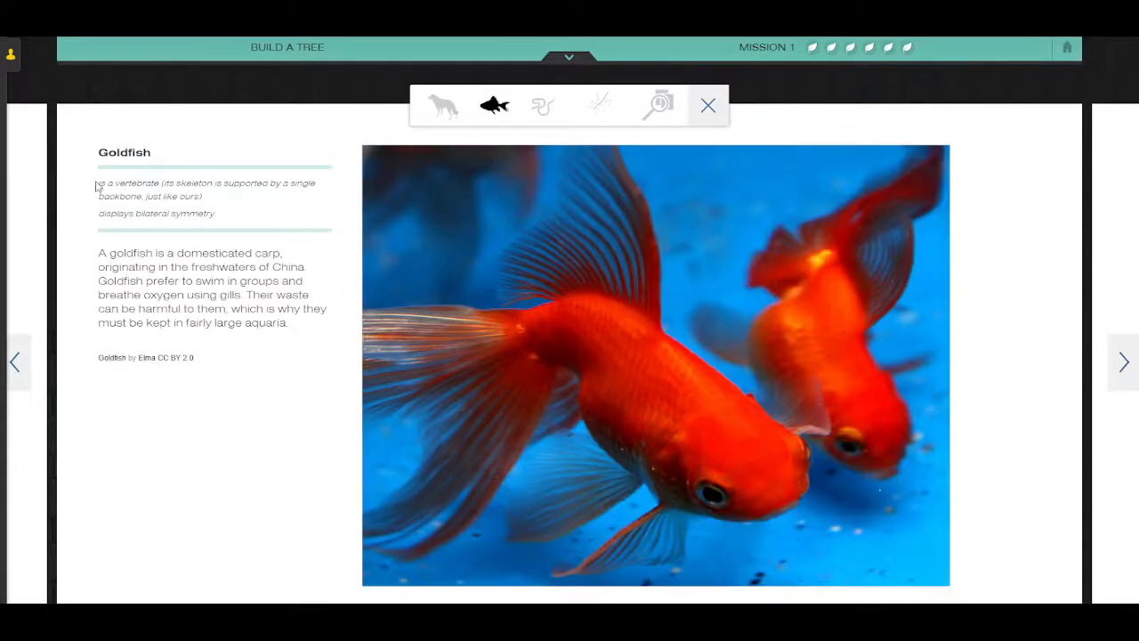
pyautogui.moveTo(98, 183); pyautogui.dragTo(214, 214)
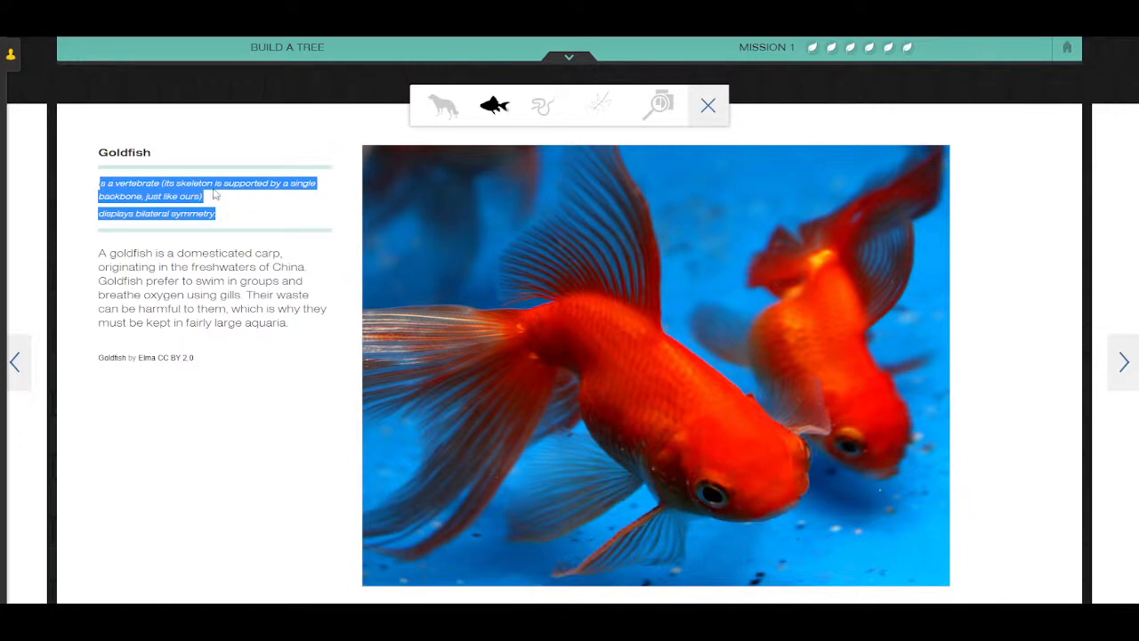
pyautogui.moveTo(541, 107)
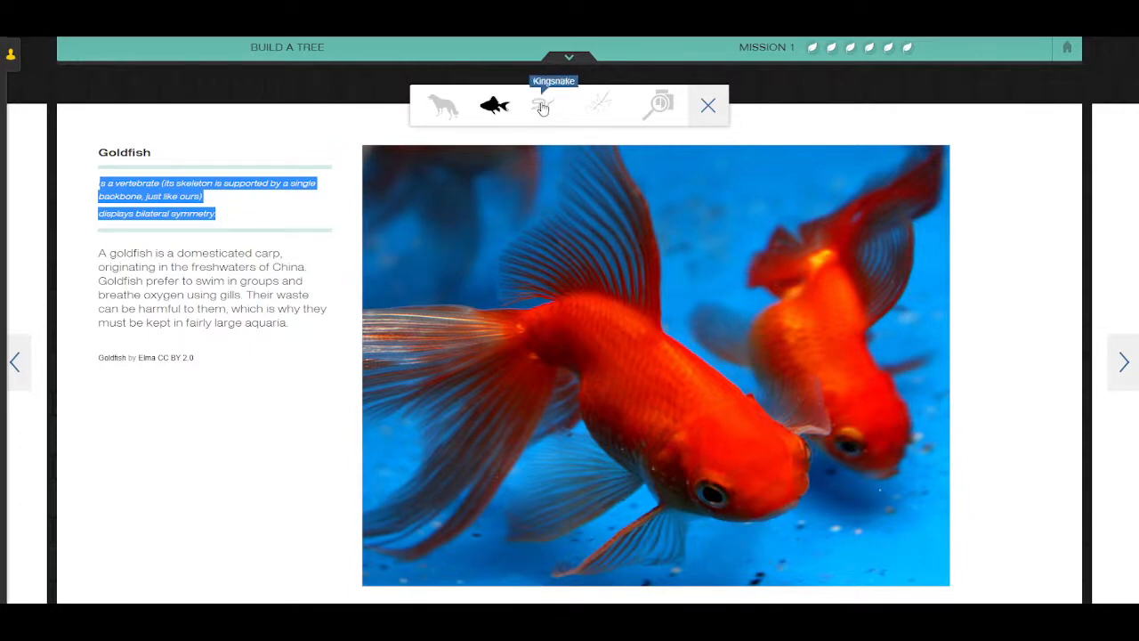
pyautogui.moveTo(83, 253)
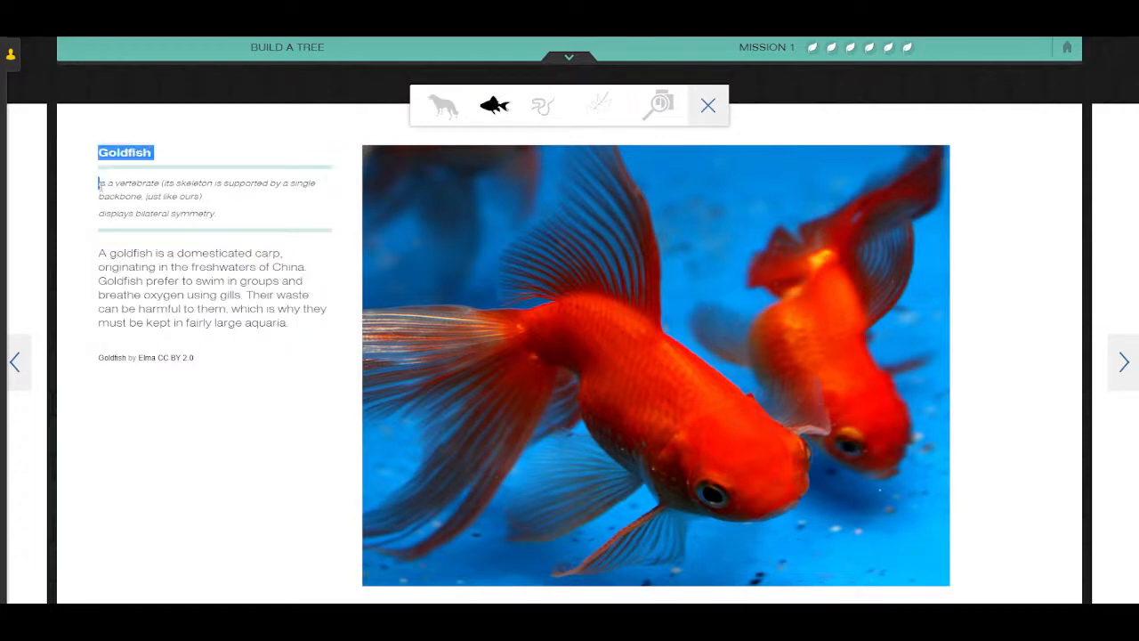
pyautogui.moveTo(98, 181); pyautogui.dragTo(213, 214)
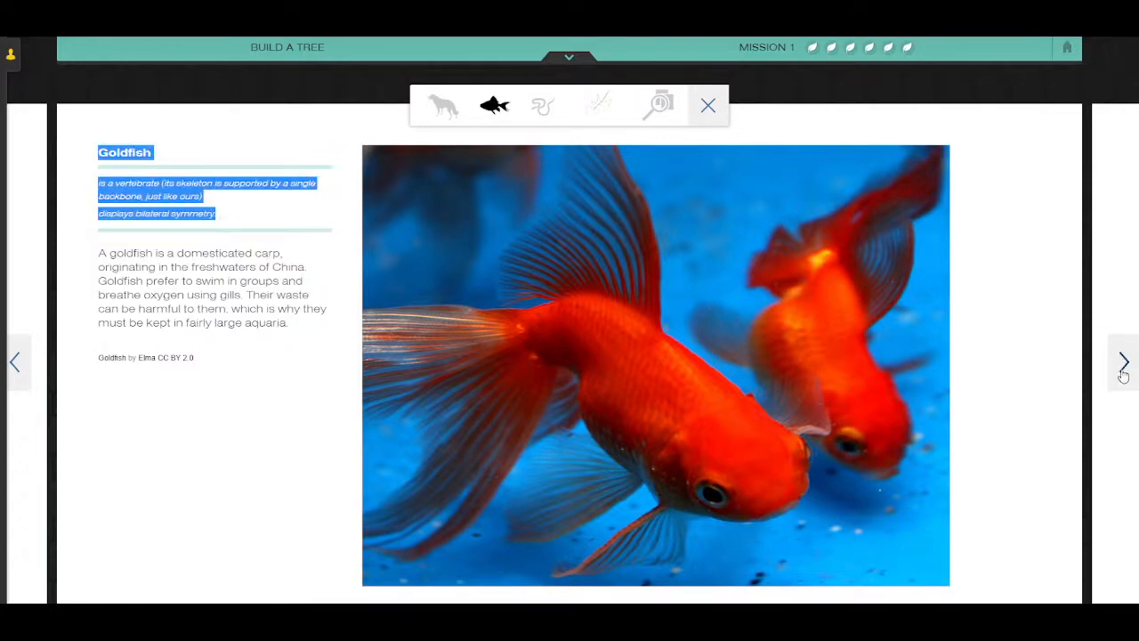
pyautogui.click(1123, 363)
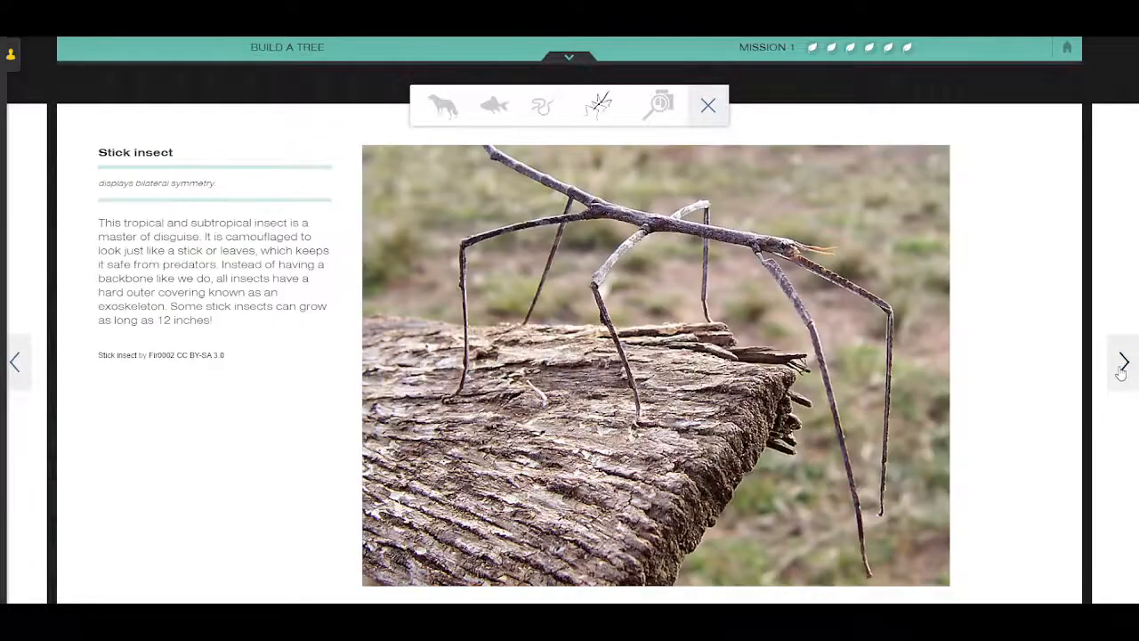
pyautogui.click(657, 105)
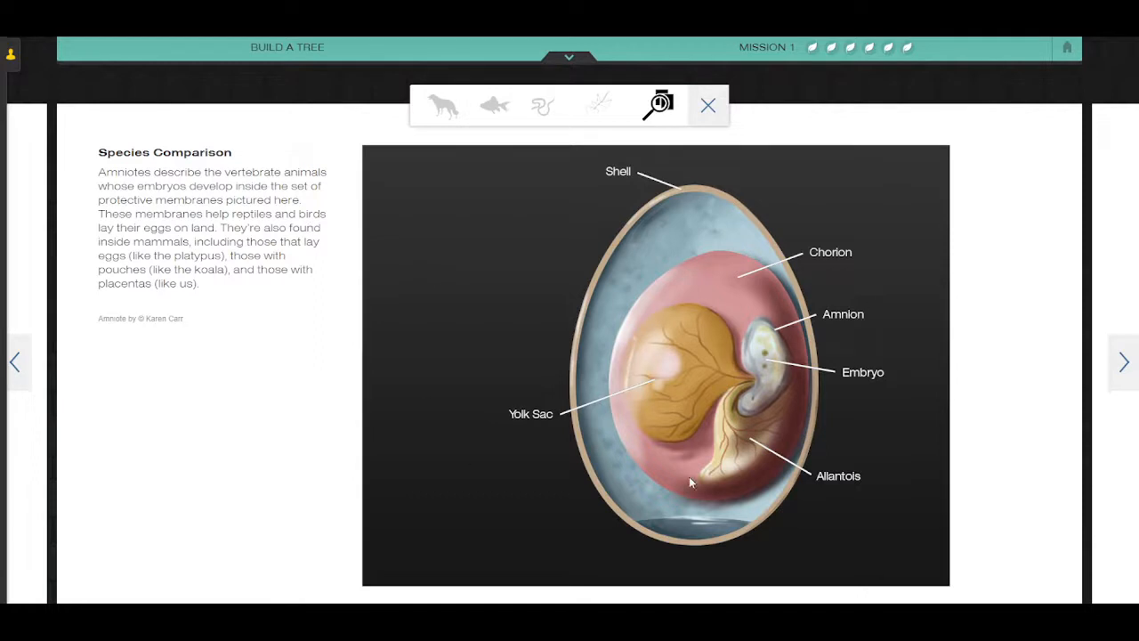
pyautogui.moveTo(399, 274)
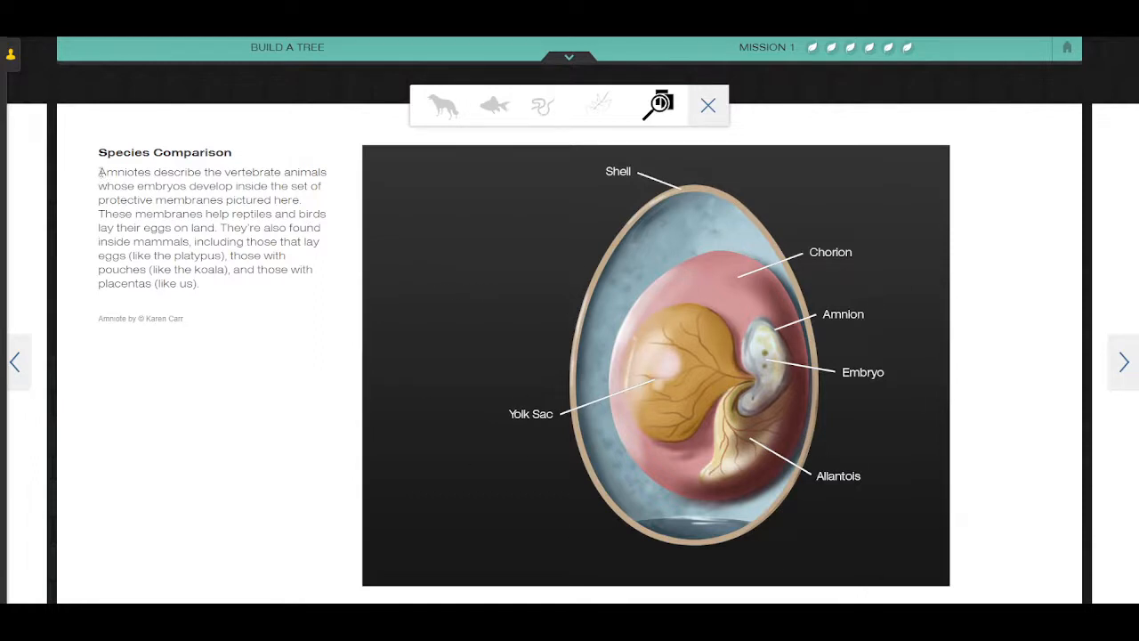
pyautogui.click(598, 105)
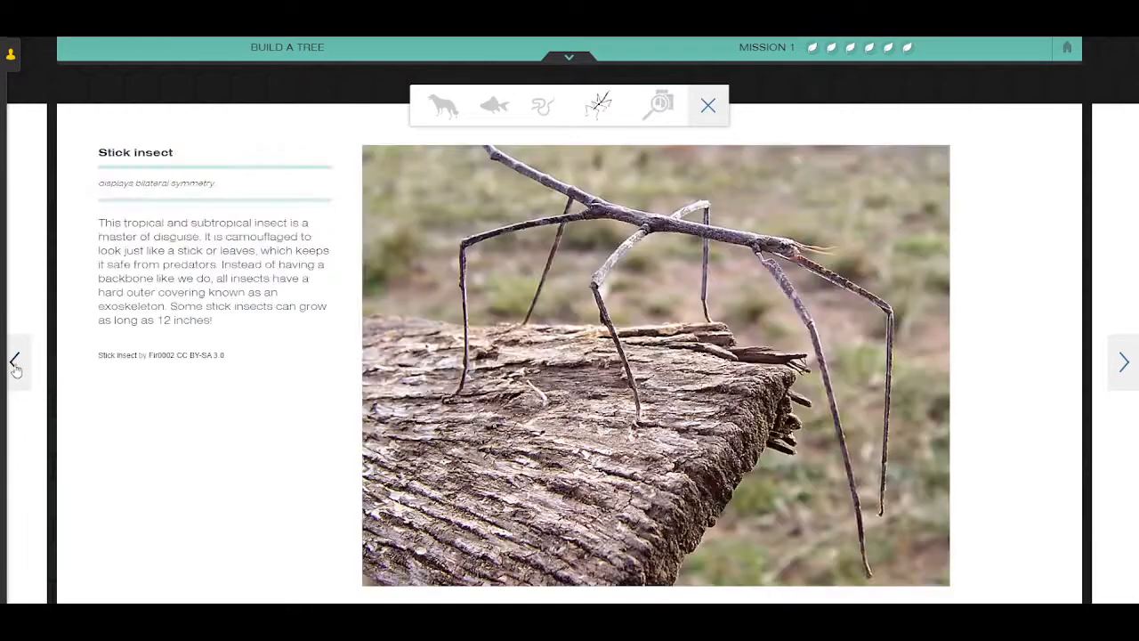
pyautogui.click(541, 107)
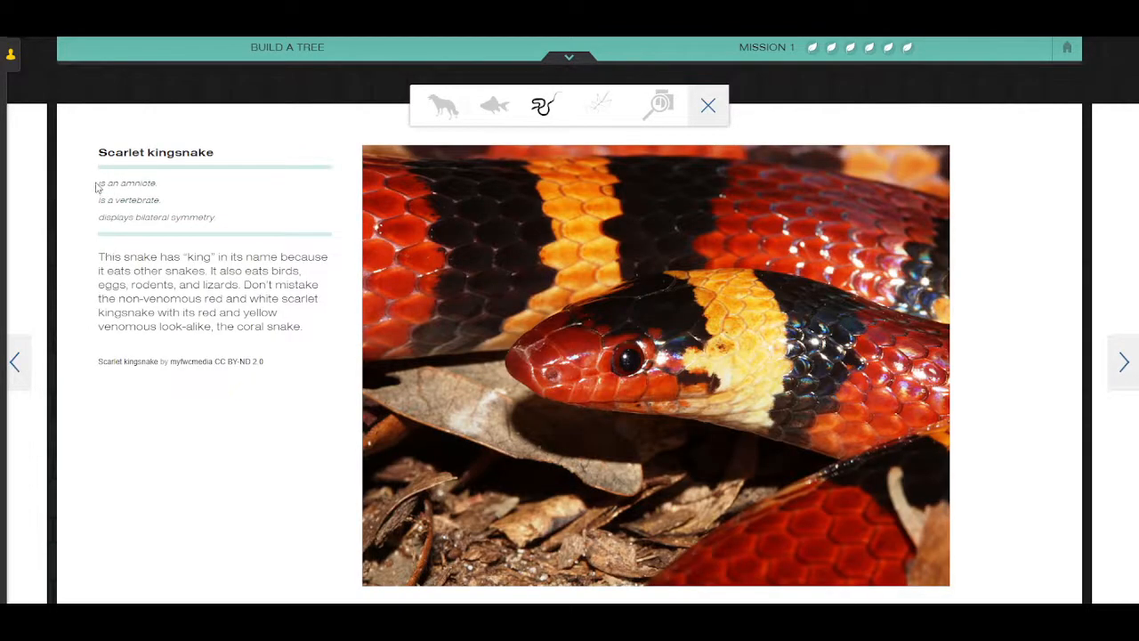
pyautogui.doubleClick(124, 184)
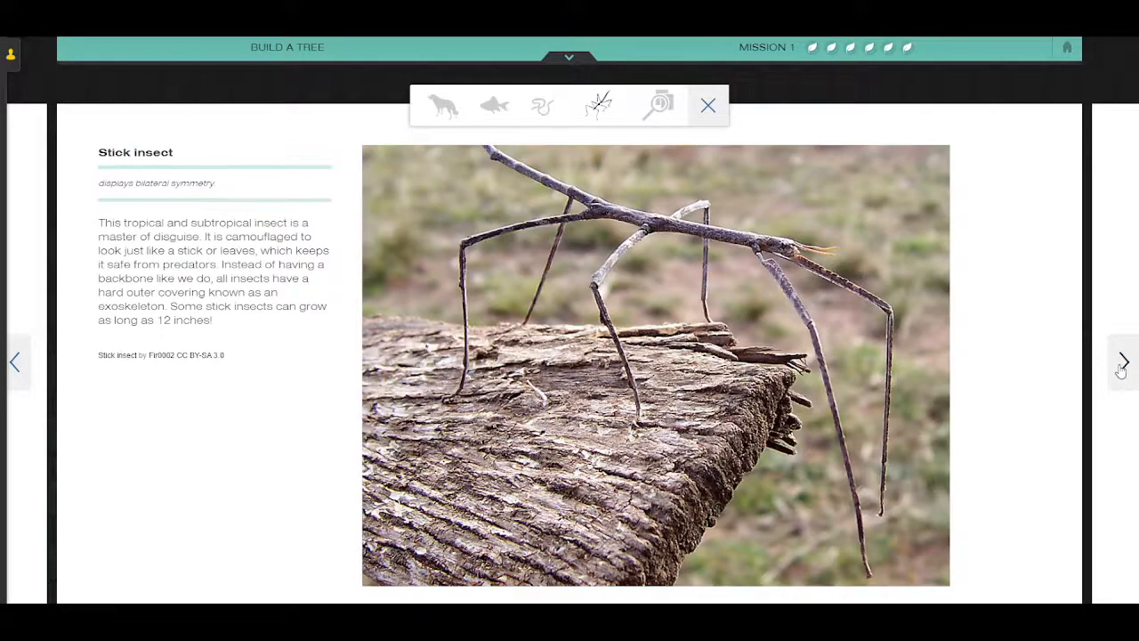
pyautogui.click(658, 105)
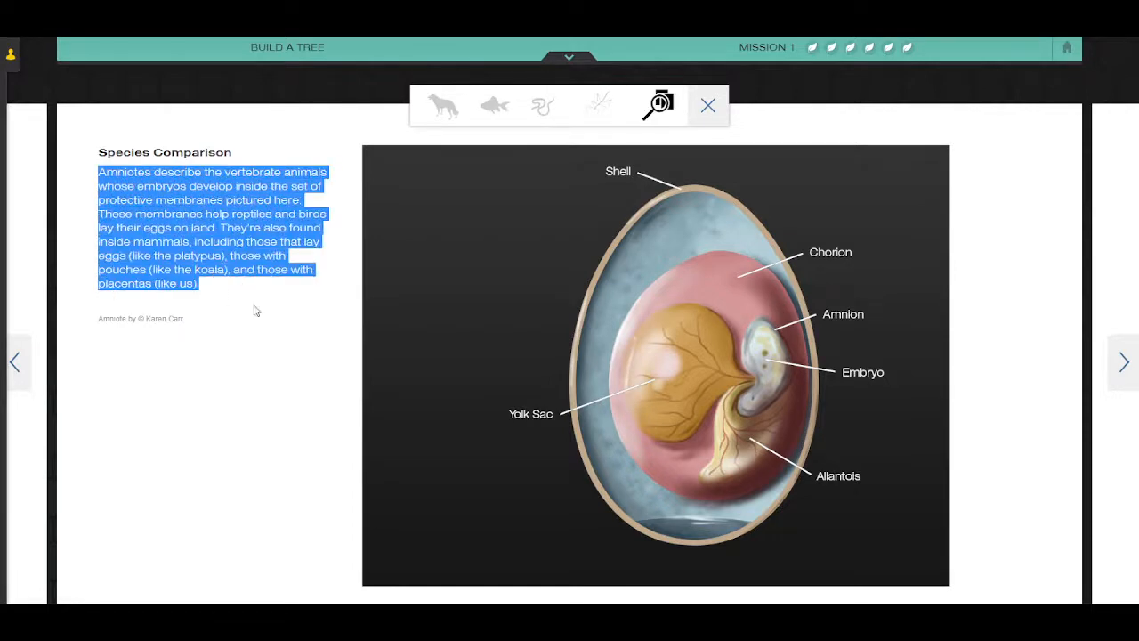
pyautogui.moveTo(637, 139)
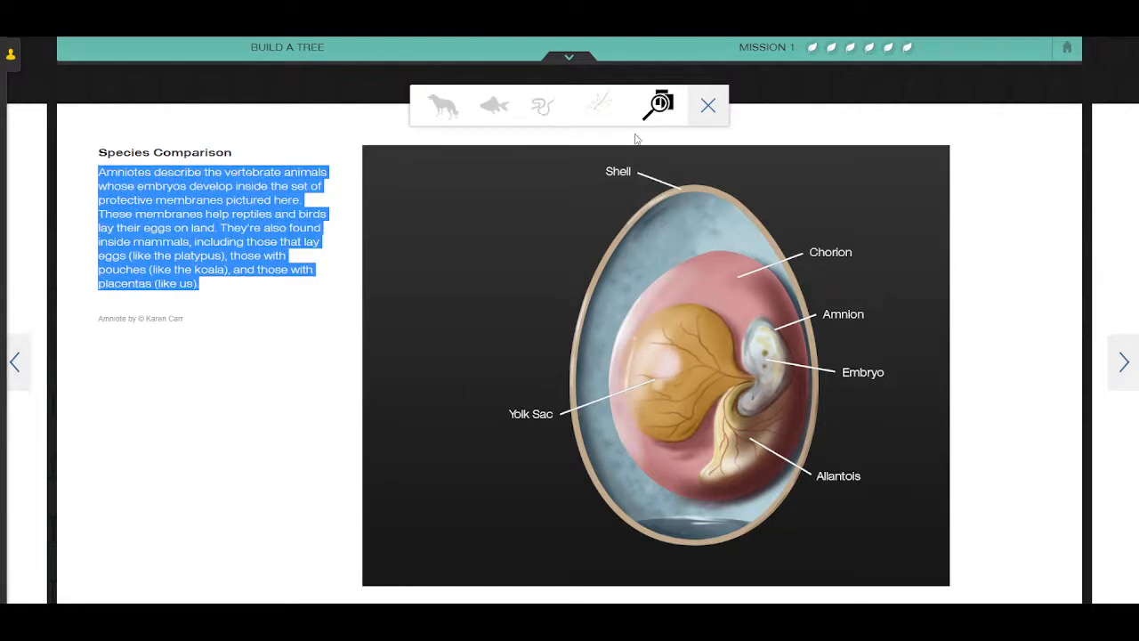
pyautogui.click(441, 105)
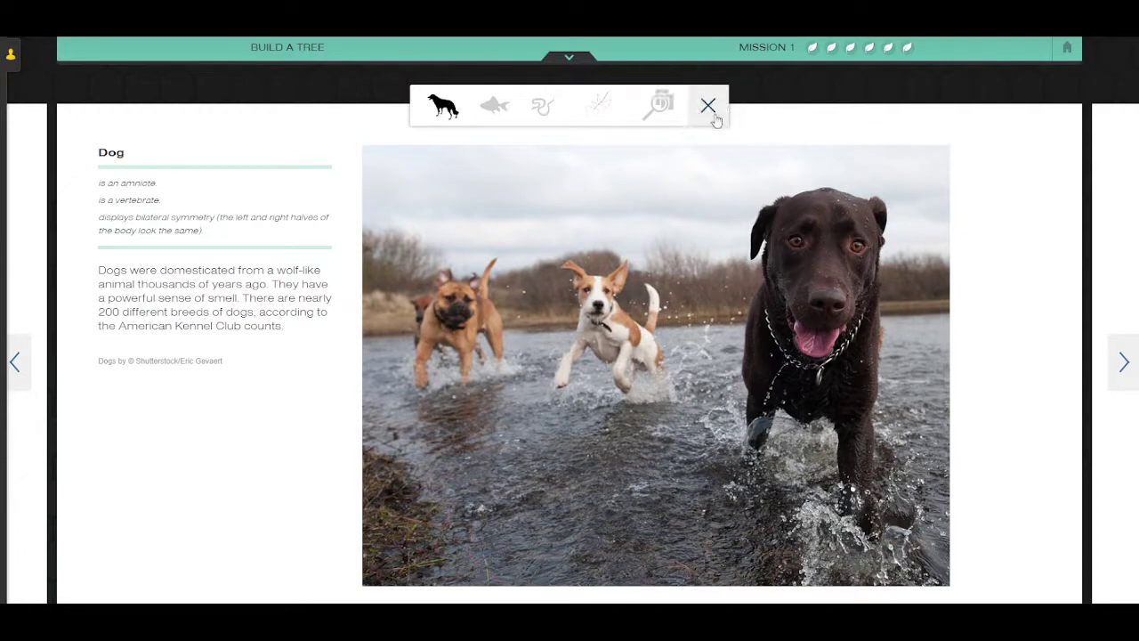
# Close the info panel and place Dog and Stick insect to complete the four-species tree.
pyautogui.click(709, 105)
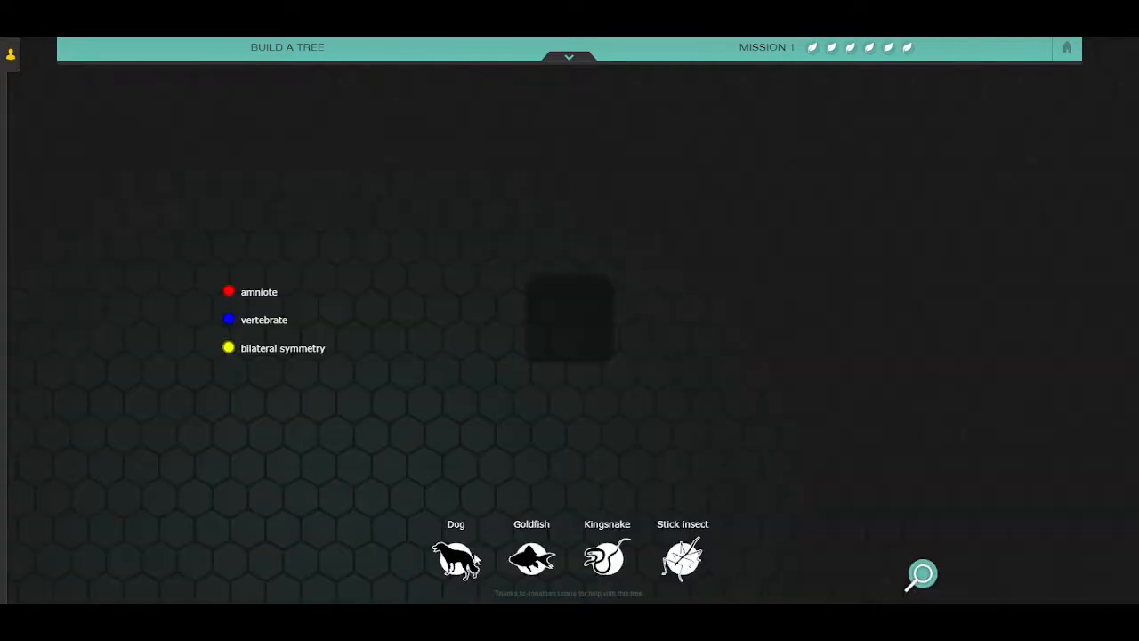
pyautogui.moveTo(455, 555); pyautogui.dragTo(570, 334)
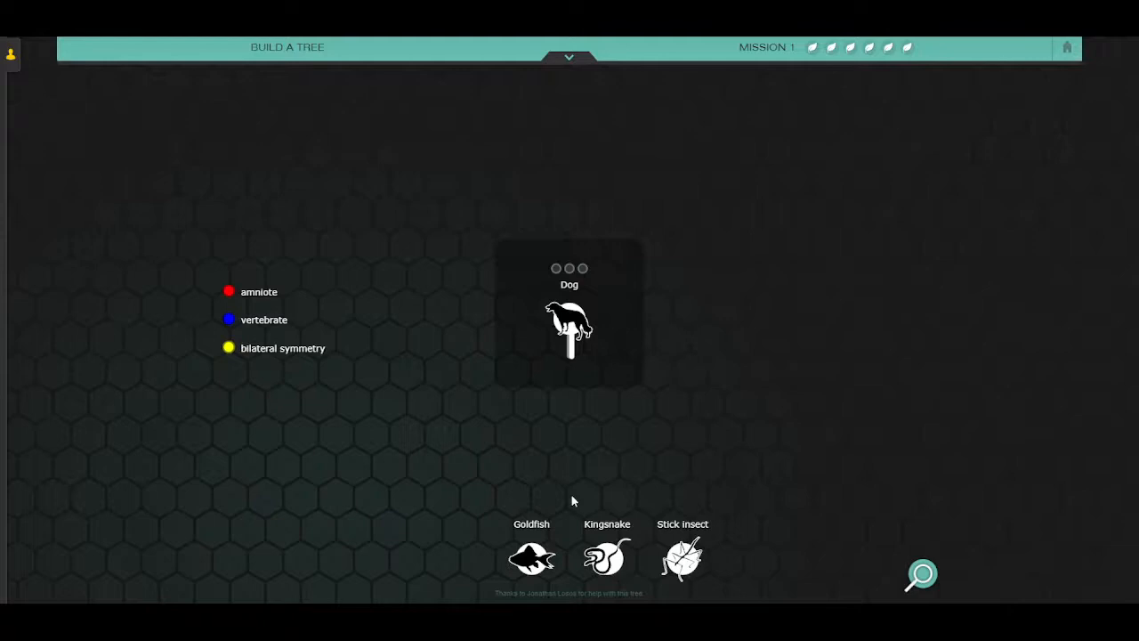
pyautogui.moveTo(573, 473)
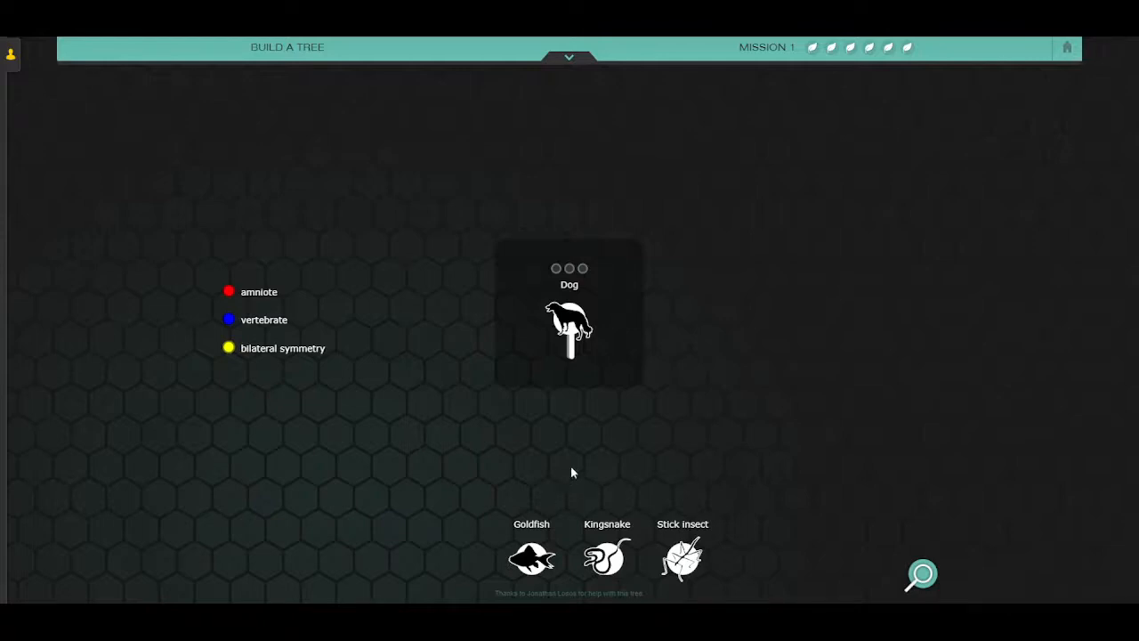
pyautogui.moveTo(582, 422)
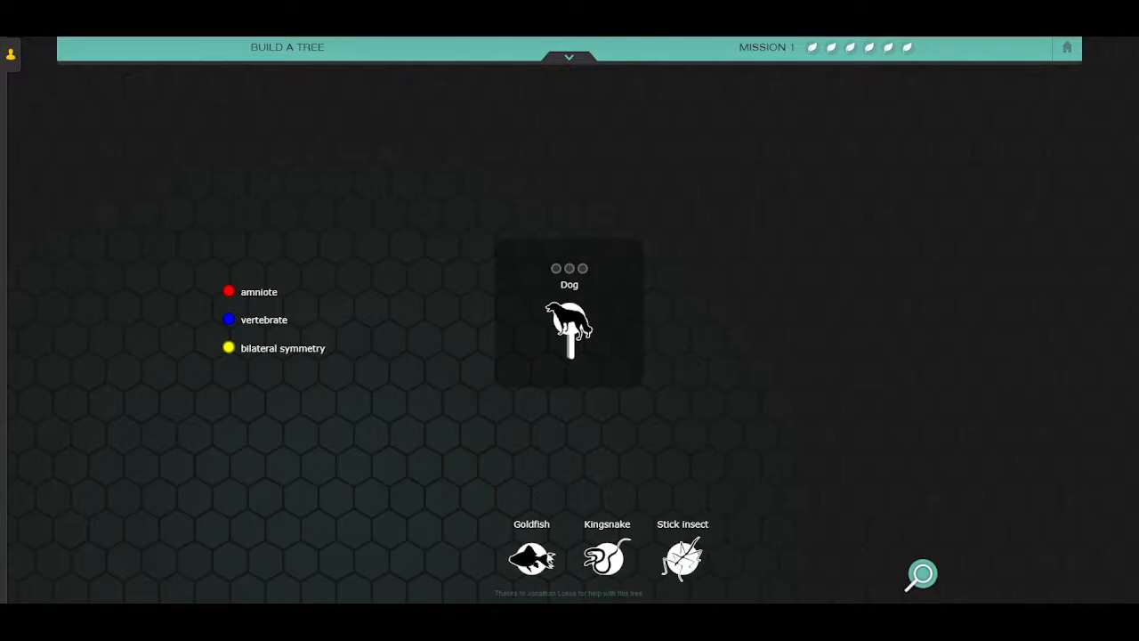
pyautogui.moveTo(716, 562)
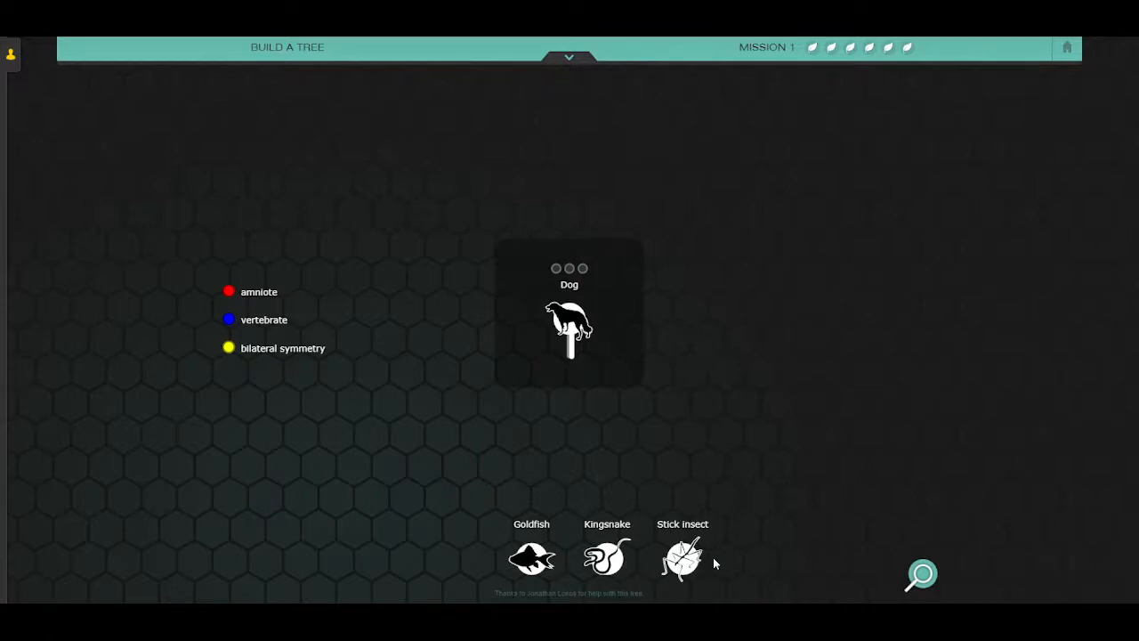
pyautogui.moveTo(530, 558); pyautogui.dragTo(519, 271)
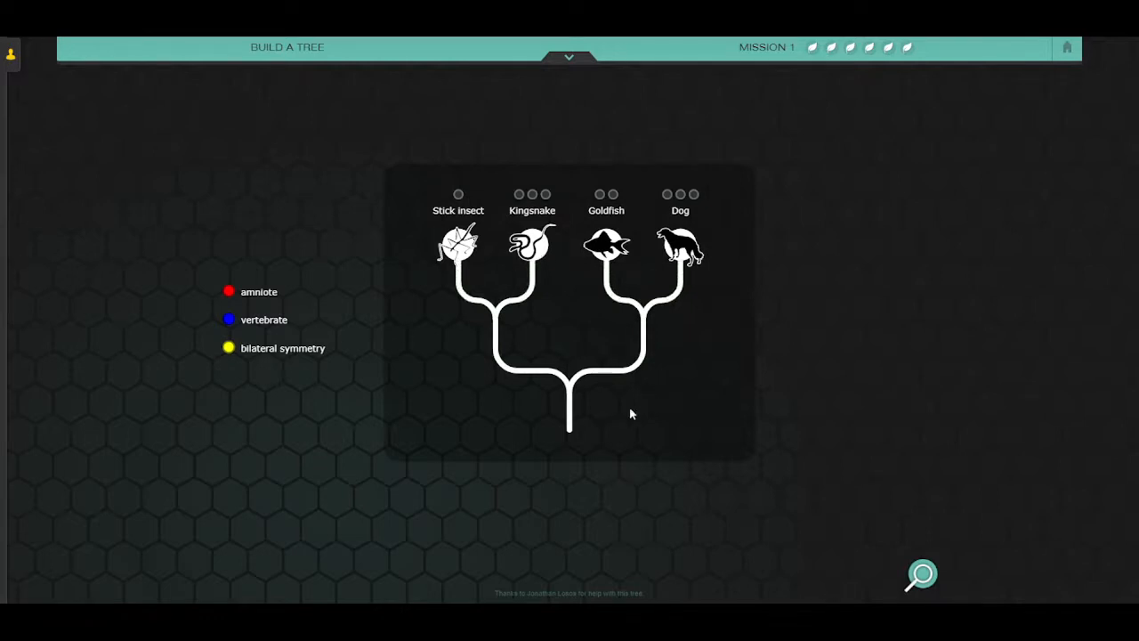
pyautogui.moveTo(698, 317)
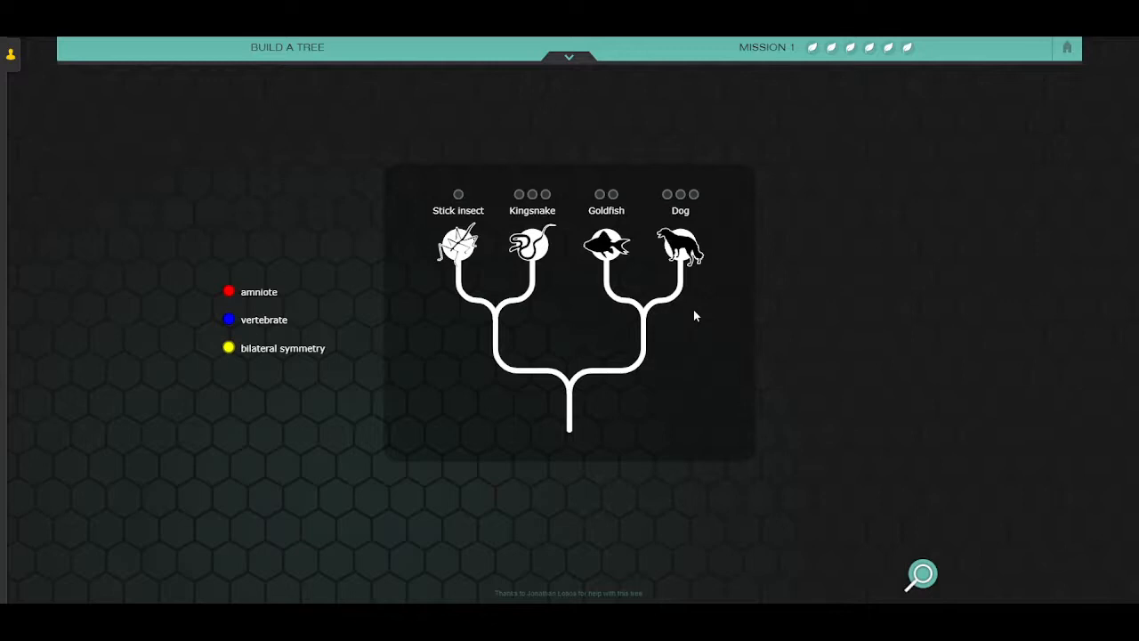
pyautogui.moveTo(683, 314)
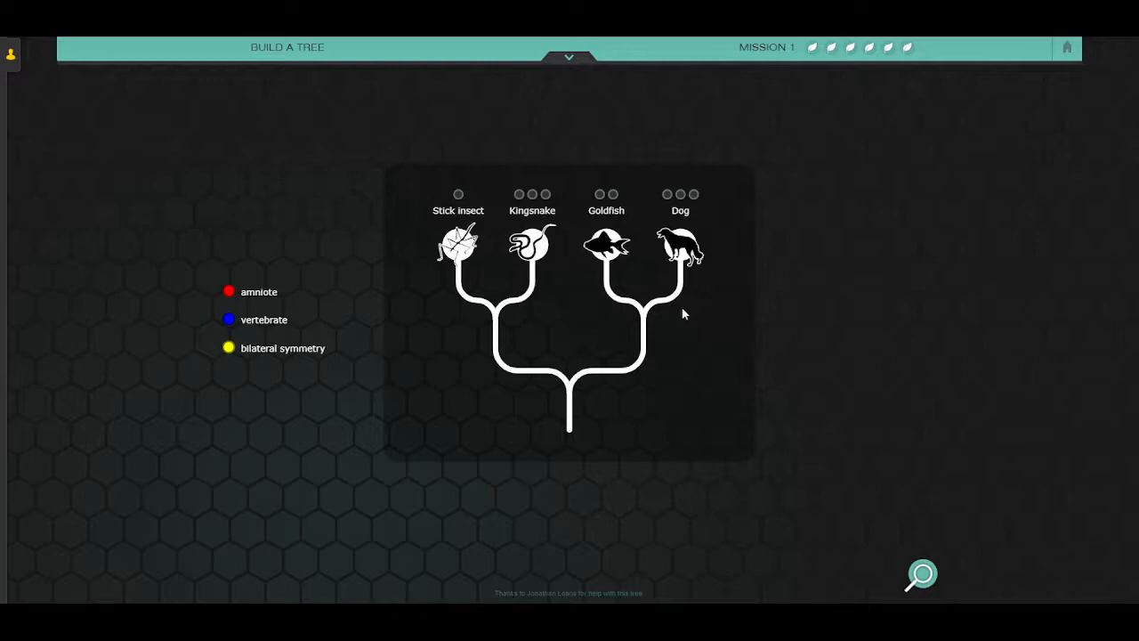
# Place bilateral symmetry at the tree's root and move the kingsnake onto the goldfish–dog branch.
pyautogui.moveTo(228, 347); pyautogui.dragTo(569, 411)
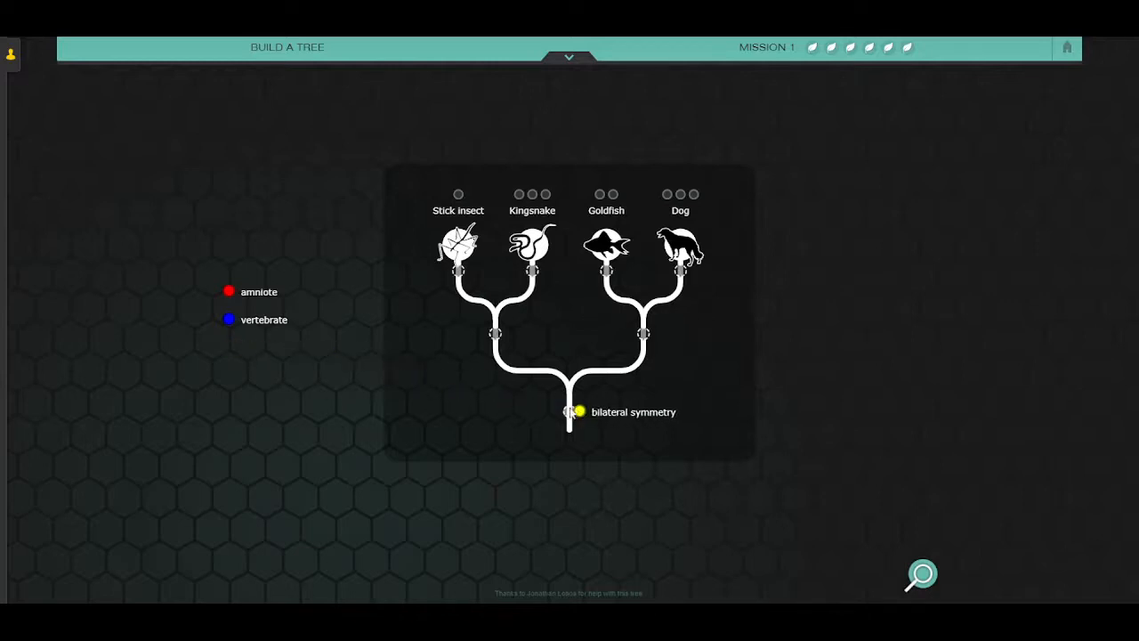
pyautogui.click(569, 412)
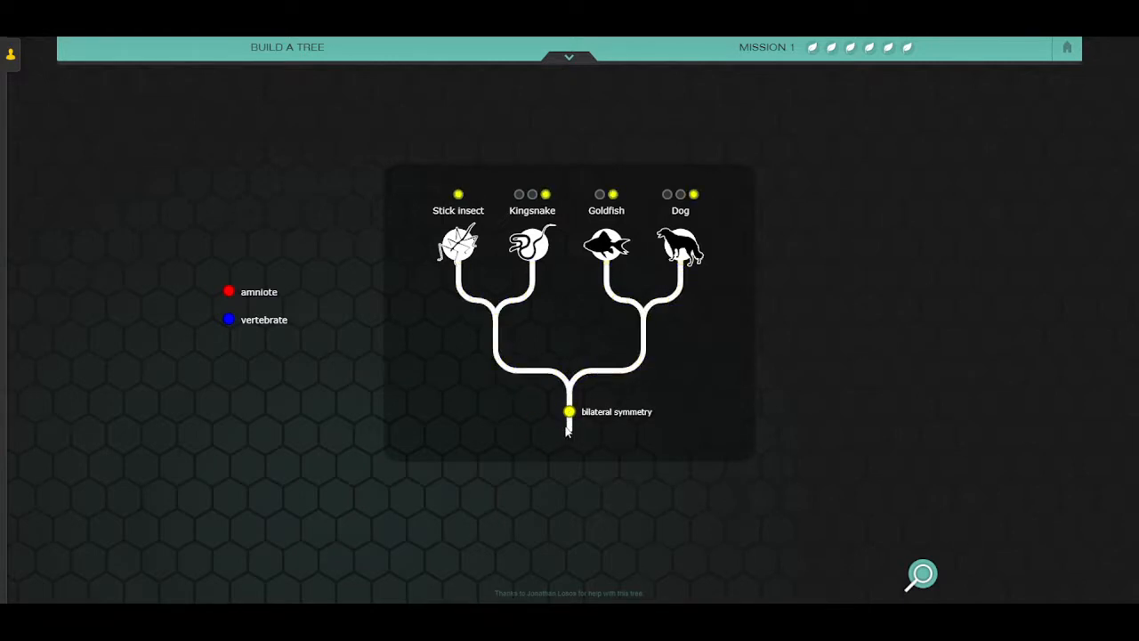
pyautogui.moveTo(560, 416)
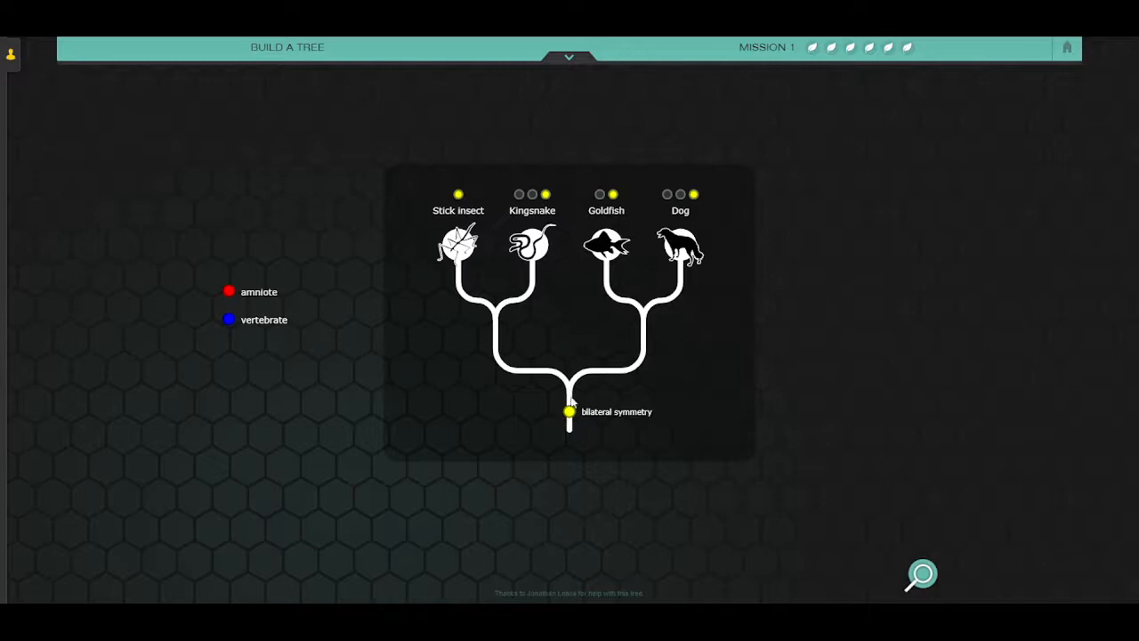
pyautogui.moveTo(532, 245); pyautogui.dragTo(588, 271)
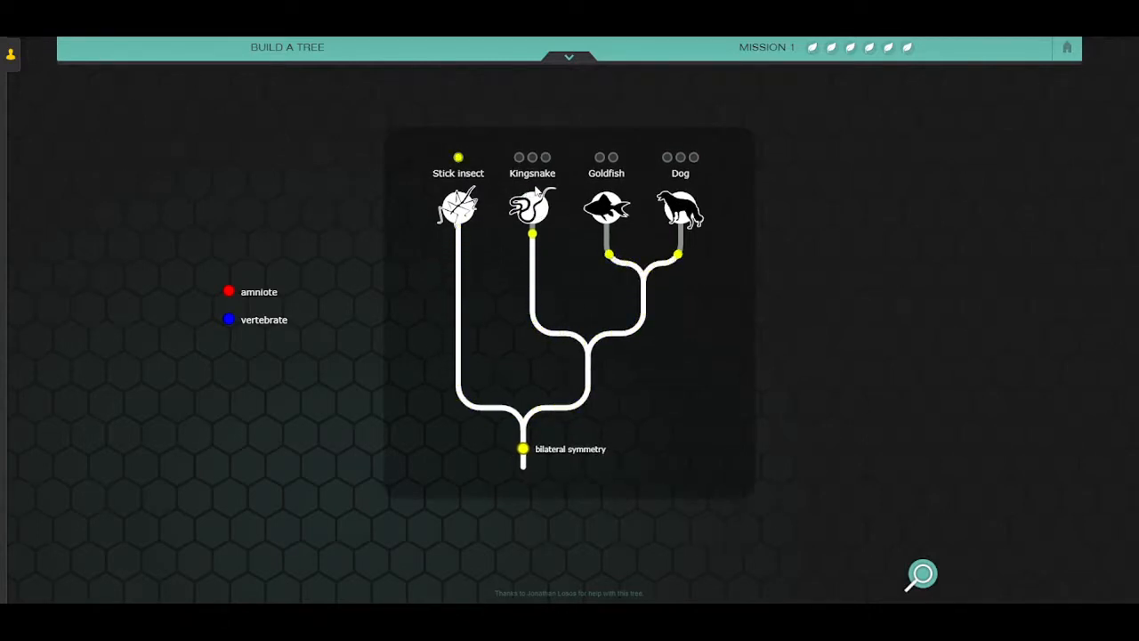
pyautogui.click(694, 157)
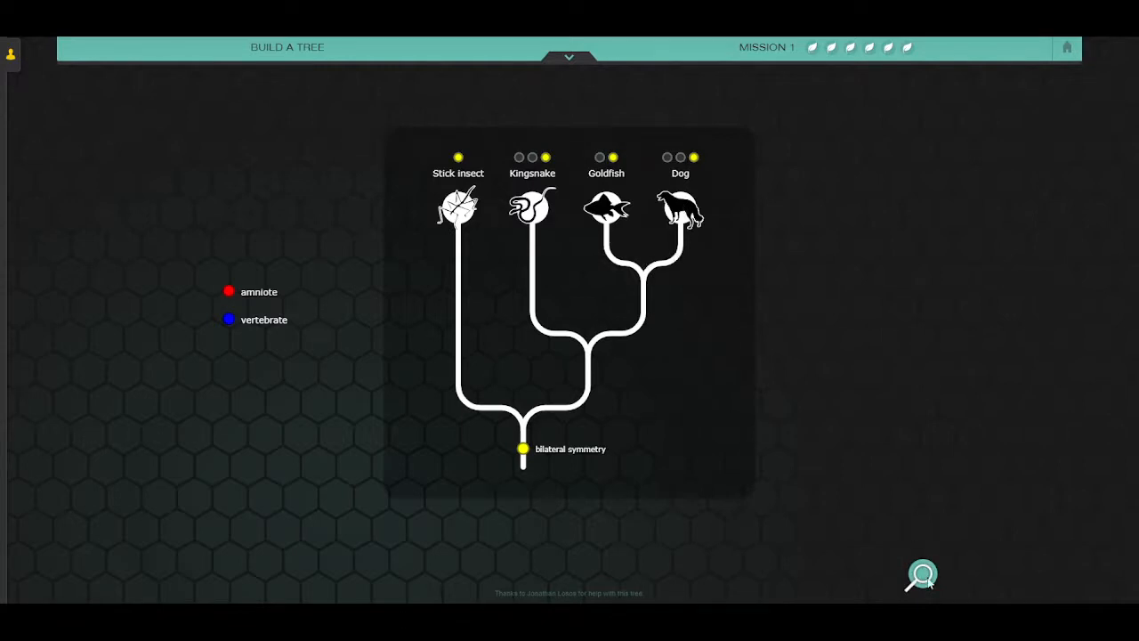
# Read the kingsnake's information card, noting it is a vertebrate, then return to the tree.
pyautogui.click(922, 573)
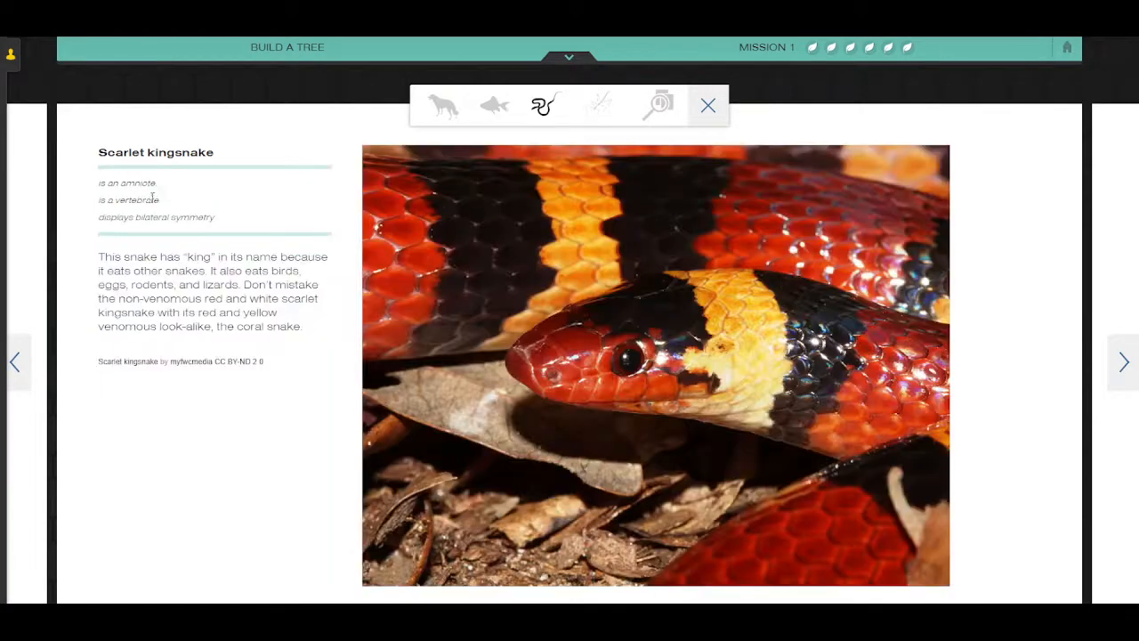
pyautogui.doubleClick(128, 199)
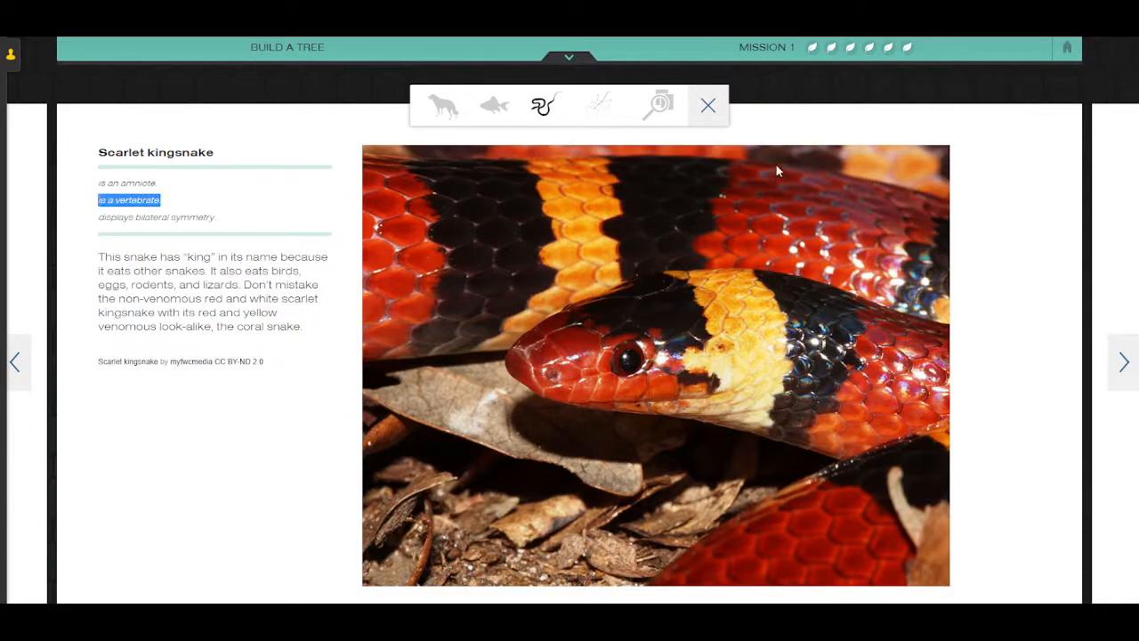
pyautogui.click(709, 105)
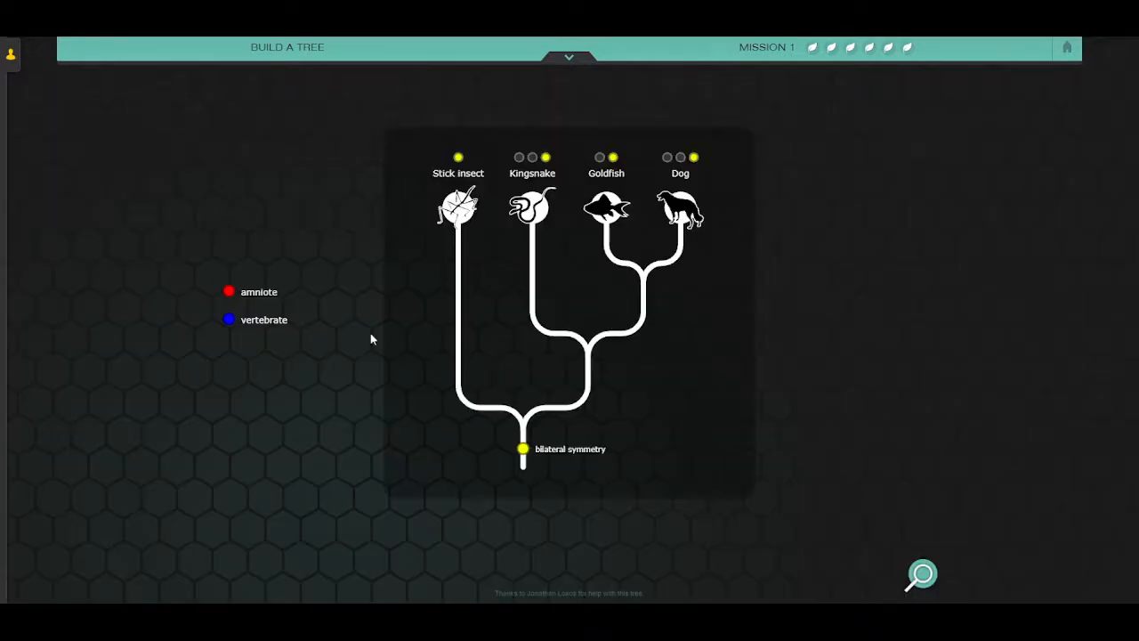
# Place the vertebrate trait and the amniote trait on the kingsnake–dog node.
pyautogui.moveTo(229, 321); pyautogui.dragTo(578, 363)
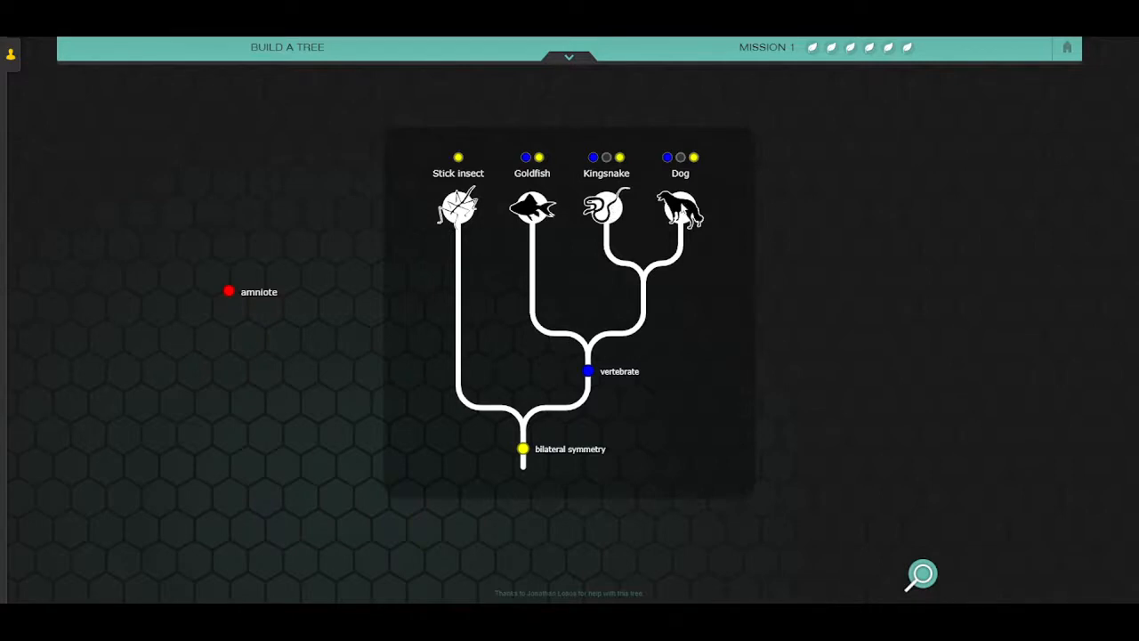
pyautogui.moveTo(629, 274)
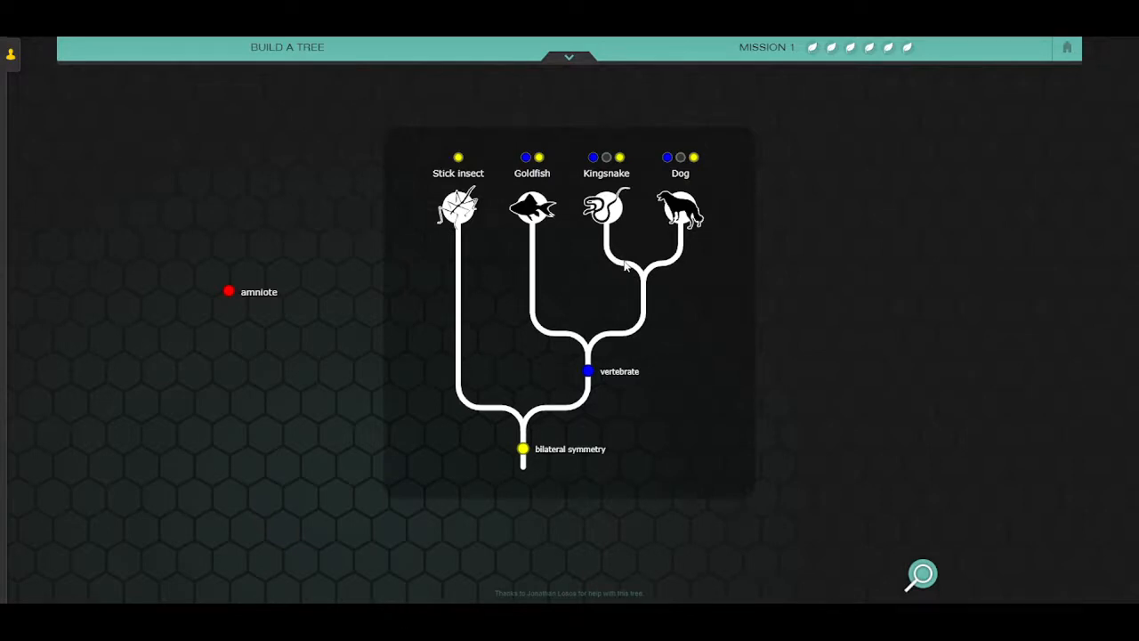
pyautogui.moveTo(258, 302)
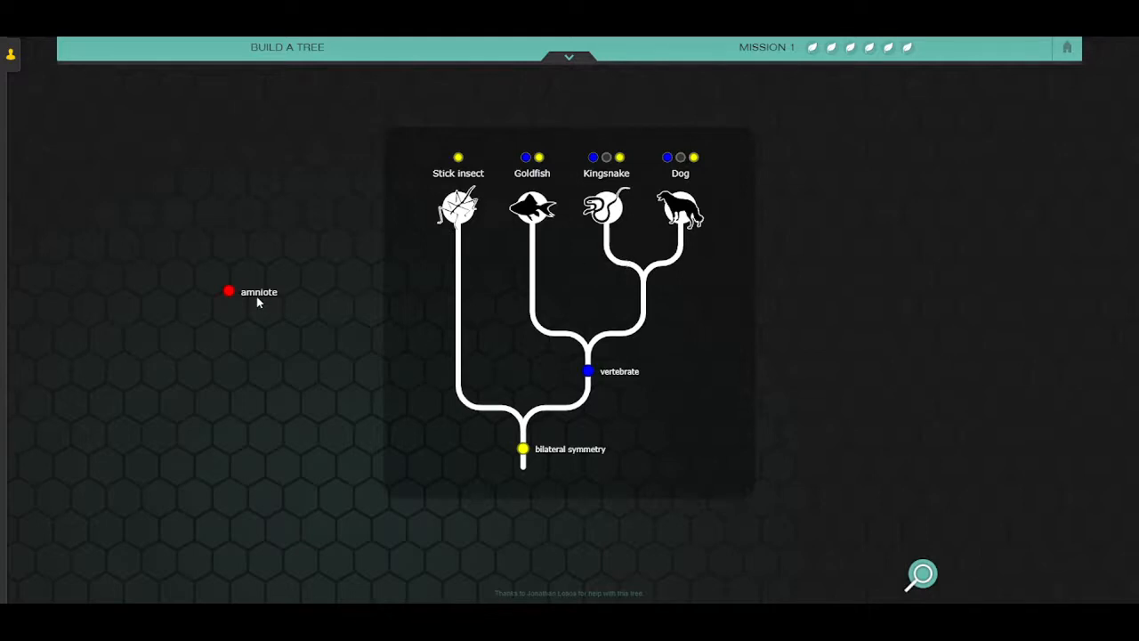
pyautogui.moveTo(670, 214)
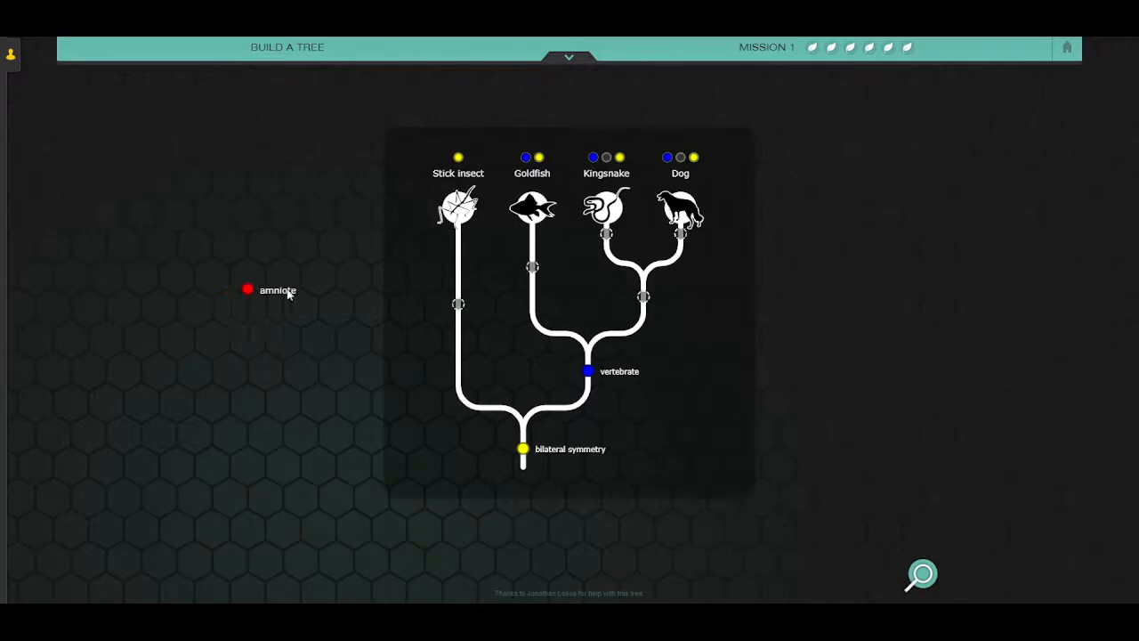
pyautogui.moveTo(247, 290); pyautogui.dragTo(644, 297)
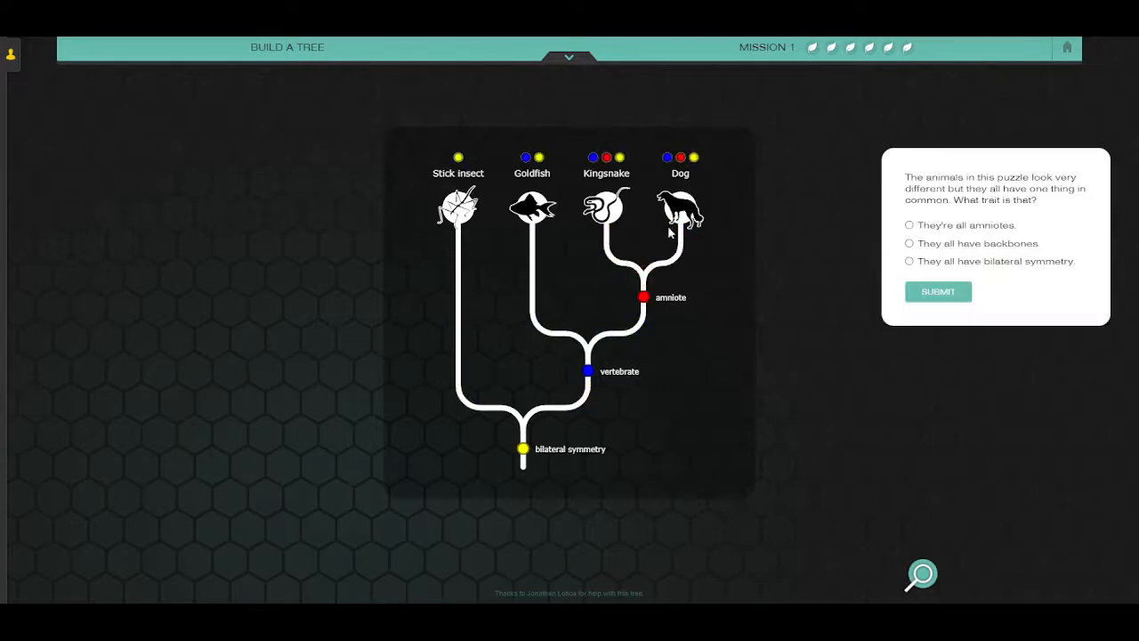
pyautogui.moveTo(509, 306)
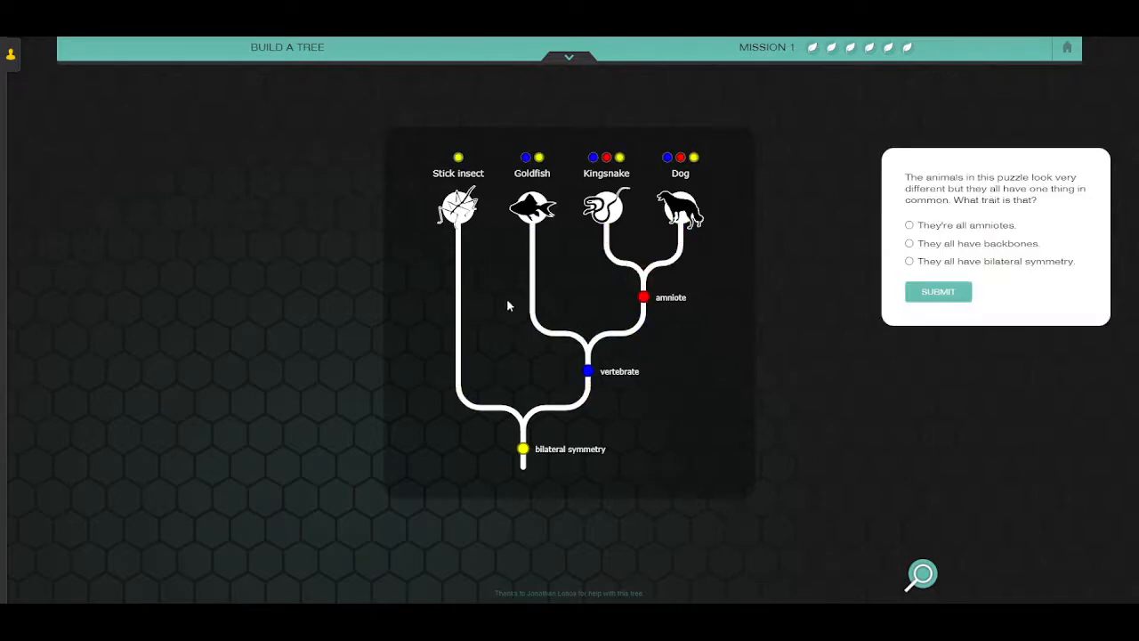
pyautogui.moveTo(1013, 279)
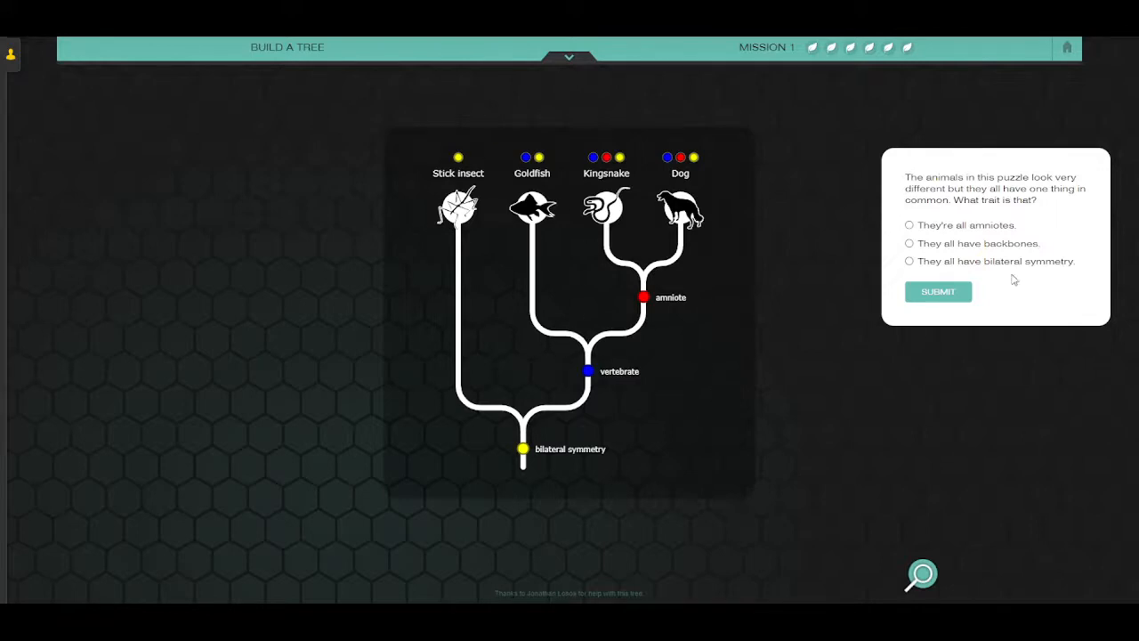
pyautogui.moveTo(960, 267)
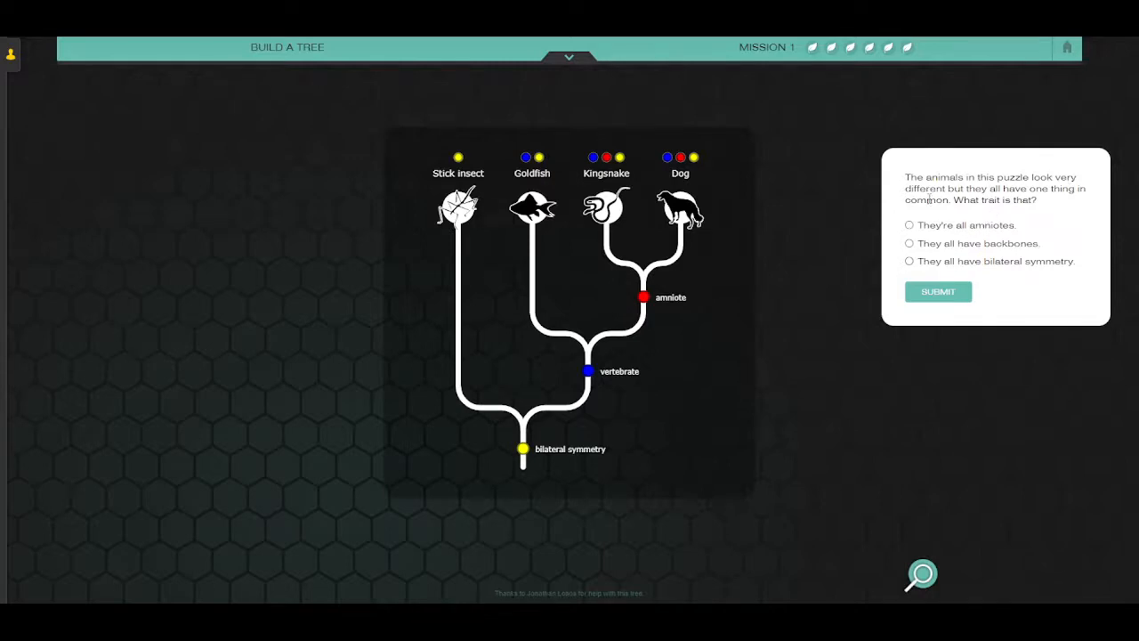
pyautogui.moveTo(1048, 207)
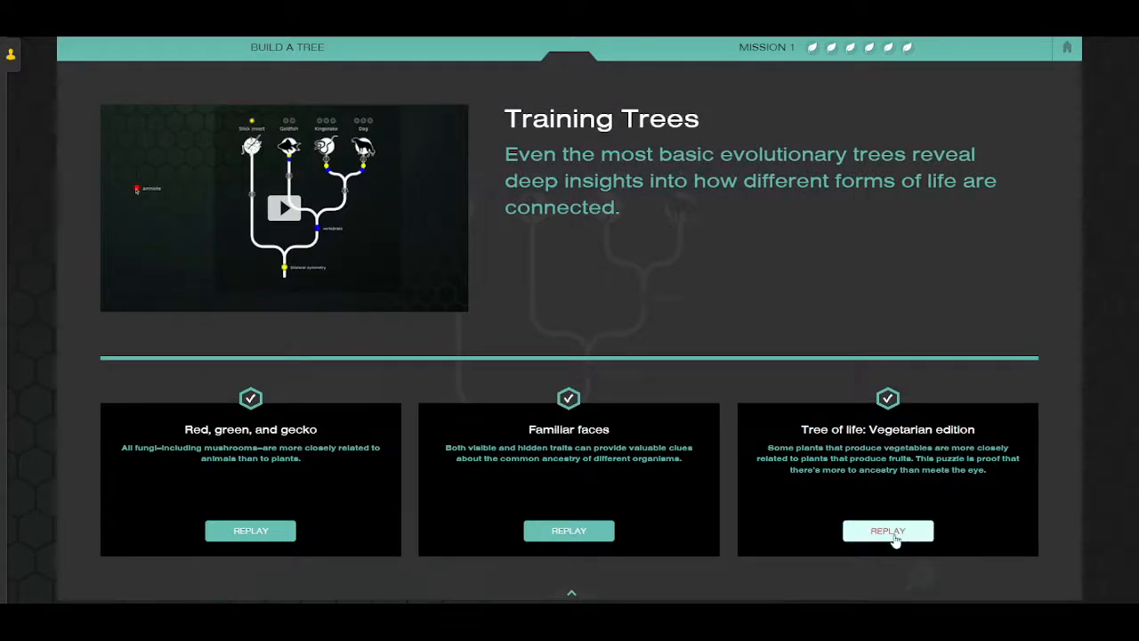
# Replay the Tree of life: Vegetarian edition puzzle.
pyautogui.click(886, 530)
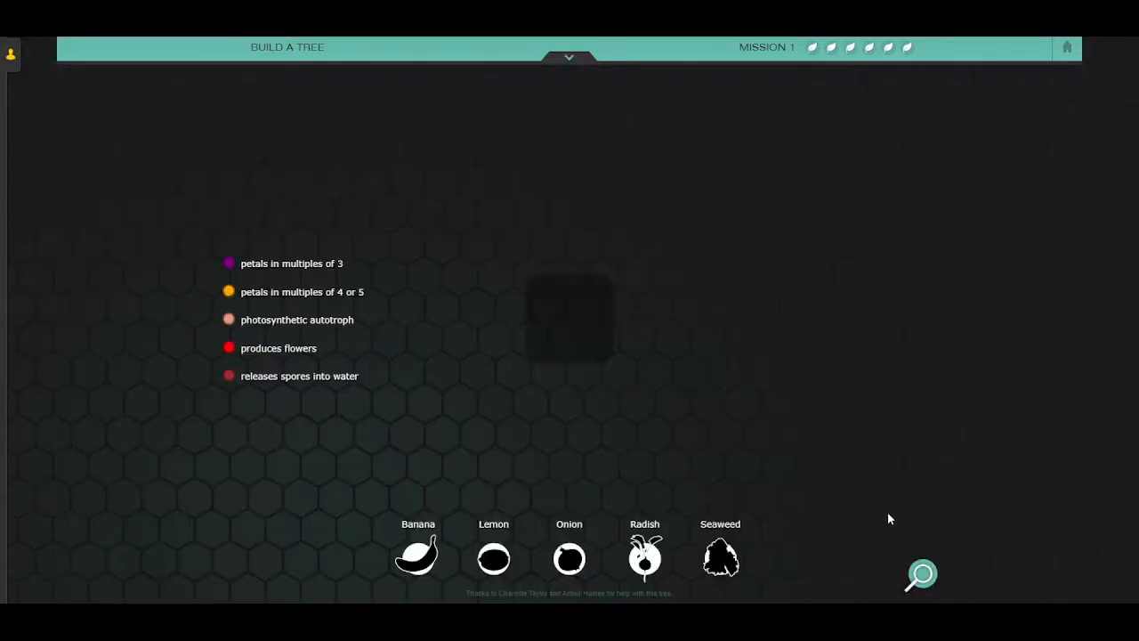
pyautogui.moveTo(299, 396)
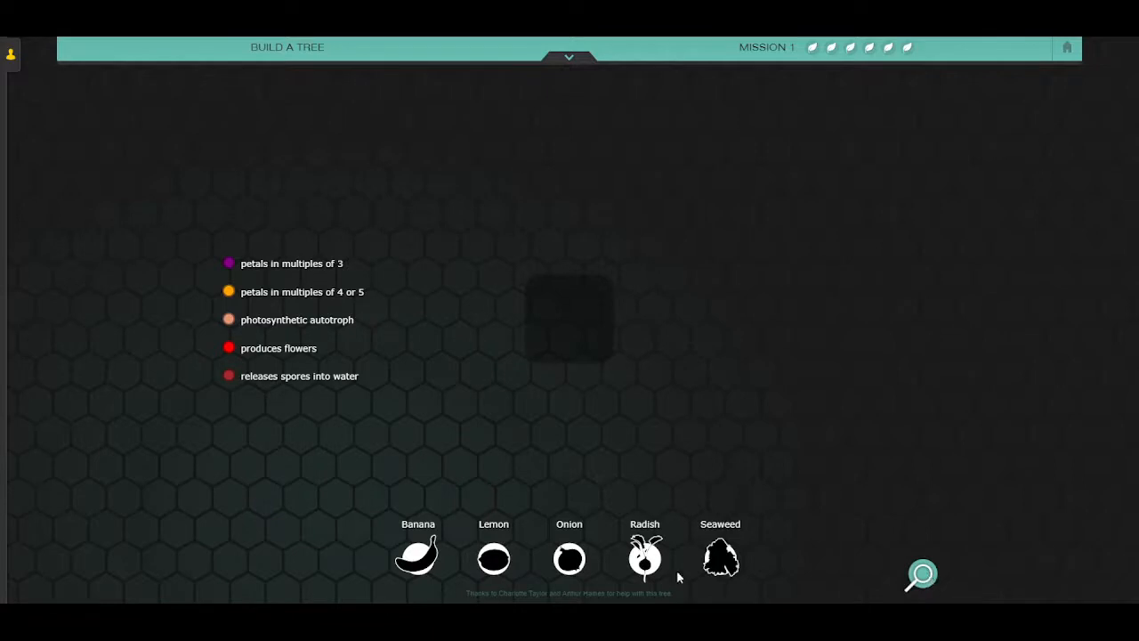
pyautogui.moveTo(690, 576)
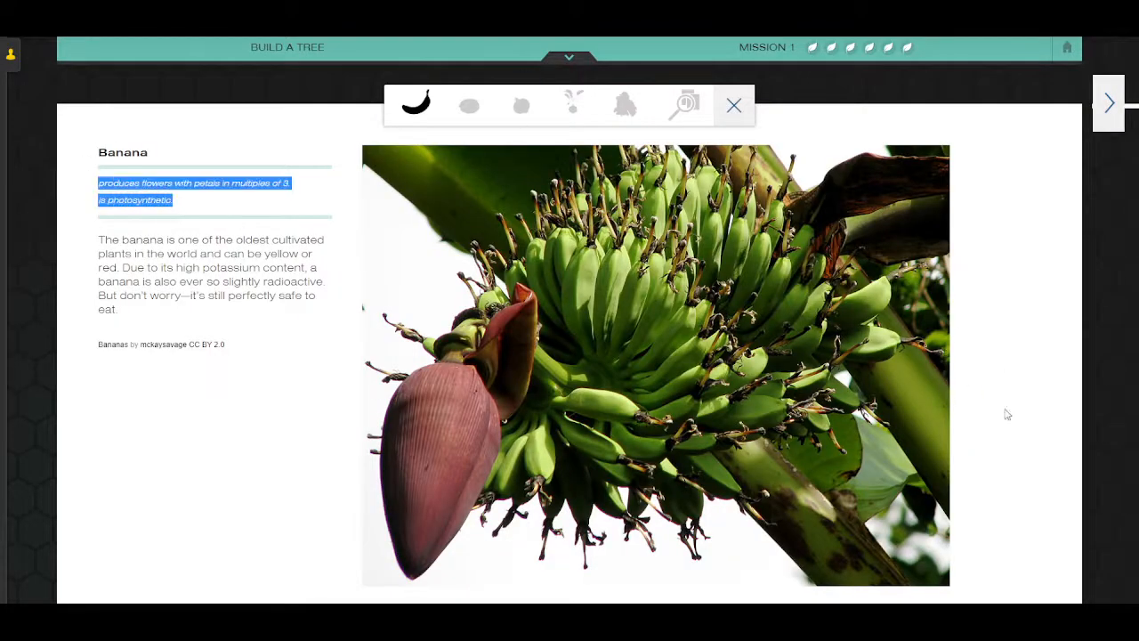
# Page from the banana card through the lemon card to the Porphyra seaweed card.
pyautogui.click(470, 105)
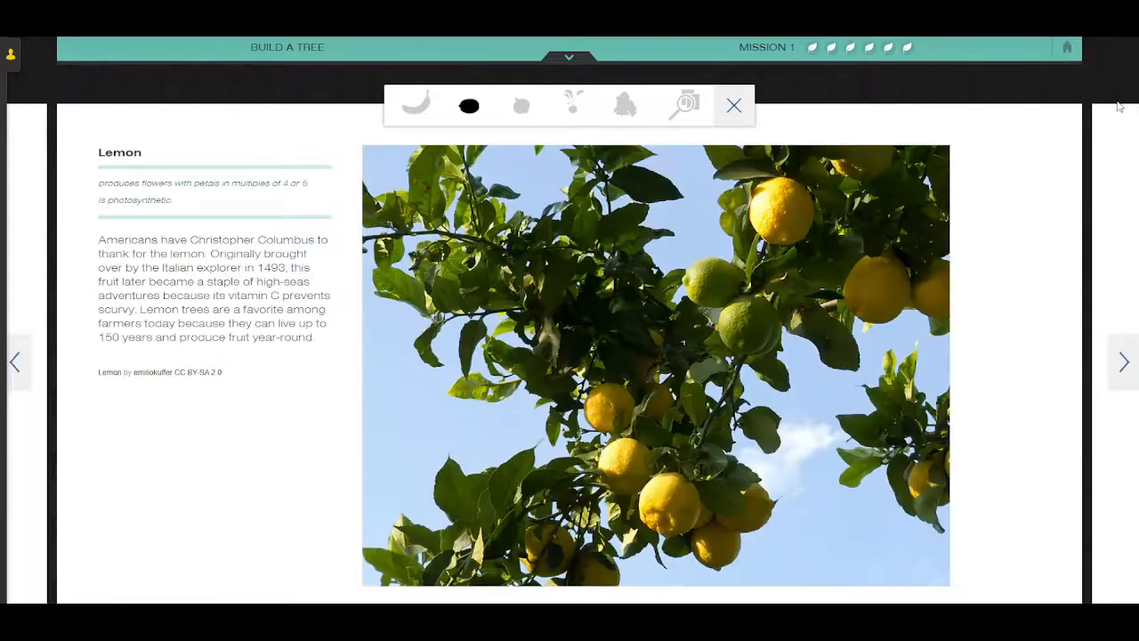
pyautogui.click(520, 105)
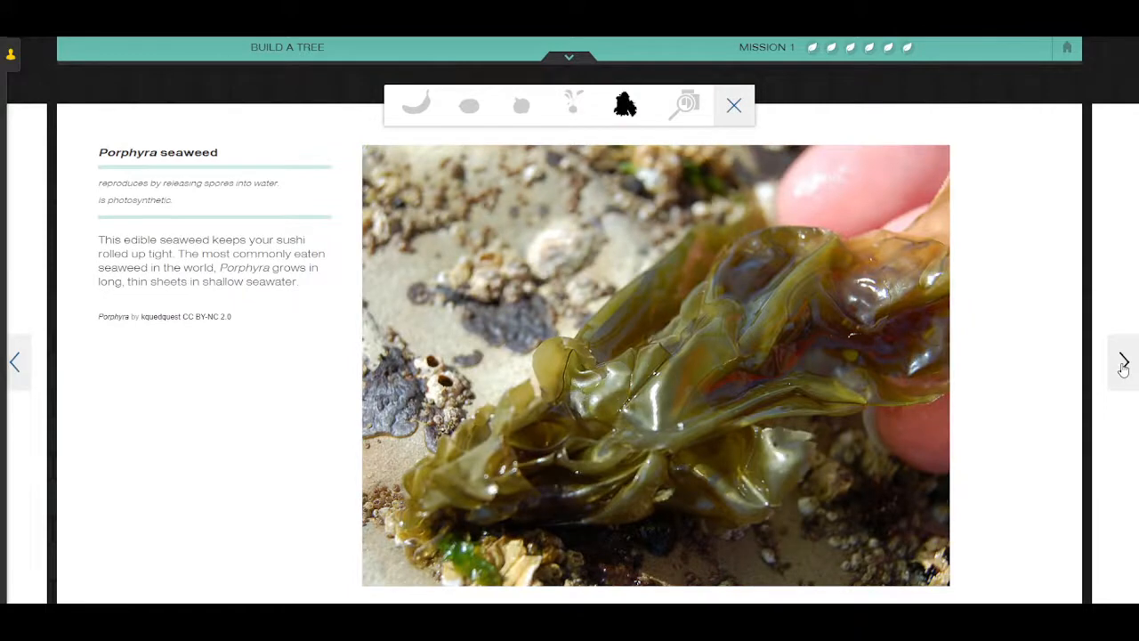
pyautogui.moveTo(922, 215)
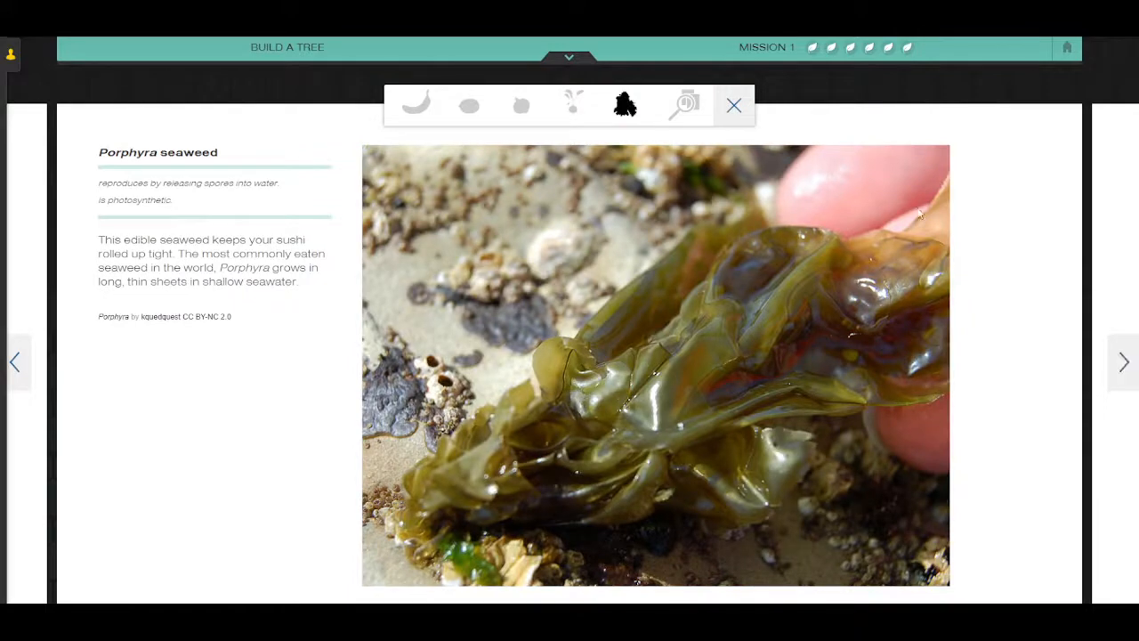
# Return to the puzzle and place the banana and remaining plants onto the tree canvas.
pyautogui.click(733, 105)
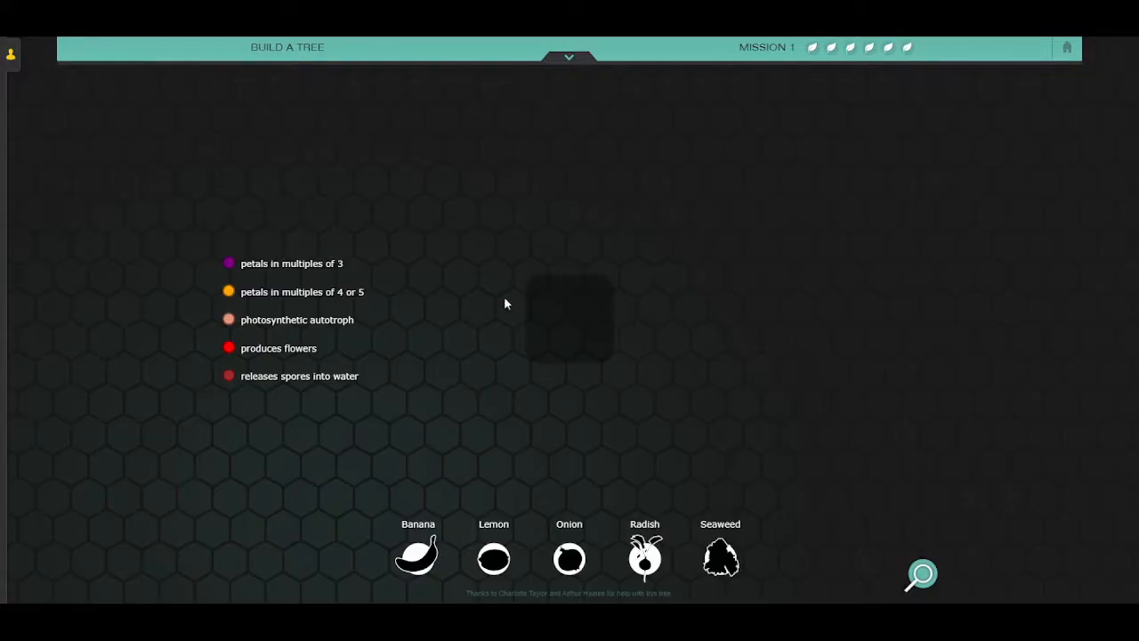
pyautogui.moveTo(510, 411)
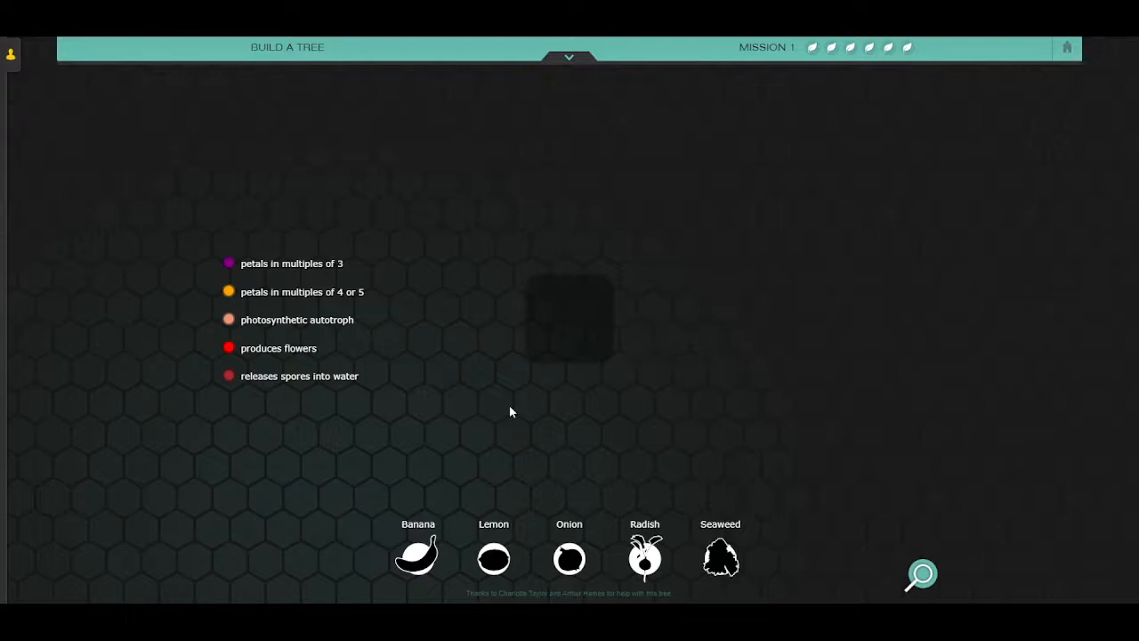
pyautogui.moveTo(560, 337)
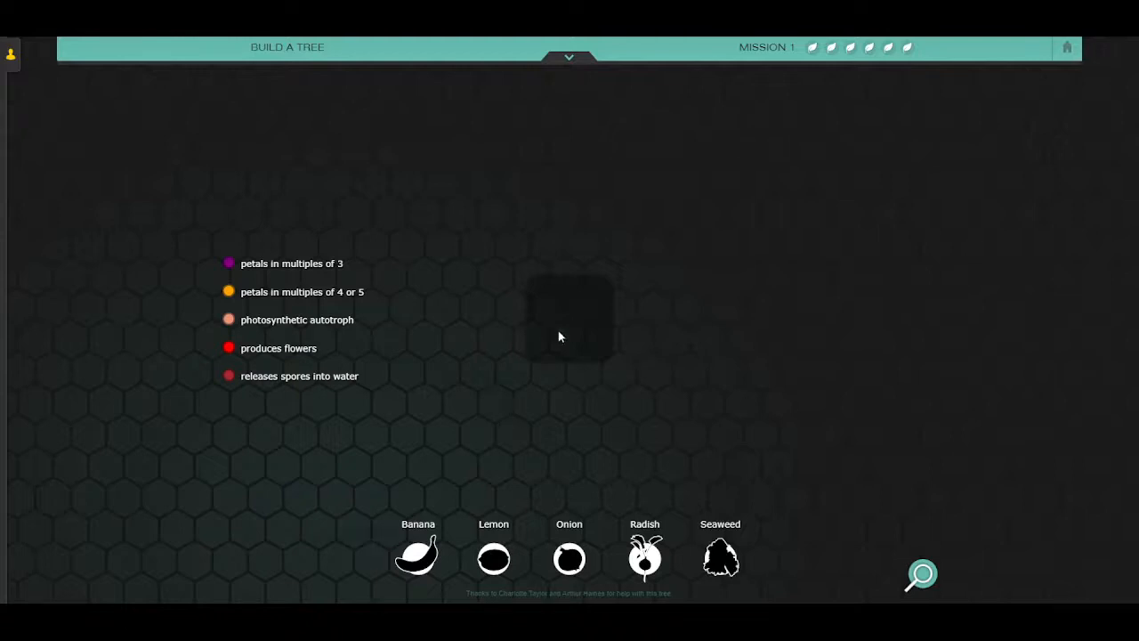
pyautogui.moveTo(345, 420)
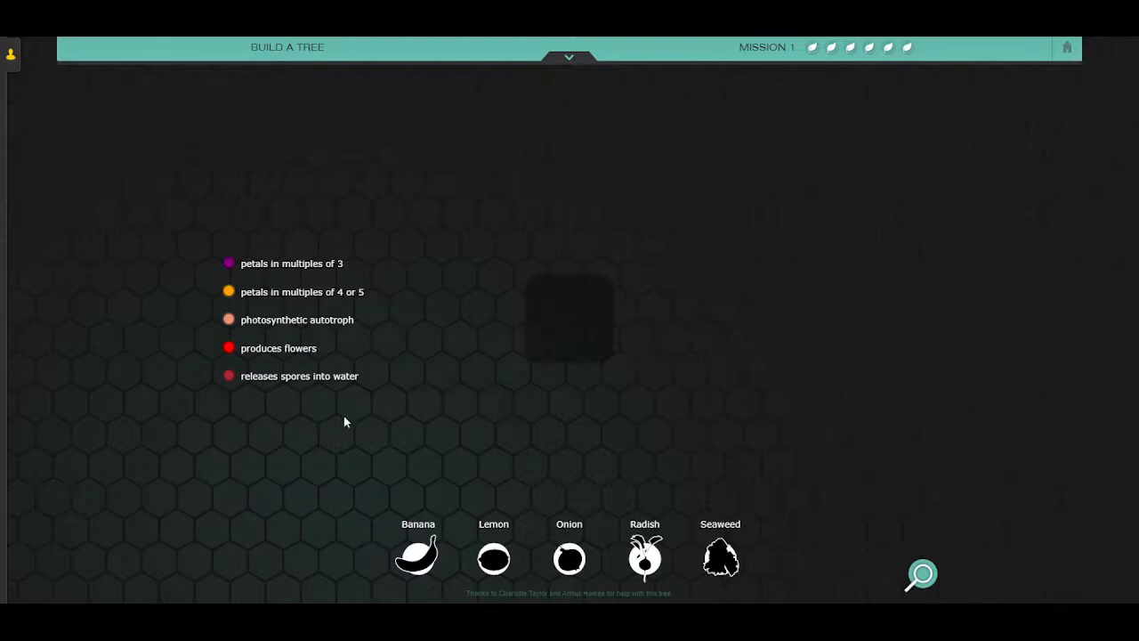
pyautogui.click(417, 559)
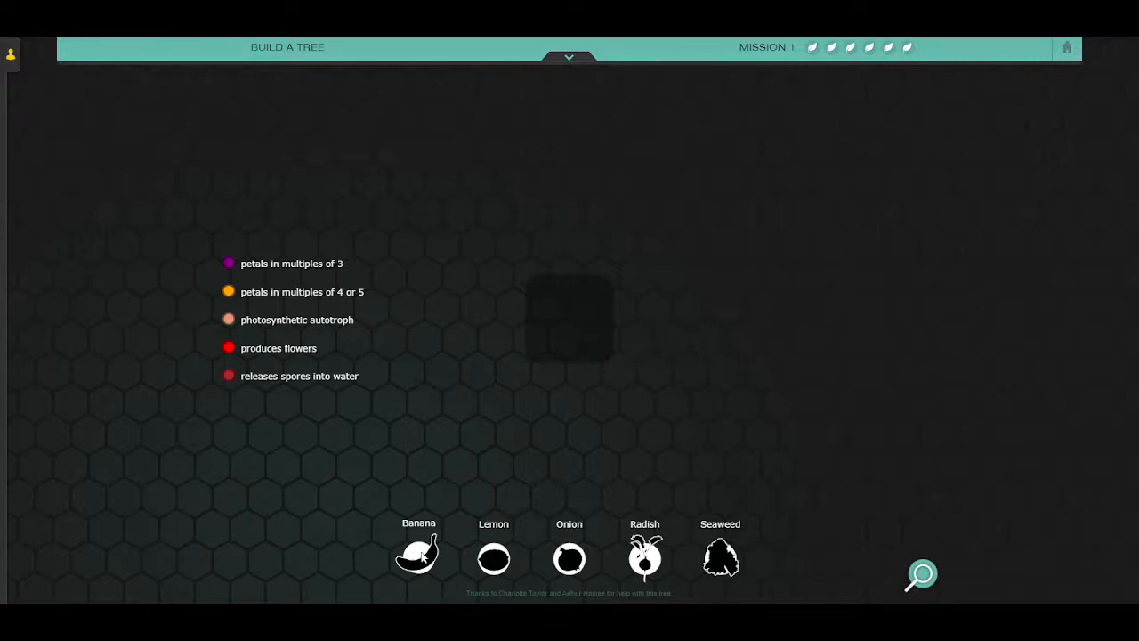
pyautogui.moveTo(384, 306)
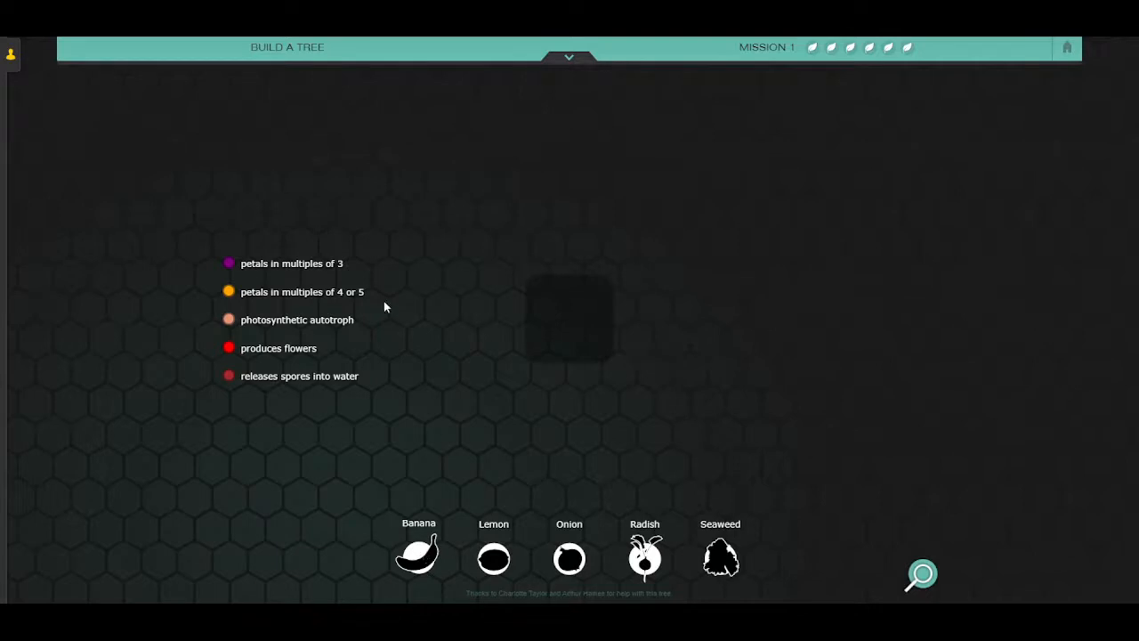
pyautogui.moveTo(419, 555); pyautogui.dragTo(533, 364)
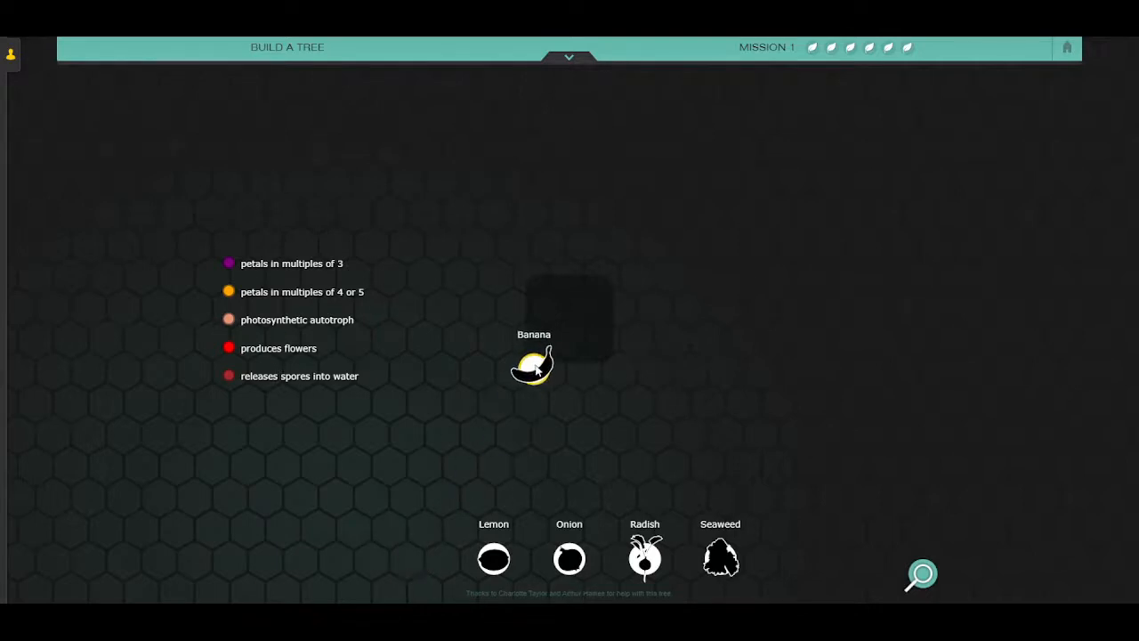
pyautogui.moveTo(570, 559); pyautogui.dragTo(605, 283)
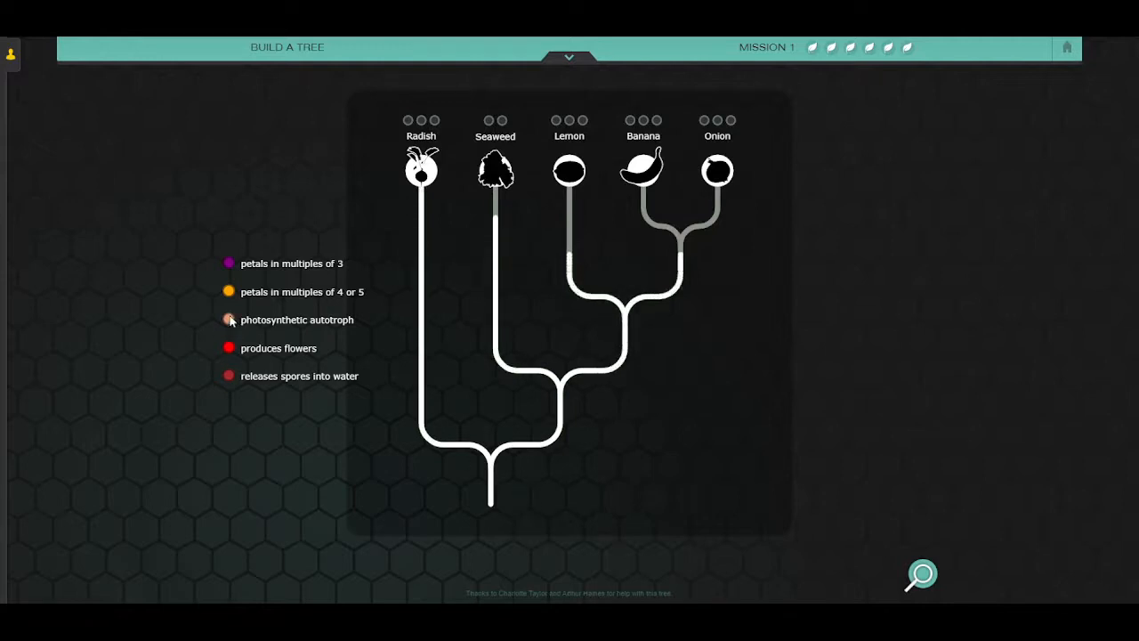
# Mark photosynthetic autotroph as the shared trait at the tree's root.
pyautogui.moveTo(228, 321); pyautogui.dragTo(491, 483)
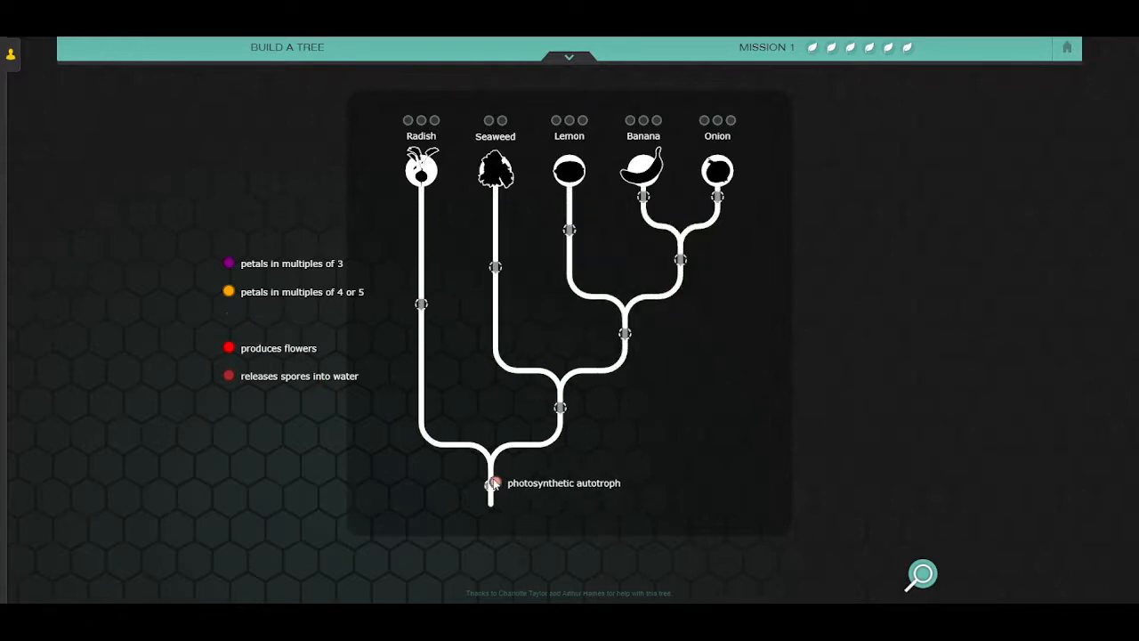
pyautogui.click(491, 484)
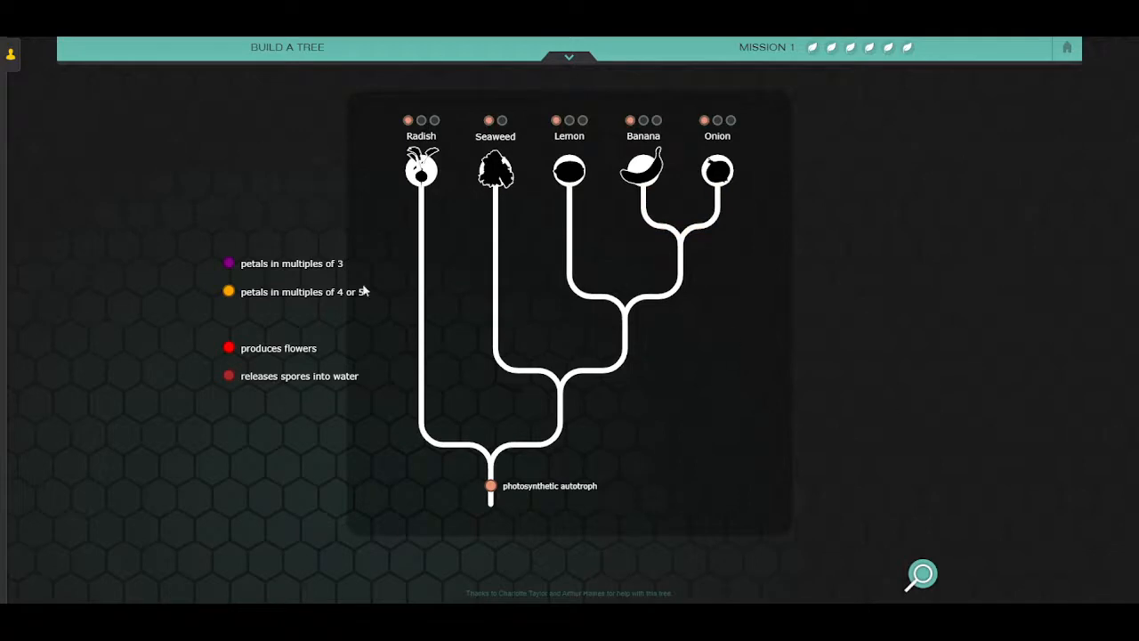
pyautogui.moveTo(520, 265)
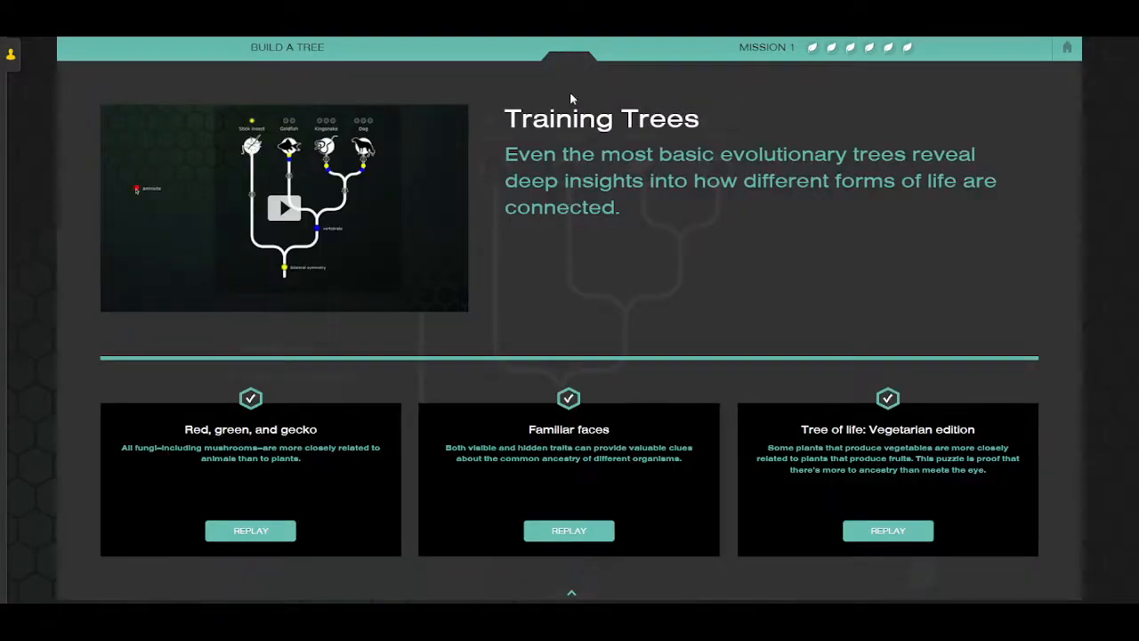
pyautogui.moveTo(650, 360)
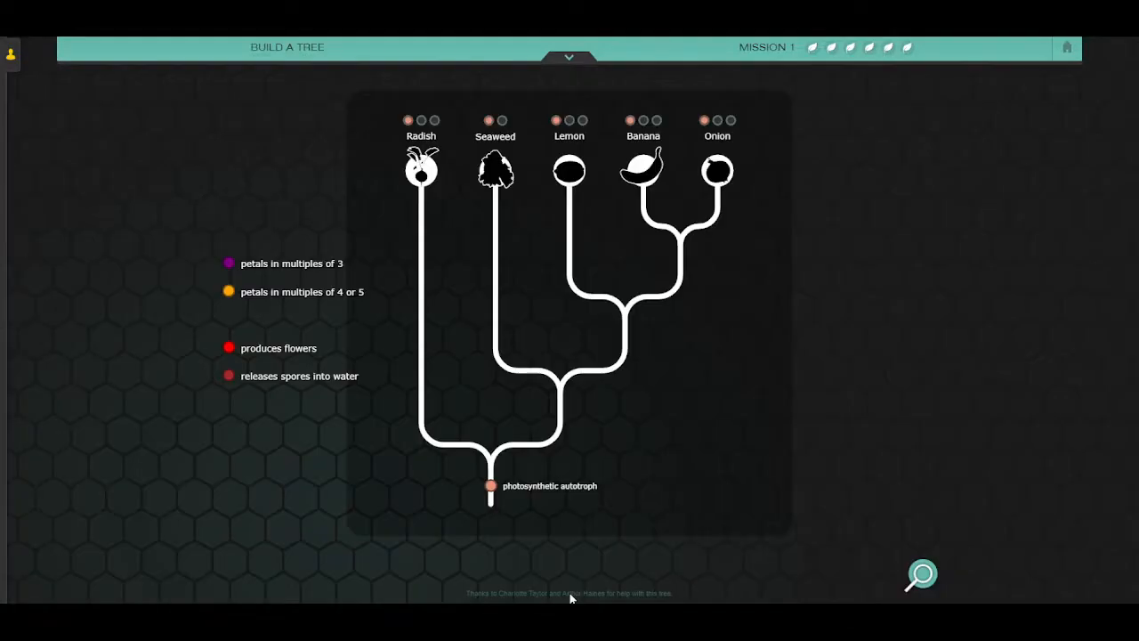
# Return to the lab overview, open Mission 2 'Fossils: Rocking the Earth' and skim its intro video.
pyautogui.click(570, 56)
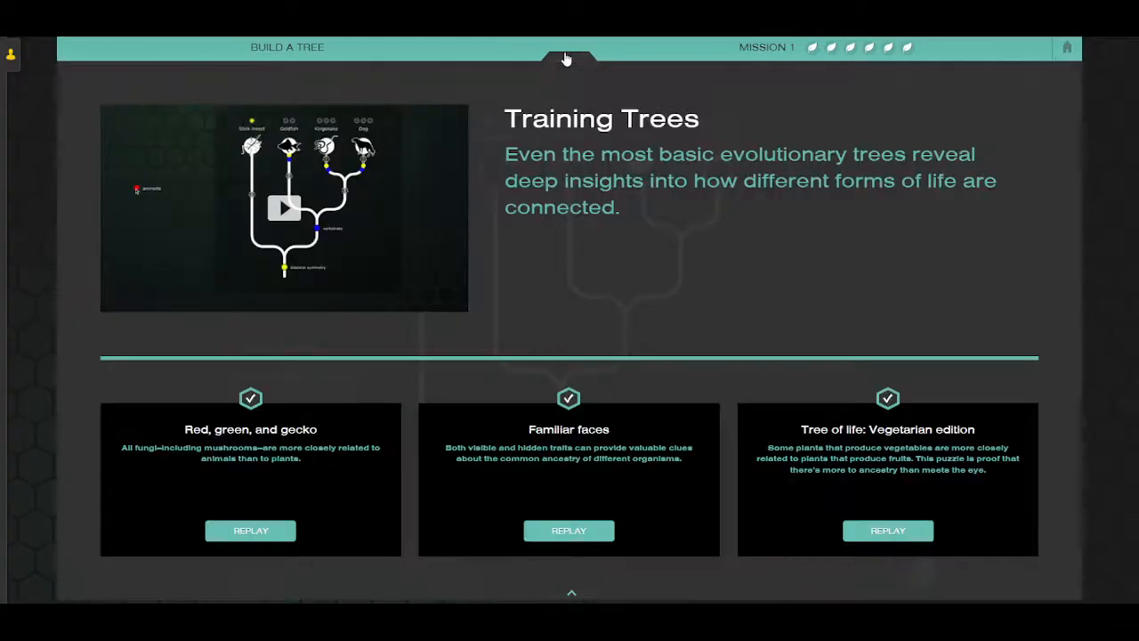
pyautogui.moveTo(851, 68)
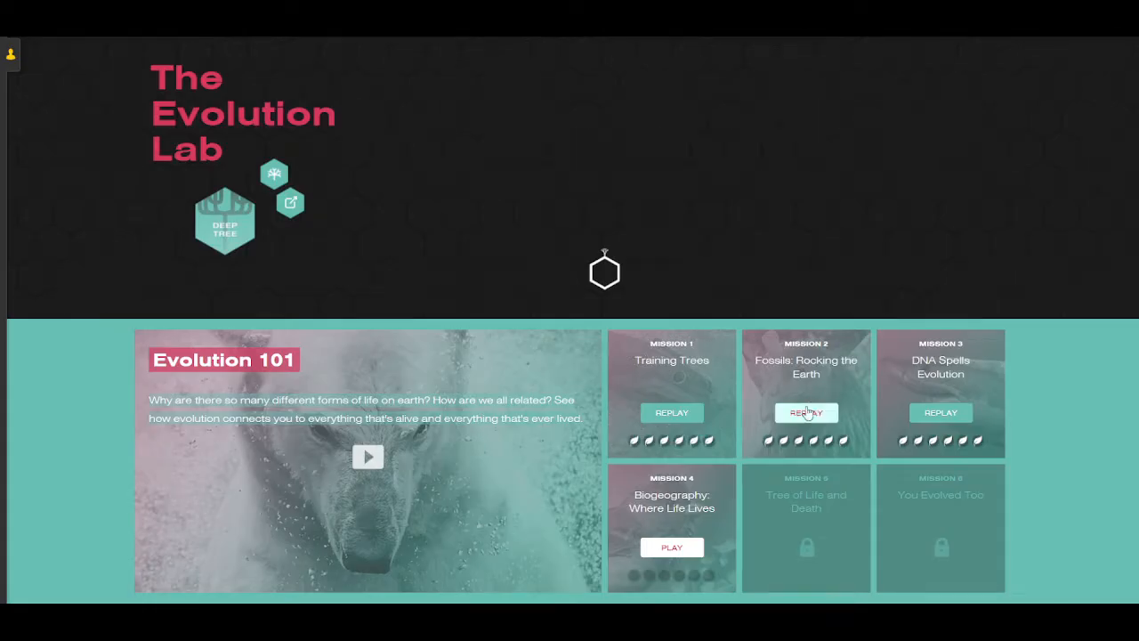
pyautogui.click(805, 412)
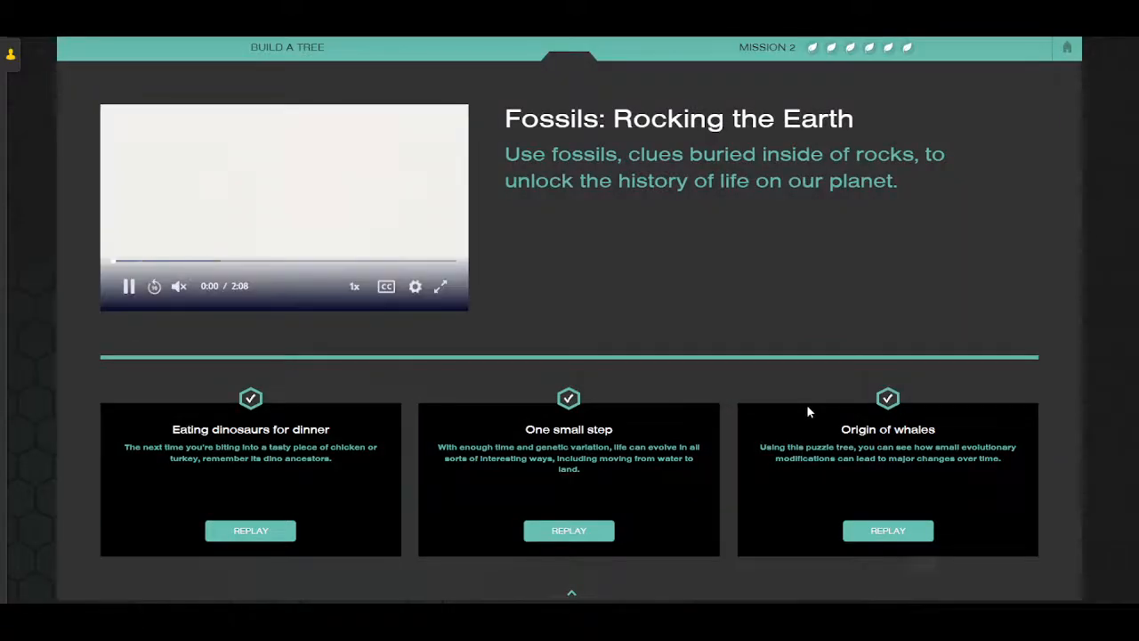
pyautogui.click(128, 285)
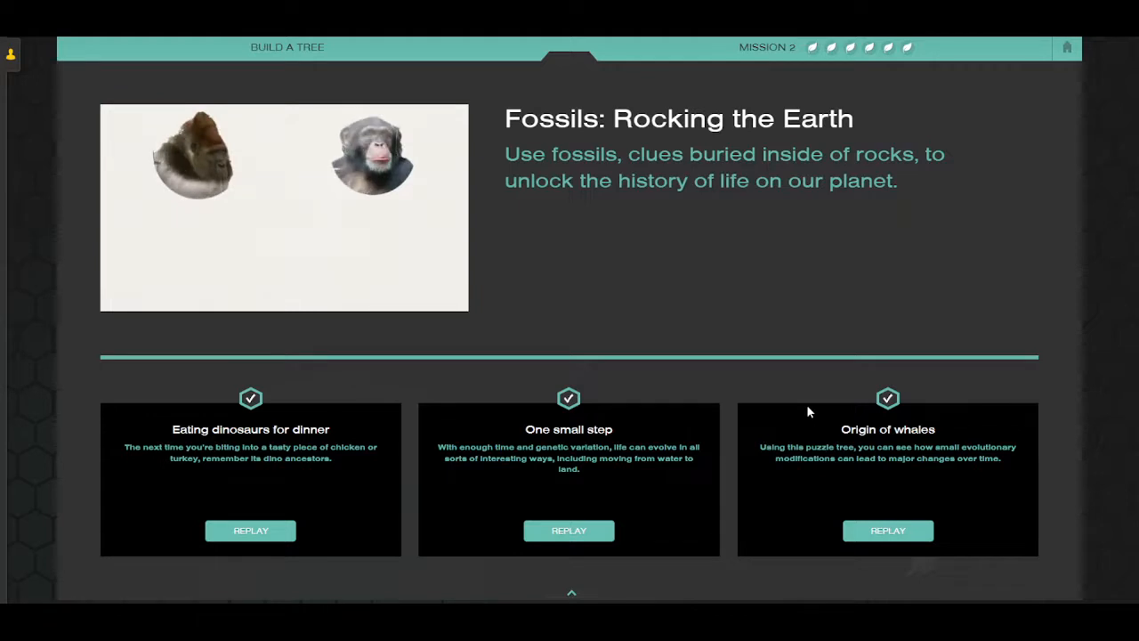
pyautogui.click(249, 530)
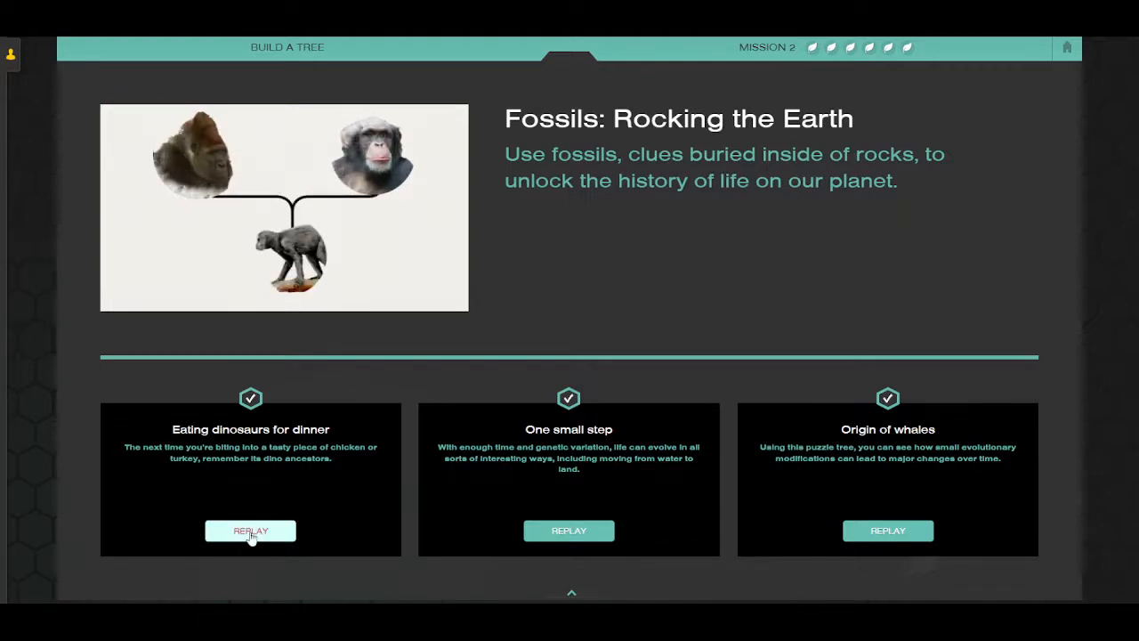
pyautogui.click(249, 530)
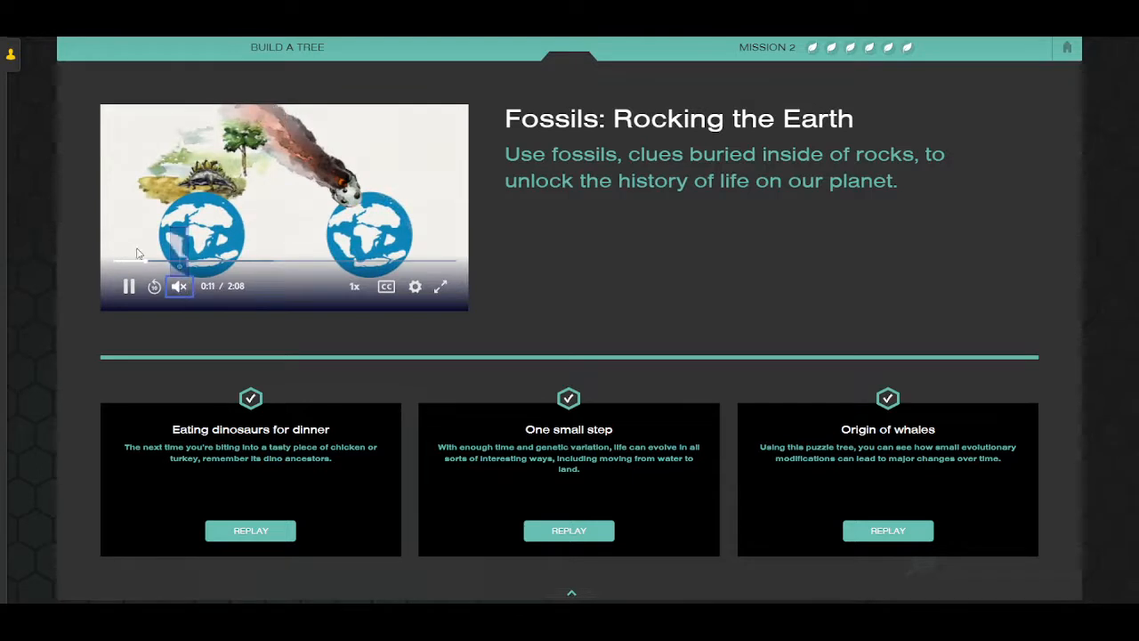
pyautogui.click(337, 260)
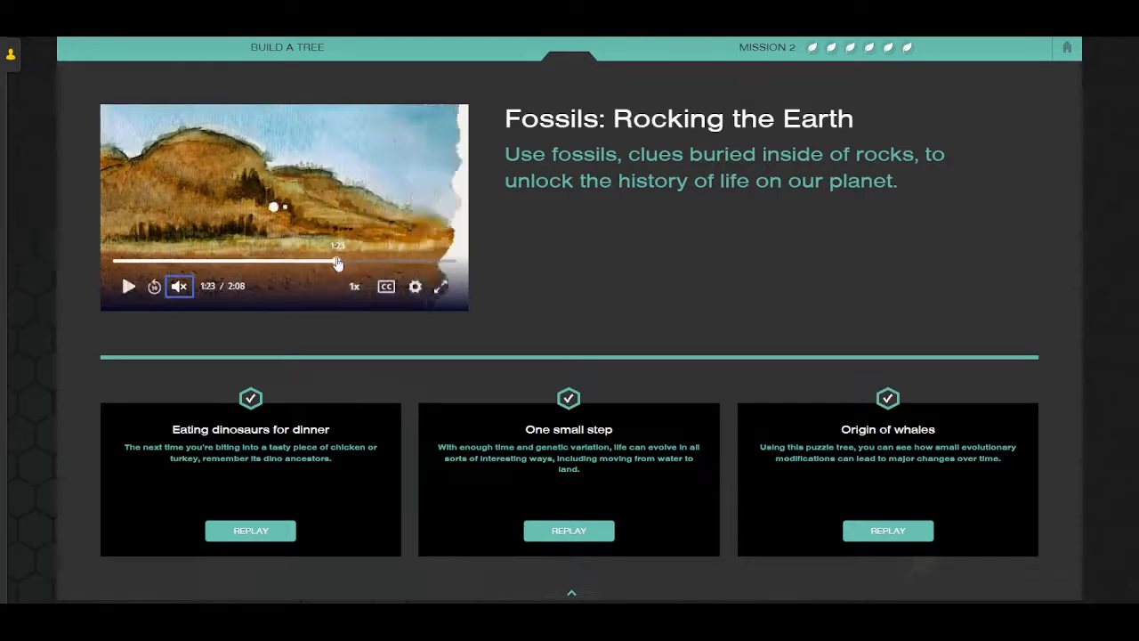
# Start the 'Eating dinosaurs for dinner' puzzle.
pyautogui.click(128, 284)
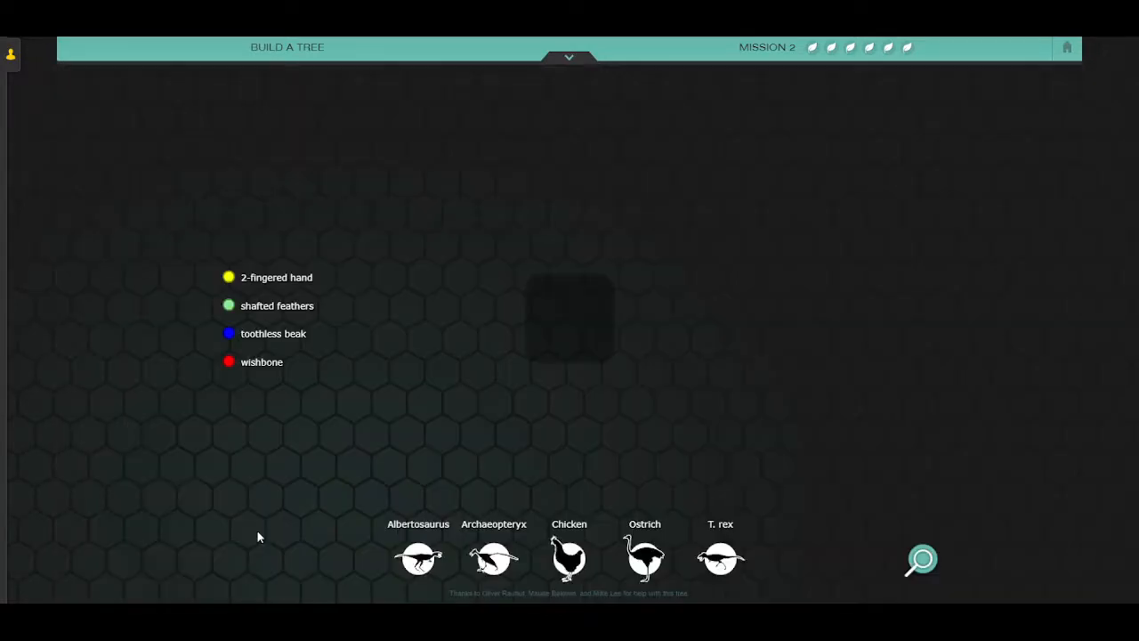
pyautogui.moveTo(336, 377)
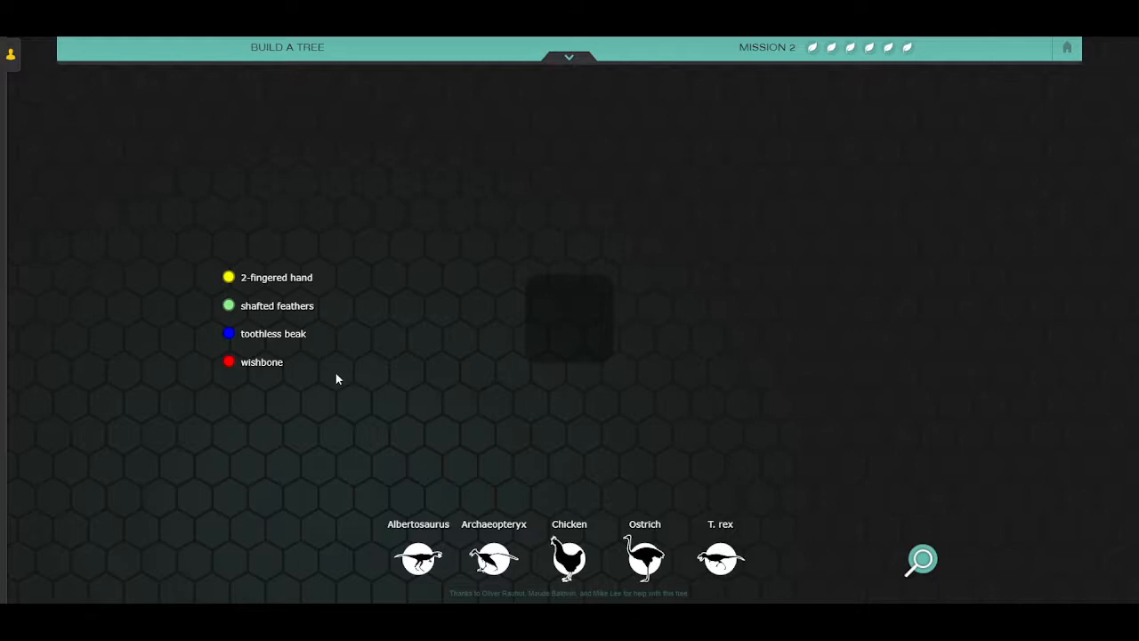
pyautogui.moveTo(316, 347)
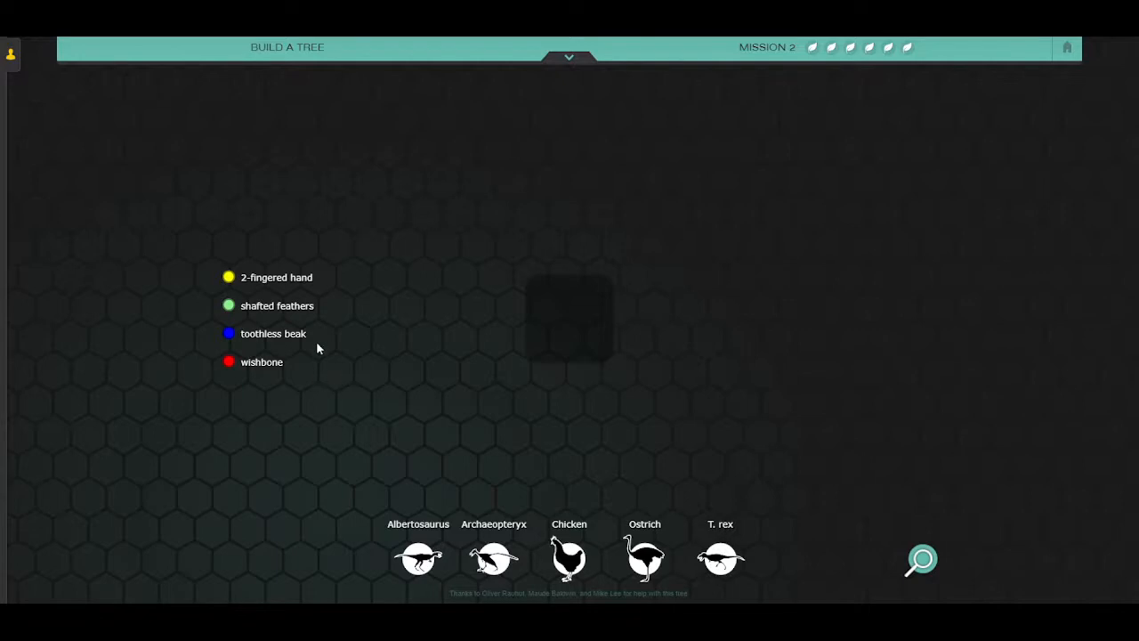
pyautogui.moveTo(334, 383)
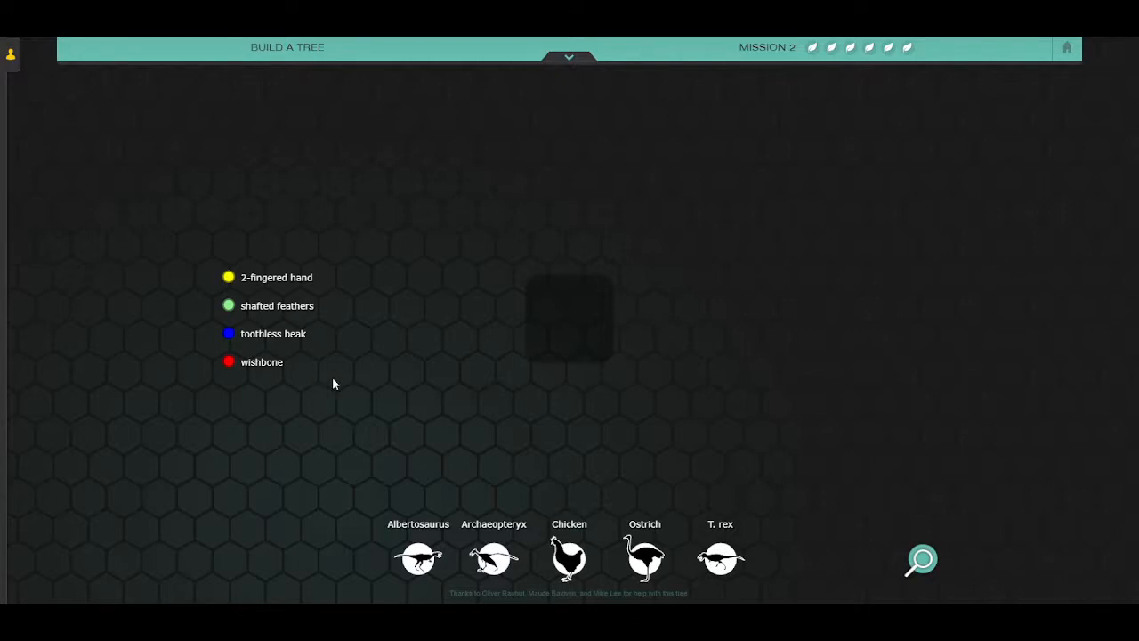
pyautogui.moveTo(356, 493)
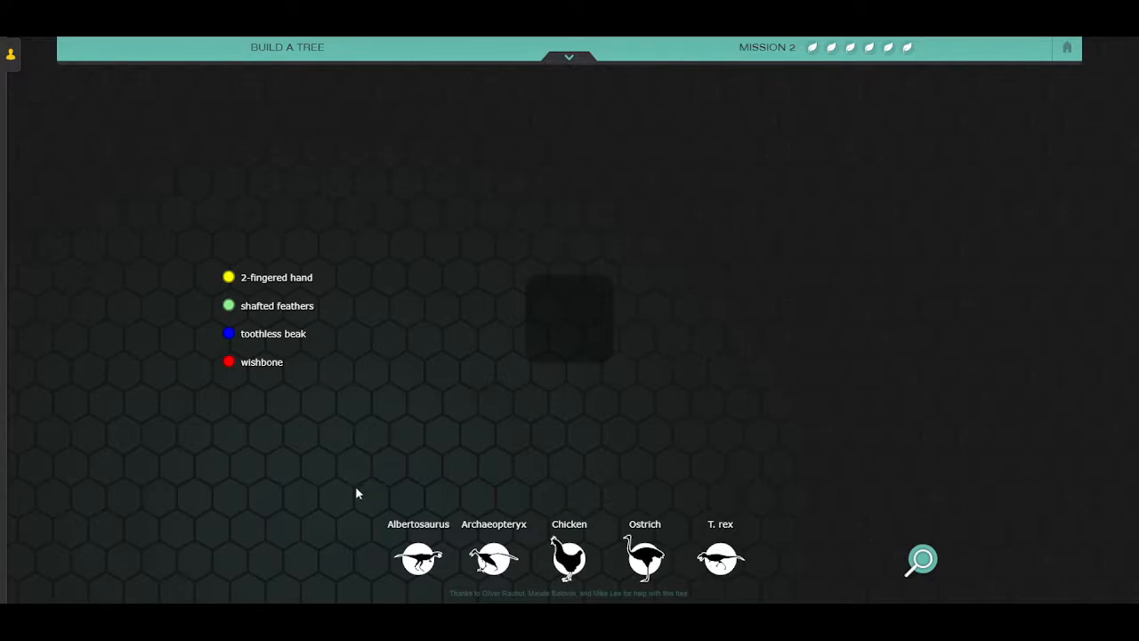
pyautogui.moveTo(1029, 591)
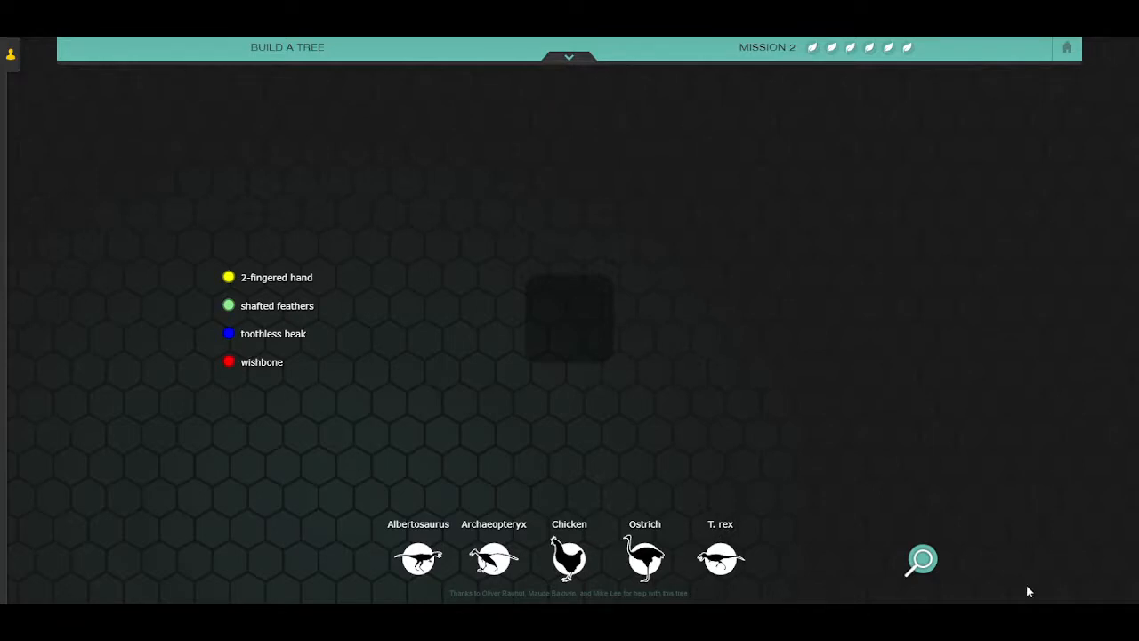
# Read Albertosaurus's trait statements and page through the species cards to the comparison page and back.
pyautogui.click(922, 559)
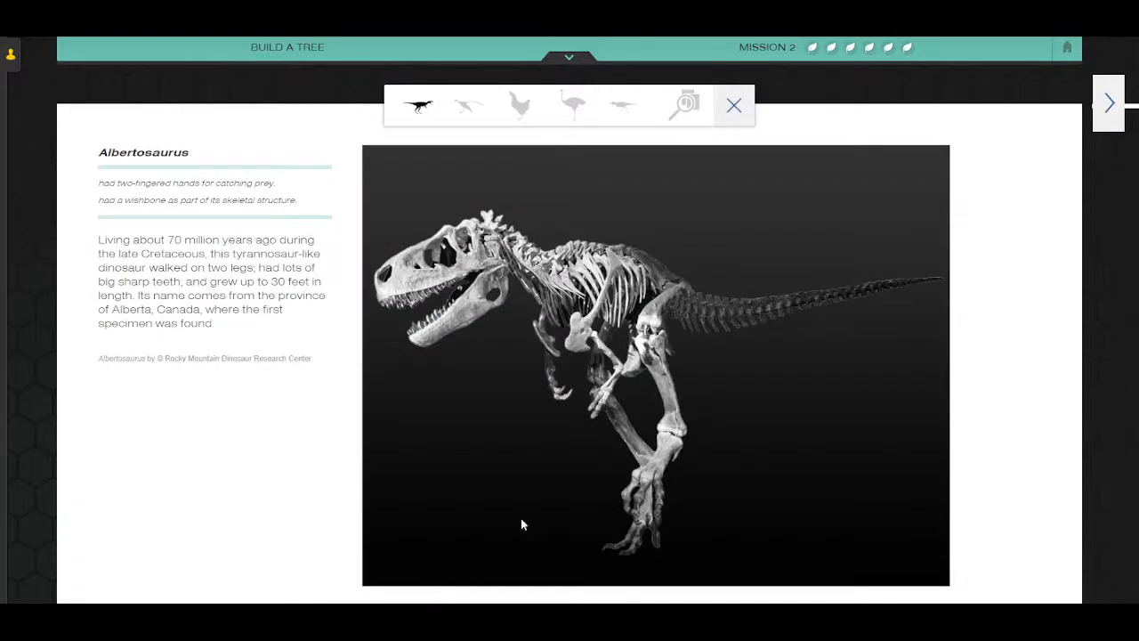
pyautogui.moveTo(224, 228)
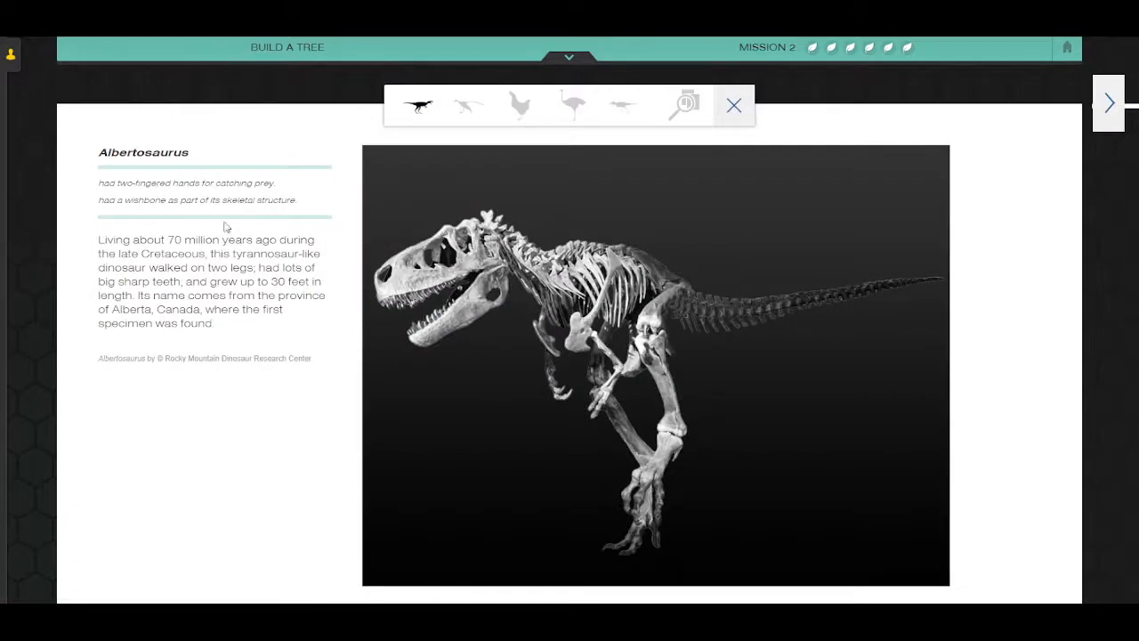
pyautogui.moveTo(100, 185)
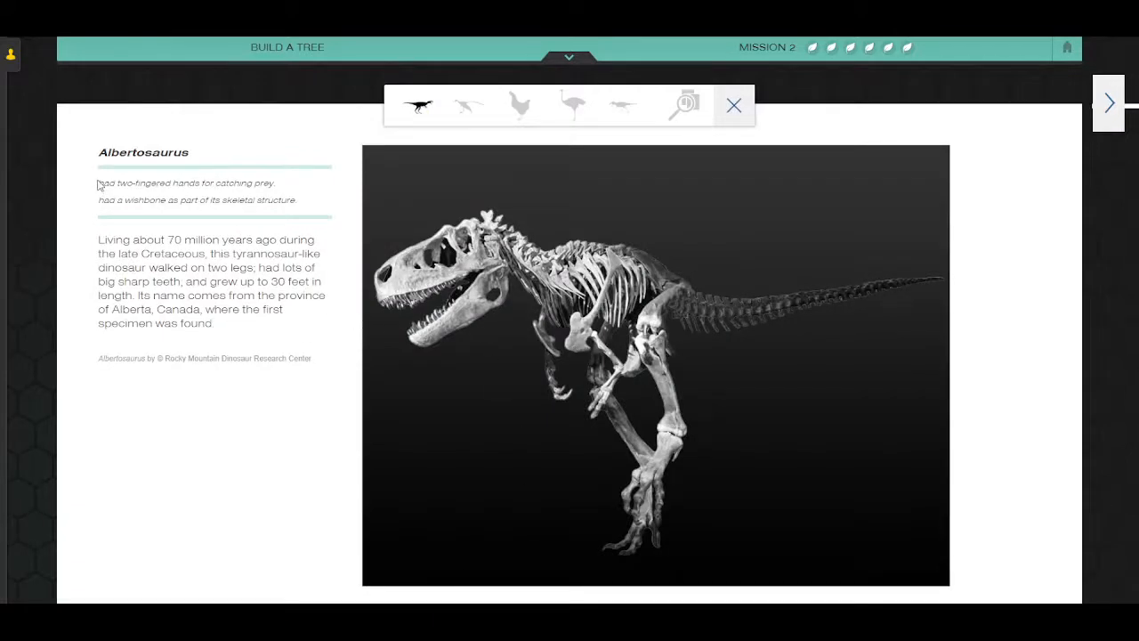
pyautogui.moveTo(99, 183); pyautogui.dragTo(299, 199)
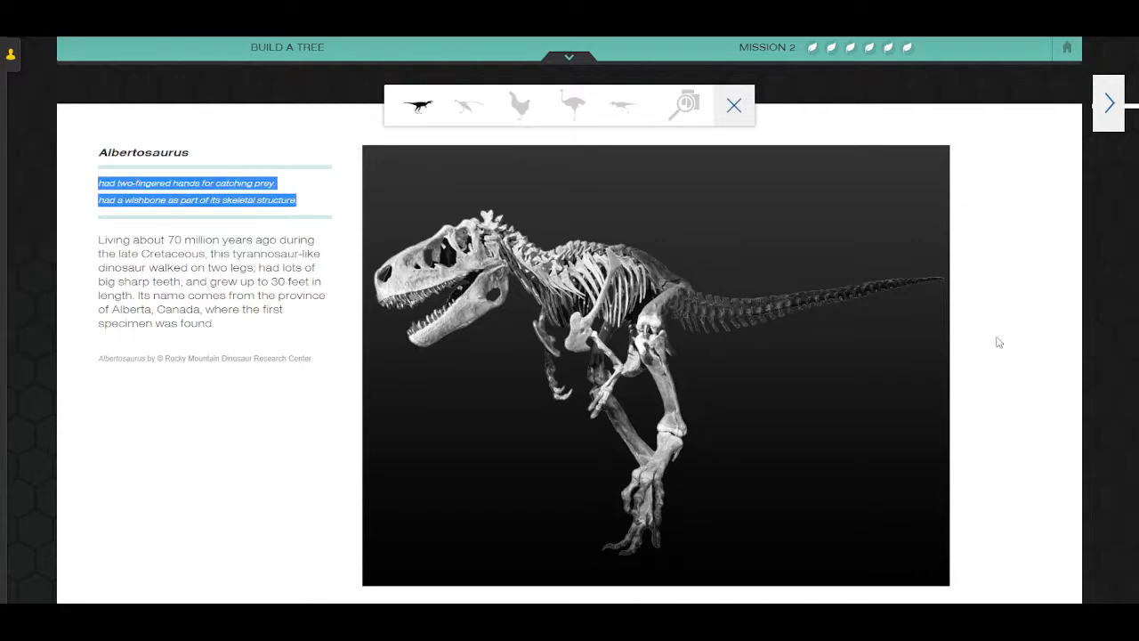
pyautogui.click(468, 105)
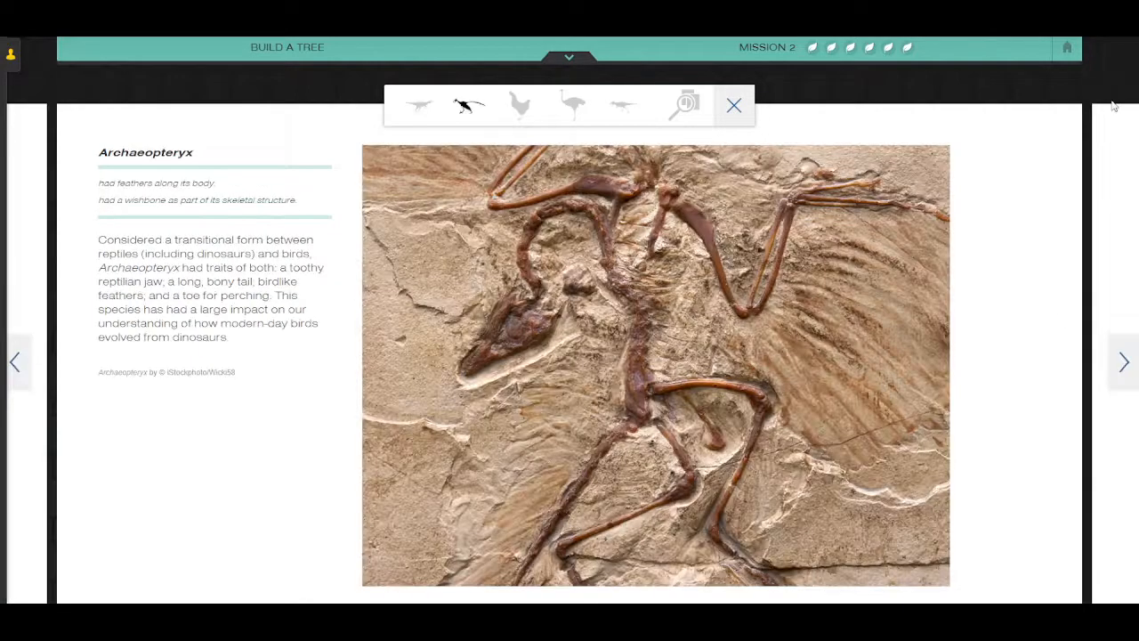
pyautogui.click(520, 105)
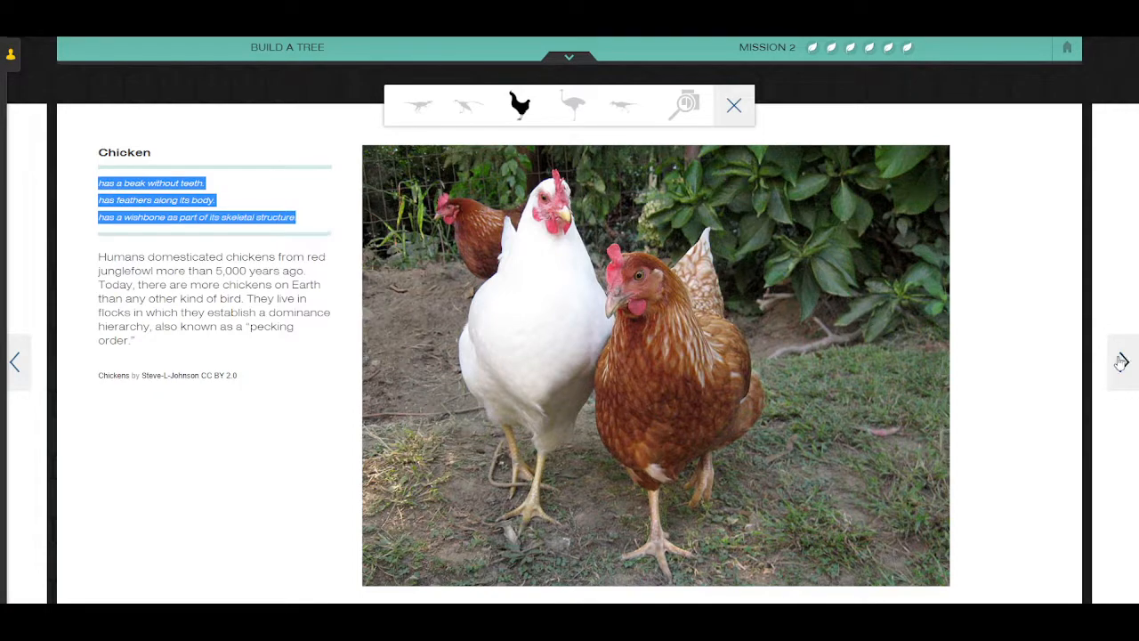
pyautogui.click(623, 105)
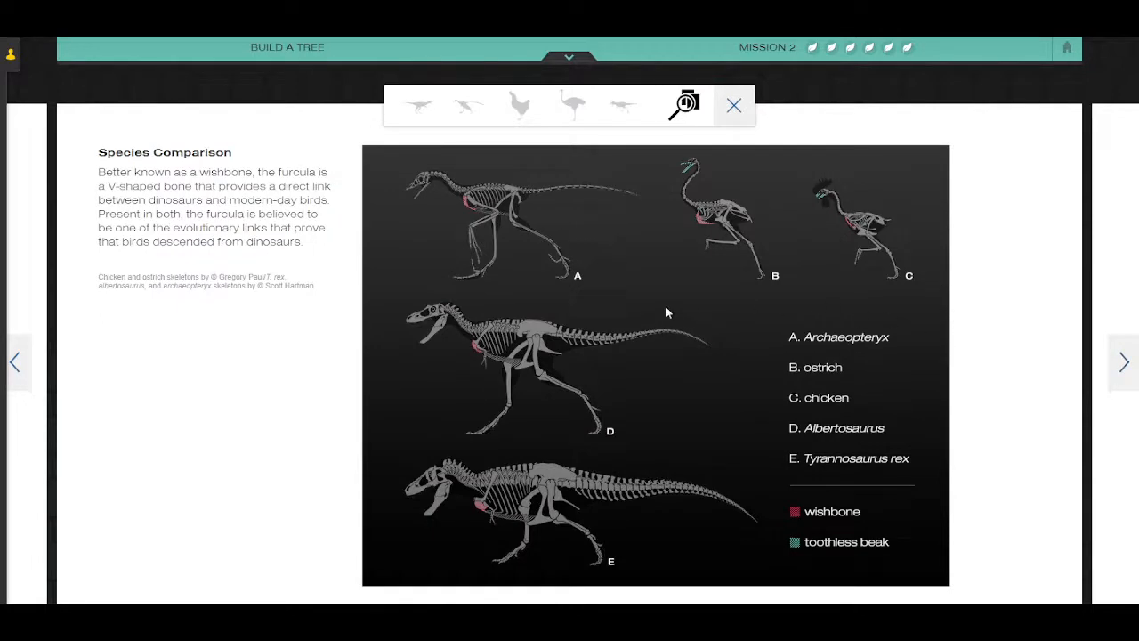
pyautogui.moveTo(1124, 363)
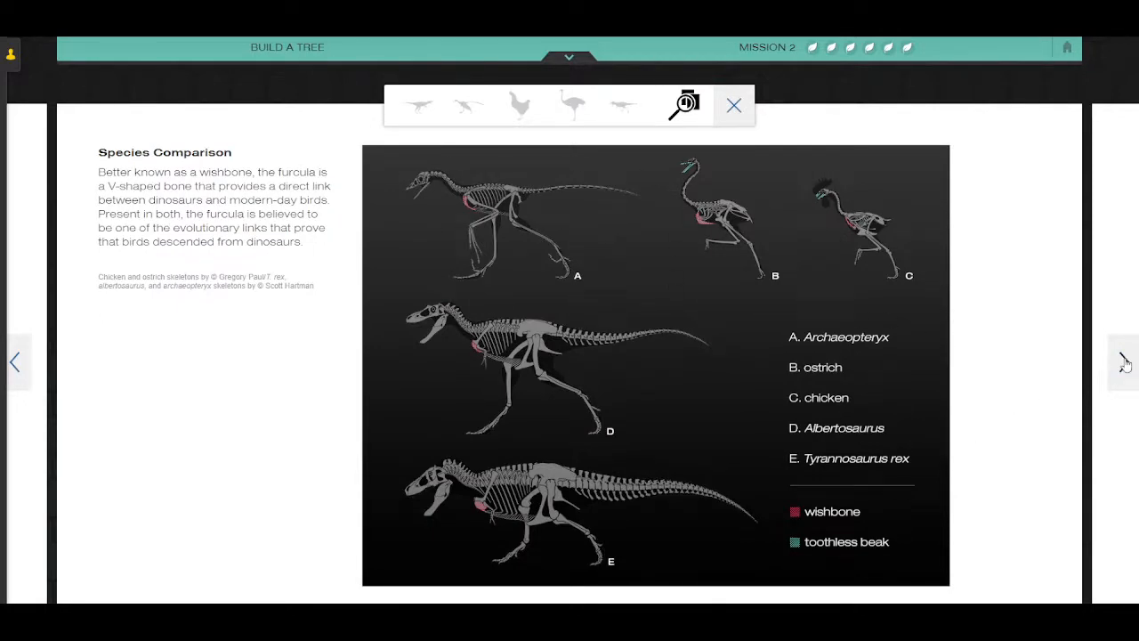
pyautogui.click(416, 105)
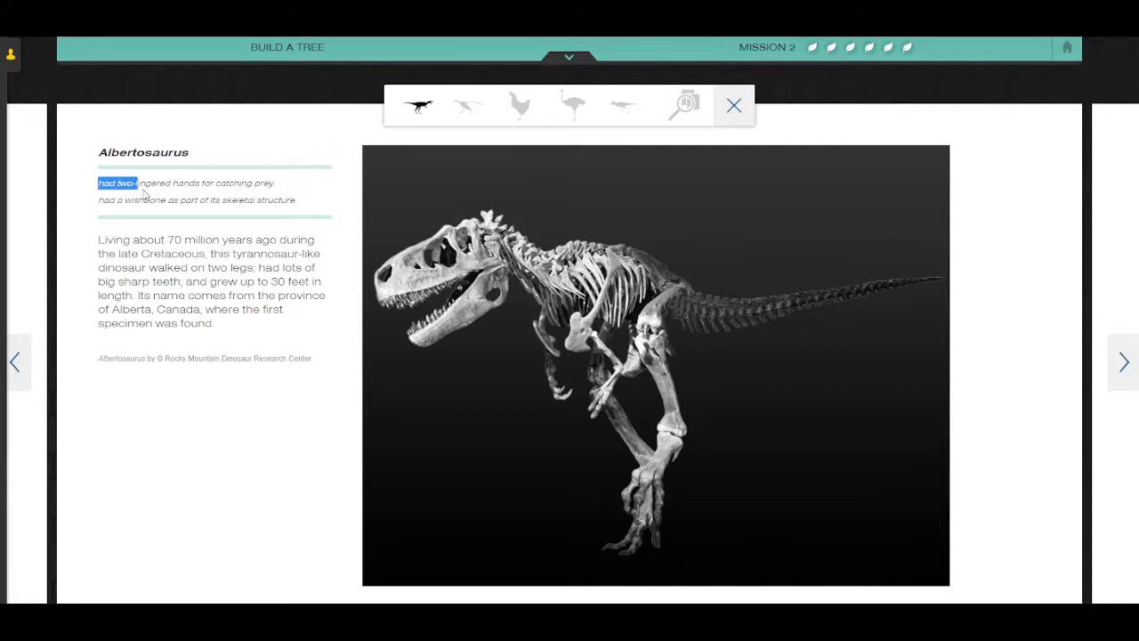
pyautogui.moveTo(107, 183); pyautogui.dragTo(299, 199)
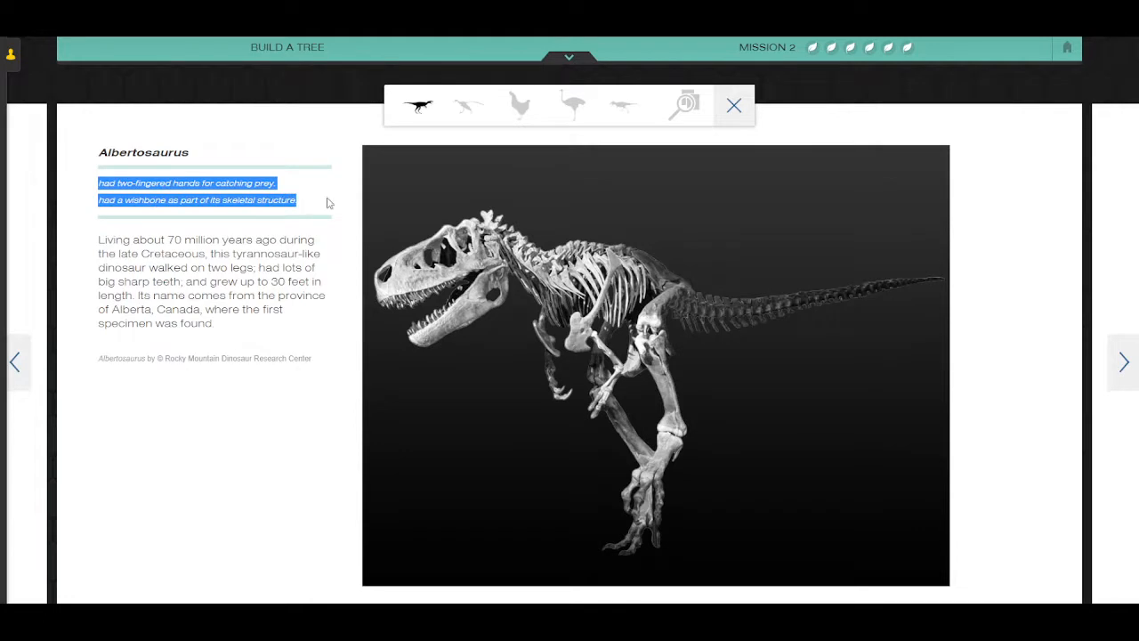
pyautogui.moveTo(530, 267)
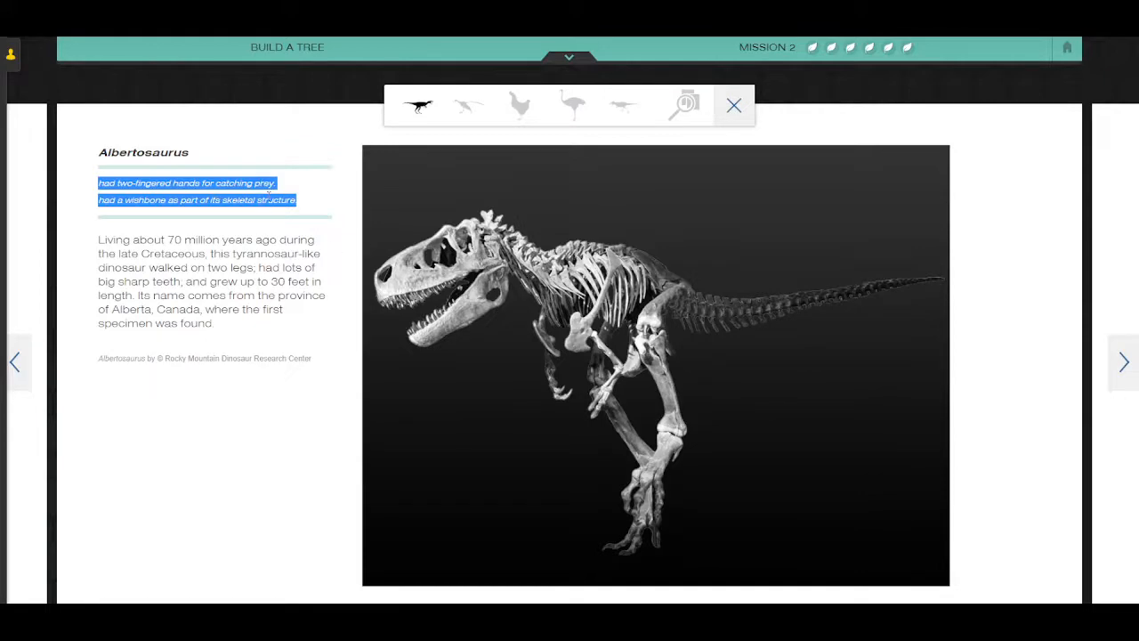
# Compare the Archaeopteryx and Chicken fact cards, then return to the tree.
pyautogui.click(470, 105)
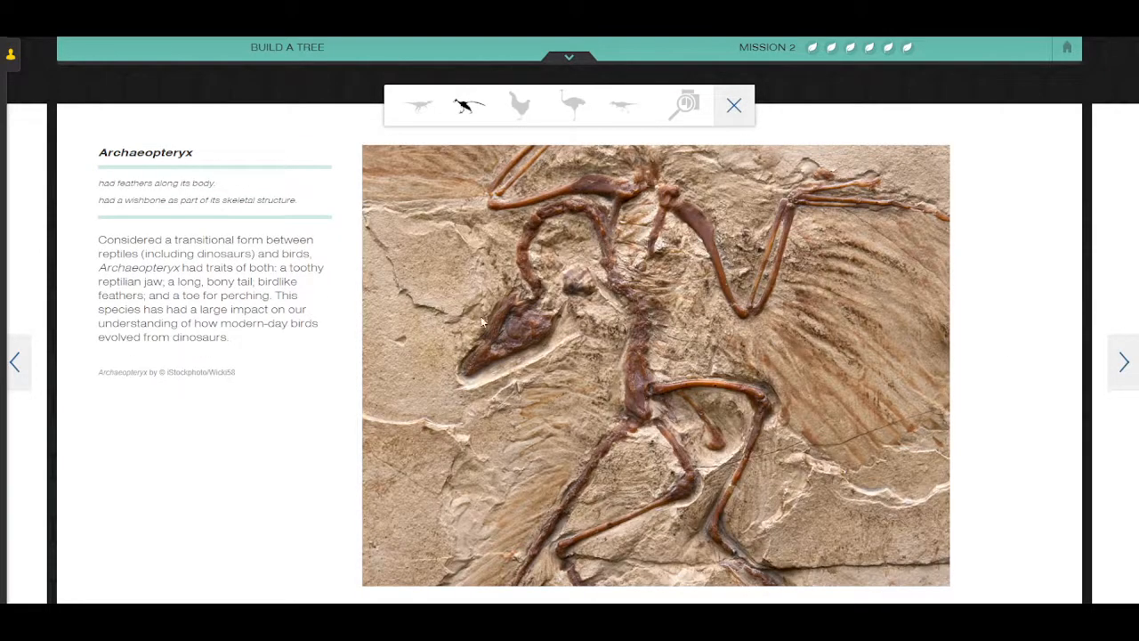
pyautogui.moveTo(98, 187)
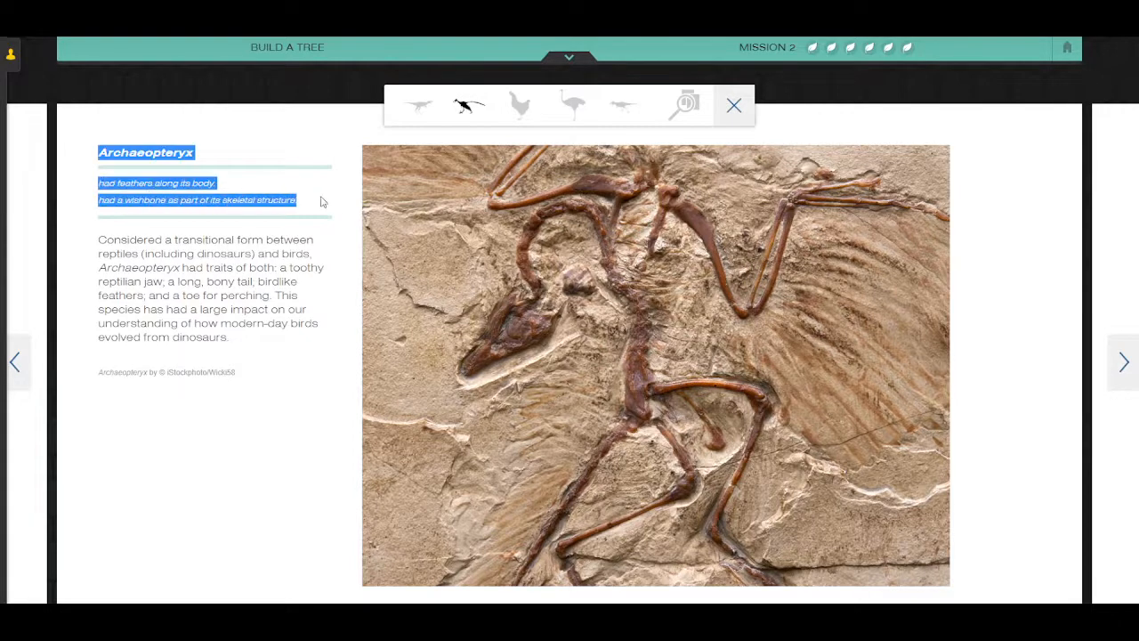
pyautogui.click(520, 105)
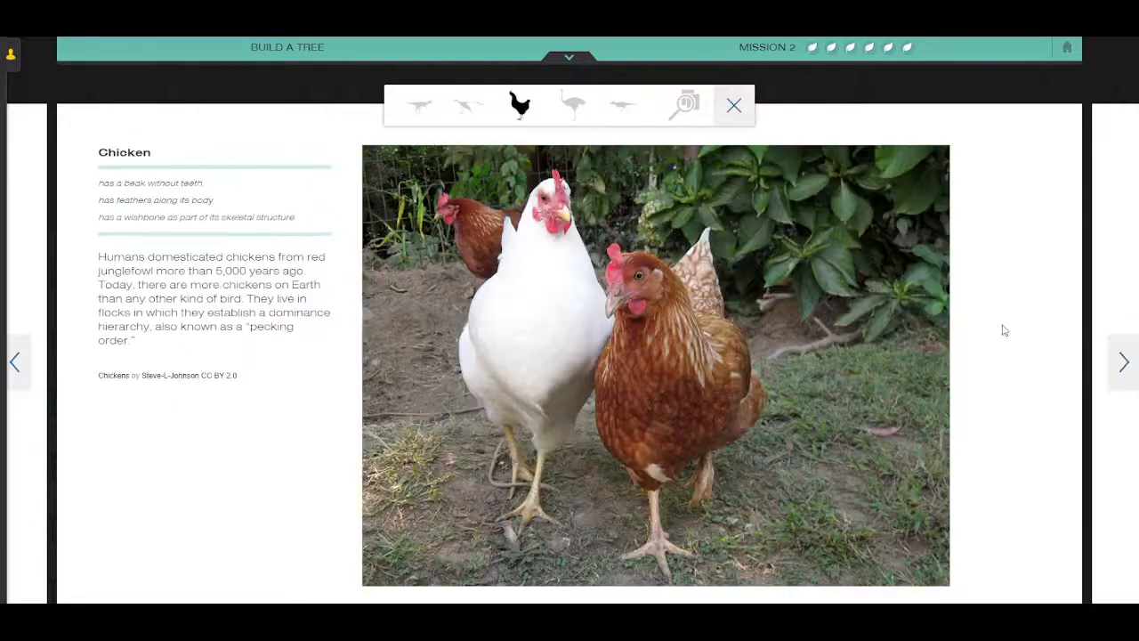
pyautogui.moveTo(212, 189)
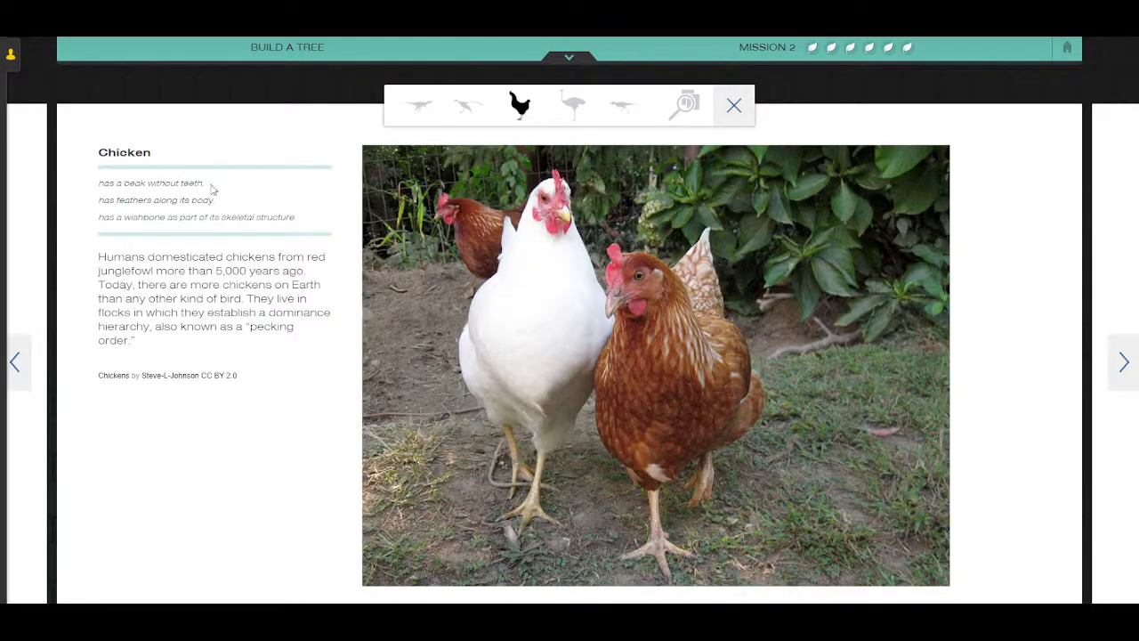
pyautogui.moveTo(217, 203)
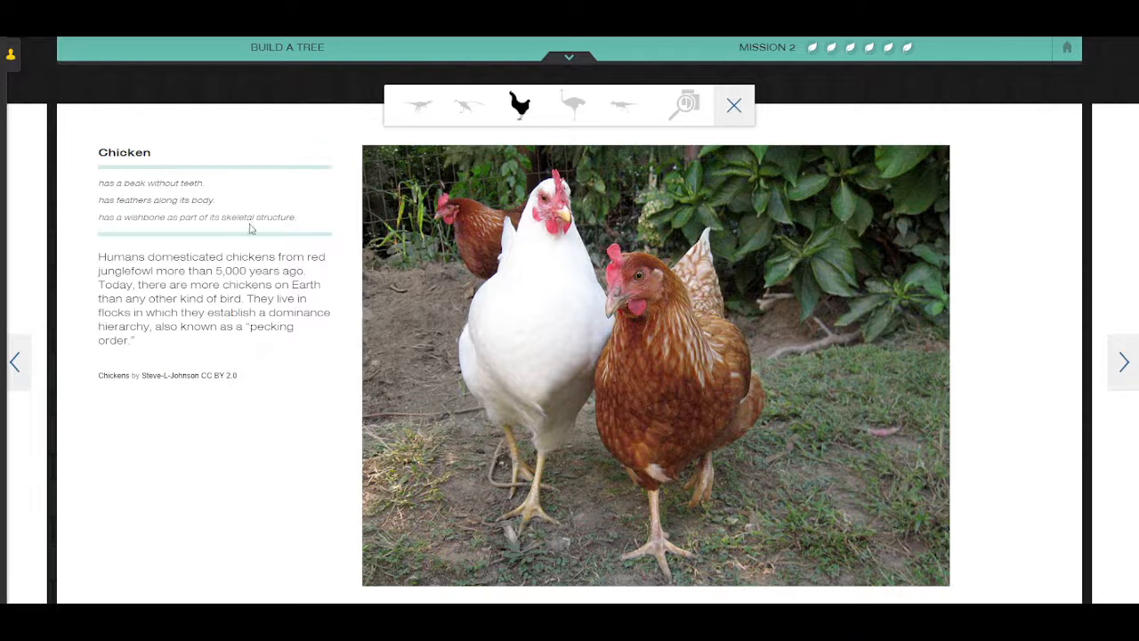
pyautogui.moveTo(890, 200)
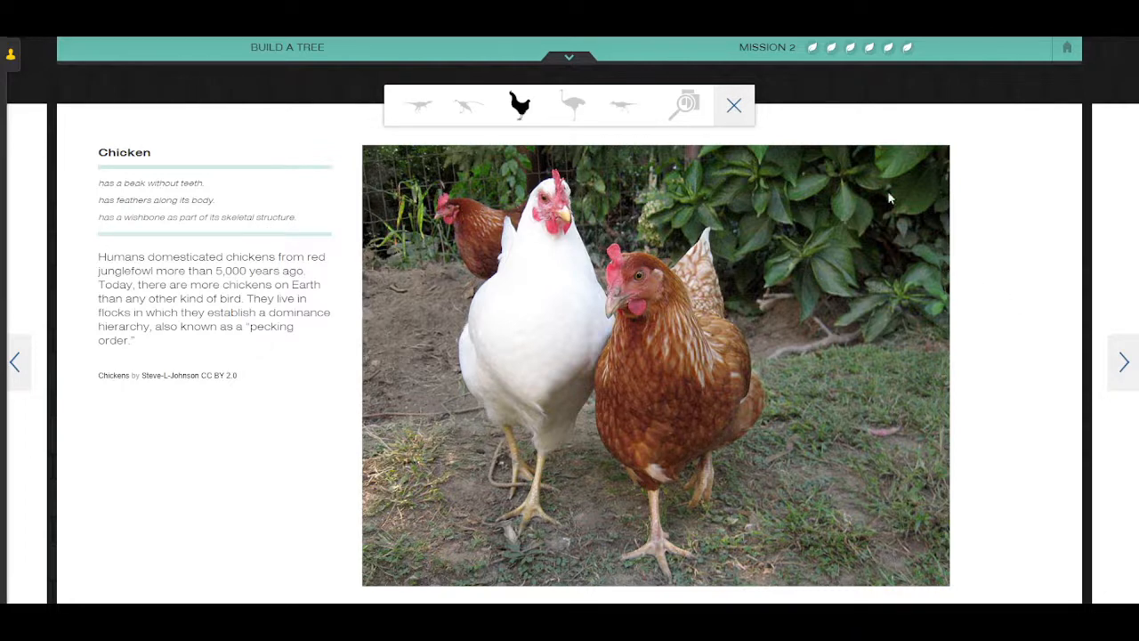
pyautogui.click(733, 105)
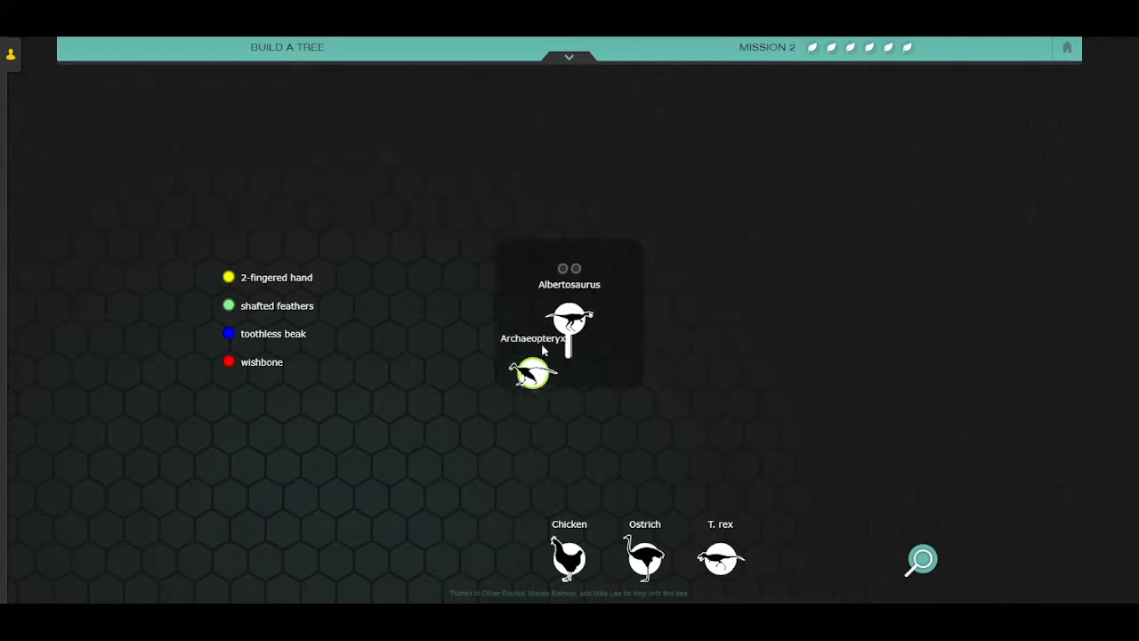
# Attach Archaeopteryx beside Chicken and place the wishbone trait at the tree's root.
pyautogui.moveTo(569, 559); pyautogui.dragTo(494, 246)
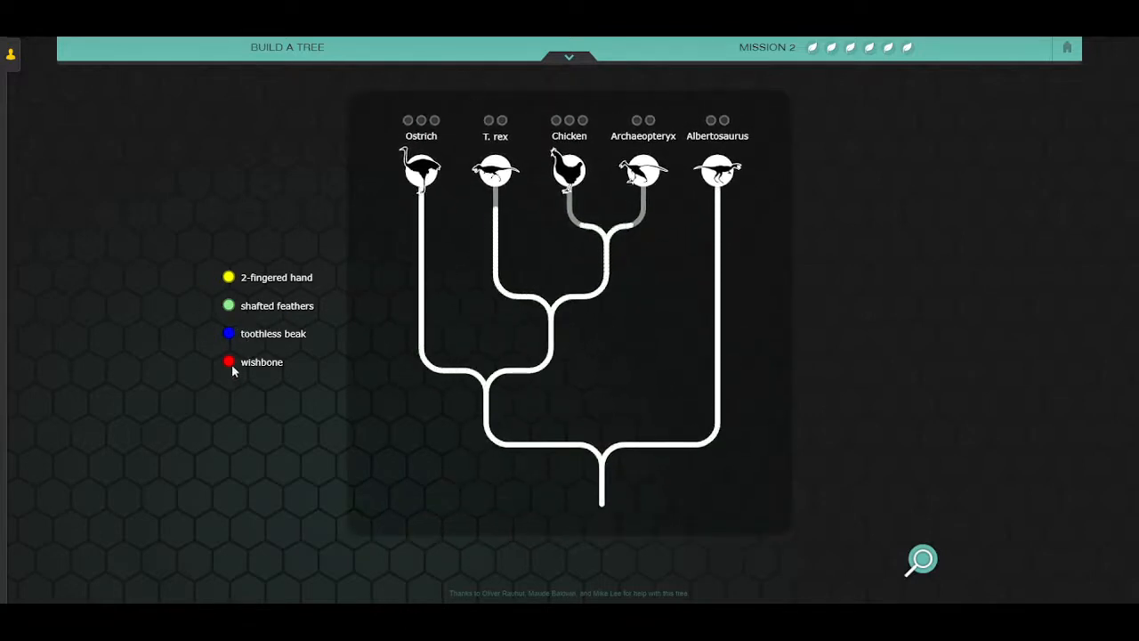
pyautogui.moveTo(230, 361); pyautogui.dragTo(589, 484)
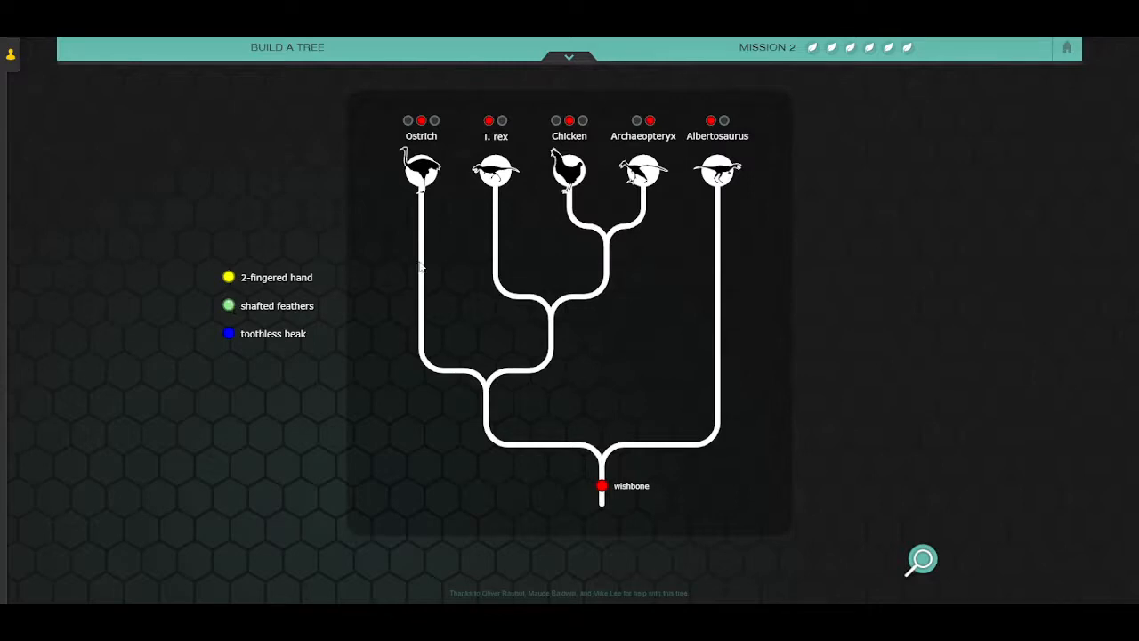
pyautogui.moveTo(537, 182)
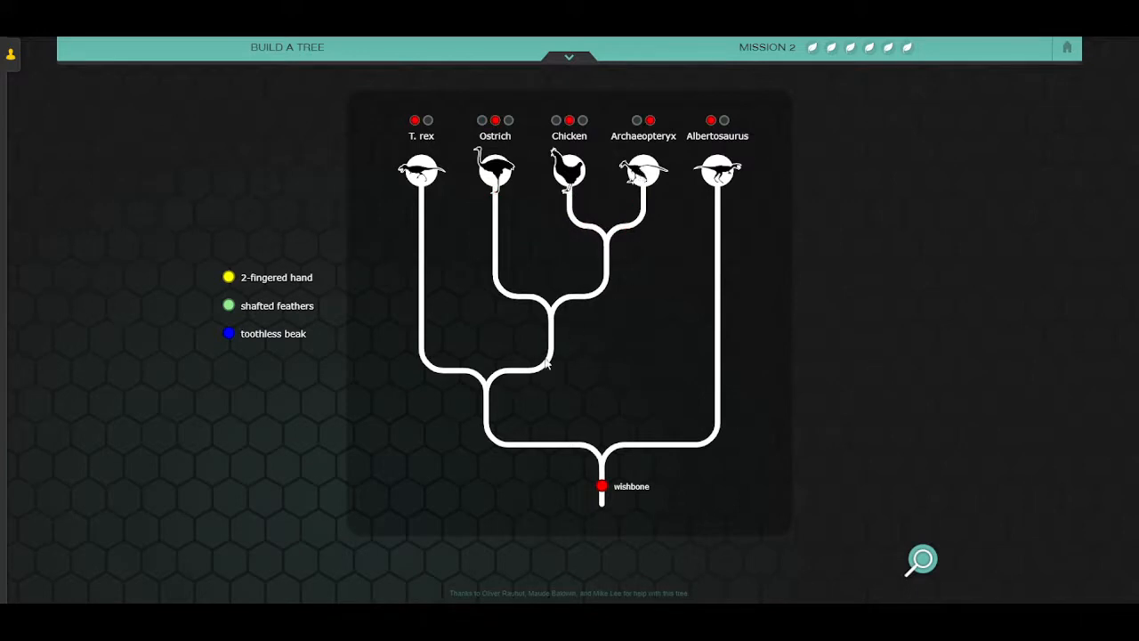
pyautogui.moveTo(233, 306)
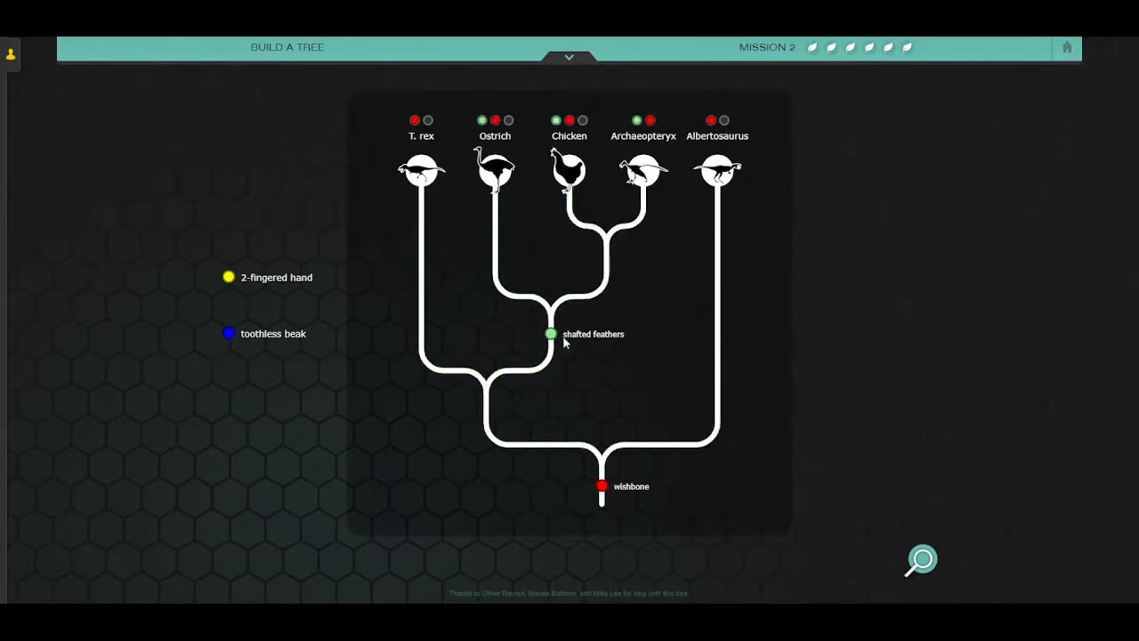
pyautogui.moveTo(231, 311)
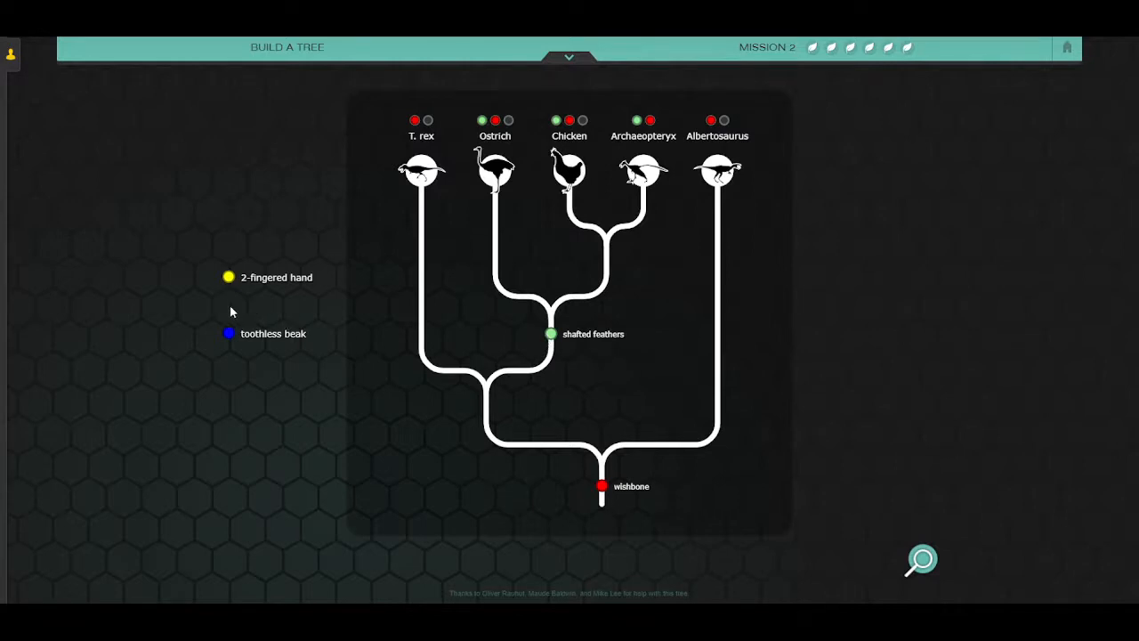
pyautogui.moveTo(632, 176)
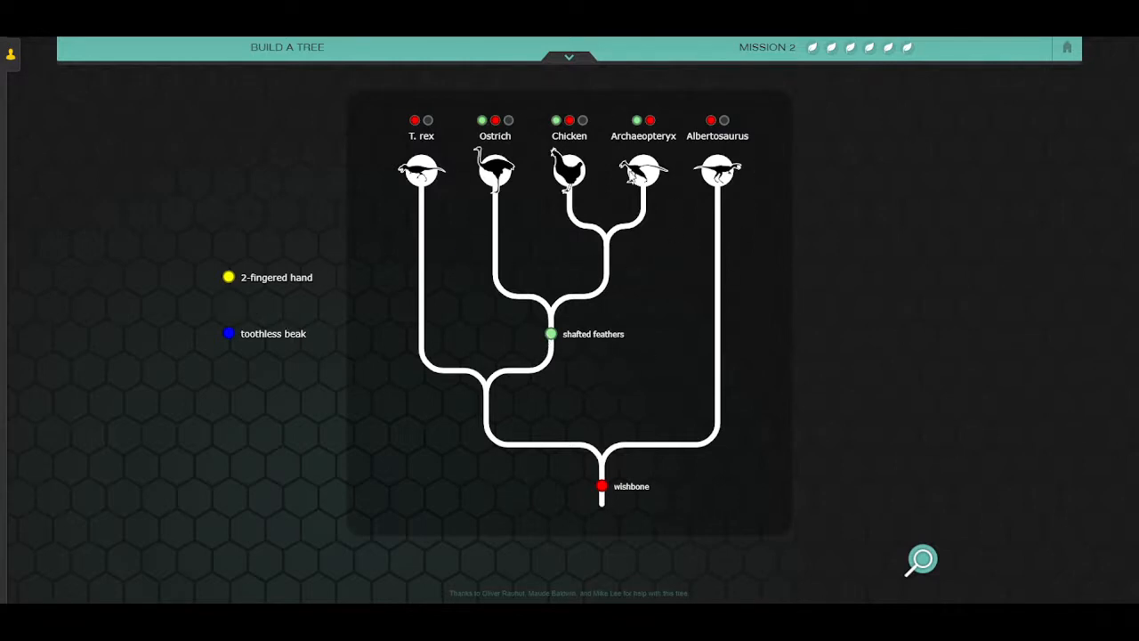
pyautogui.moveTo(630, 209)
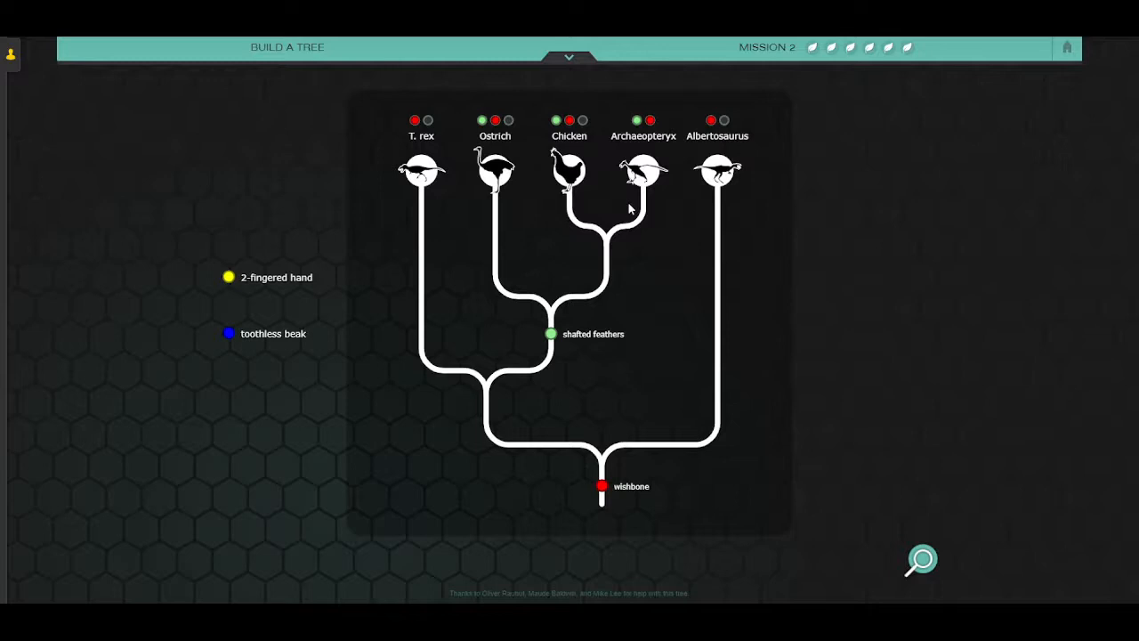
pyautogui.moveTo(569, 60)
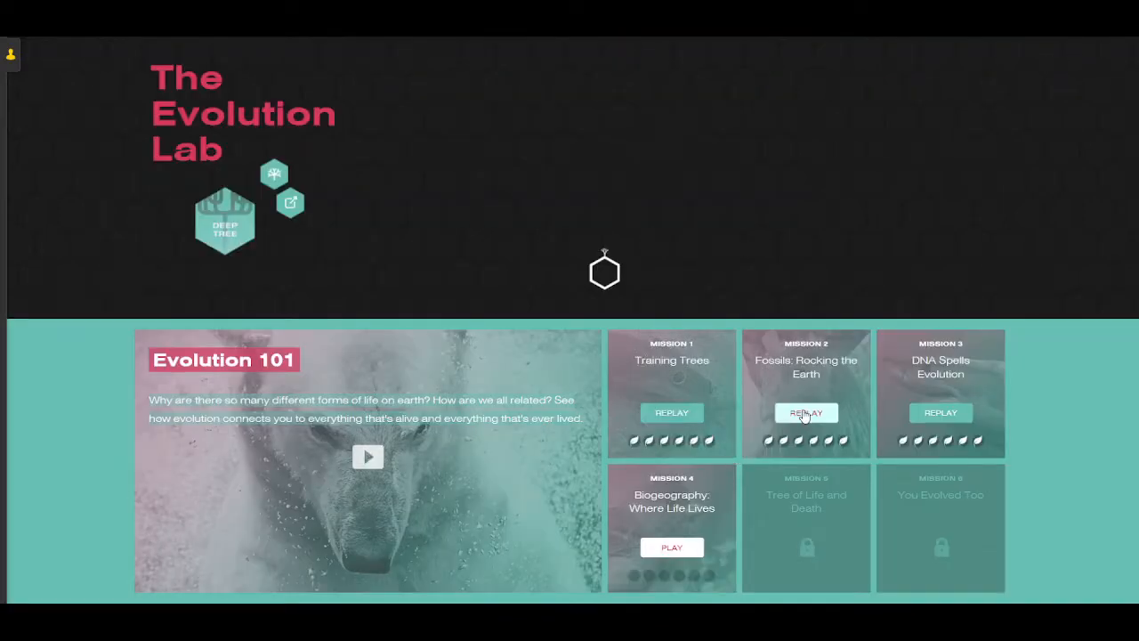
pyautogui.click(804, 413)
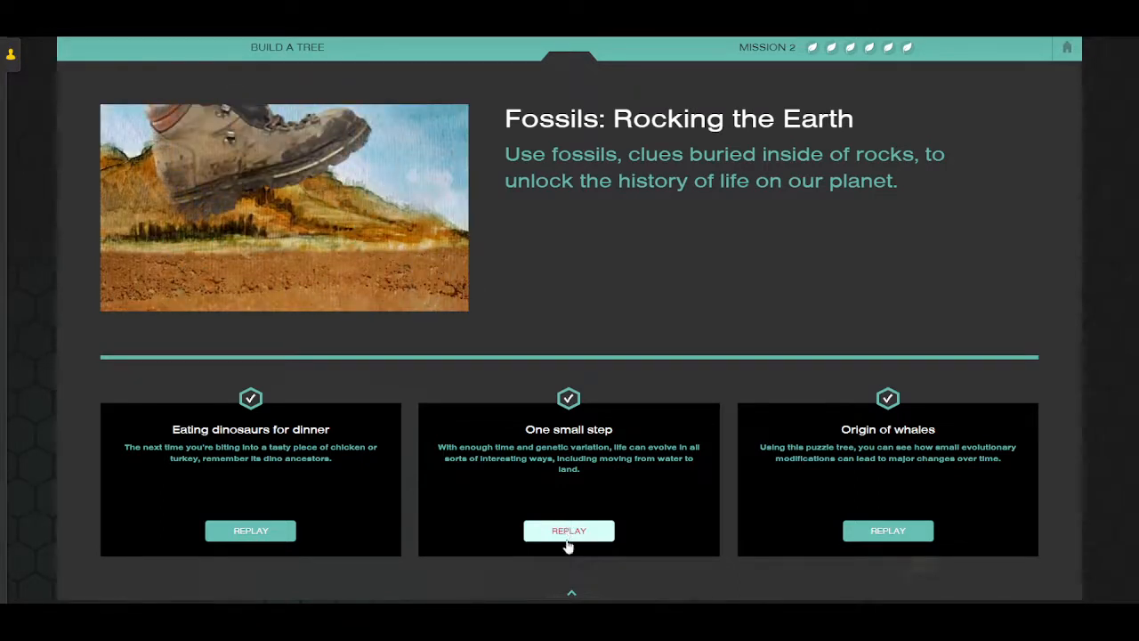
pyautogui.click(569, 530)
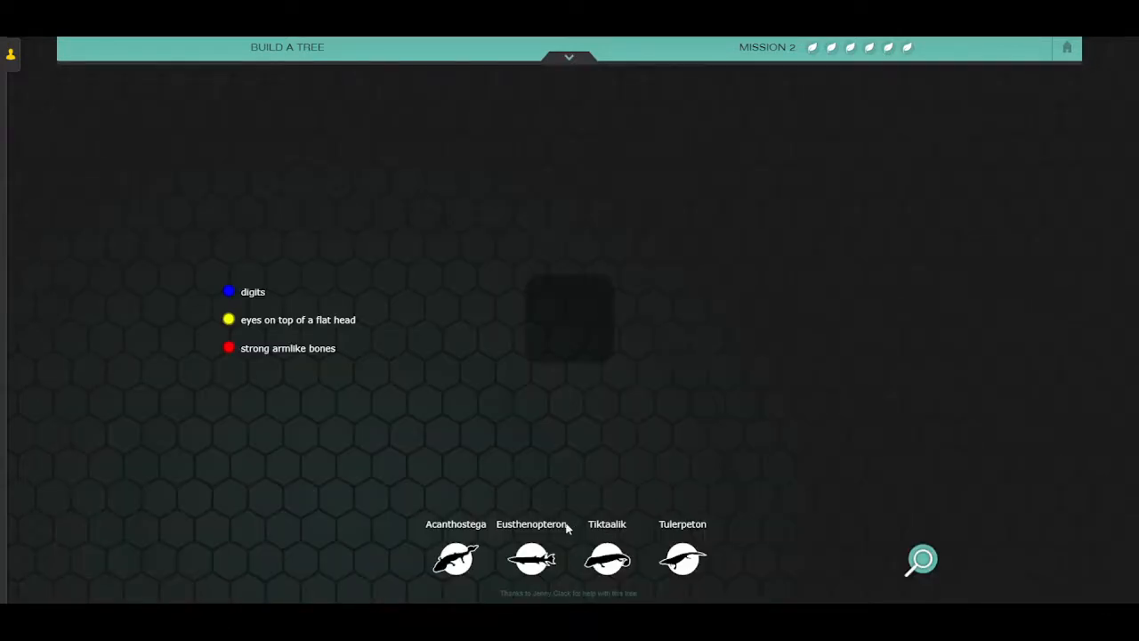
pyautogui.moveTo(621, 537)
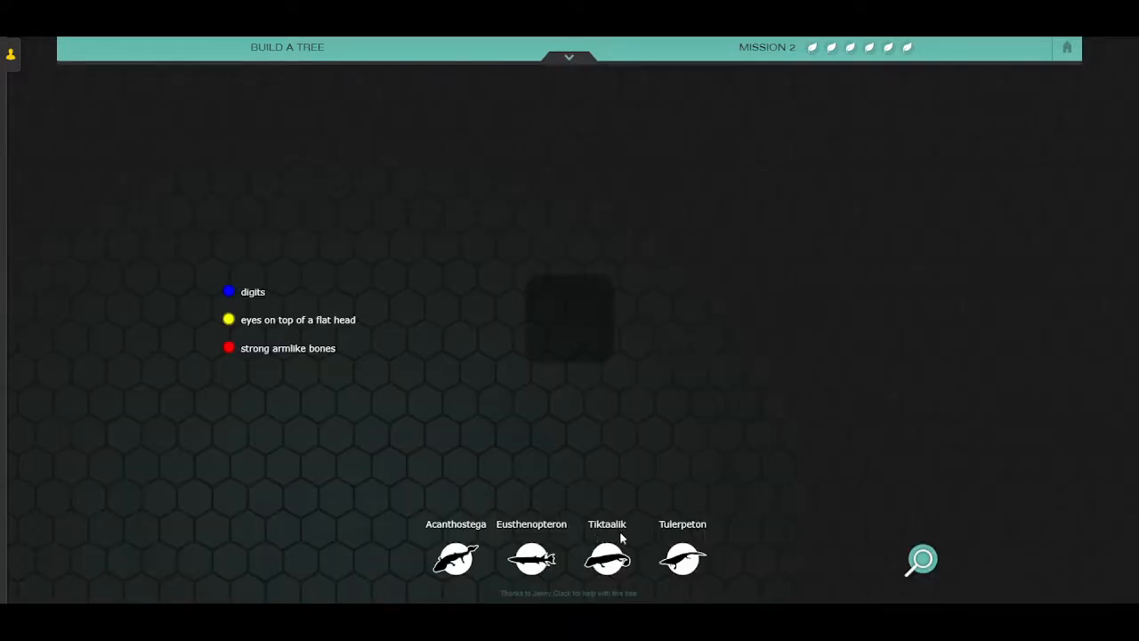
pyautogui.moveTo(946, 64)
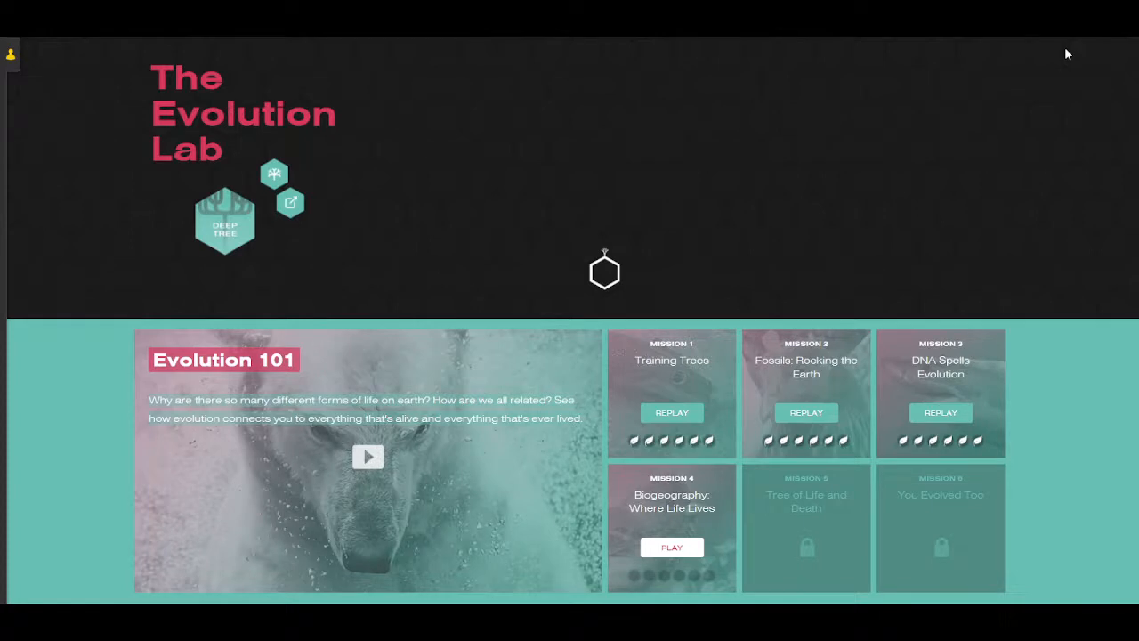
pyautogui.moveTo(889, 413)
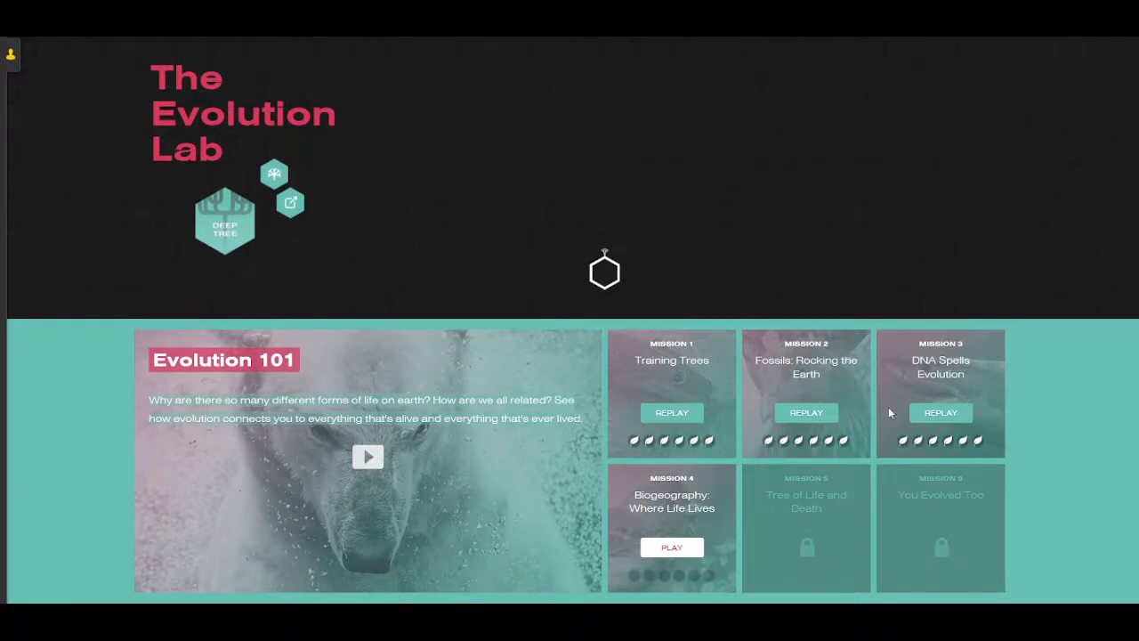
# Replay Mission 2's Origin of whales puzzle.
pyautogui.click(804, 413)
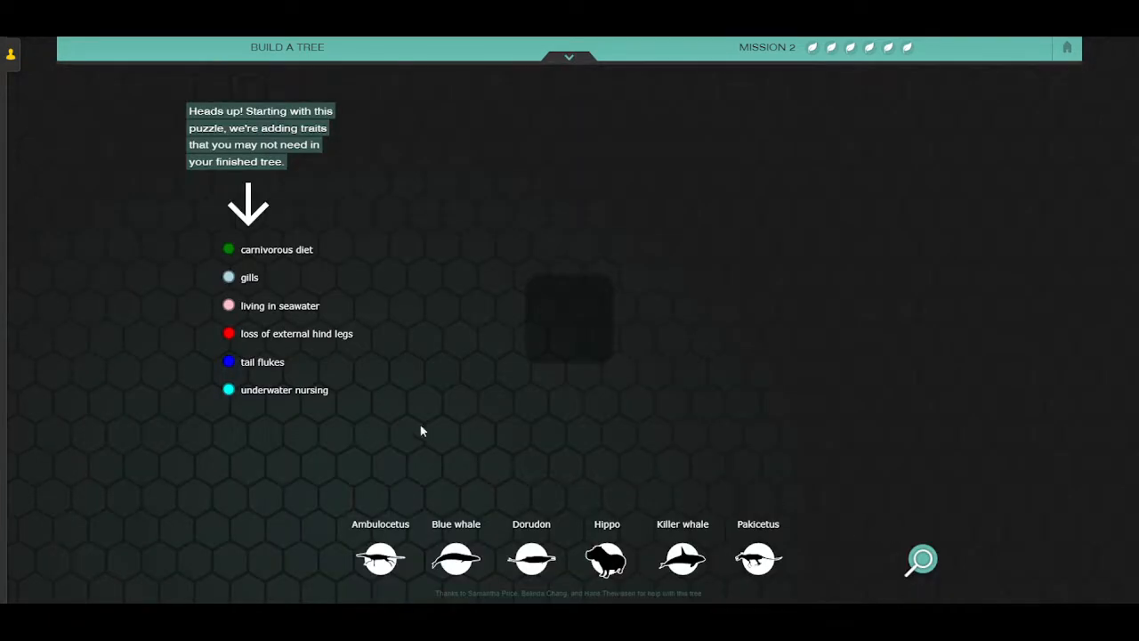
pyautogui.moveTo(248, 283)
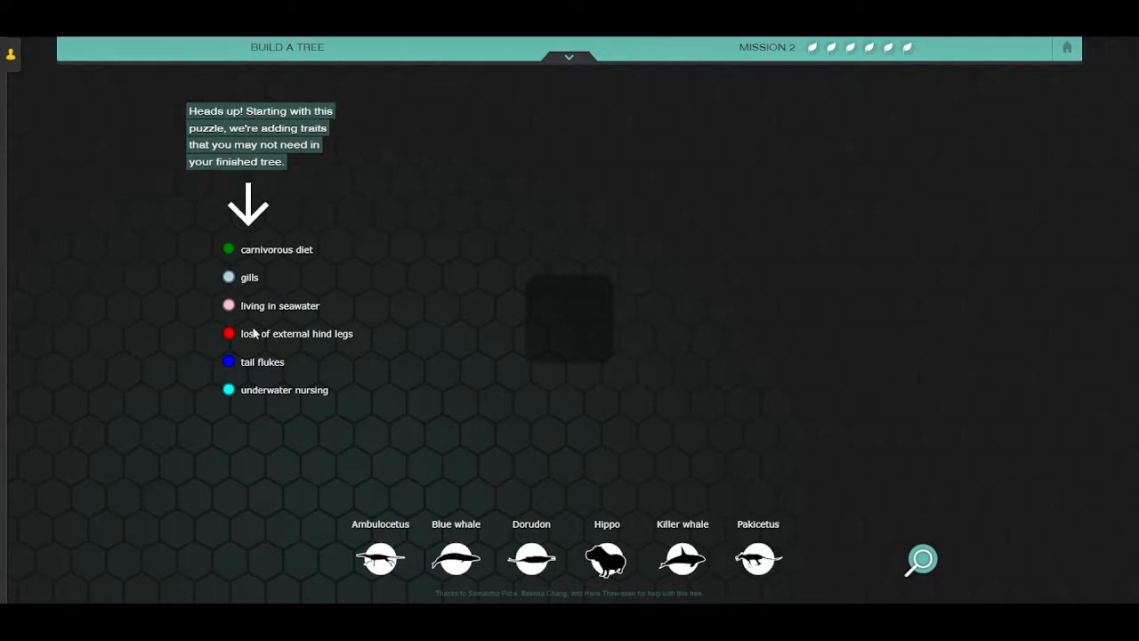
pyautogui.moveTo(712, 502)
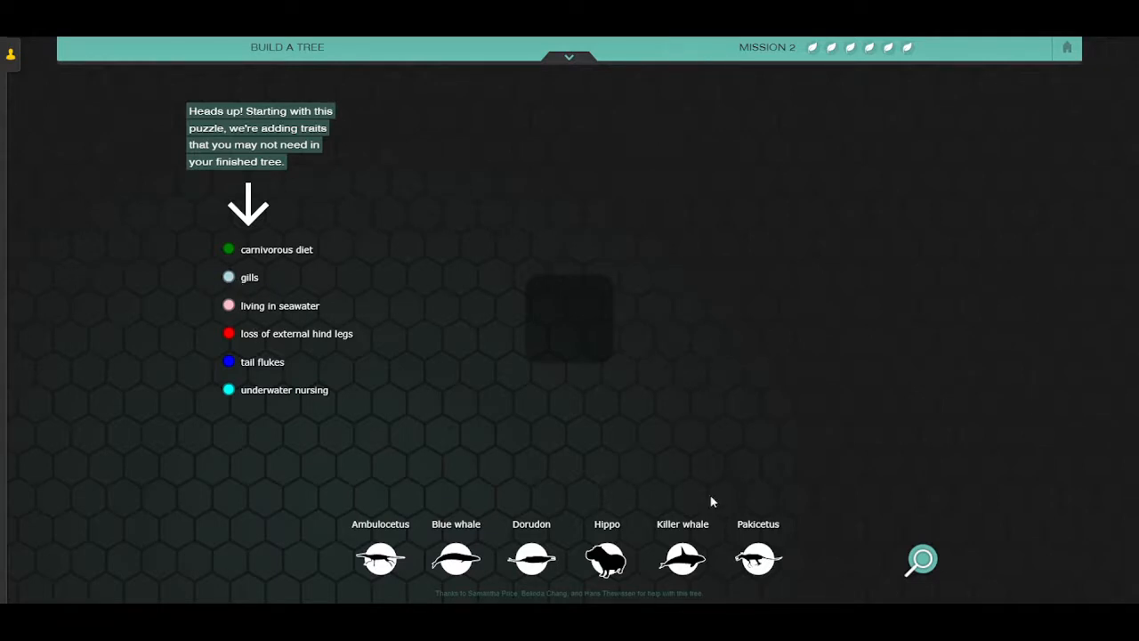
pyautogui.moveTo(729, 456)
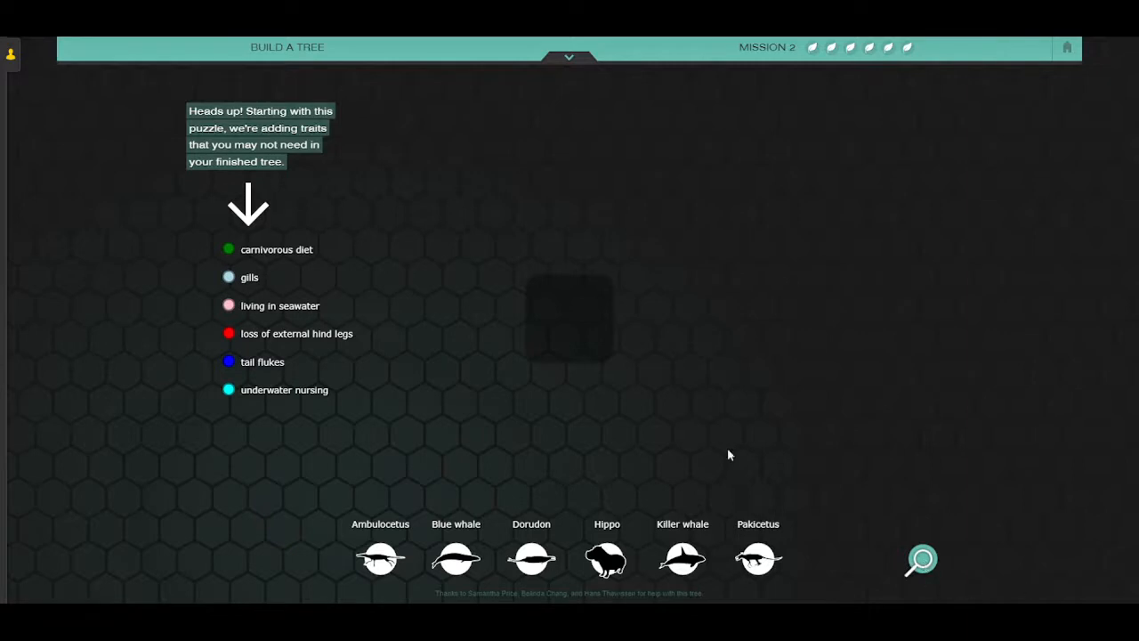
pyautogui.moveTo(973, 601)
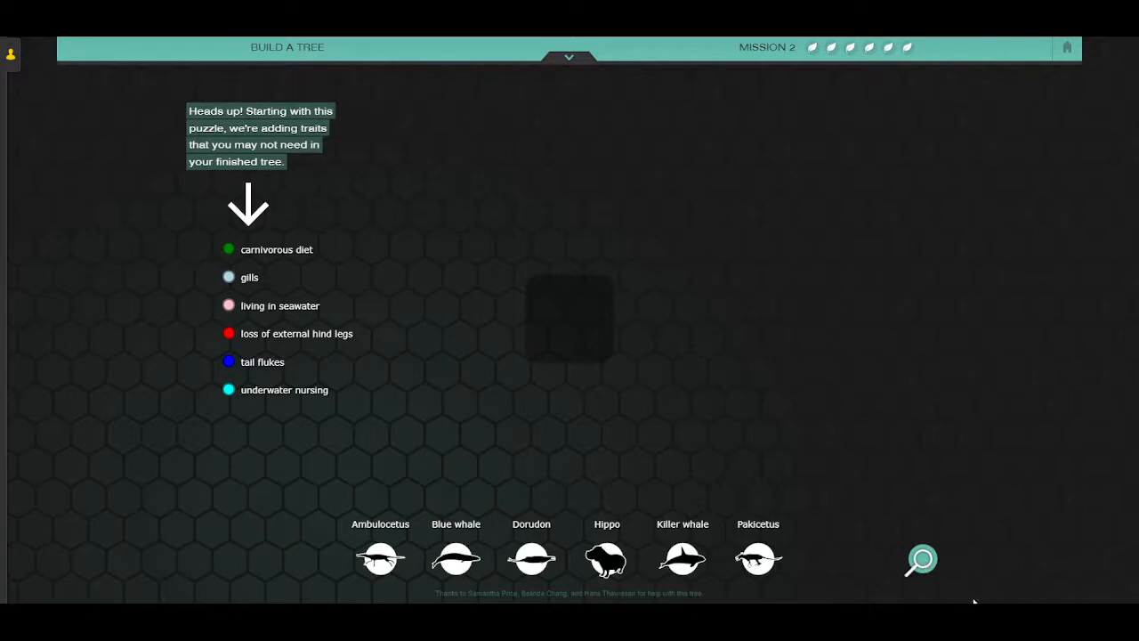
# Read Ambulocetus's three listed traits and move on to the Blue whale card's traits.
pyautogui.click(922, 559)
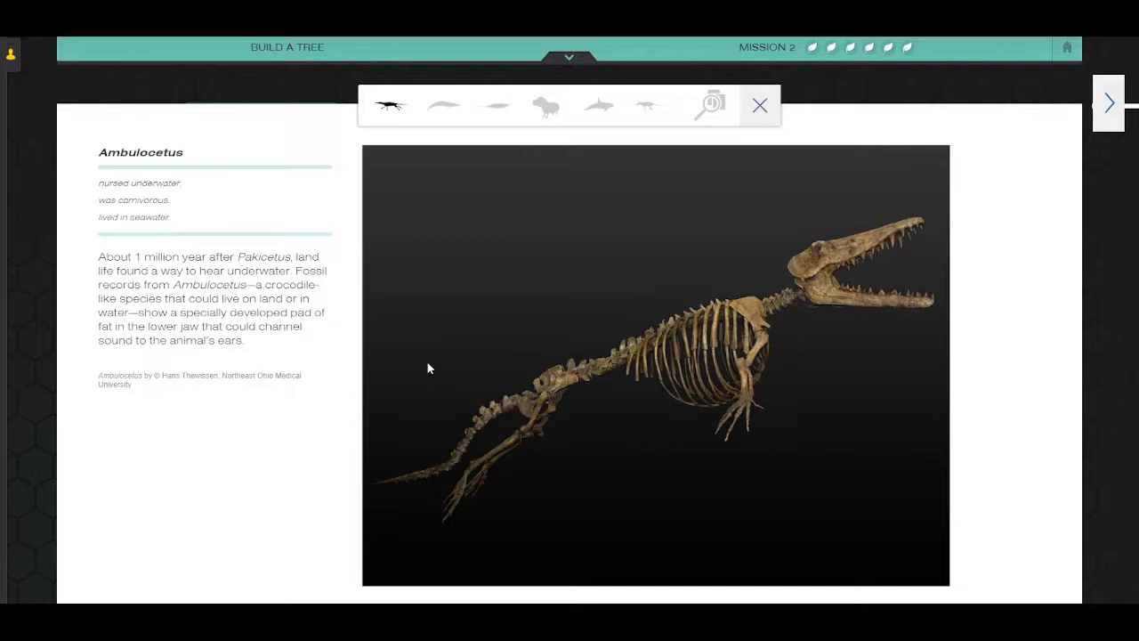
pyautogui.moveTo(96, 185)
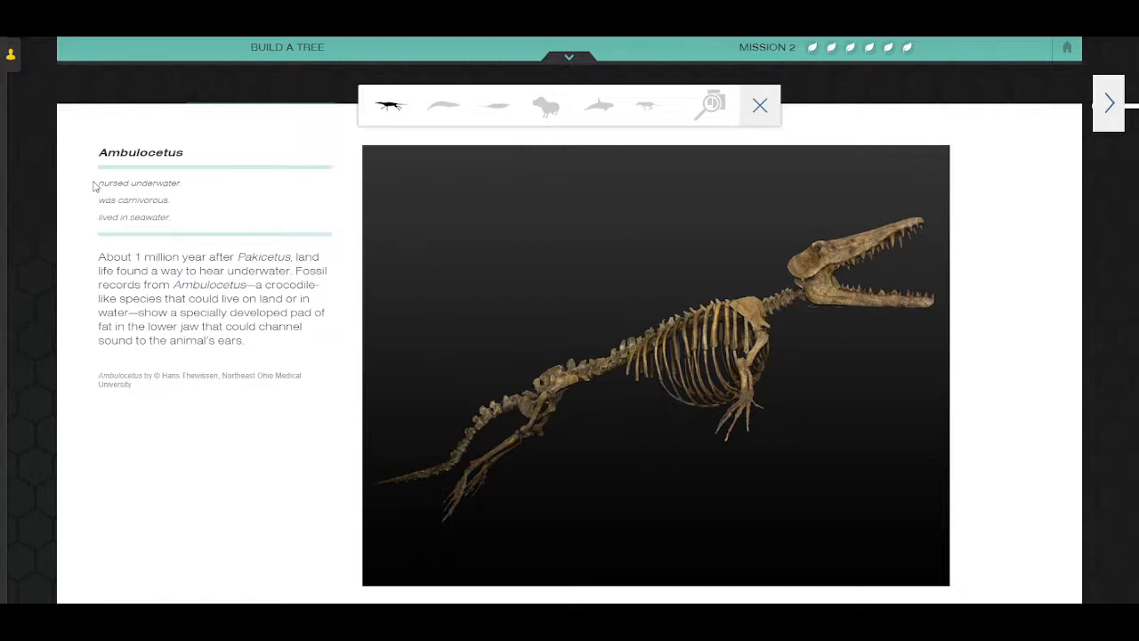
pyautogui.moveTo(97, 184); pyautogui.dragTo(164, 217)
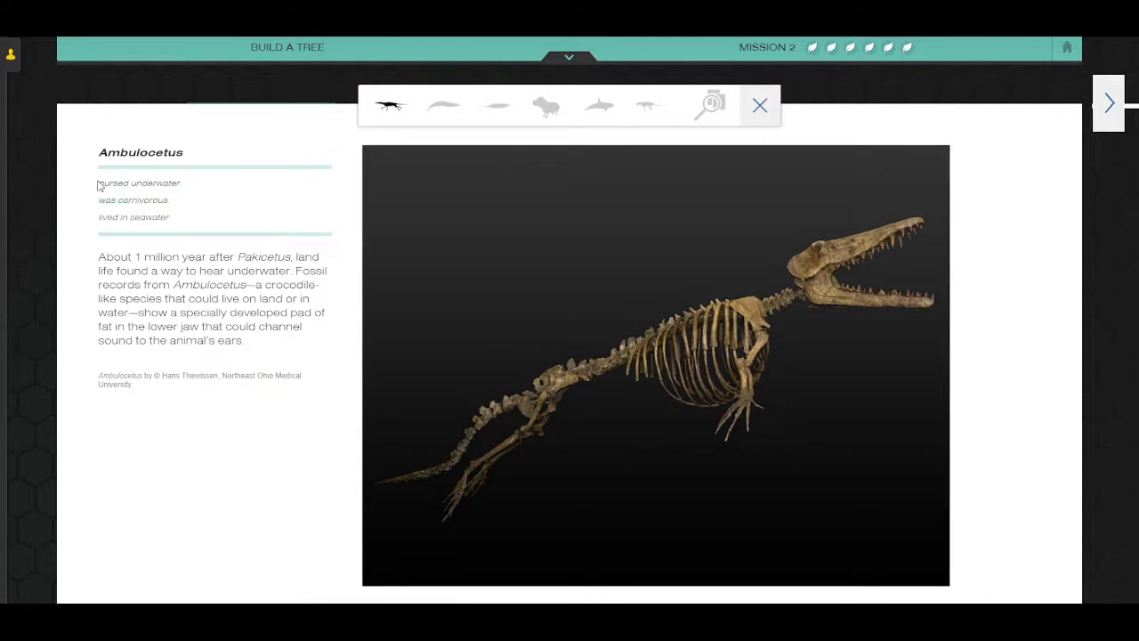
pyautogui.doubleClick(128, 183)
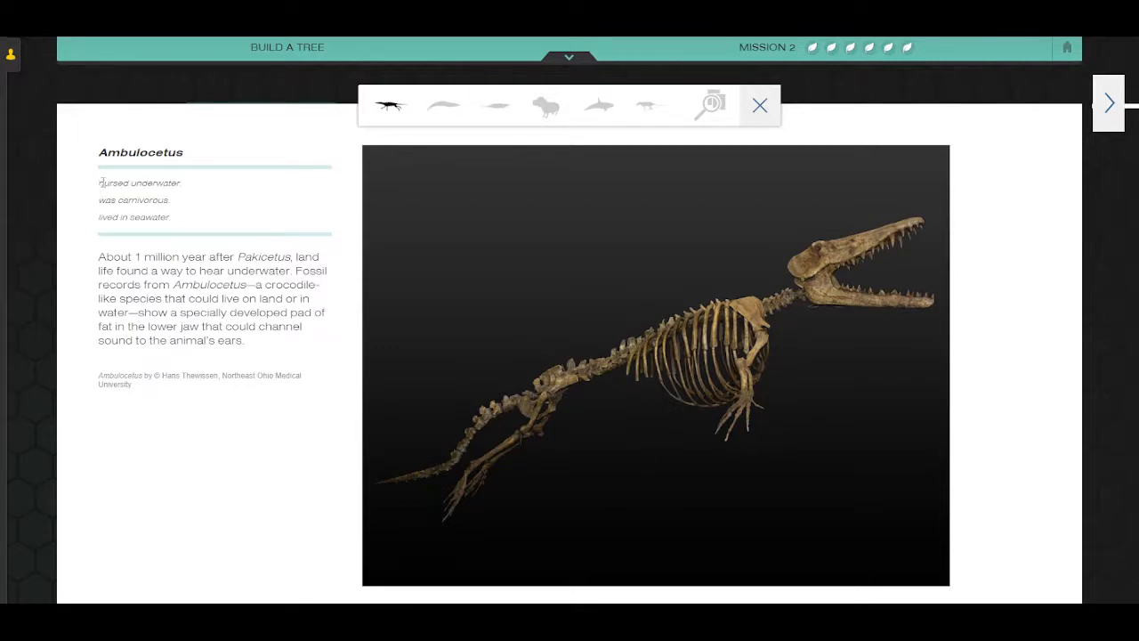
pyautogui.doubleClick(107, 181)
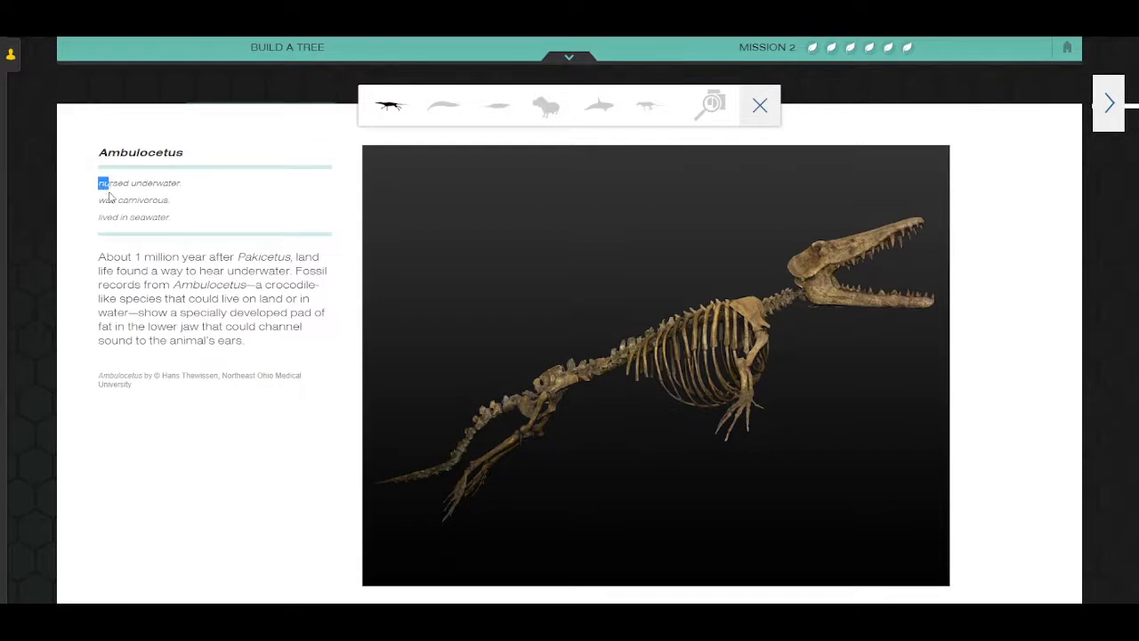
pyautogui.moveTo(100, 182); pyautogui.dragTo(174, 217)
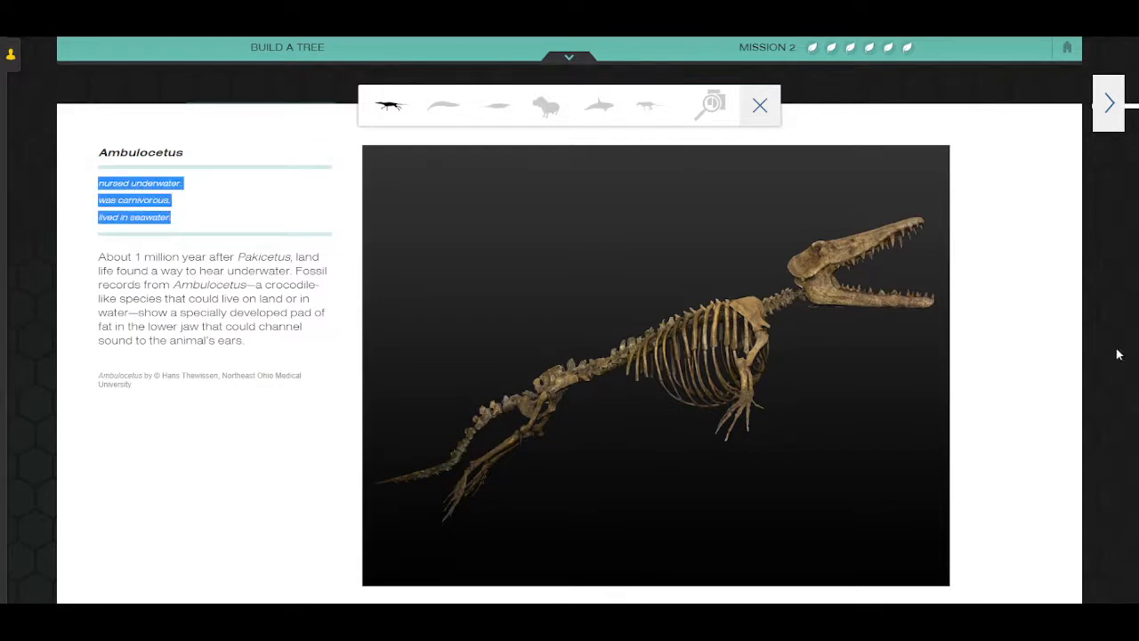
pyautogui.click(441, 105)
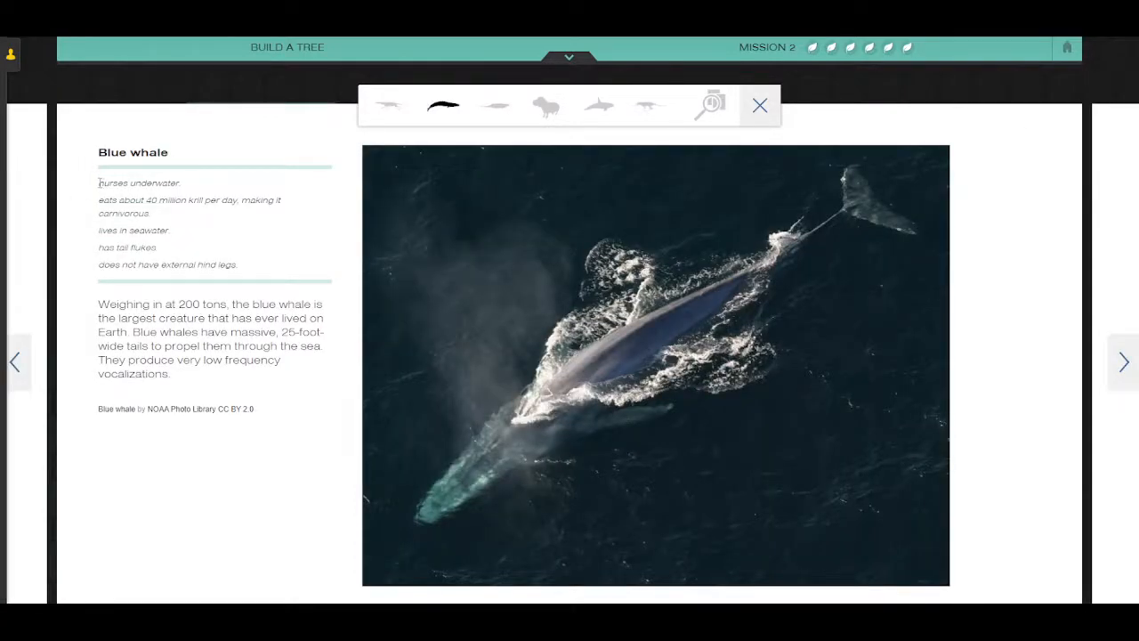
pyautogui.moveTo(100, 182); pyautogui.dragTo(239, 264)
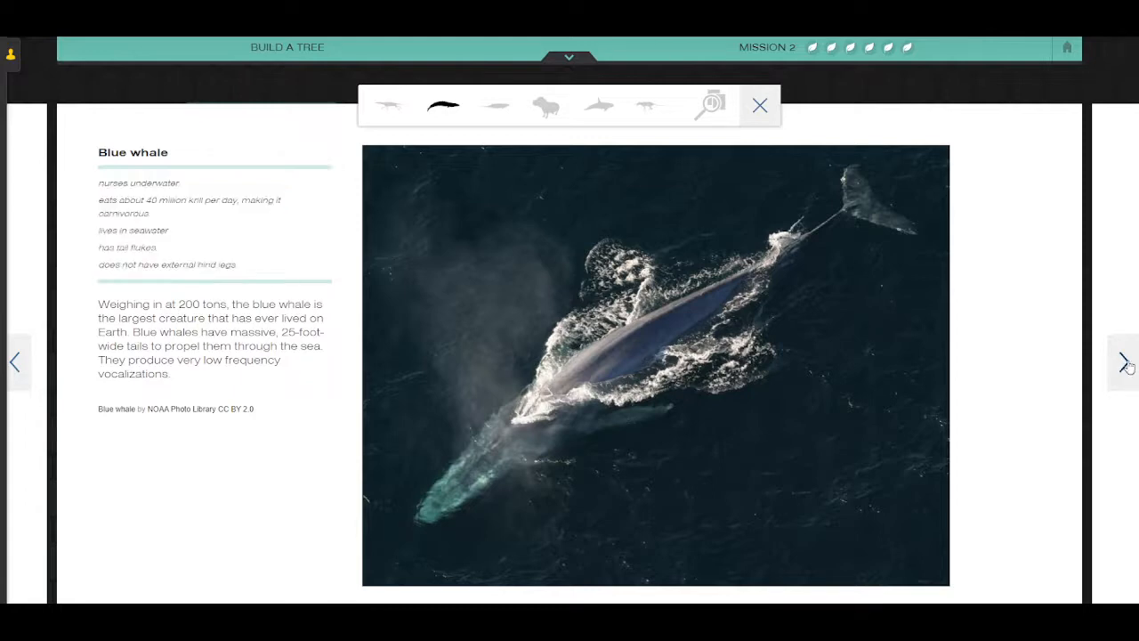
# Page through the Dorudon, Hippopotamus, Pakicetus and teeth-comparison cards, then return to the empty whale puzzle.
pyautogui.click(494, 105)
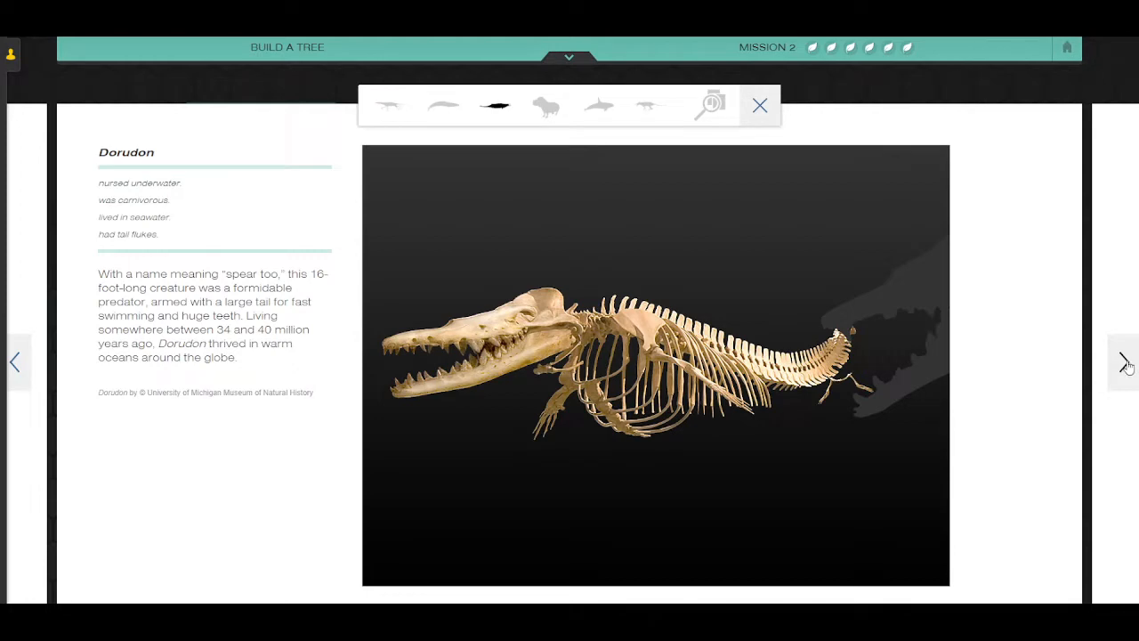
pyautogui.click(545, 105)
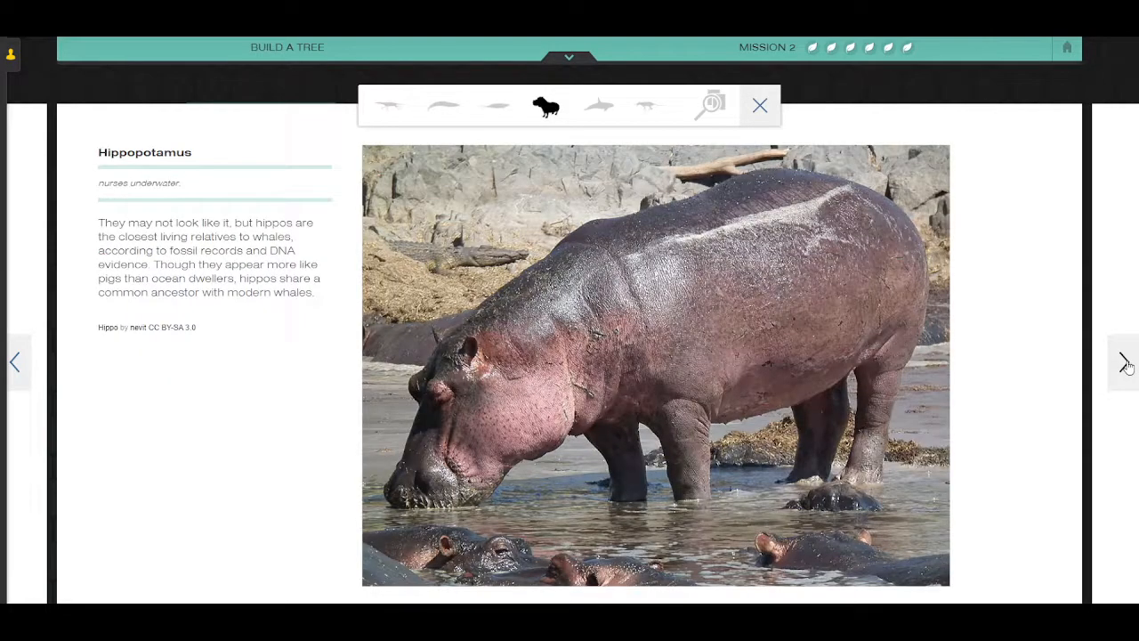
pyautogui.click(598, 107)
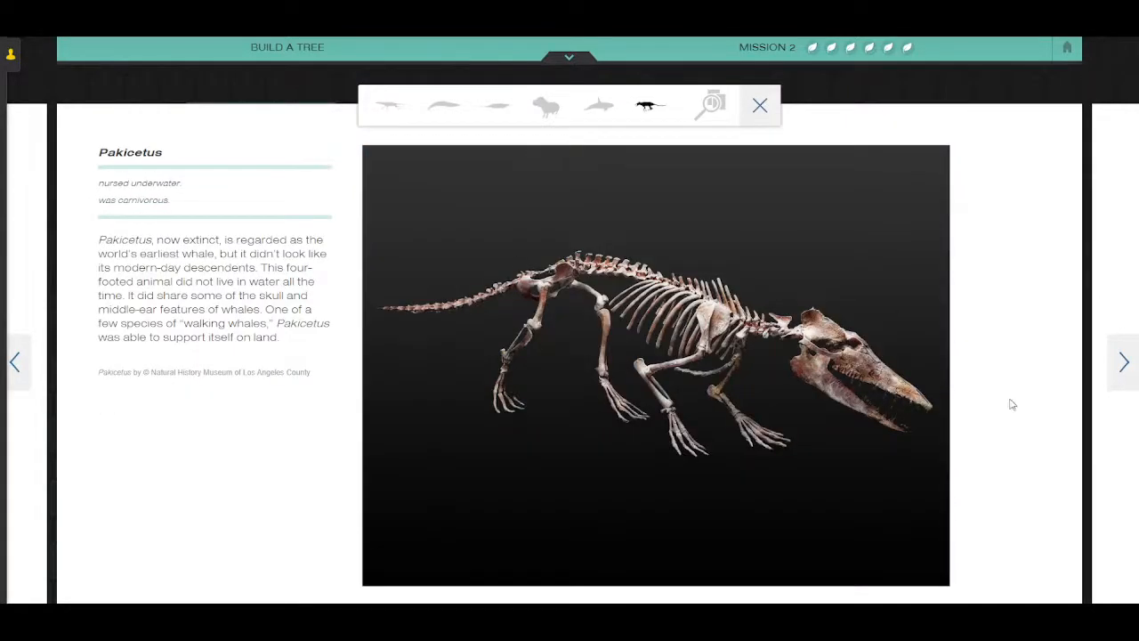
pyautogui.click(708, 105)
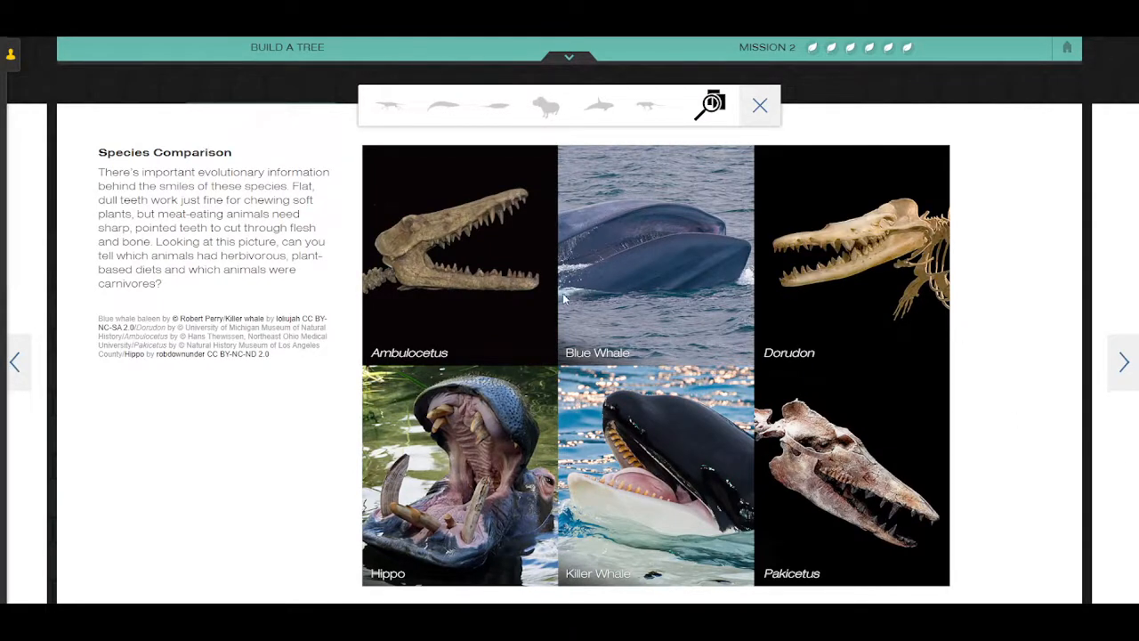
pyautogui.moveTo(847, 295)
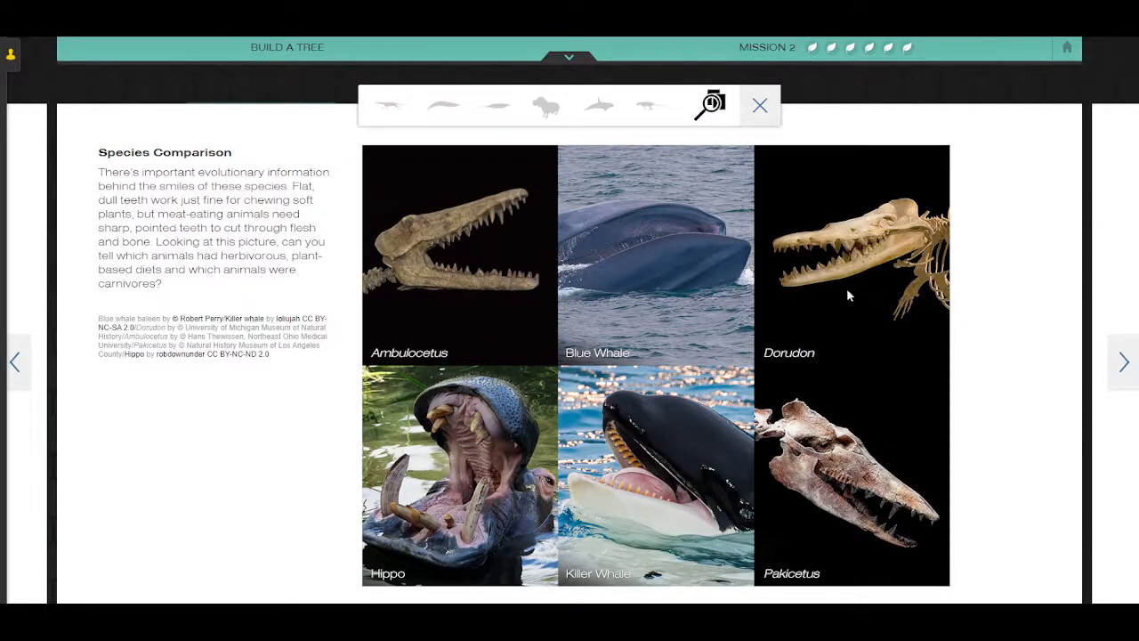
pyautogui.moveTo(775, 132)
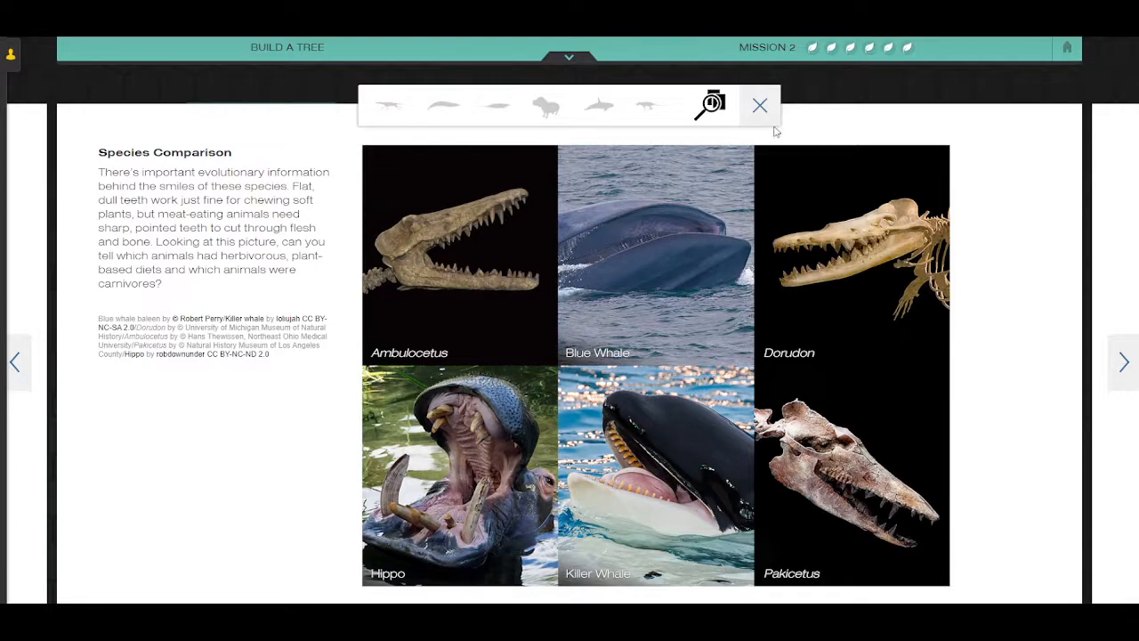
pyautogui.moveTo(758, 105)
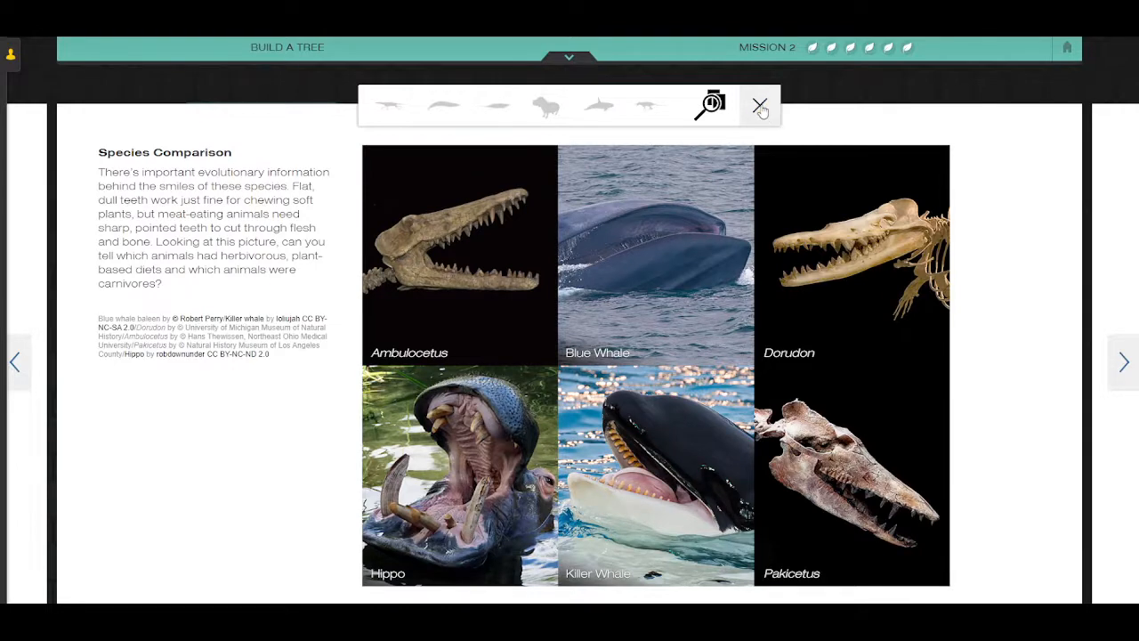
pyautogui.click(758, 107)
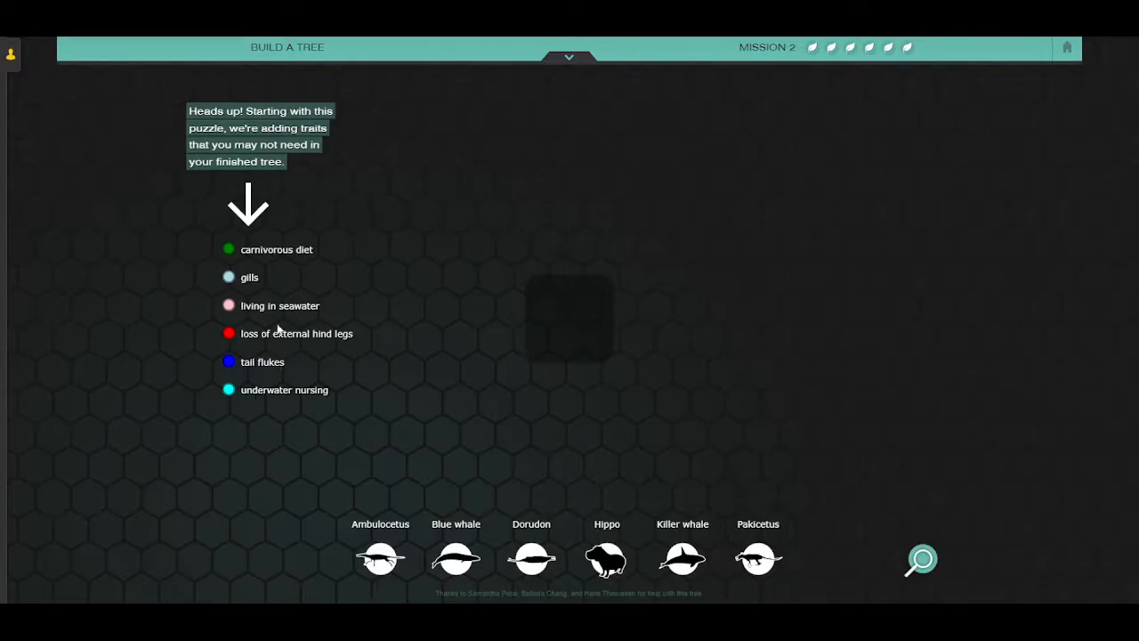
# Place Hippo on its own branch and join Dorudon, Blue whale, Ambulocetus, Pakicetus and Killer whale into one tree.
pyautogui.moveTo(381, 559); pyautogui.dragTo(570, 320)
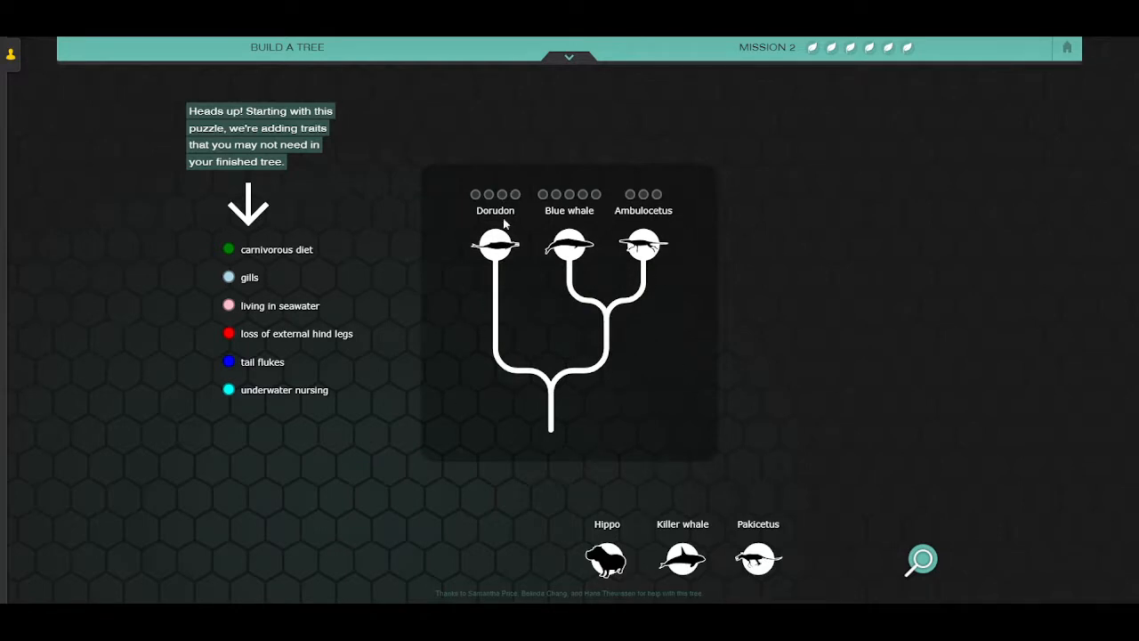
pyautogui.moveTo(622, 286)
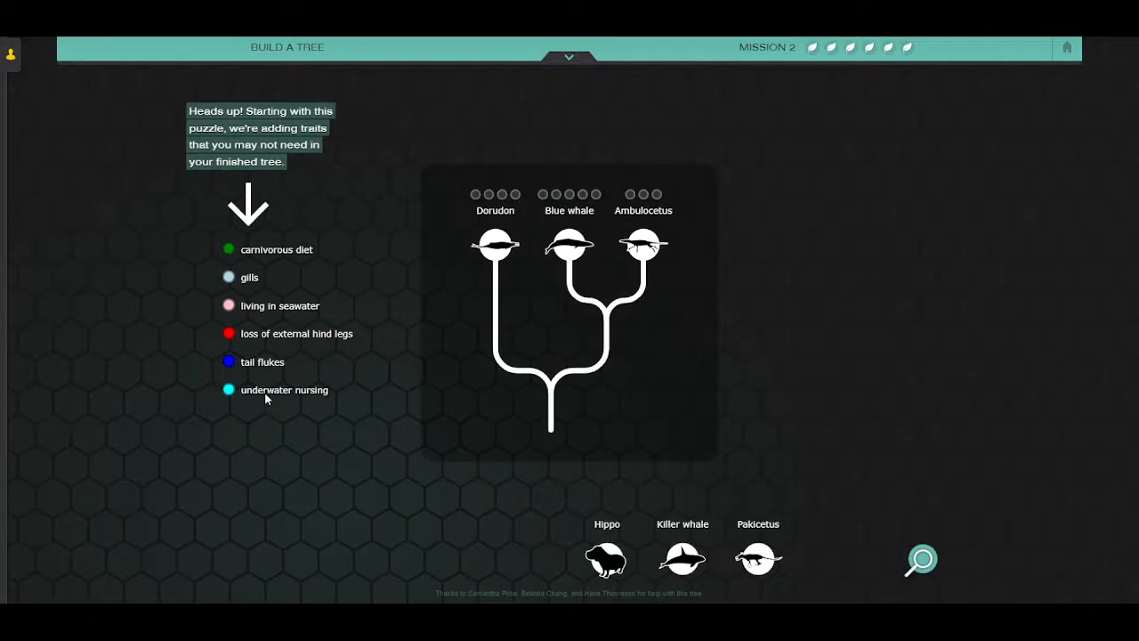
pyautogui.moveTo(215, 342)
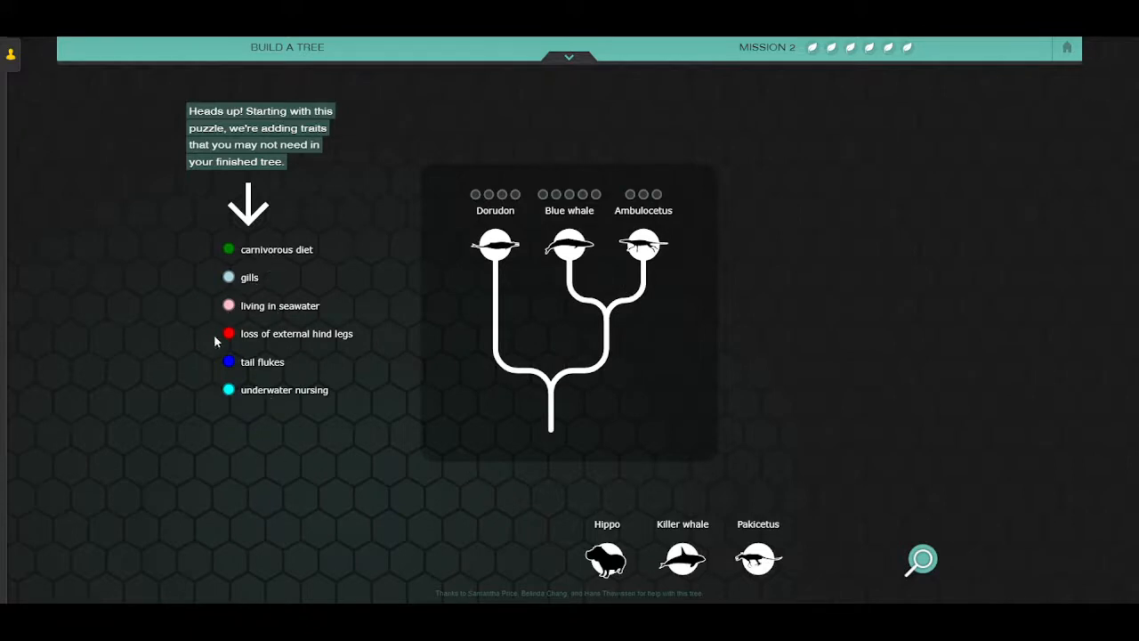
pyautogui.moveTo(249, 278)
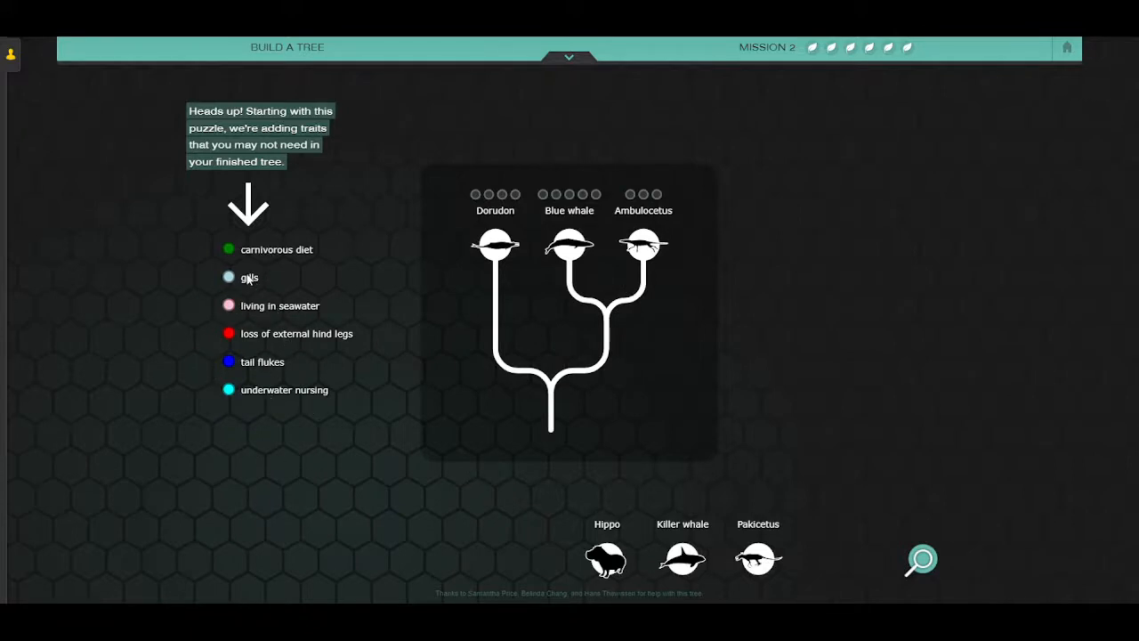
pyautogui.moveTo(258, 352)
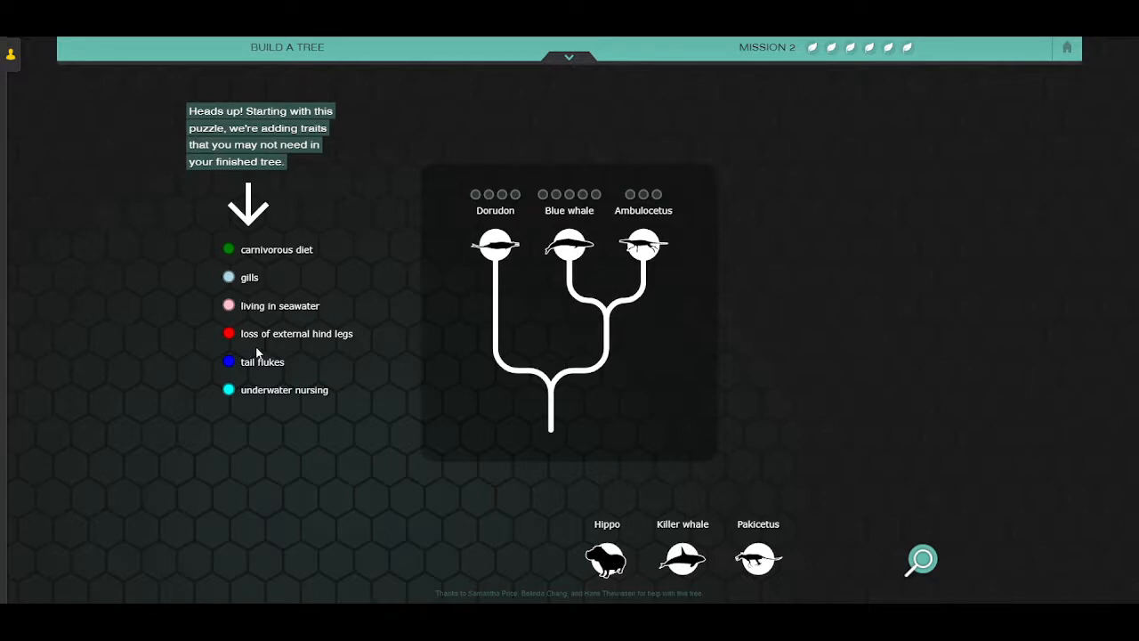
pyautogui.moveTo(303, 384)
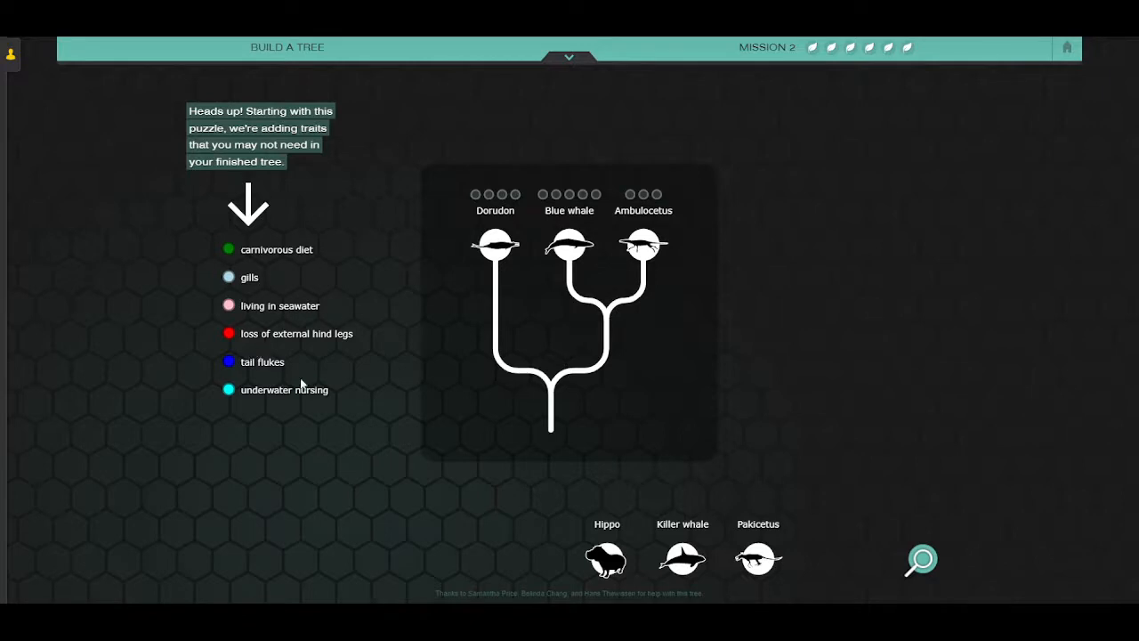
pyautogui.moveTo(620, 570)
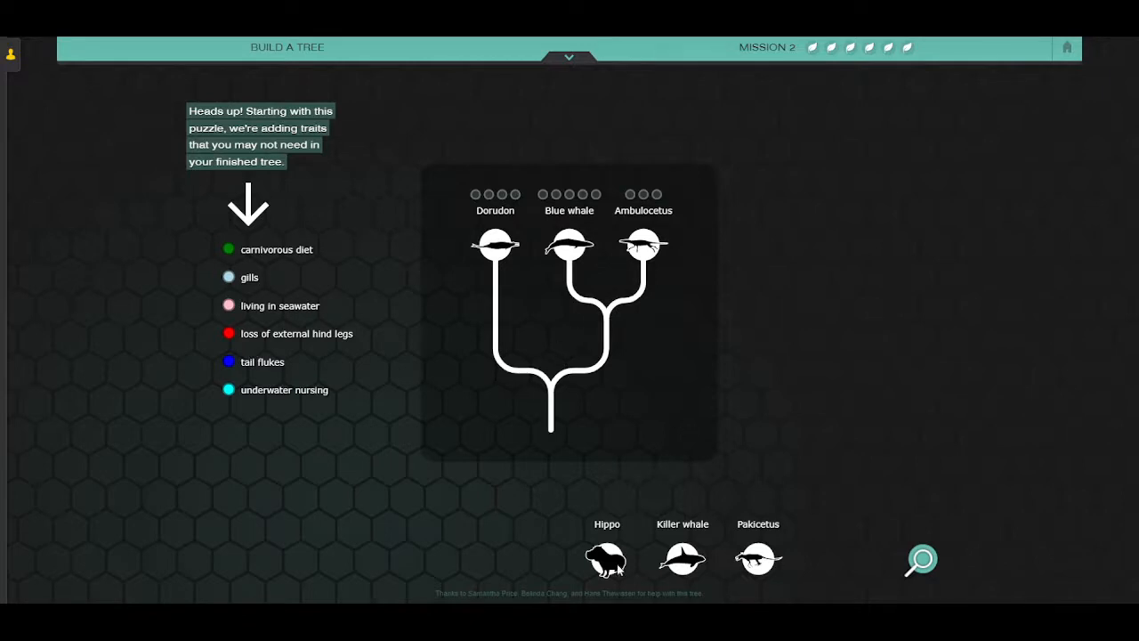
pyautogui.moveTo(605, 559); pyautogui.dragTo(457, 210)
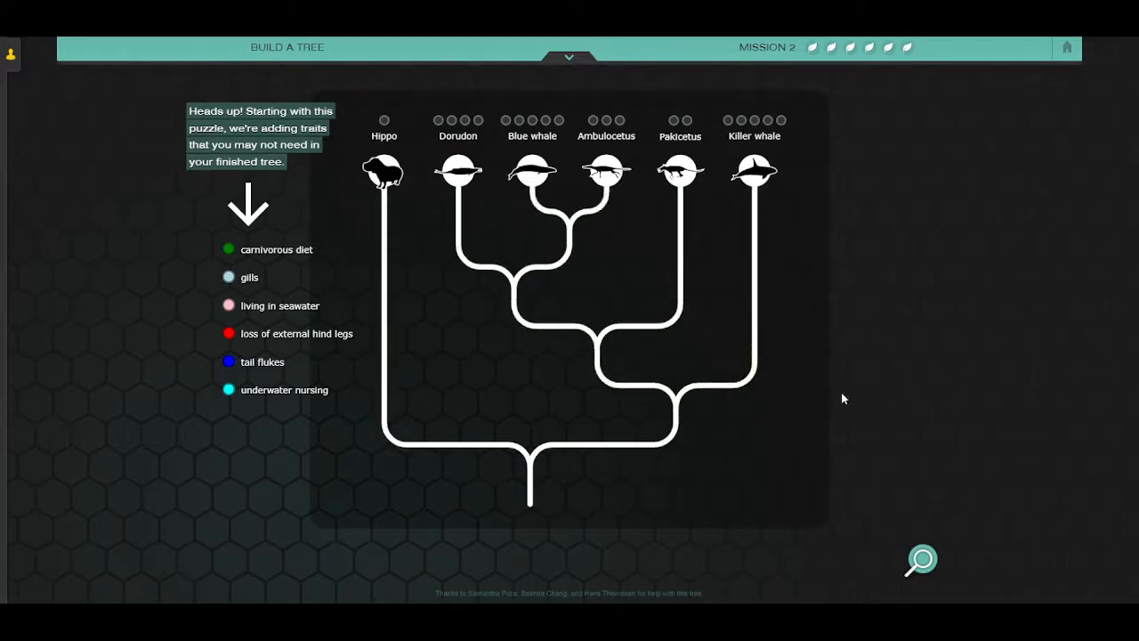
pyautogui.moveTo(561, 452)
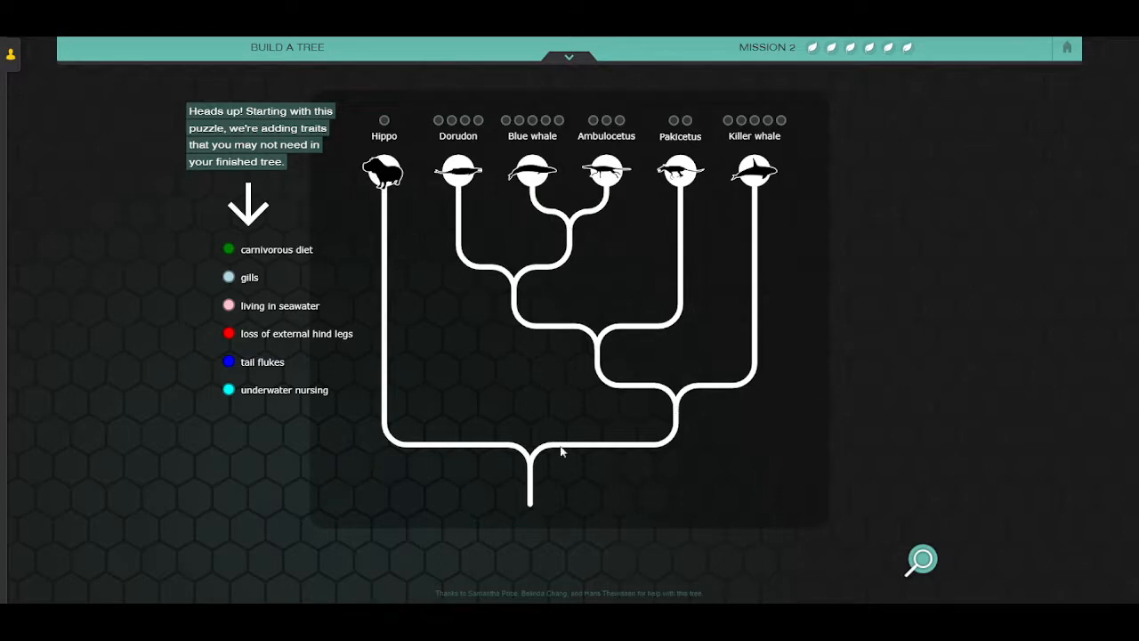
pyautogui.moveTo(589, 240)
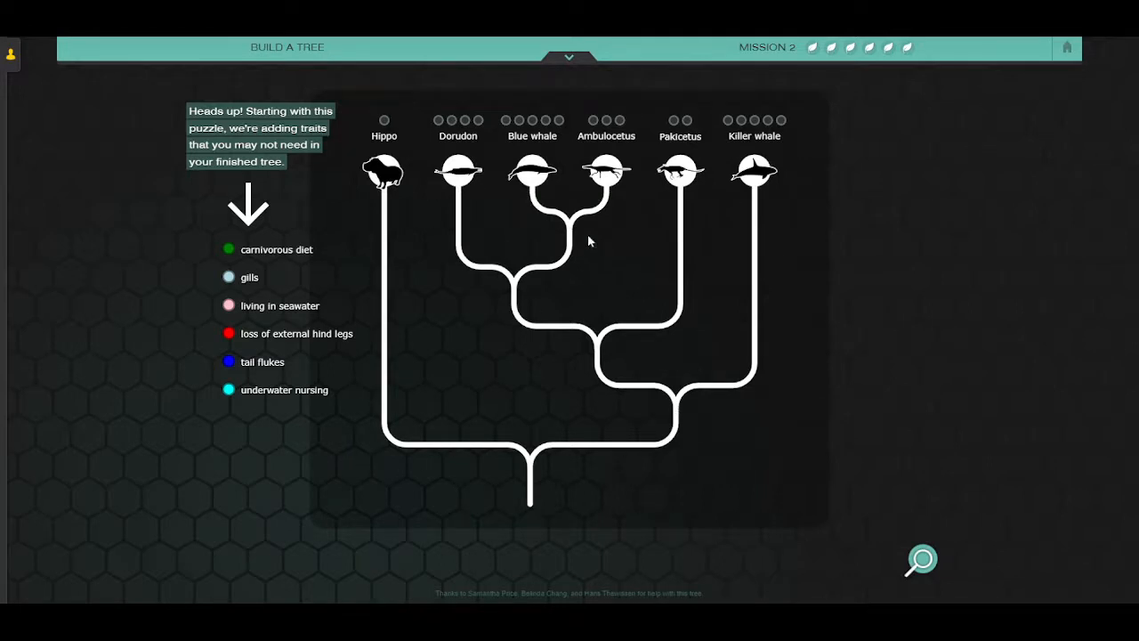
pyautogui.moveTo(584, 230)
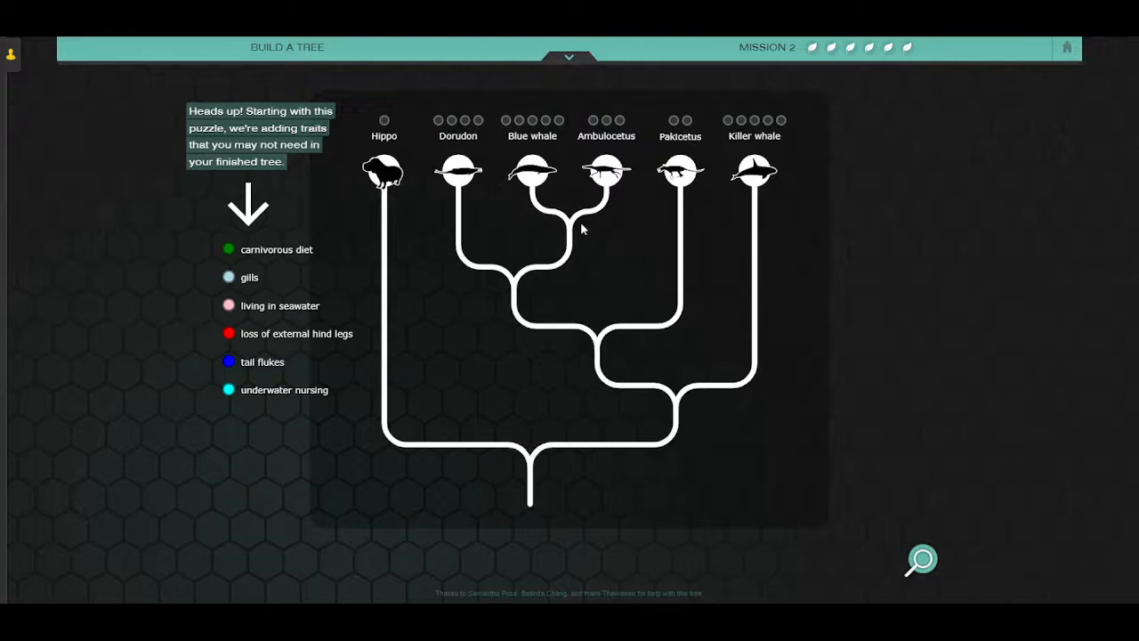
pyautogui.moveTo(1050, 128)
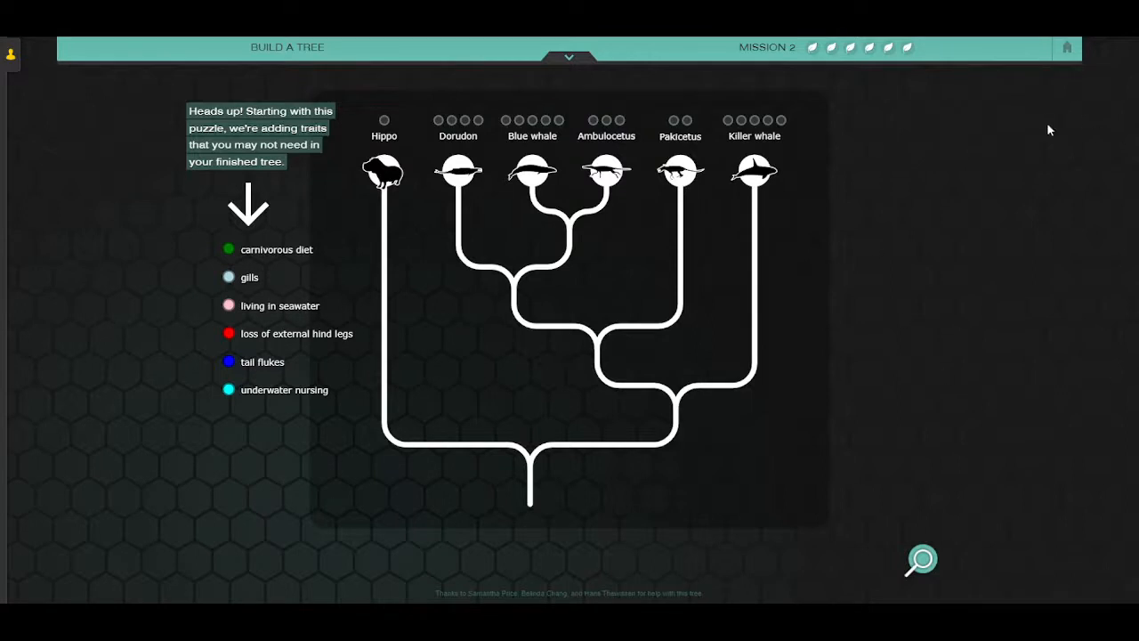
pyautogui.moveTo(951, 292)
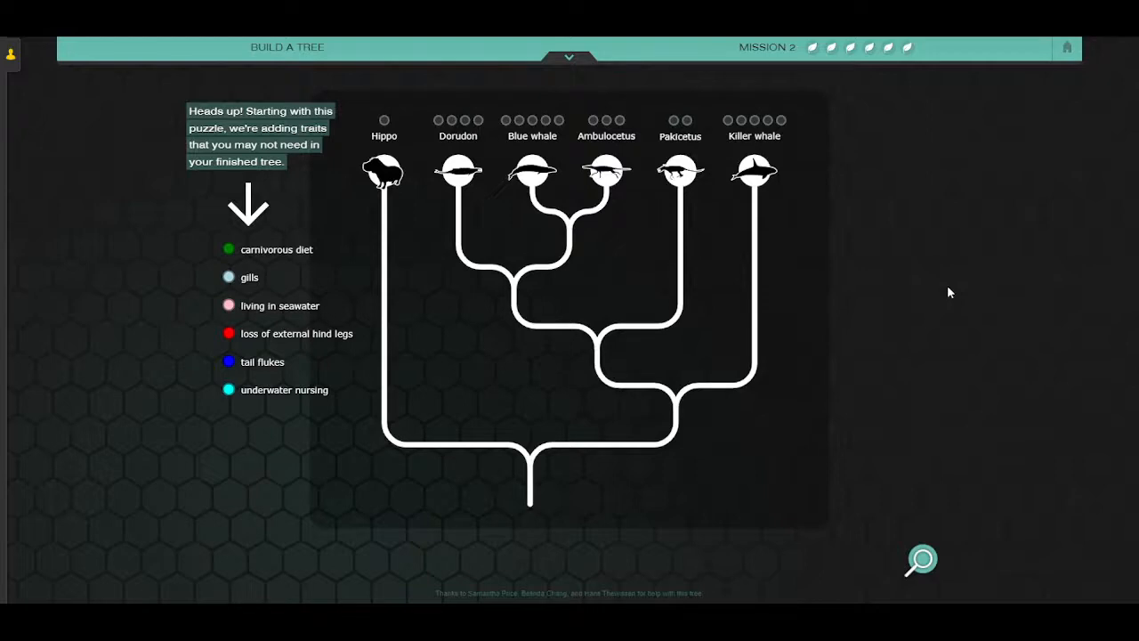
pyautogui.moveTo(1004, 153)
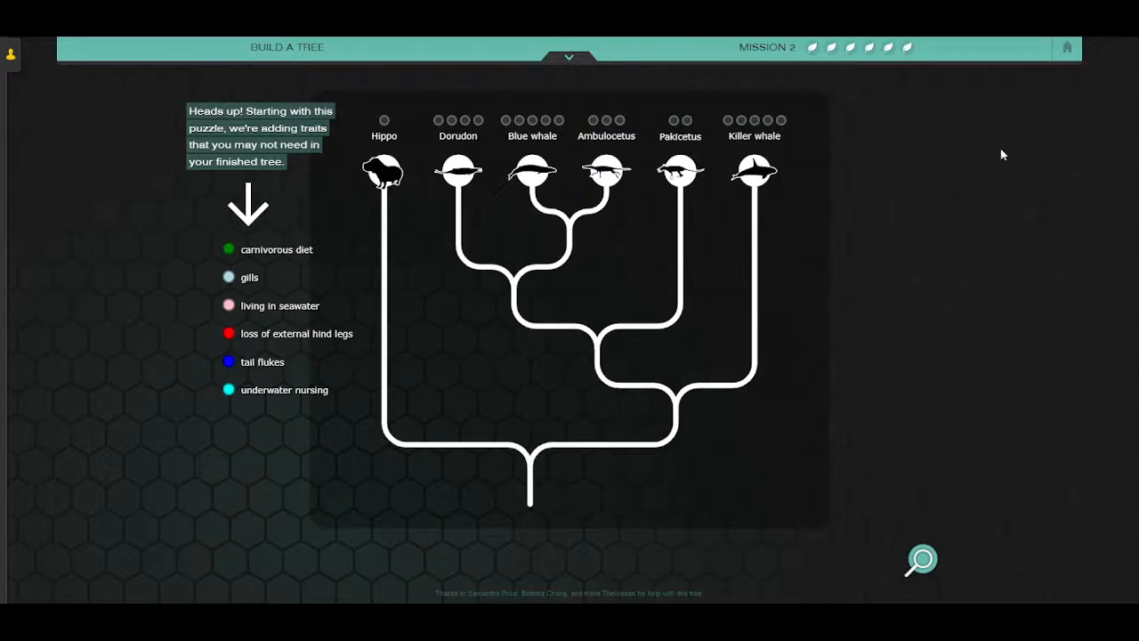